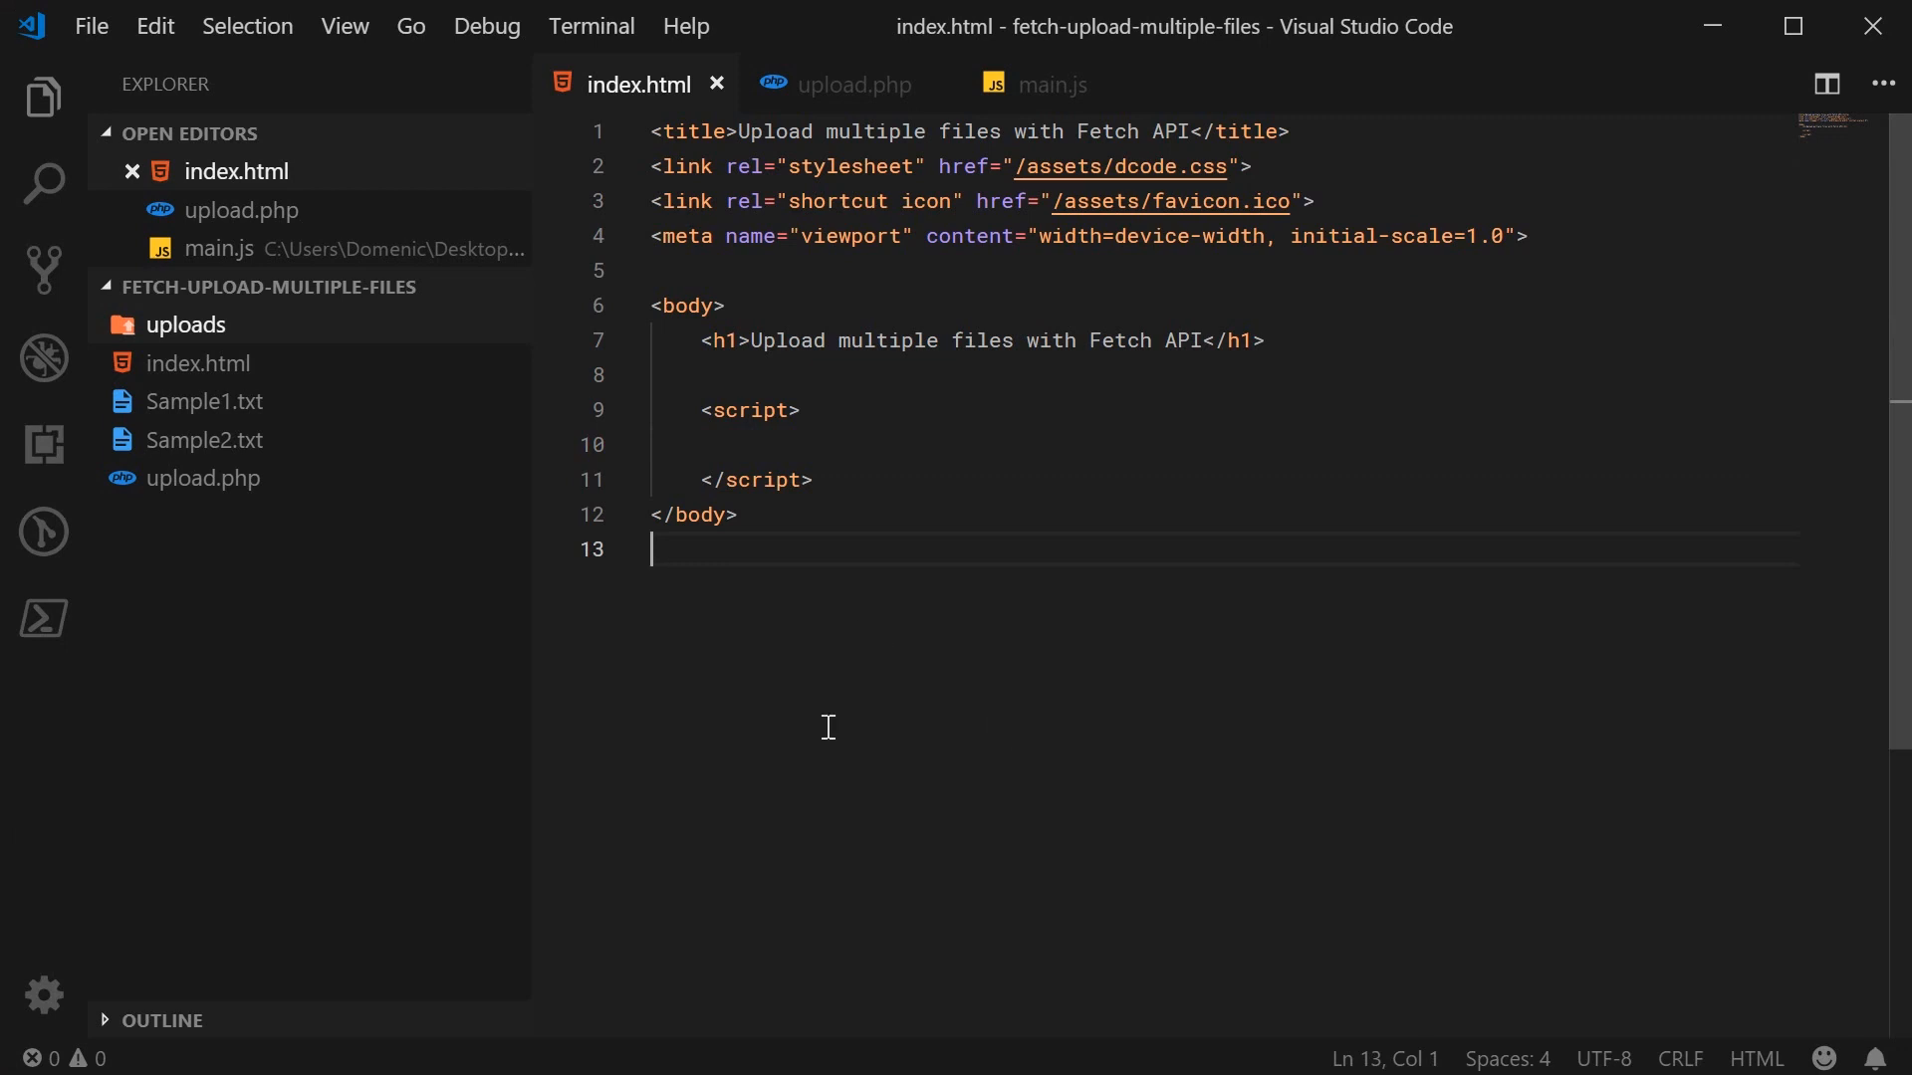
- Review upload.php, then show the Express server script main.js
left_click(856, 83)
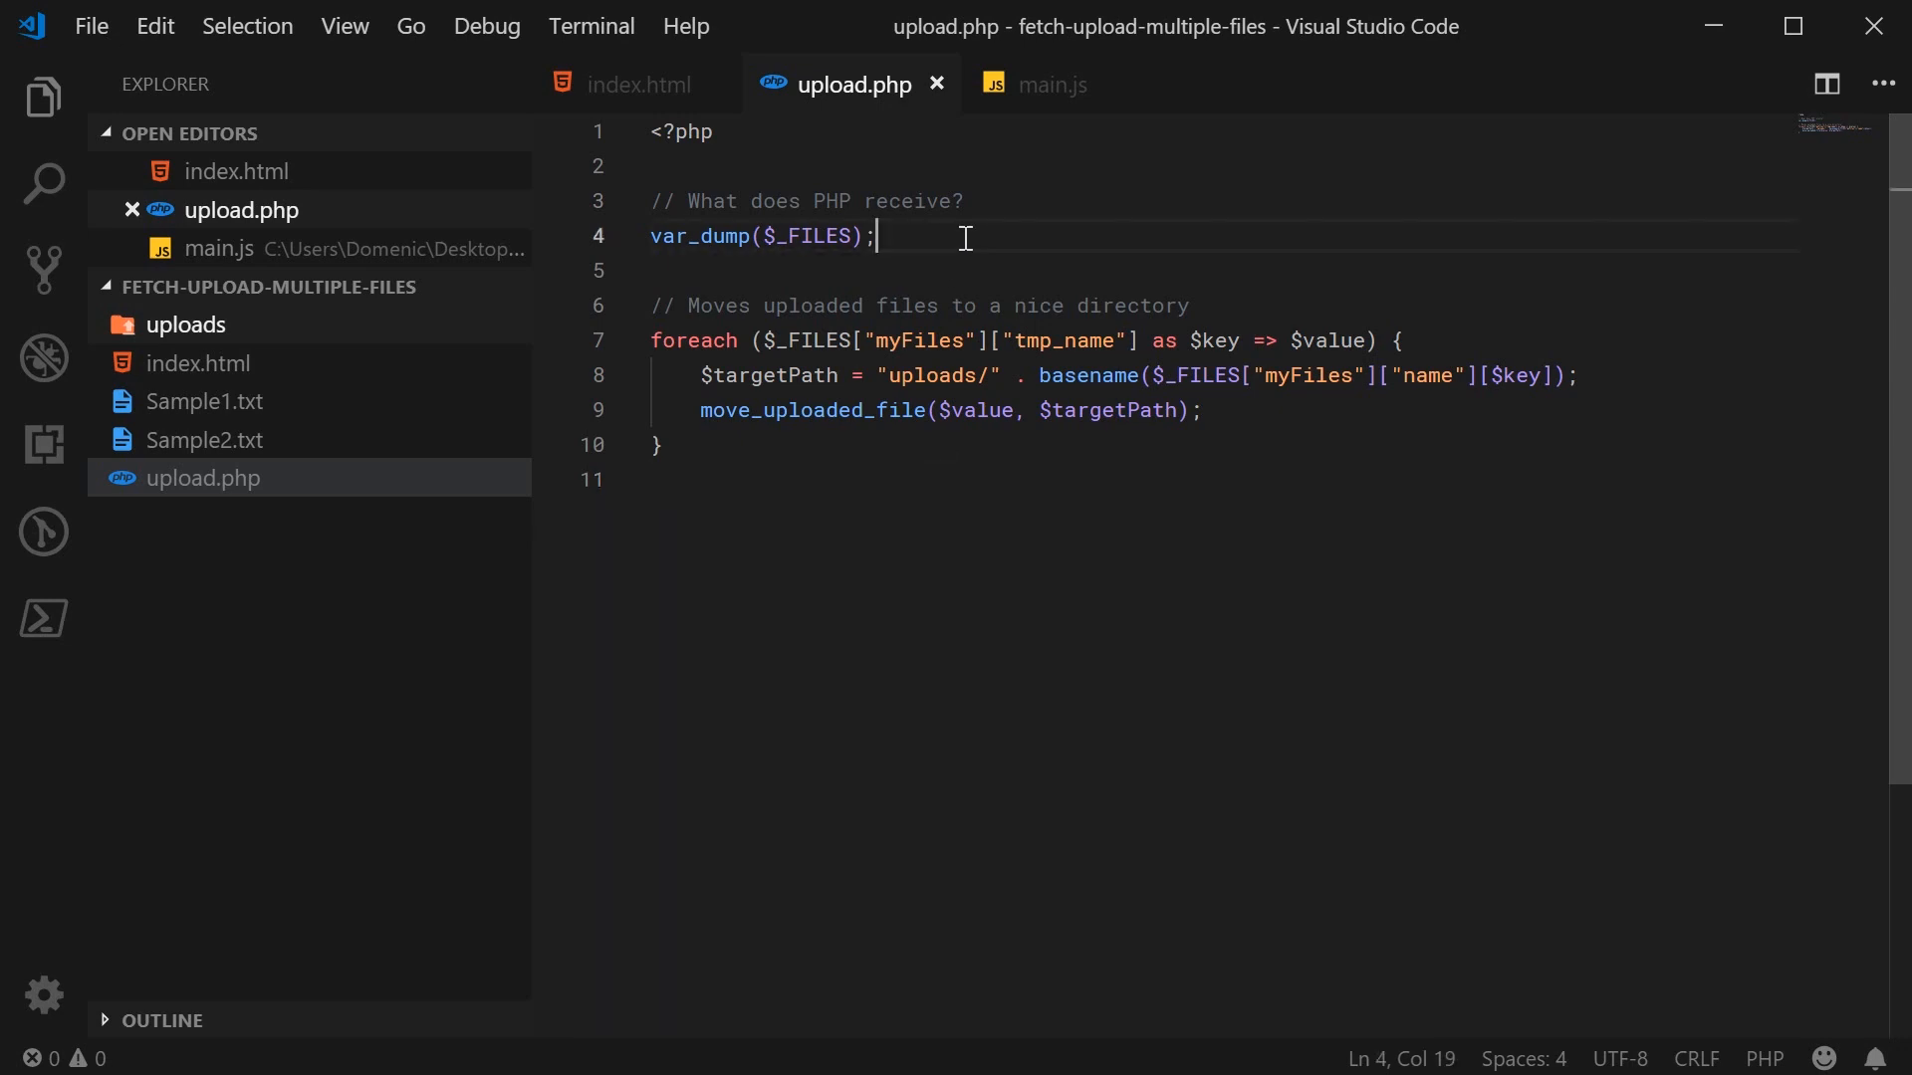
left_click(761, 478)
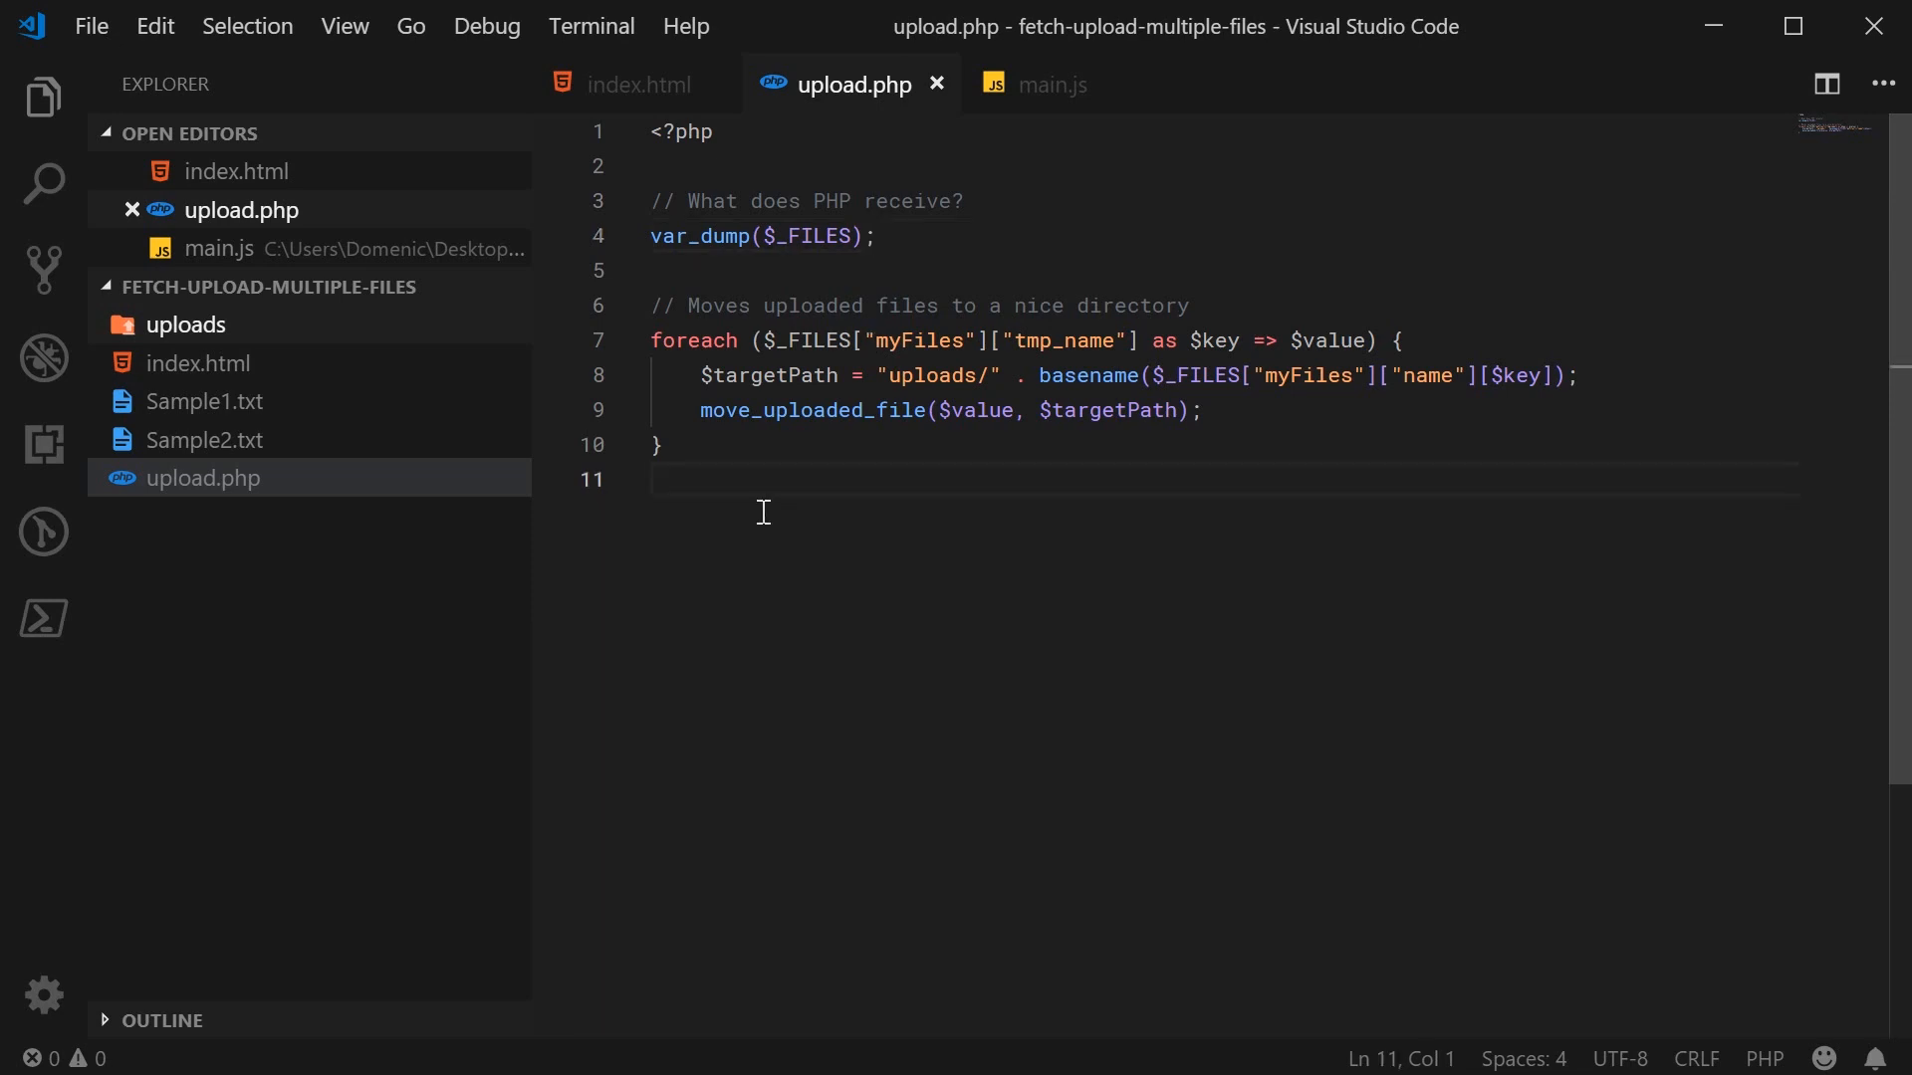
mouse_move(866, 542)
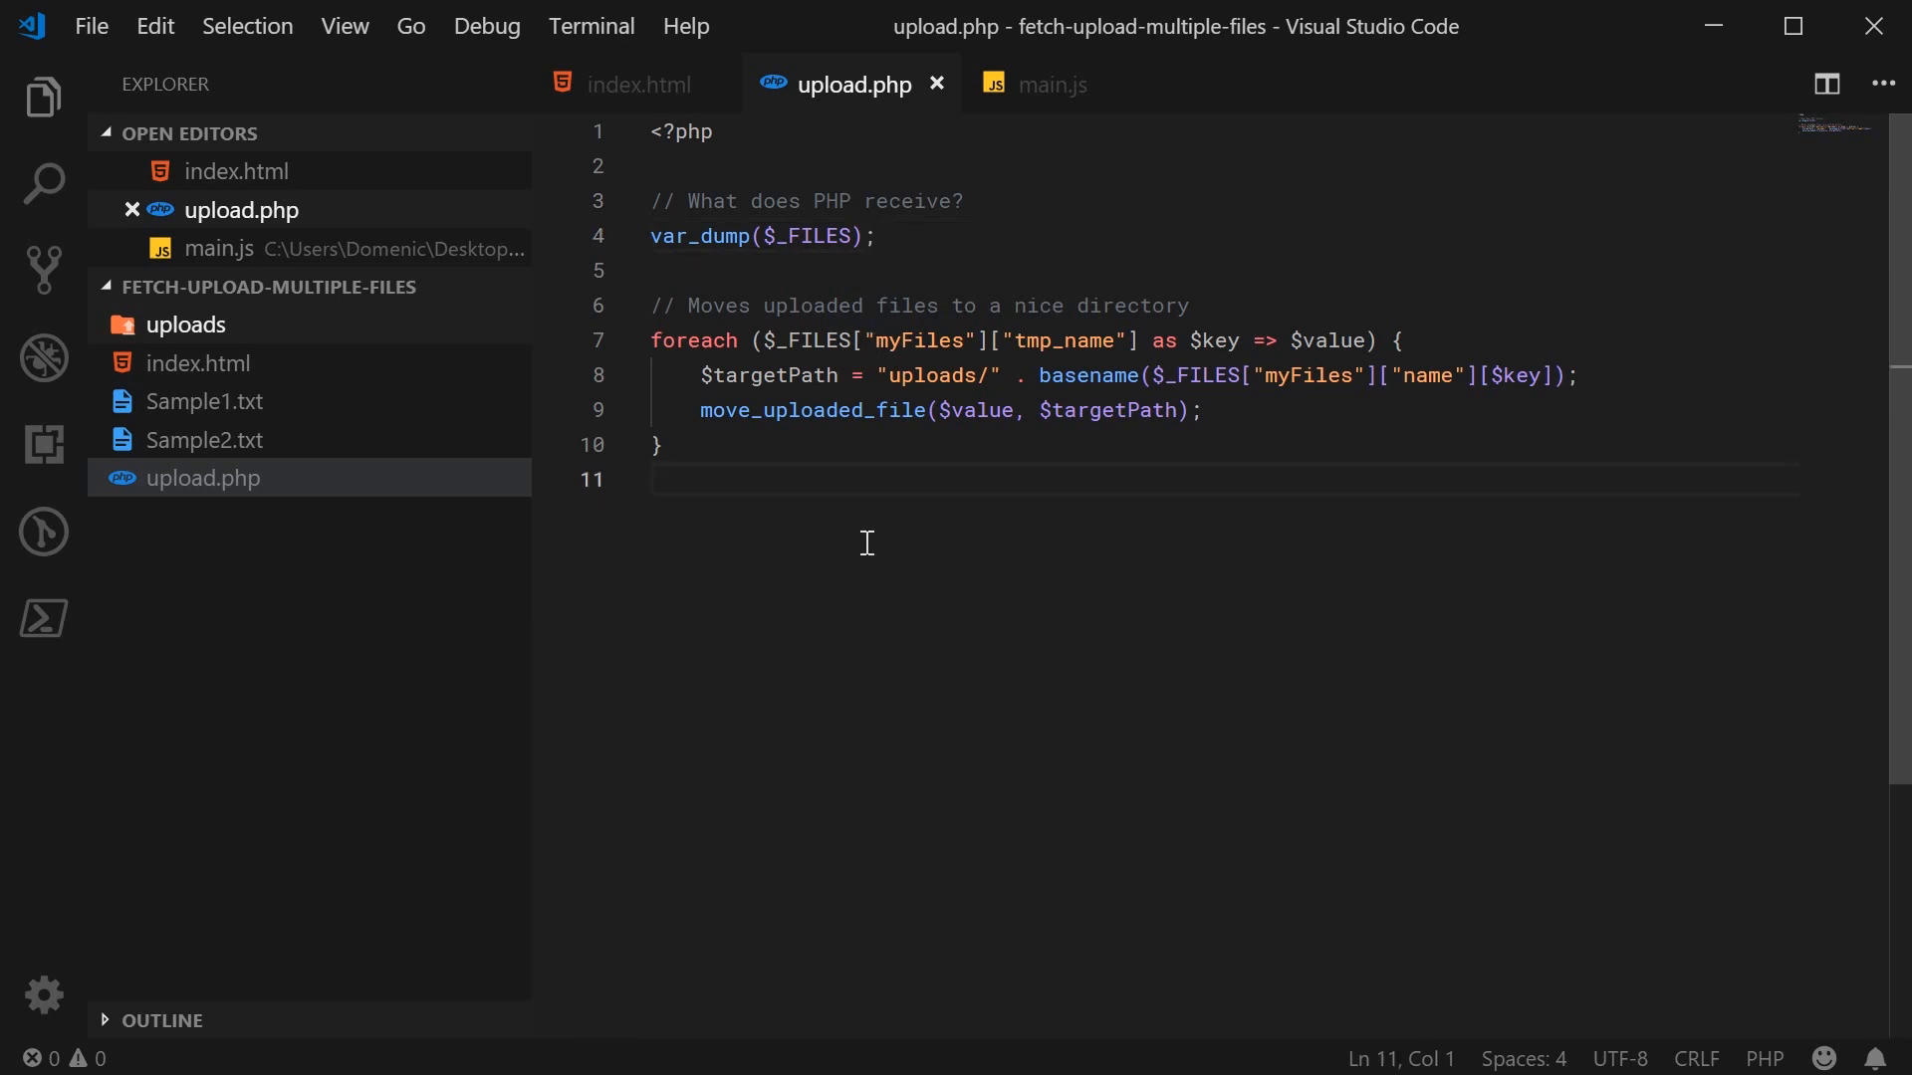
mouse_move(183, 350)
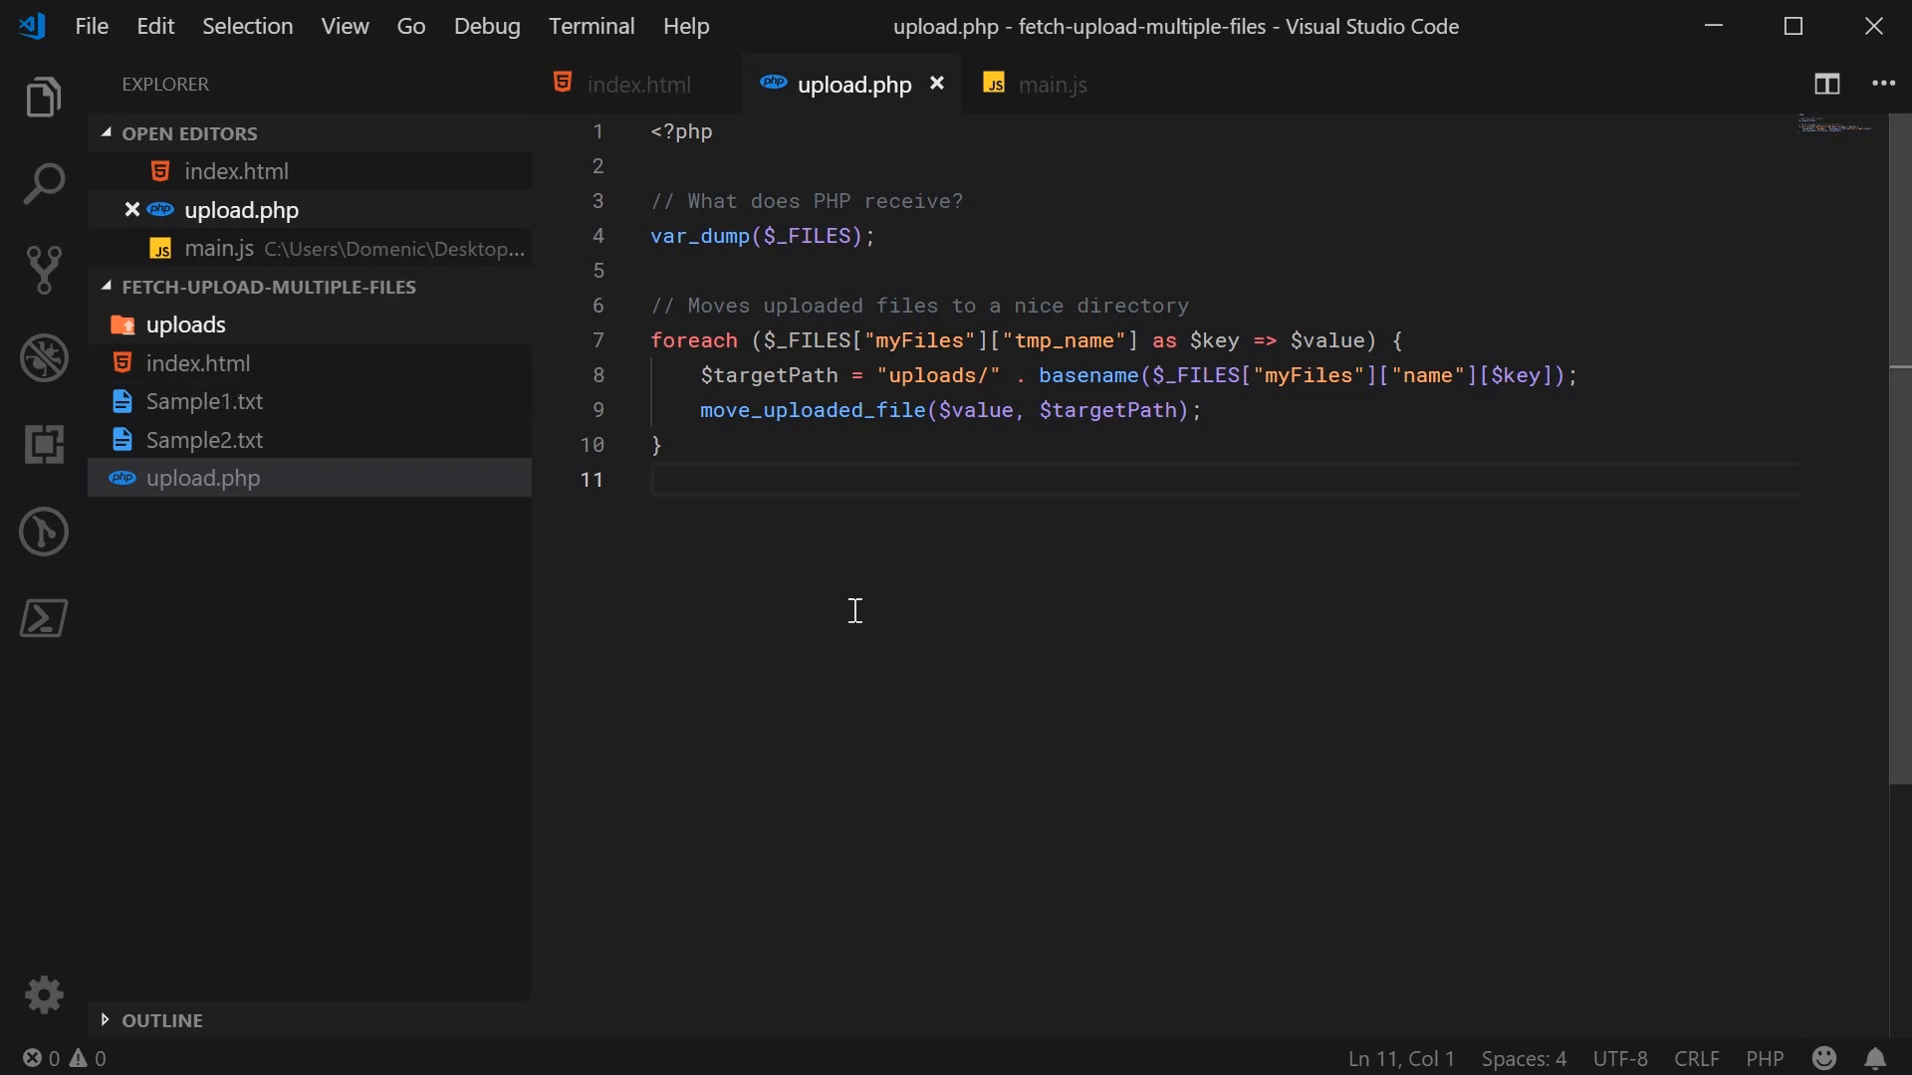
left_click(1049, 84)
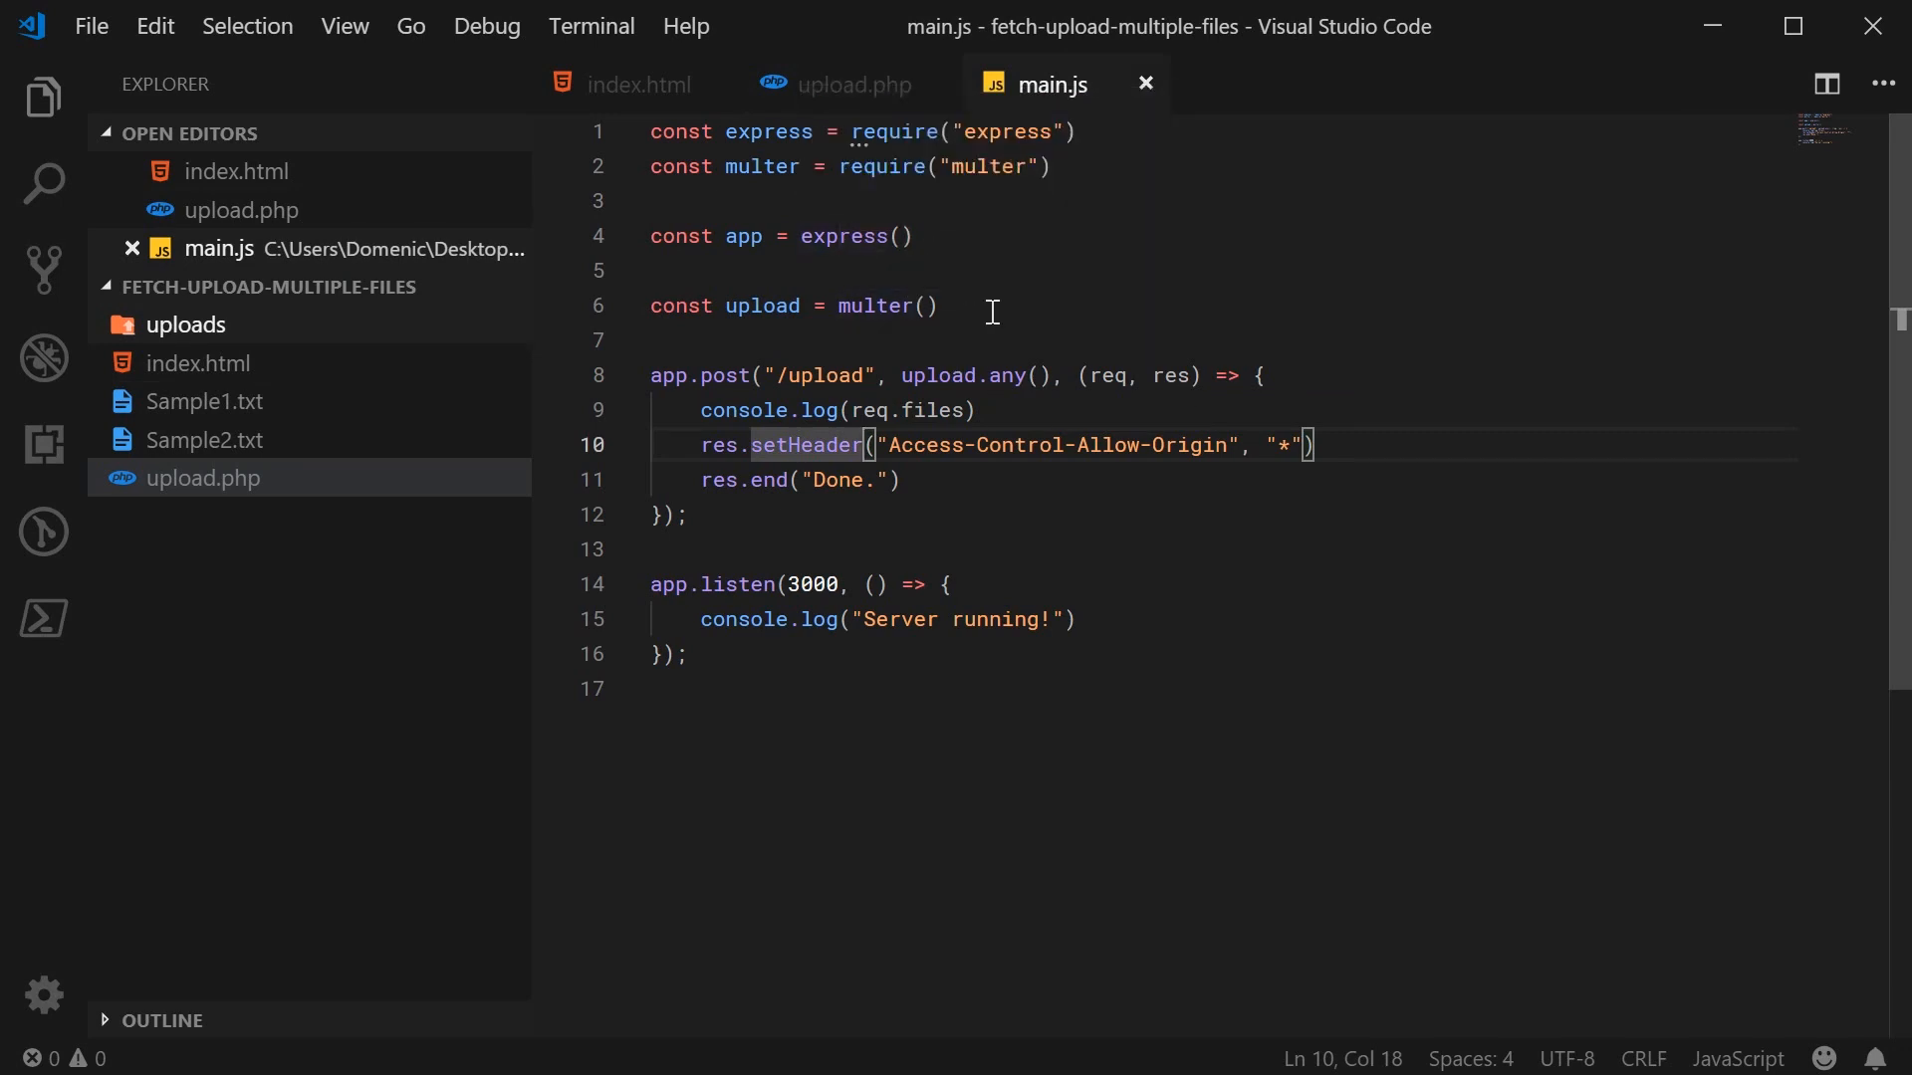
left_click(976, 408)
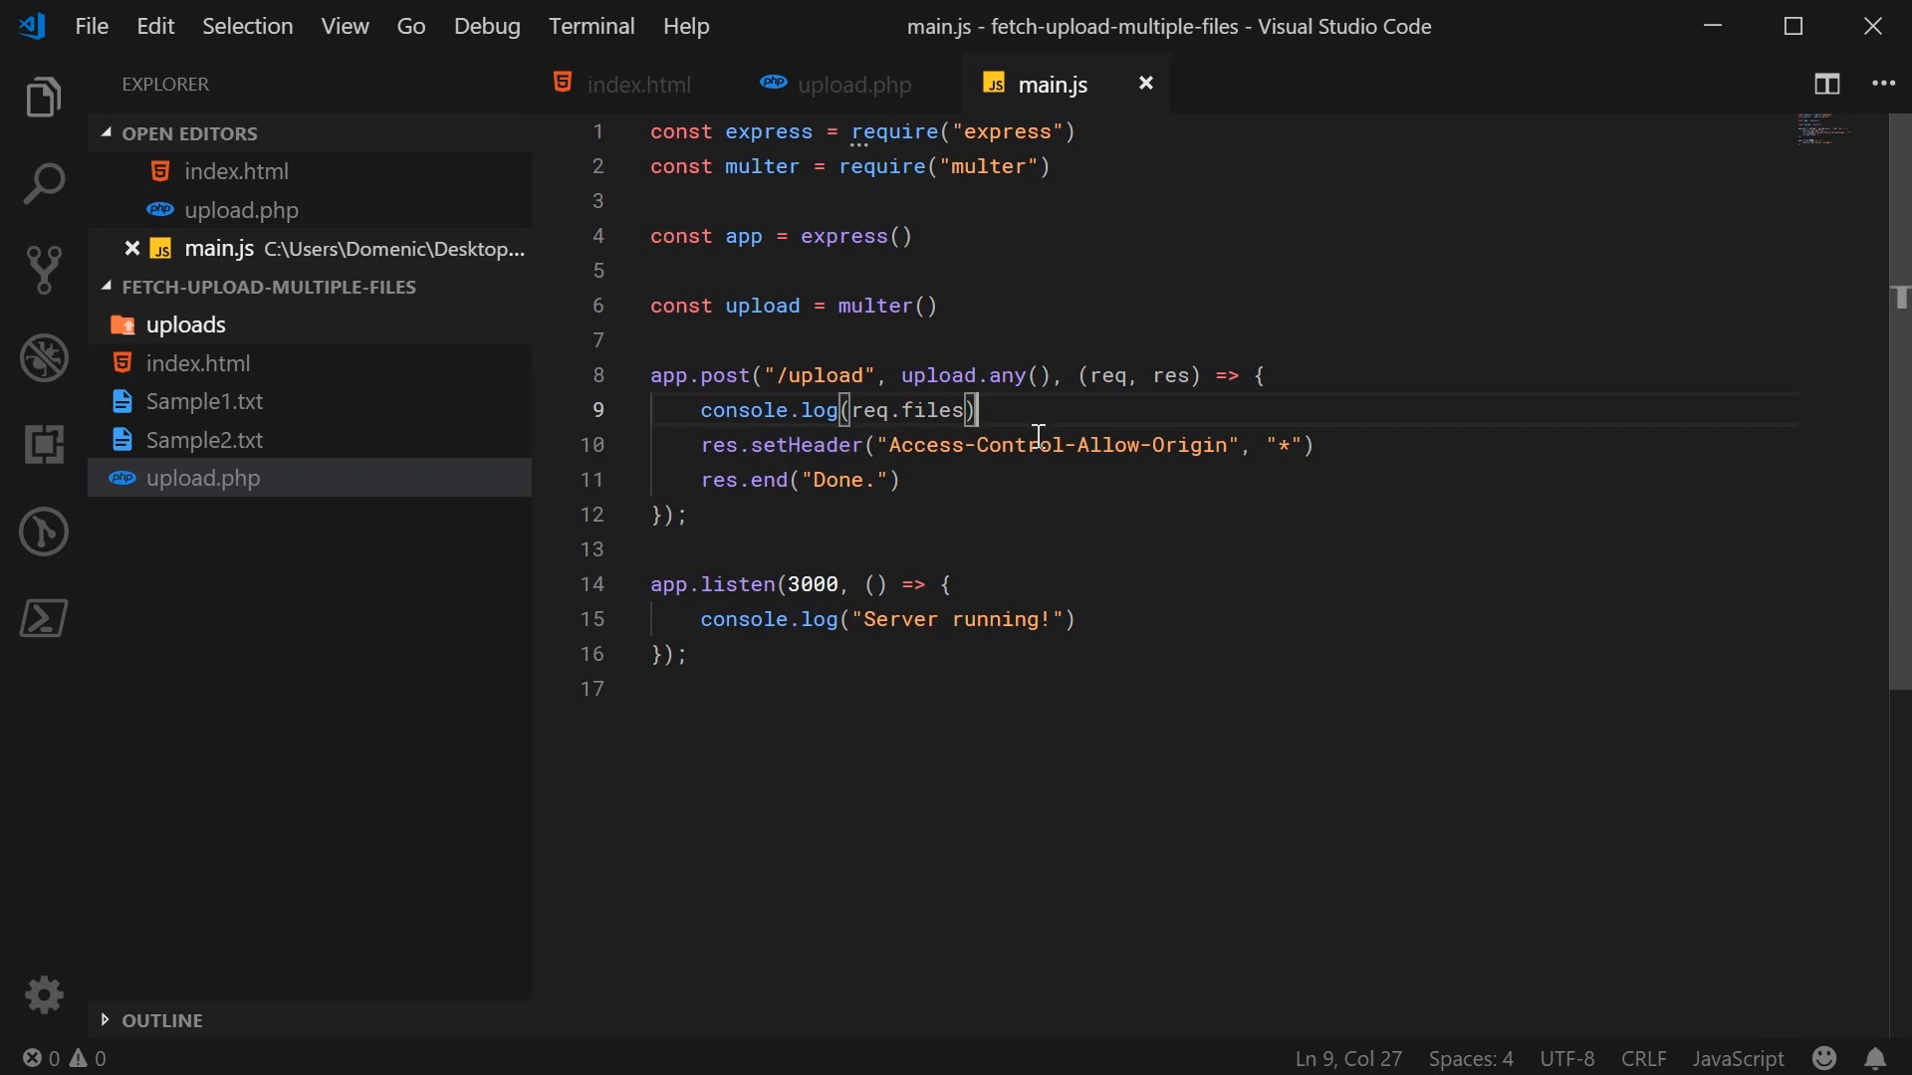
mouse_move(1036, 436)
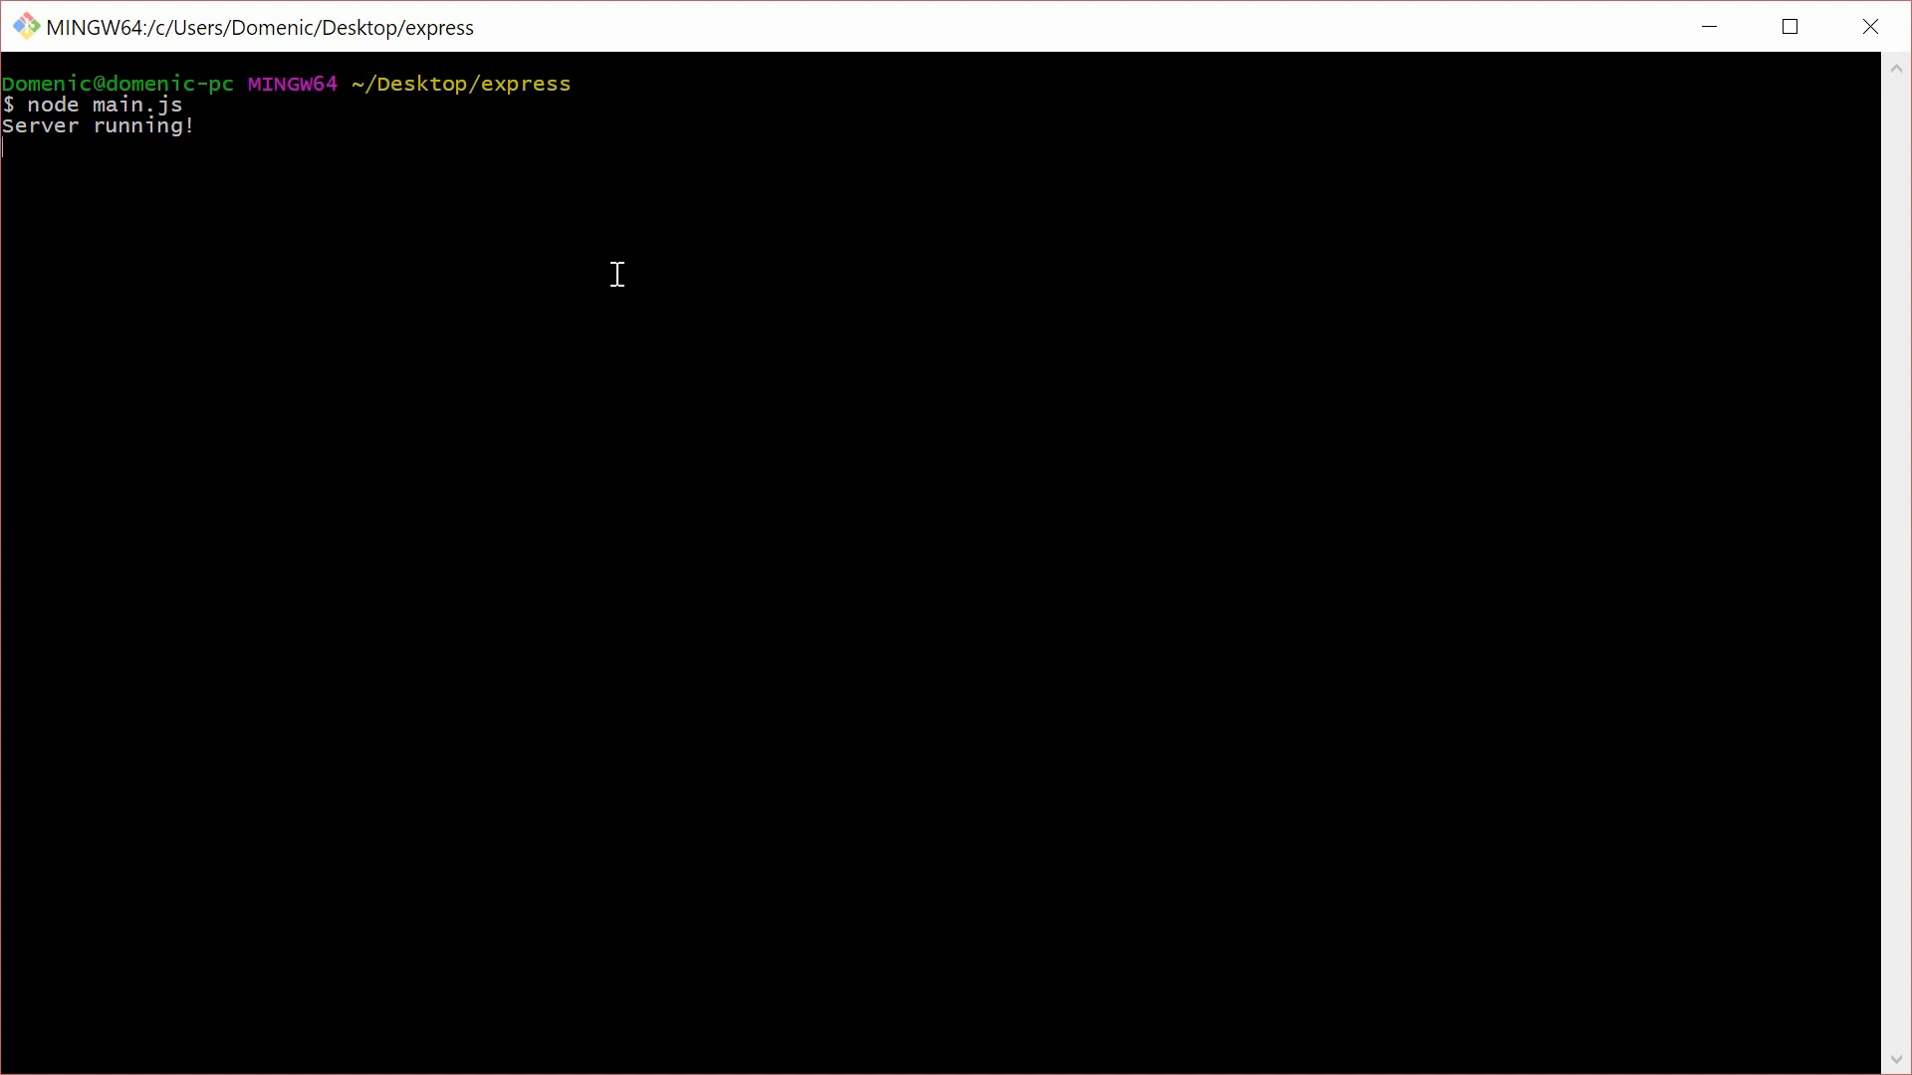
mouse_move(235, 241)
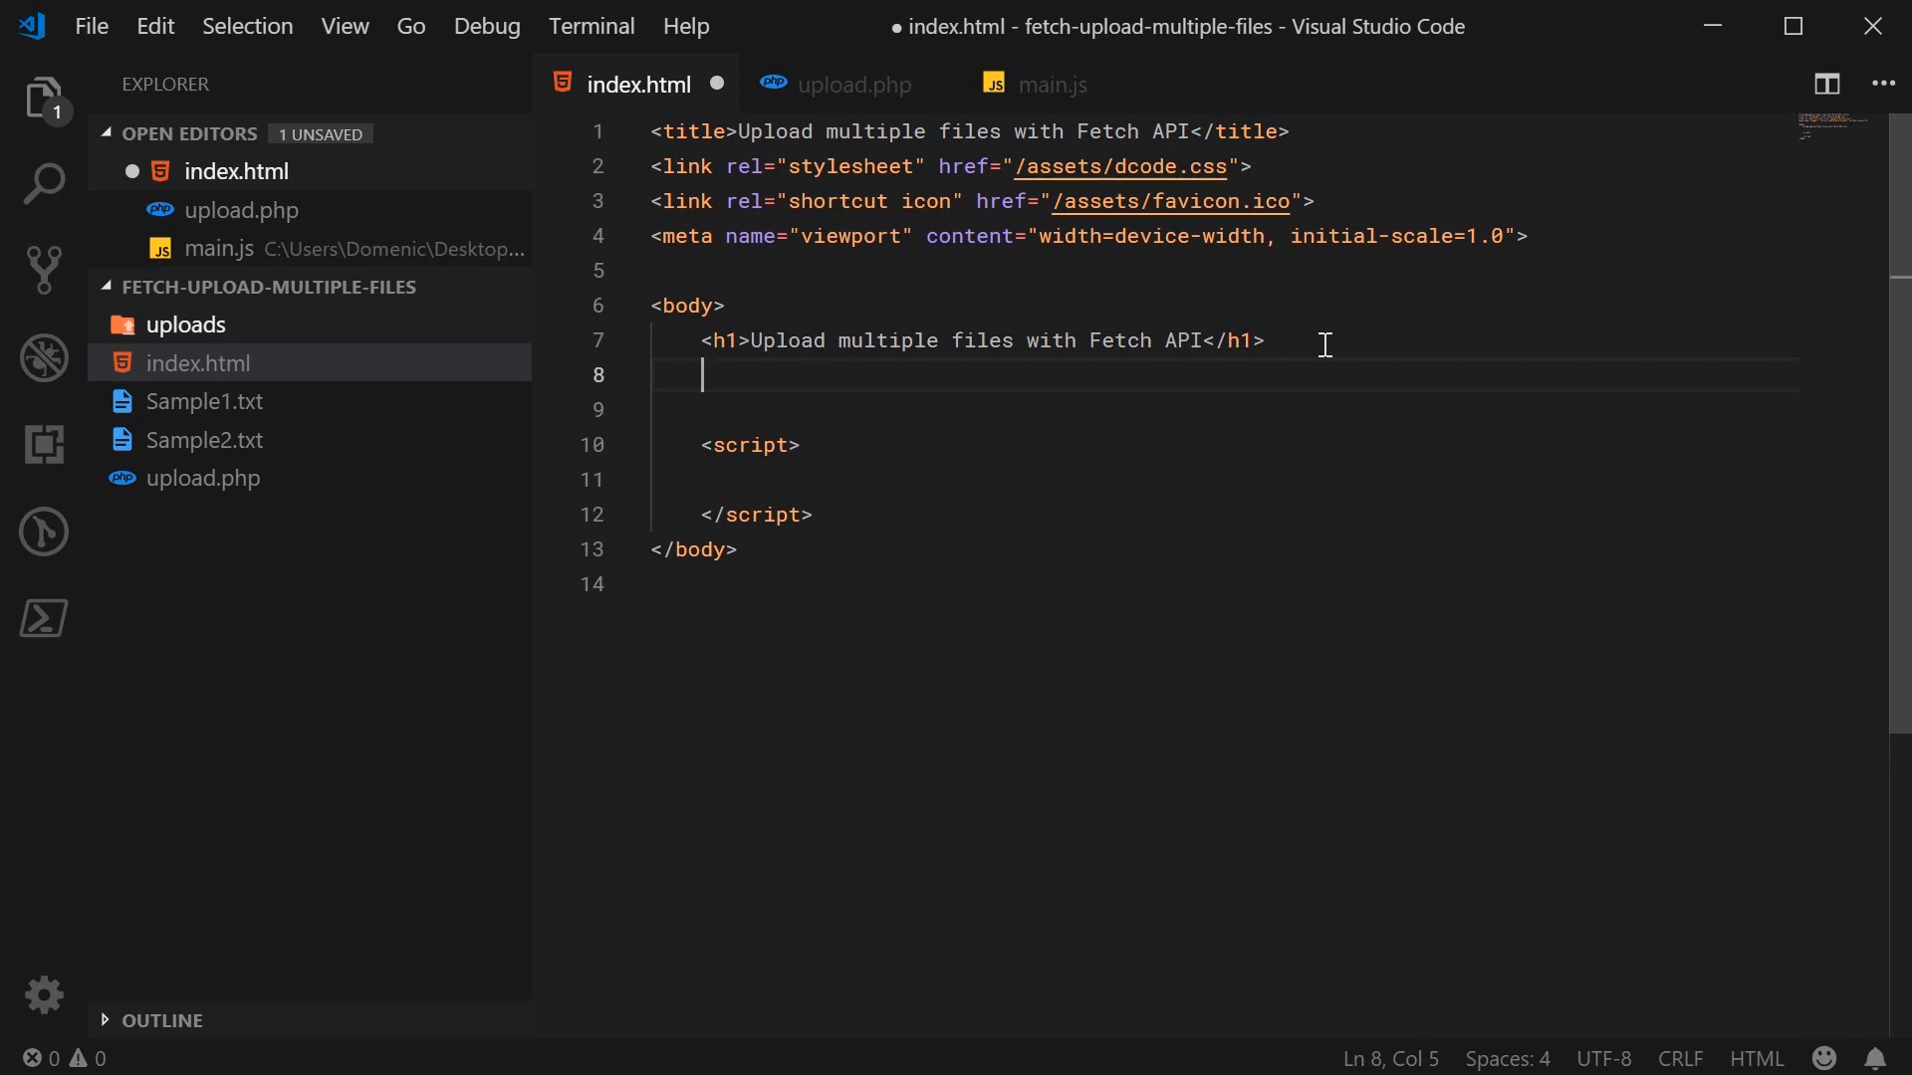
- Add a file input with id="inpFile" and the multiple attribute, removing the name attribute
type("input type=\"file\" name=\"\" id=\"\">")
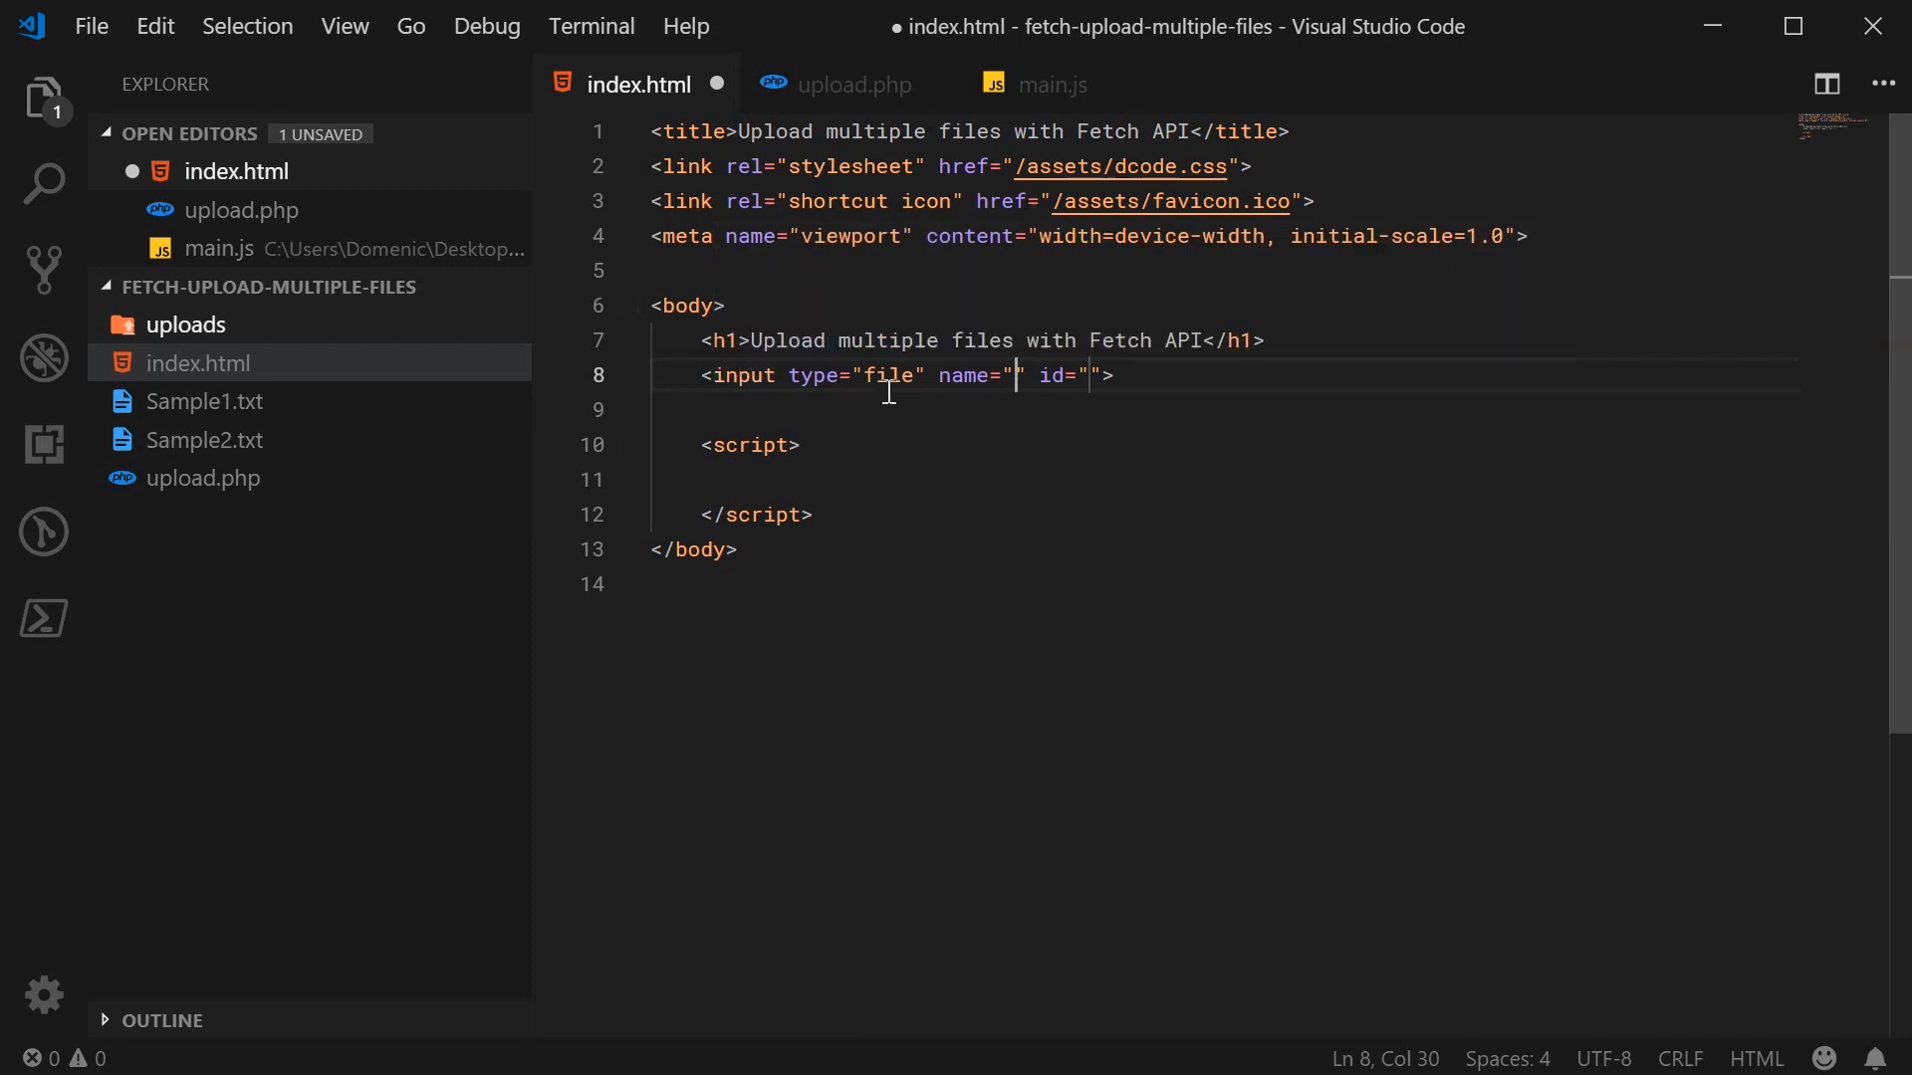
double_click(963, 376)
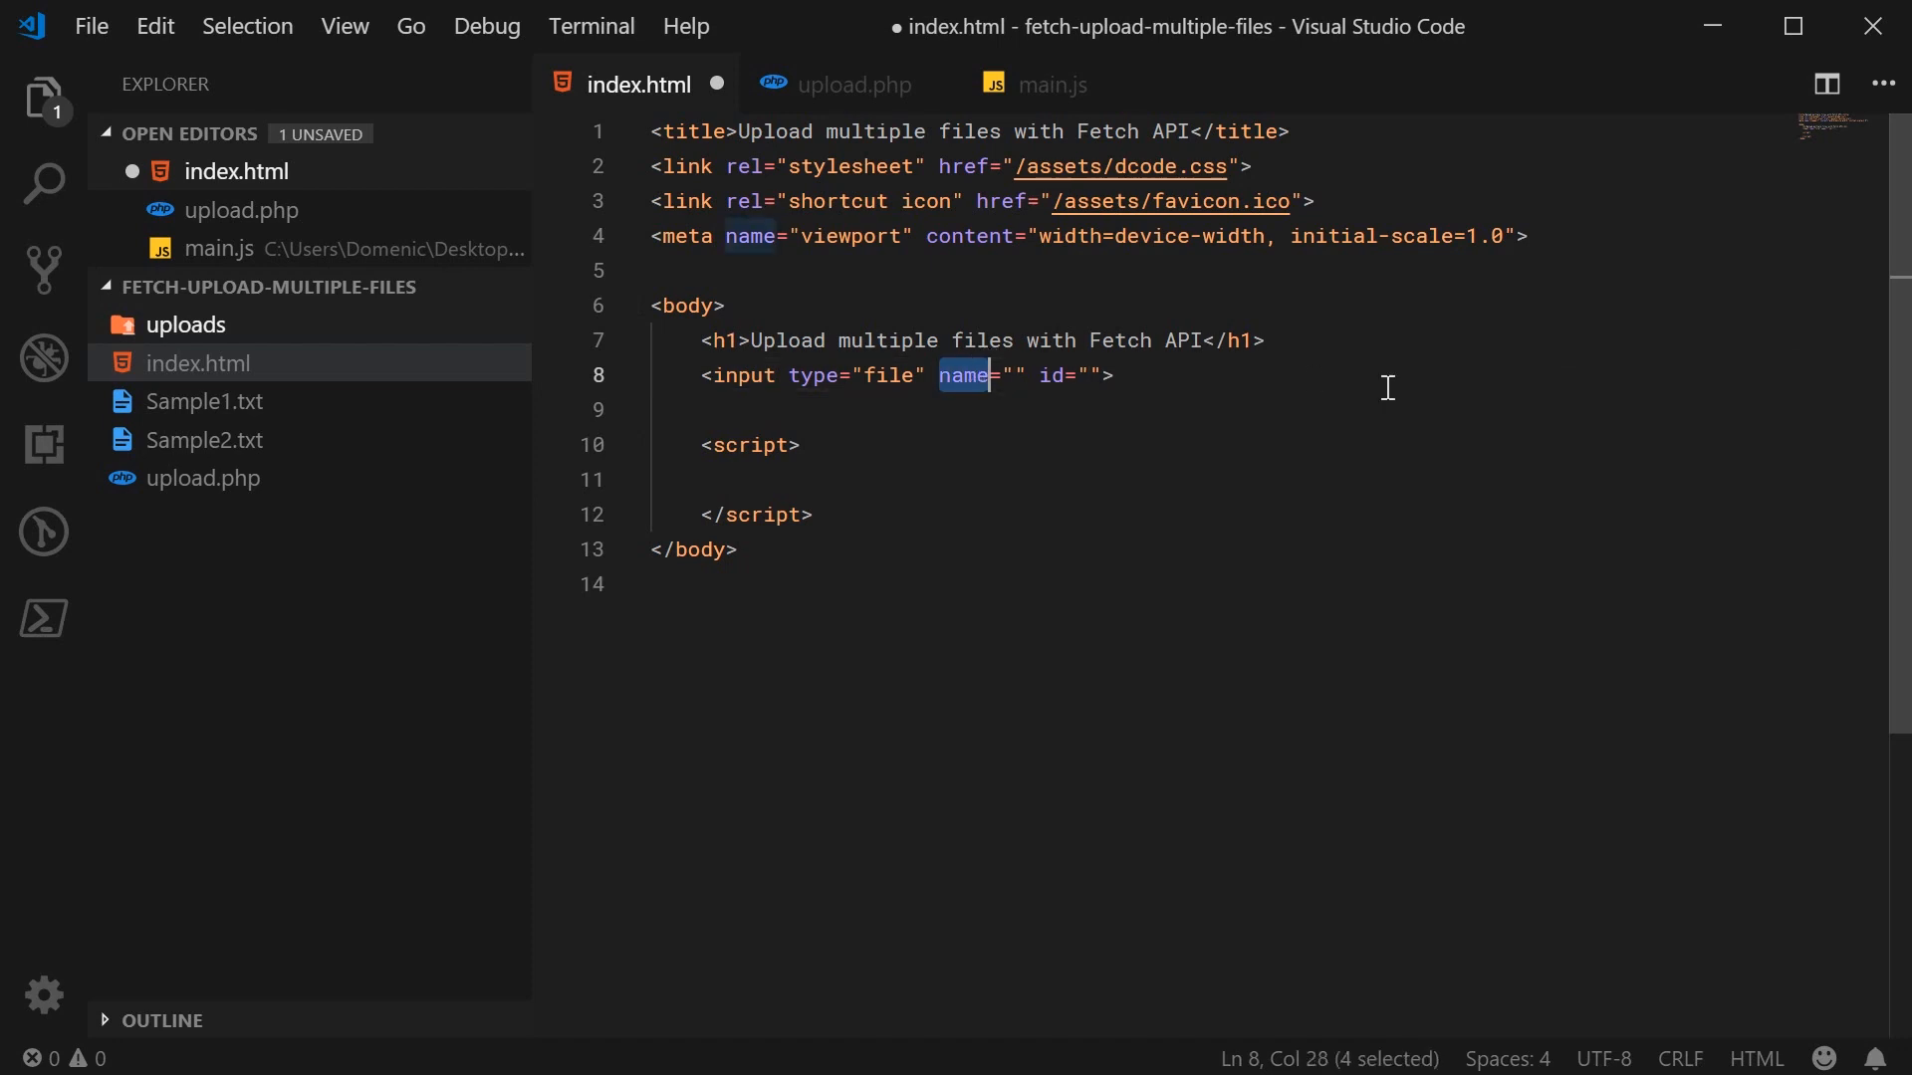
key("Delete")
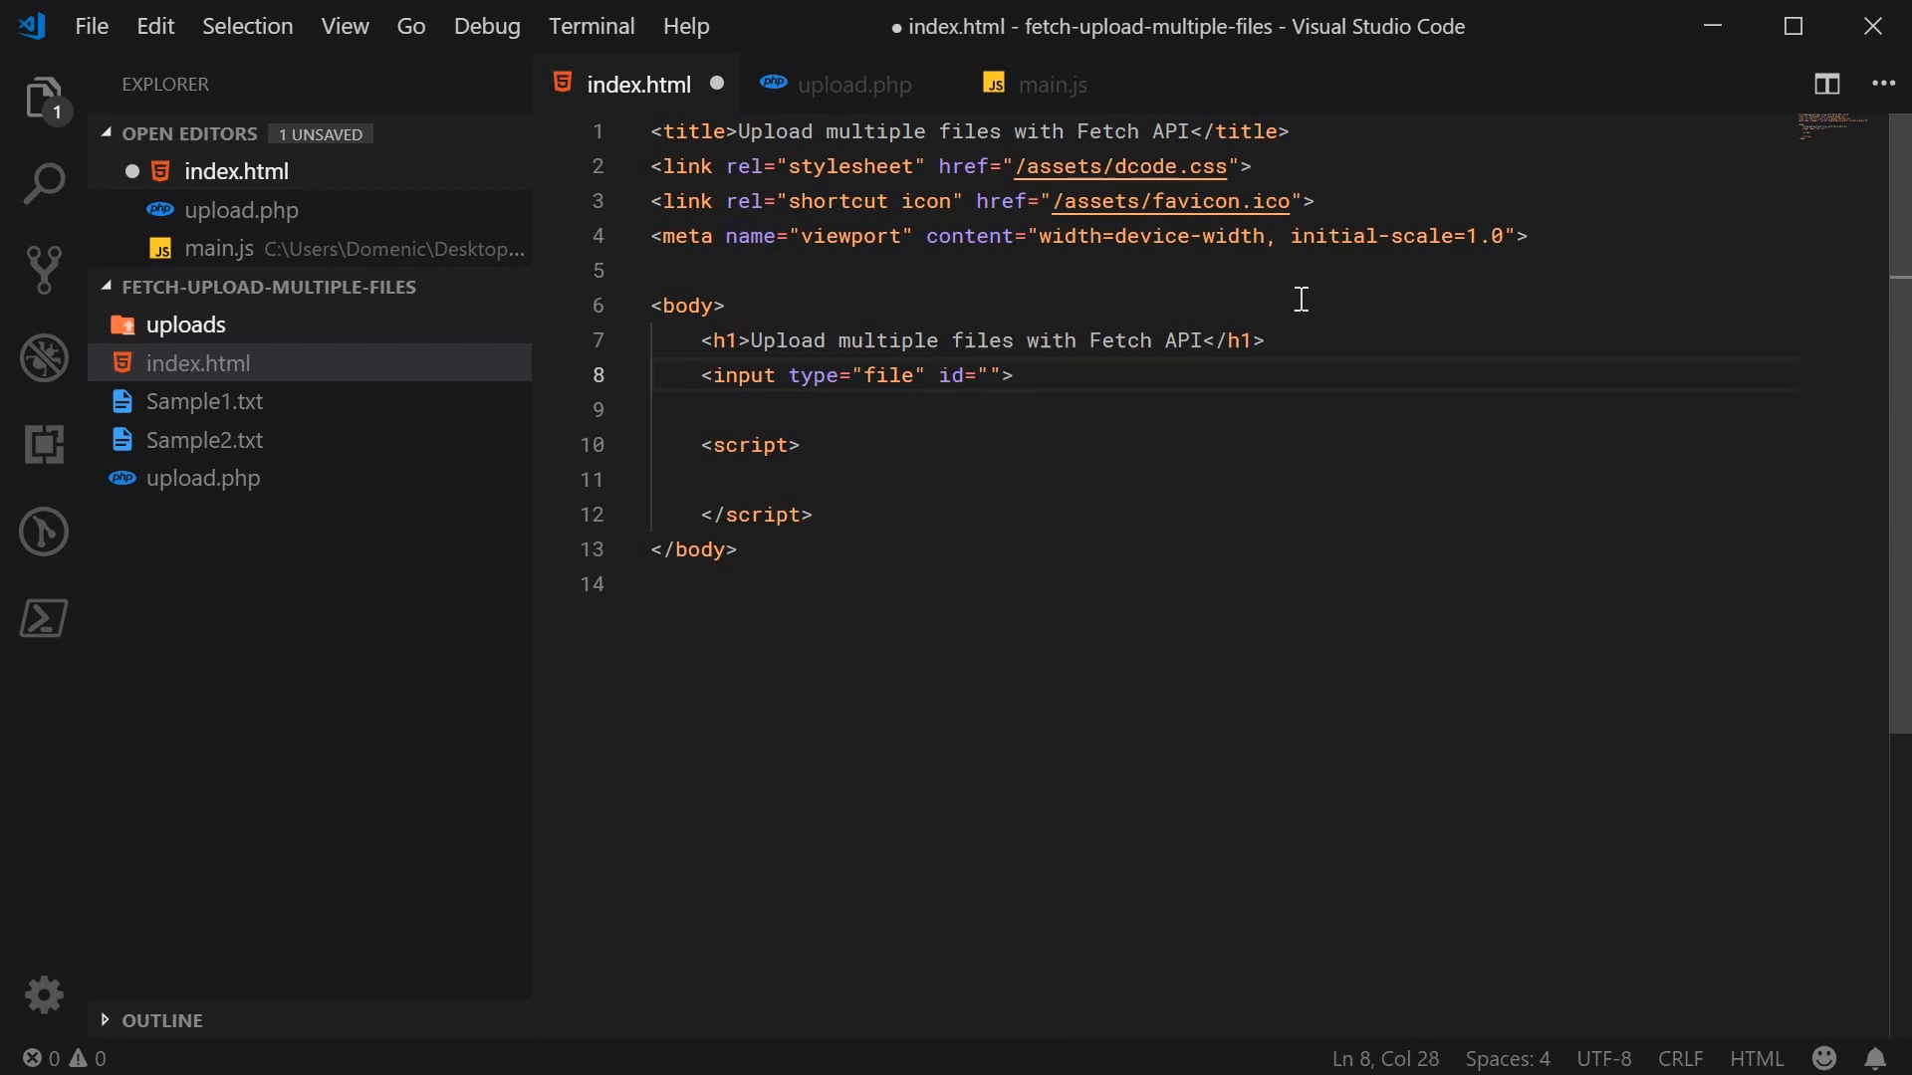
type("inpFi")
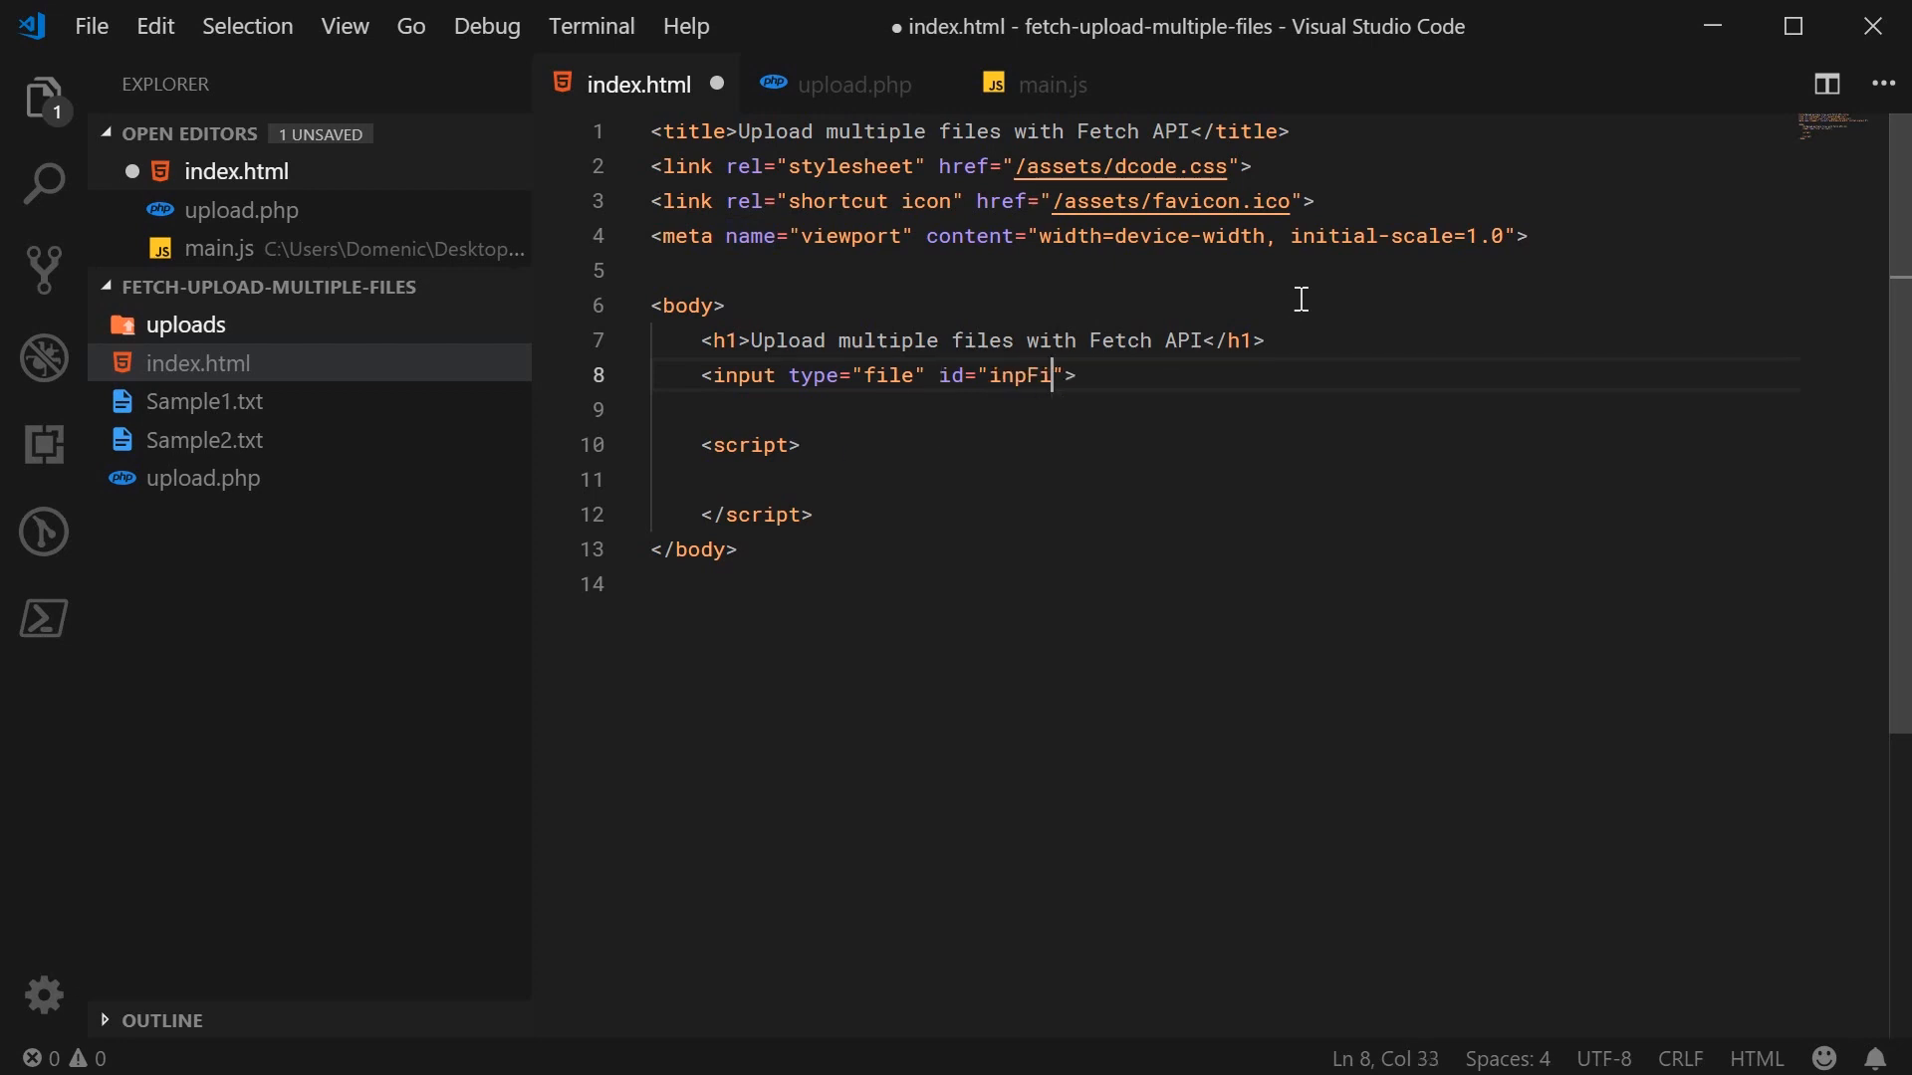
type("le")
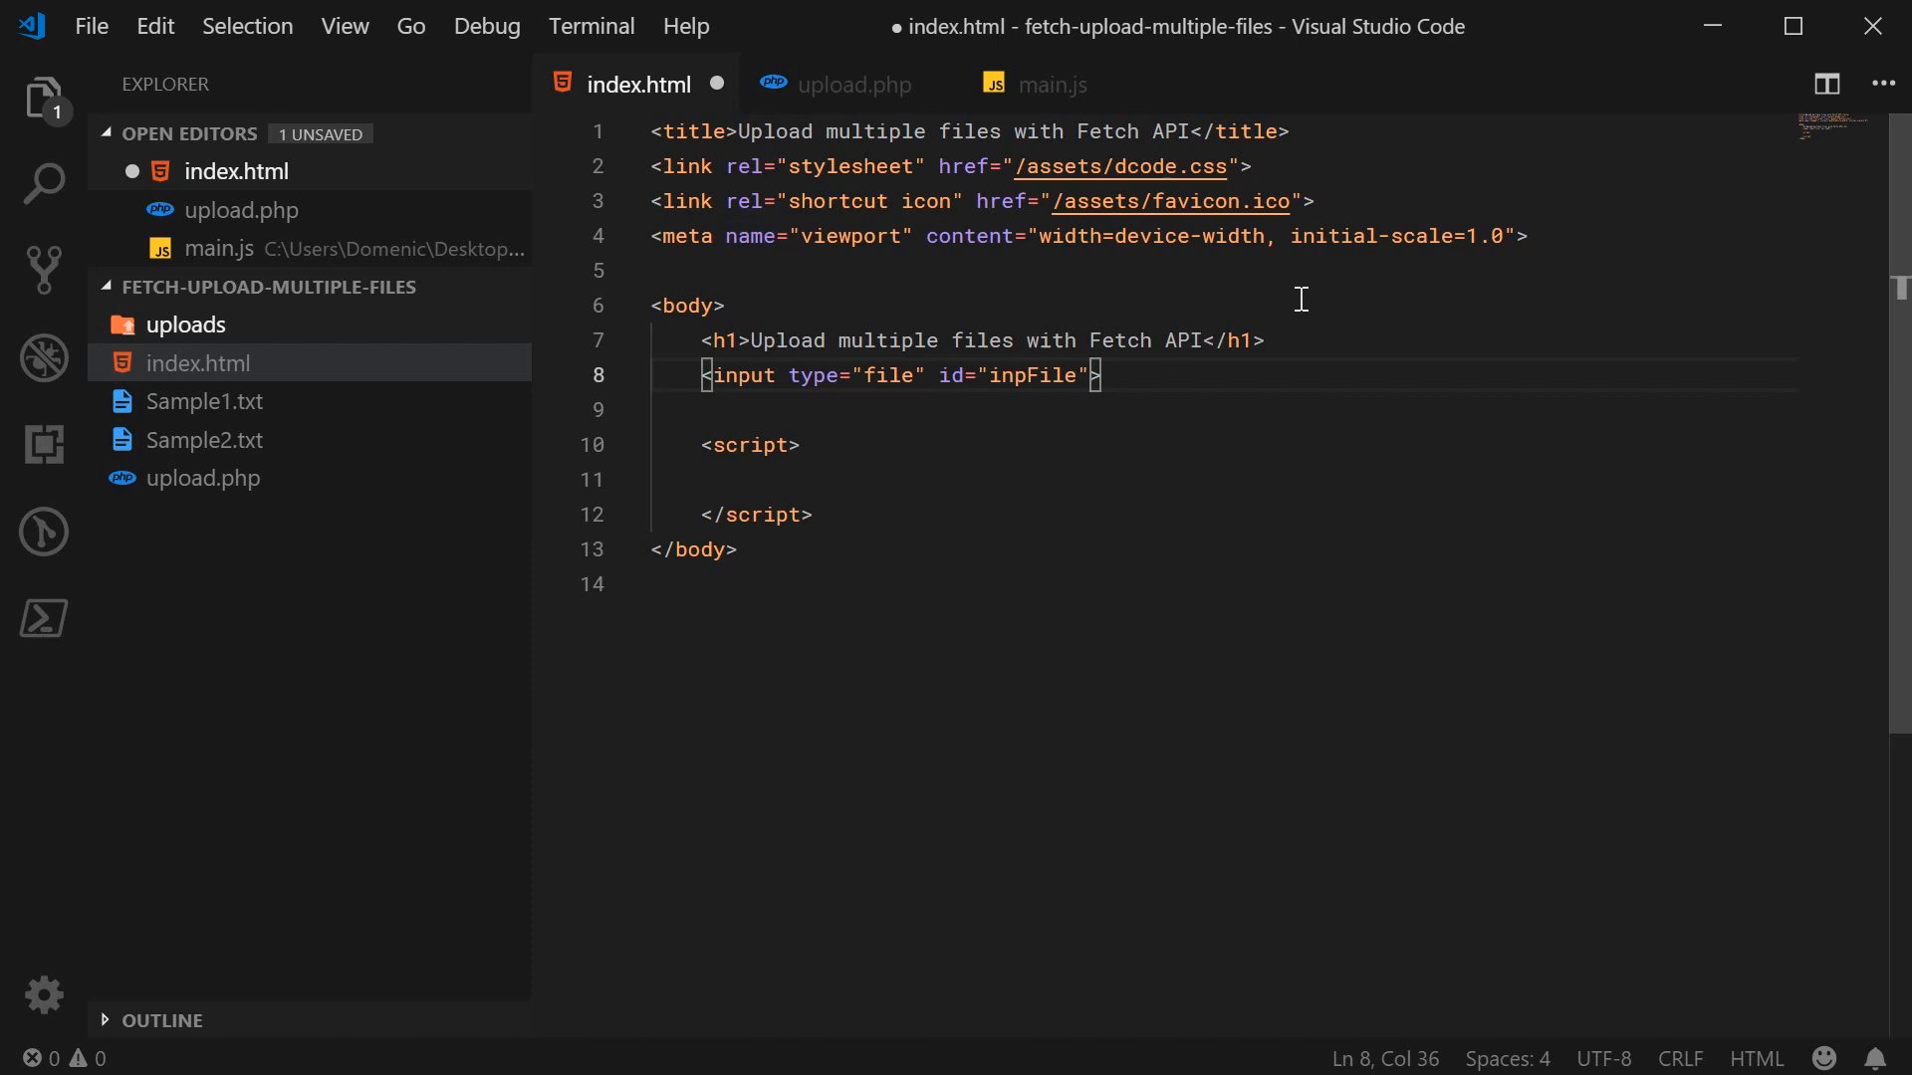
type("m")
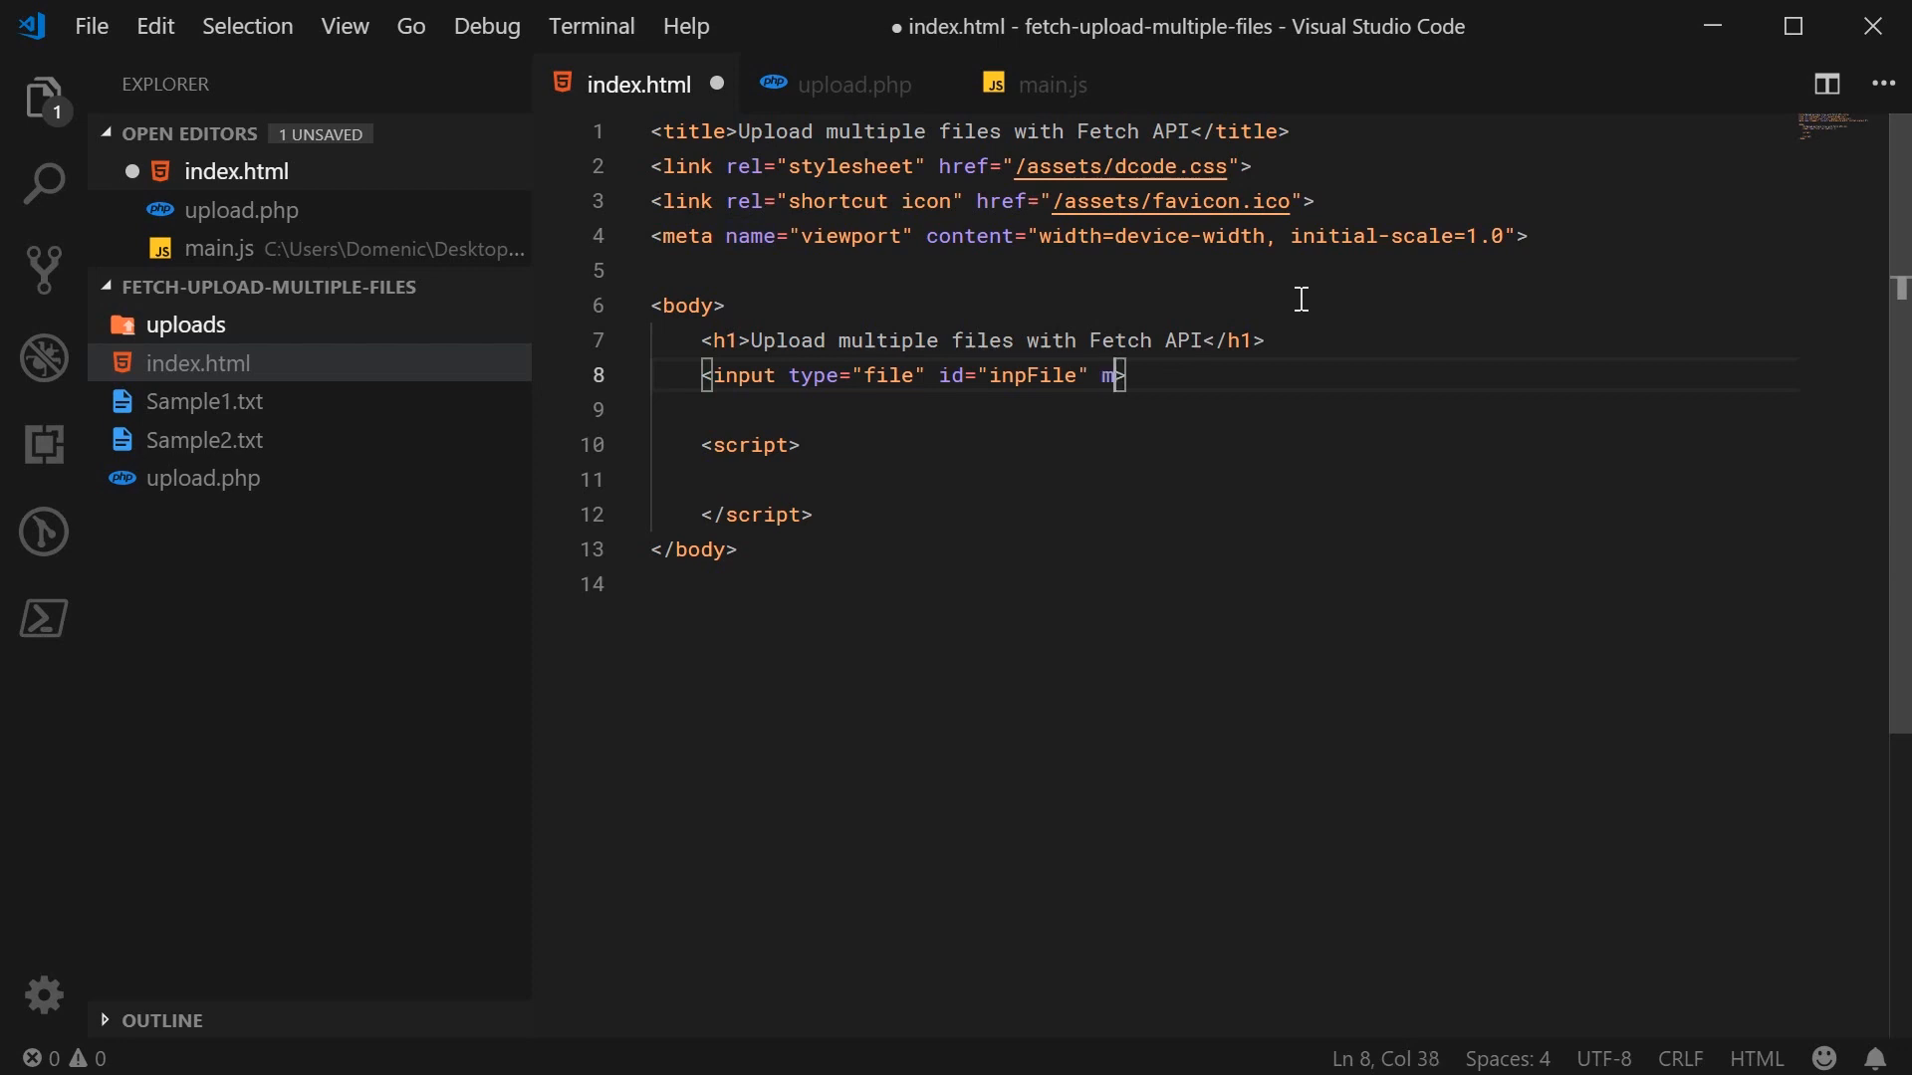
type("ultiple")
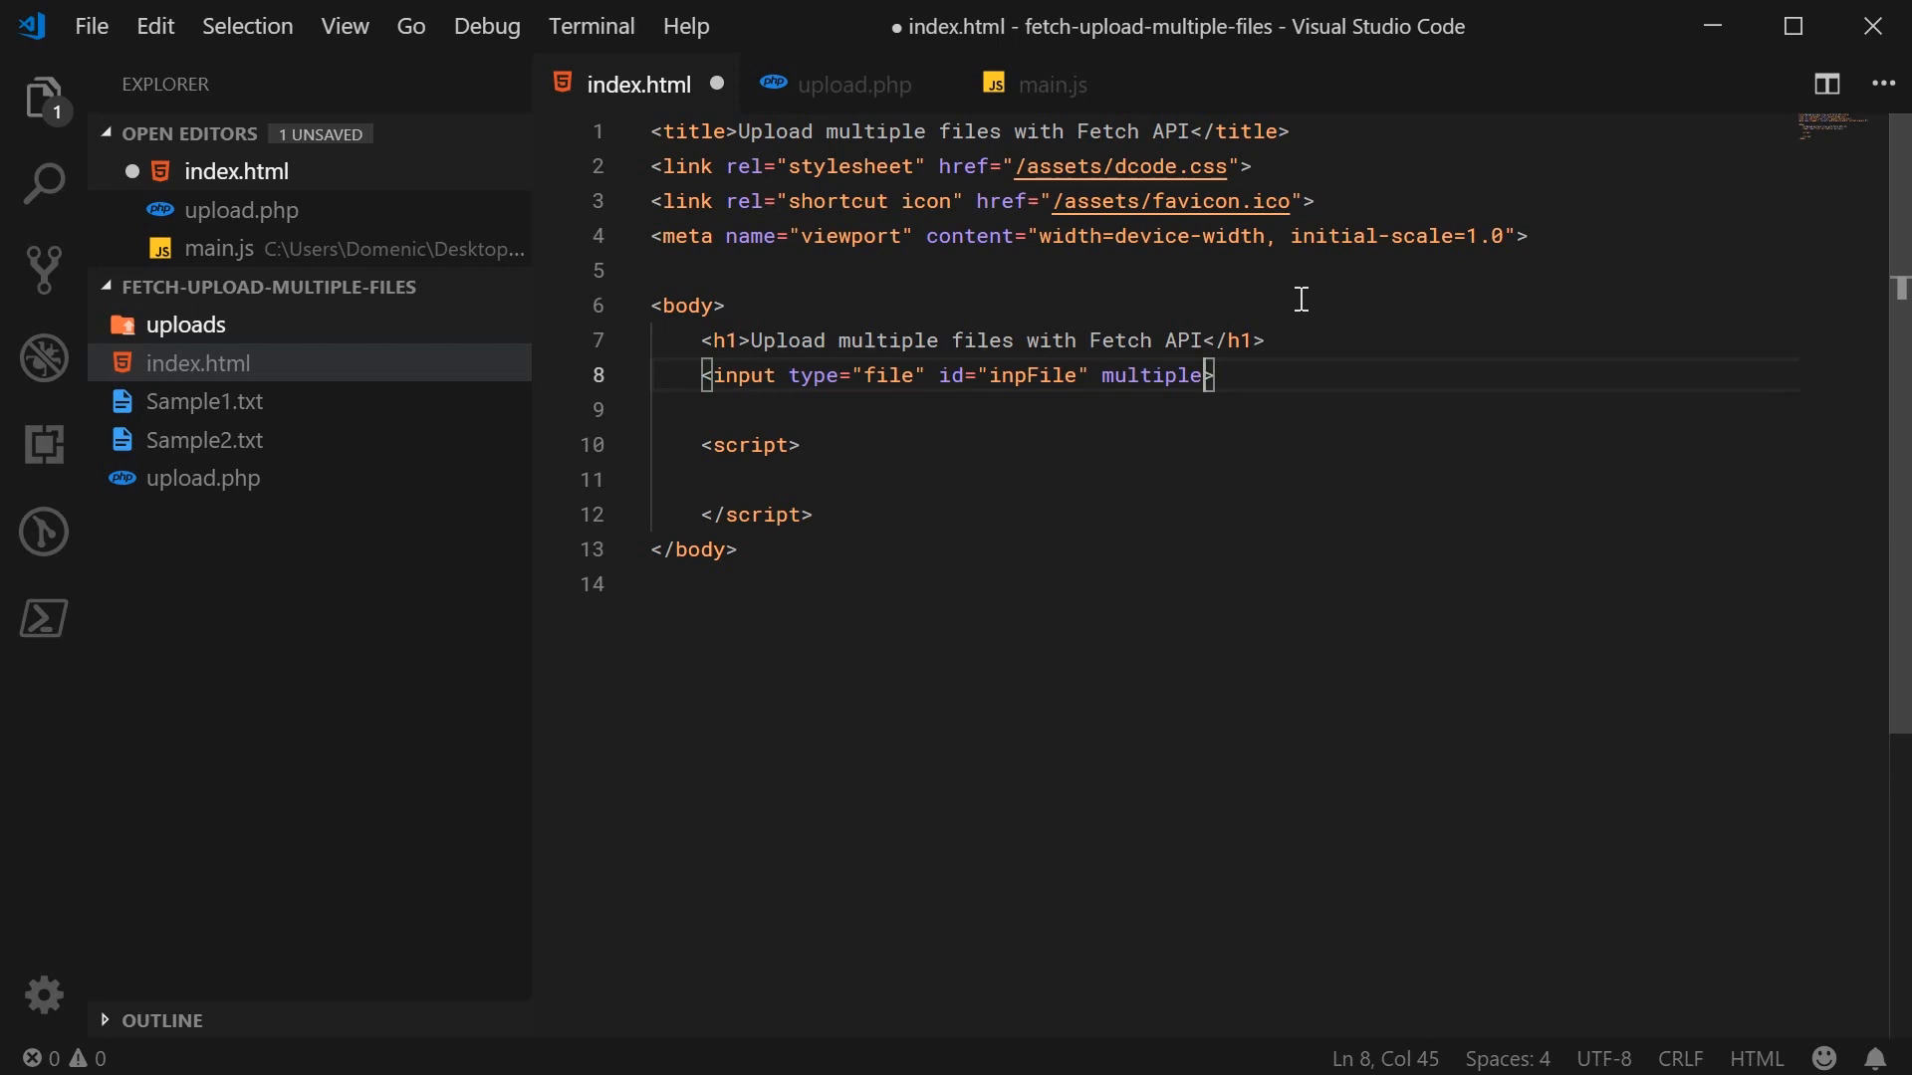
mouse_move(916, 540)
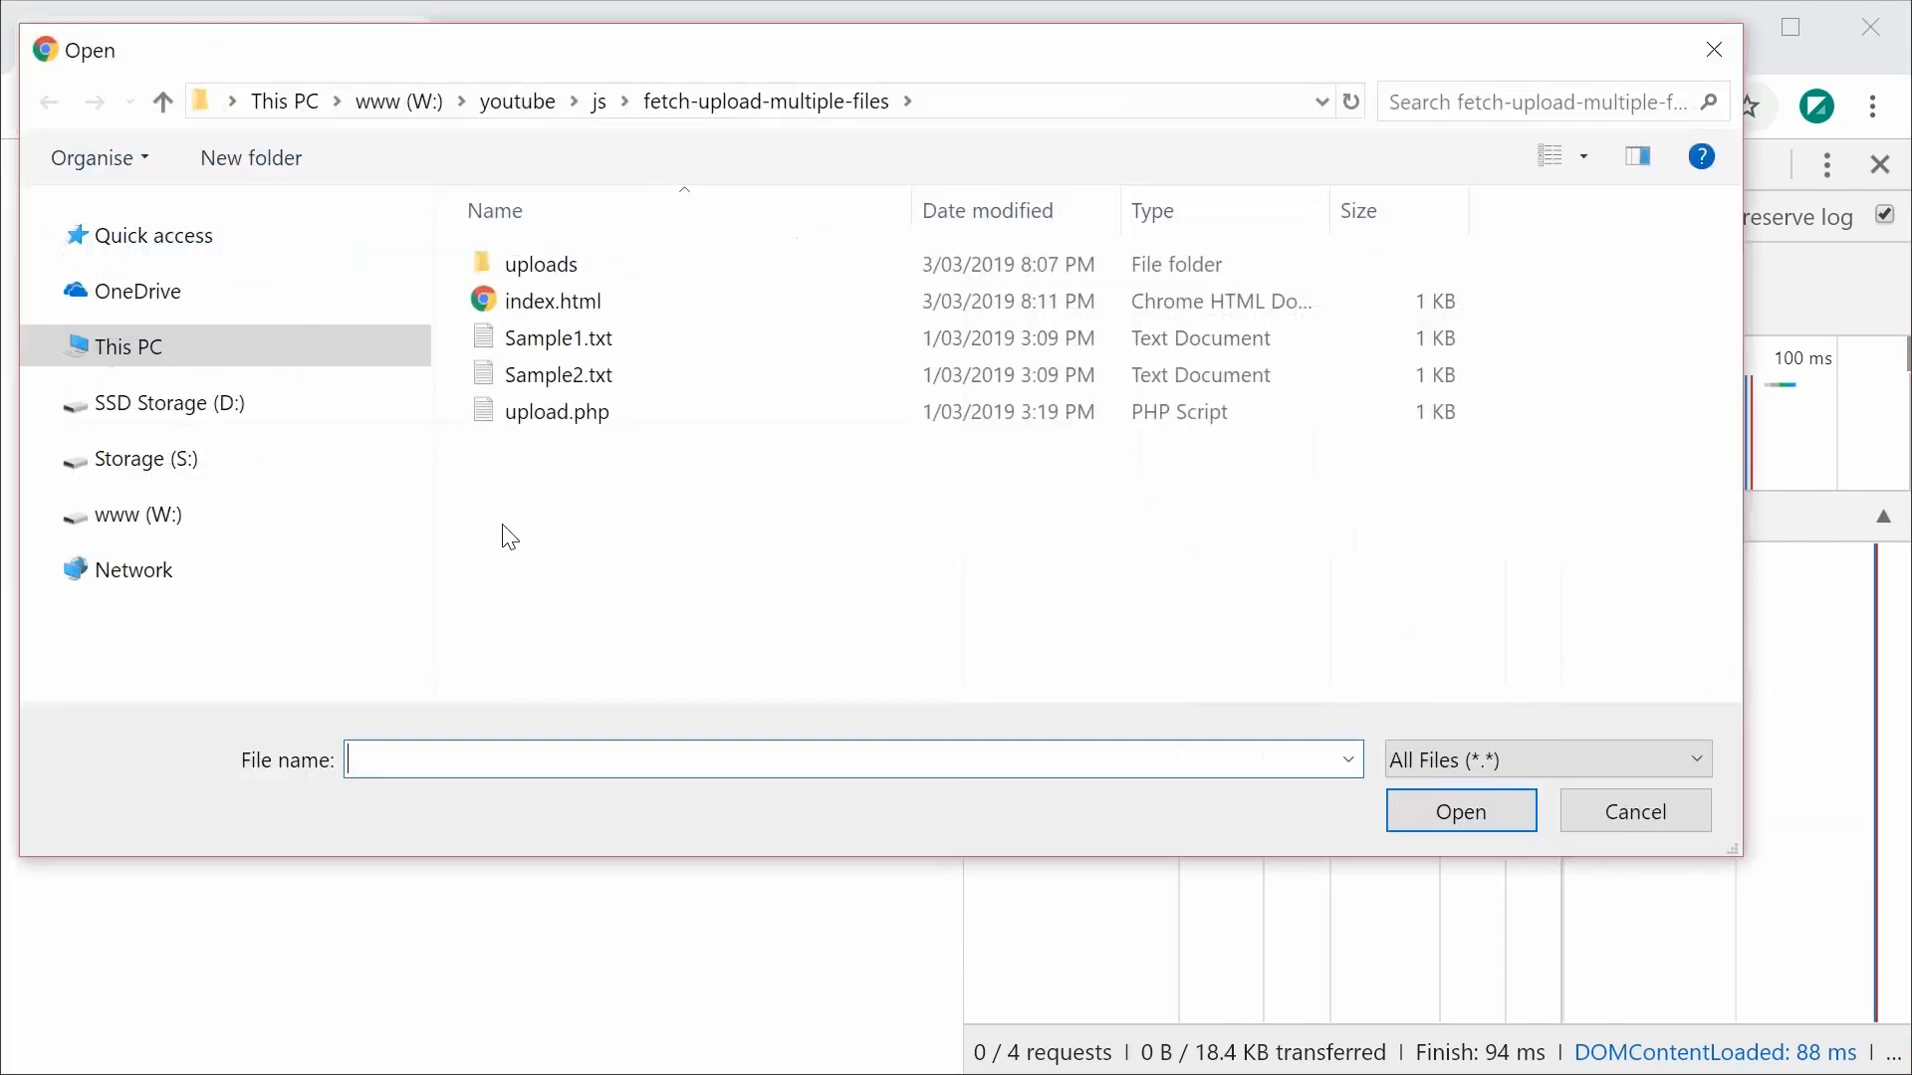
- Choose Sample1.txt and Sample2.txt together in the page's file chooser
left_click(557, 375)
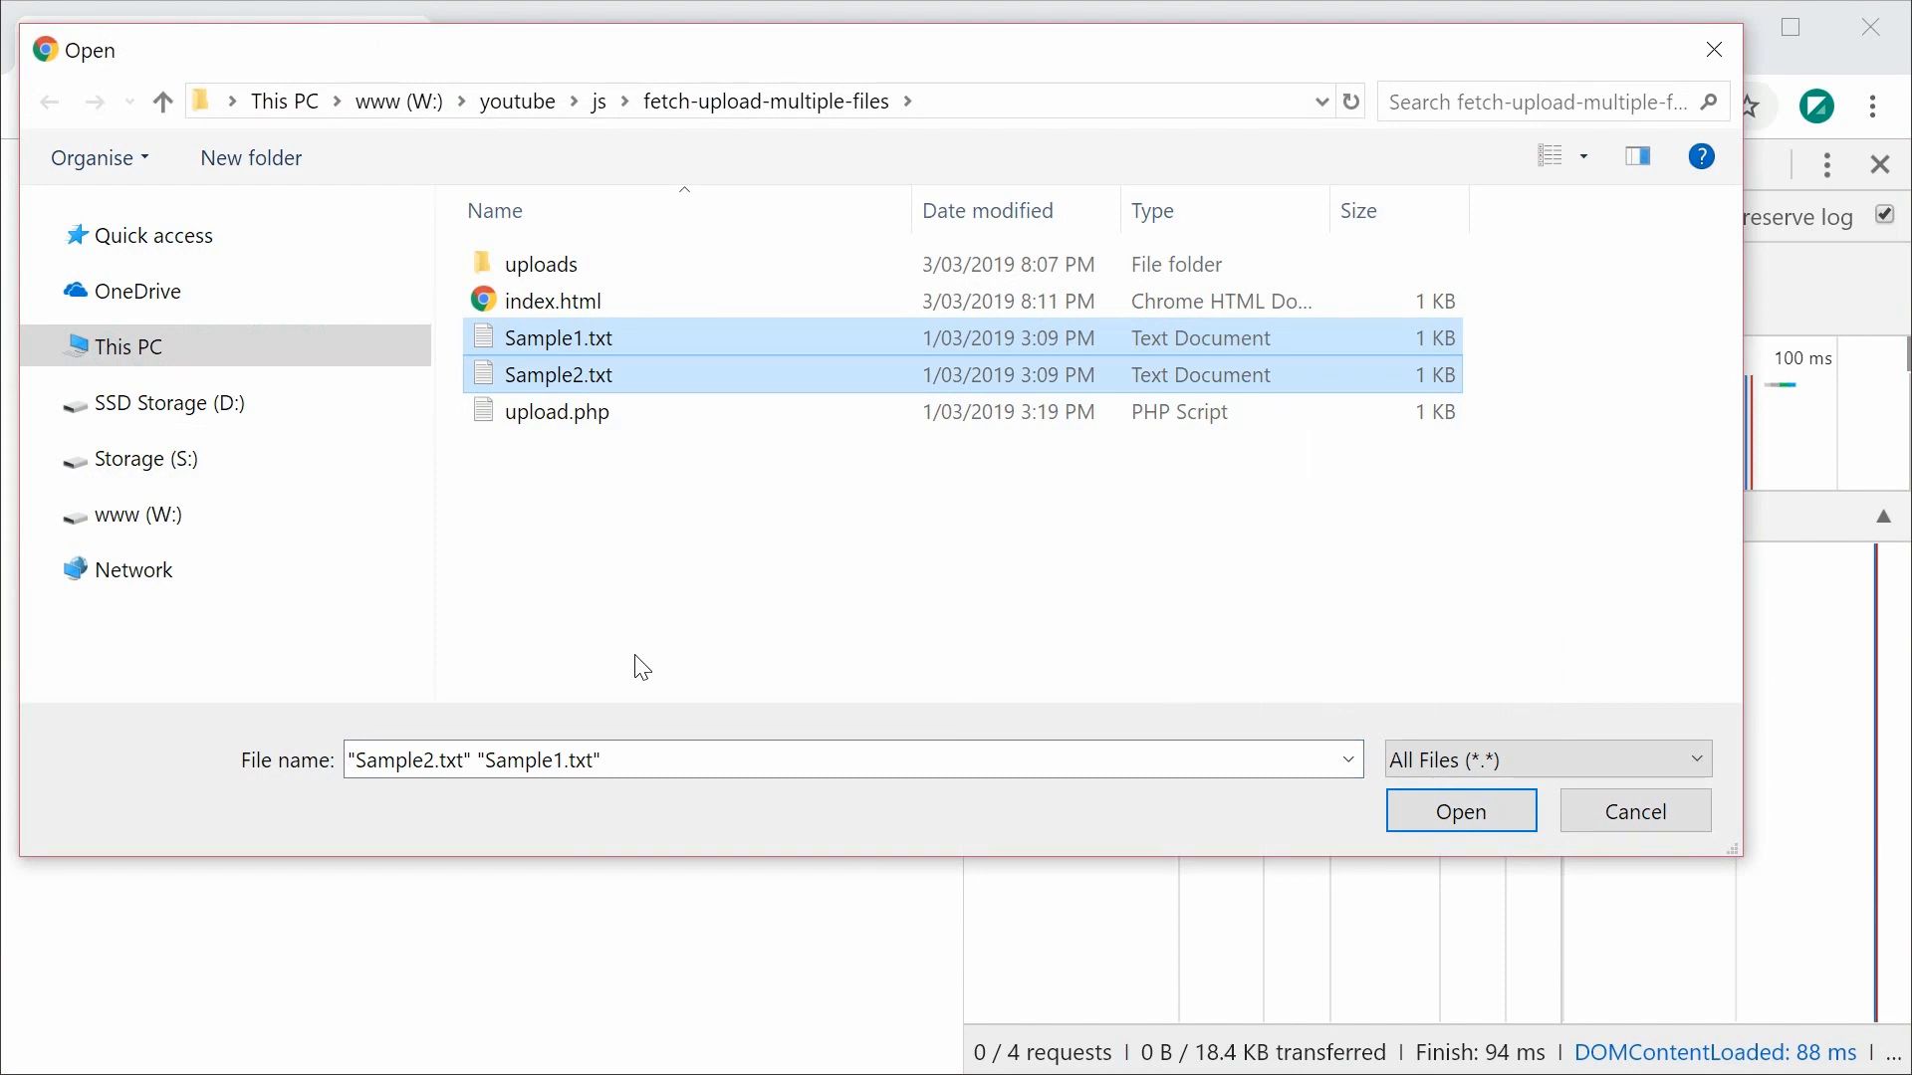
mouse_move(997, 610)
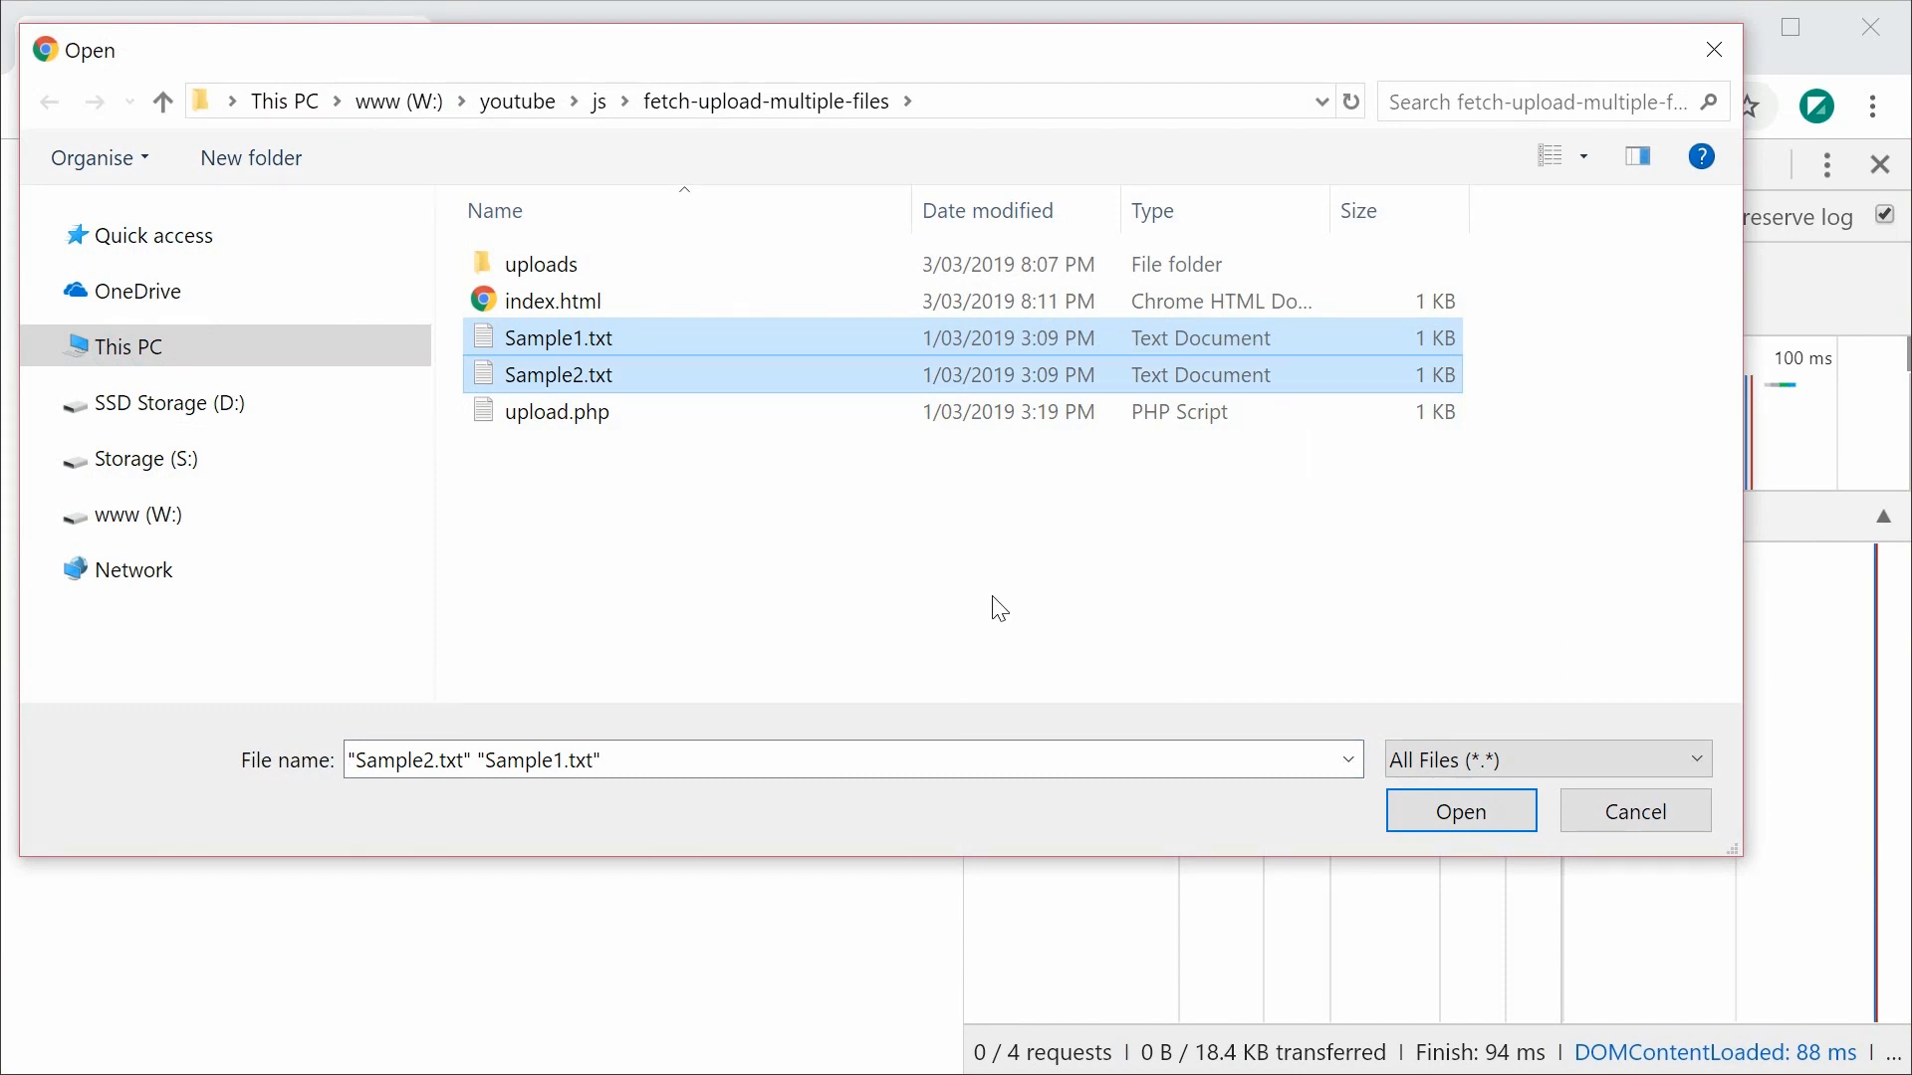
left_click(1460, 810)
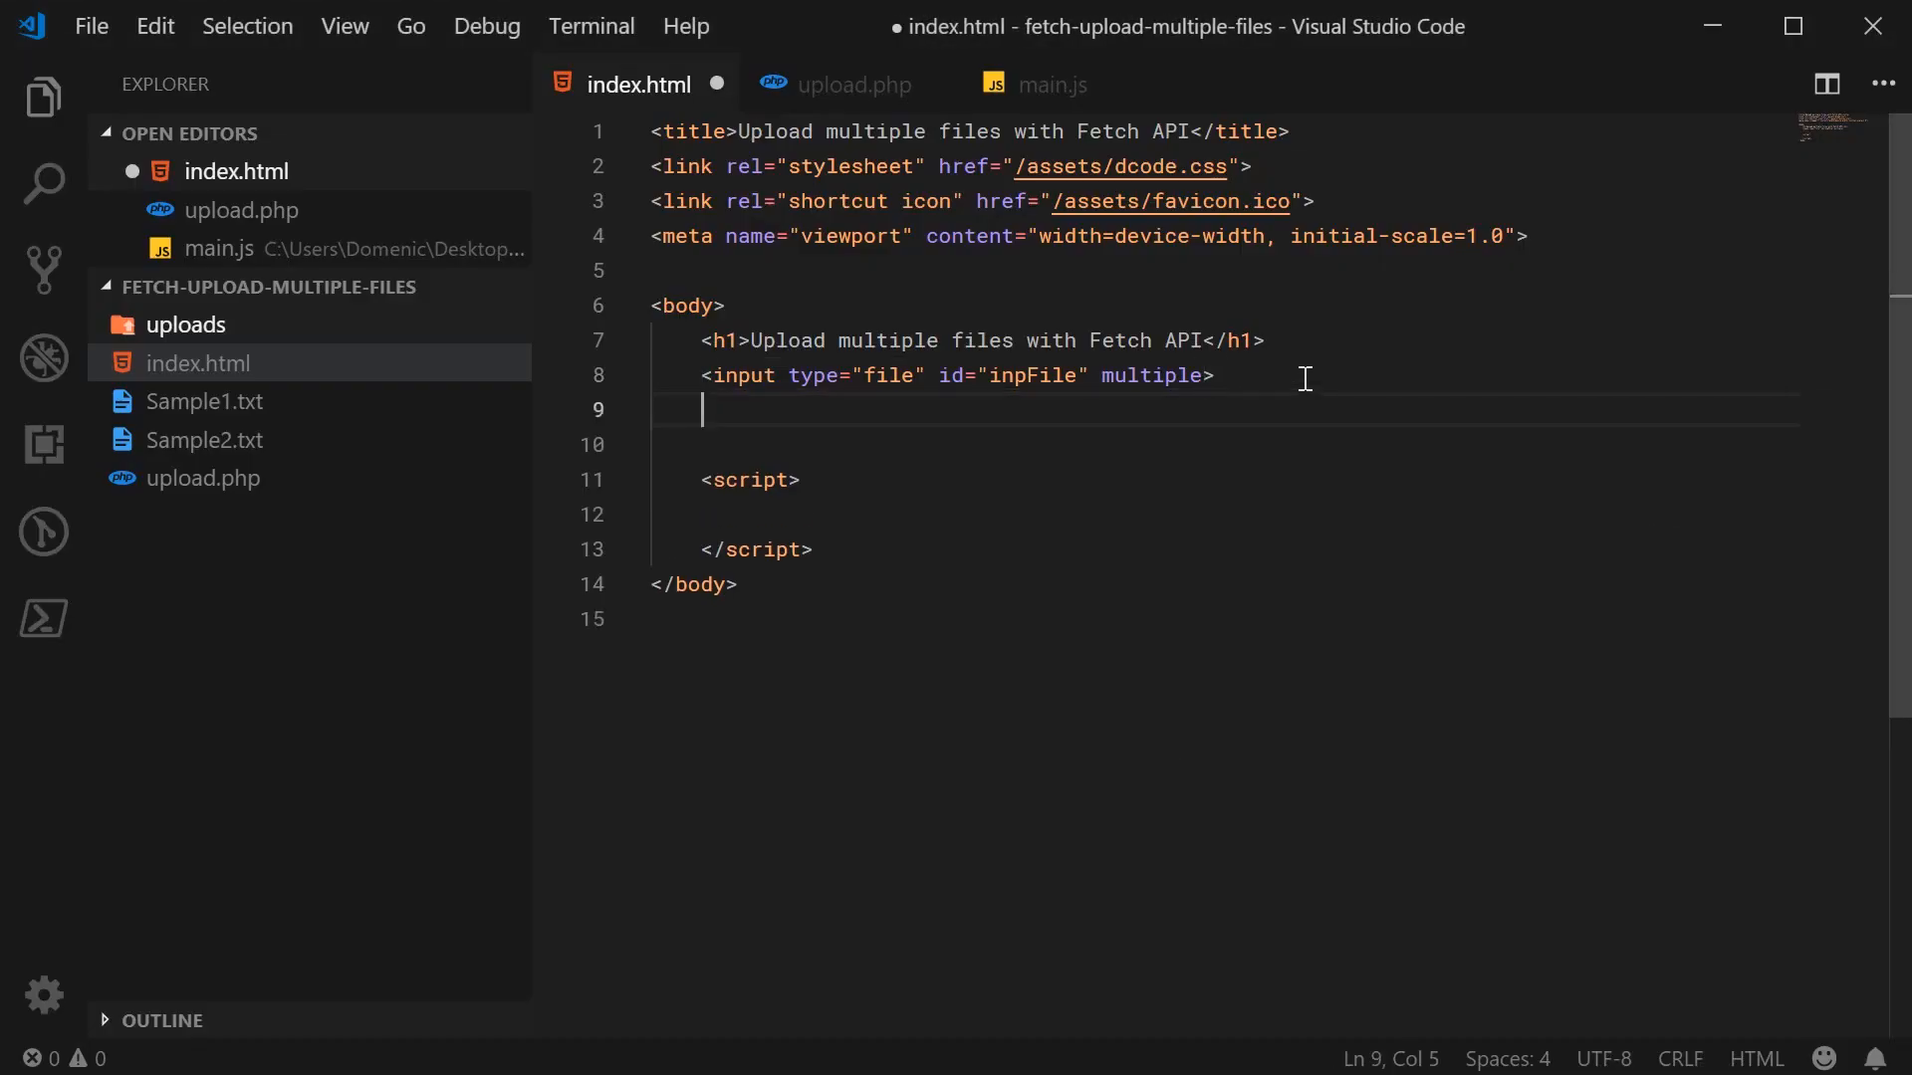
- Add a button with id="btnUpload" labelled Upload Files below the file input
type("button:")
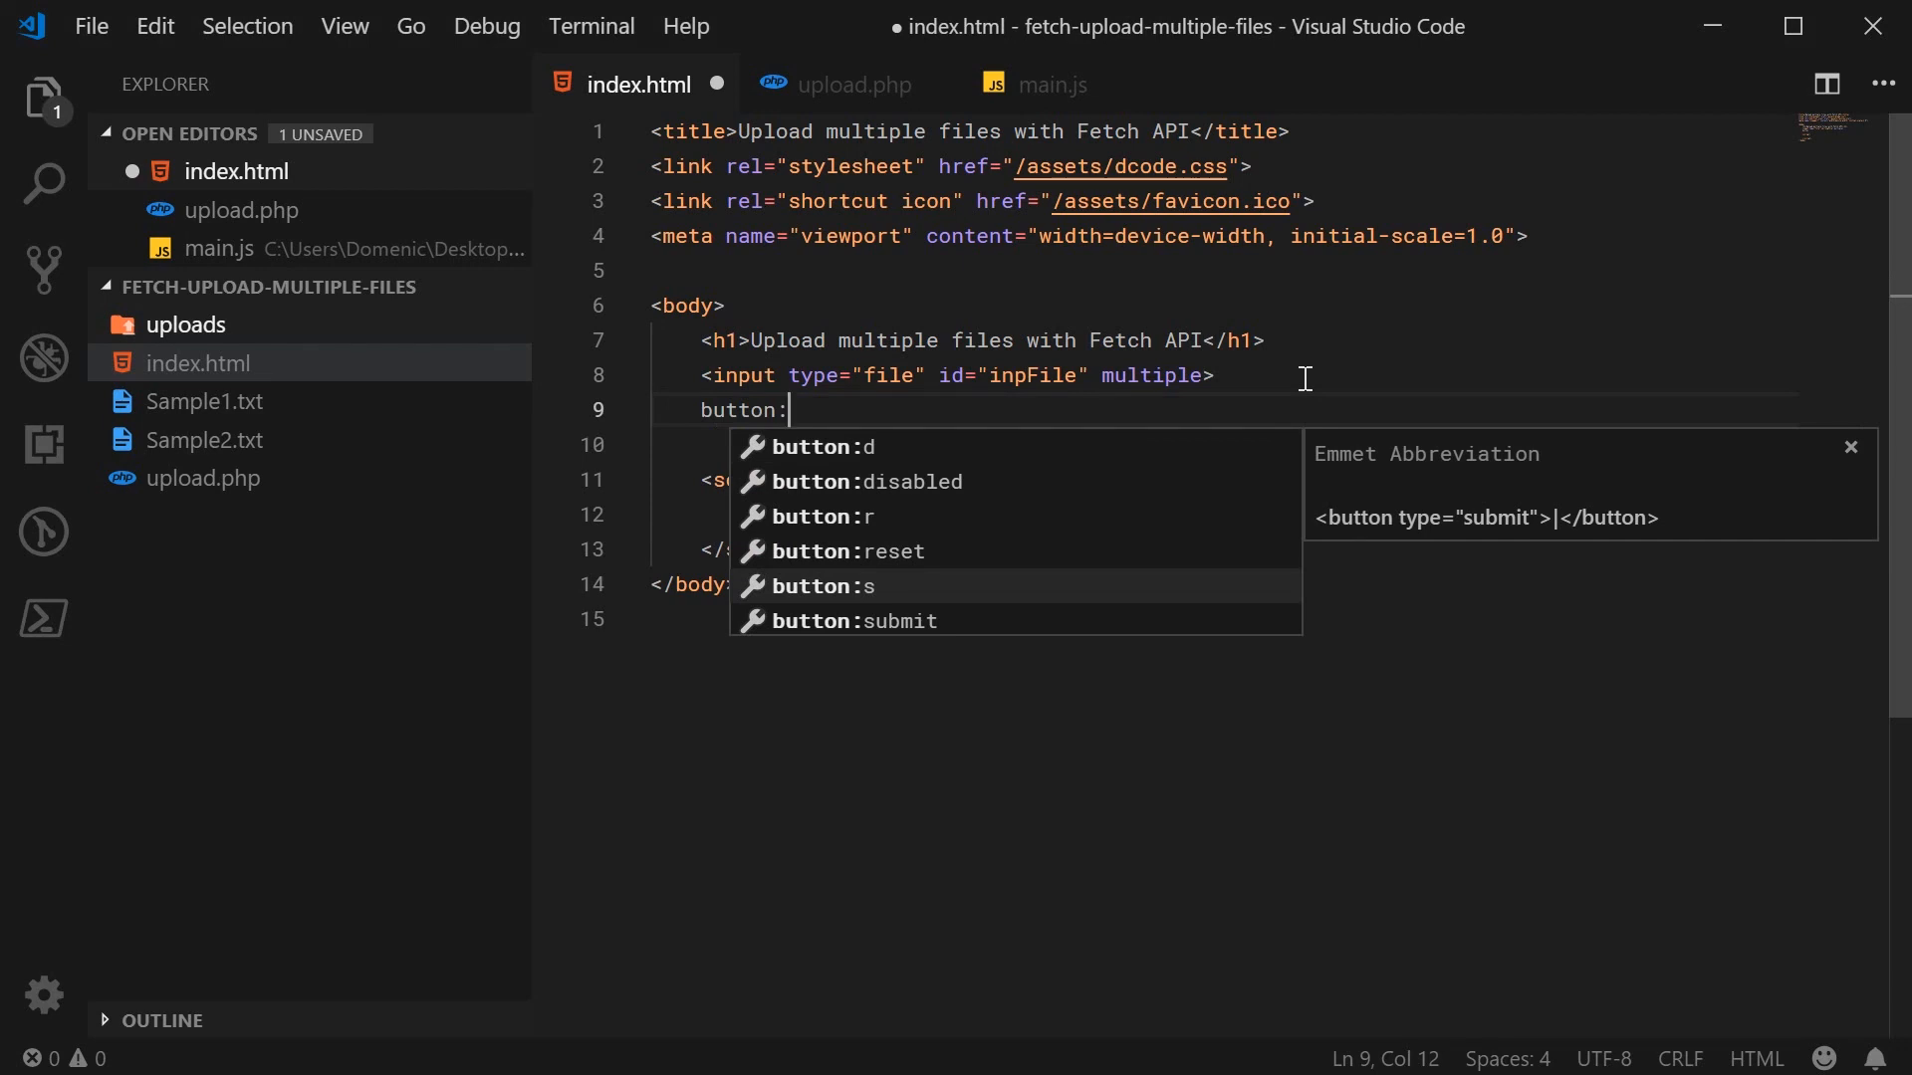
key("Backspace")
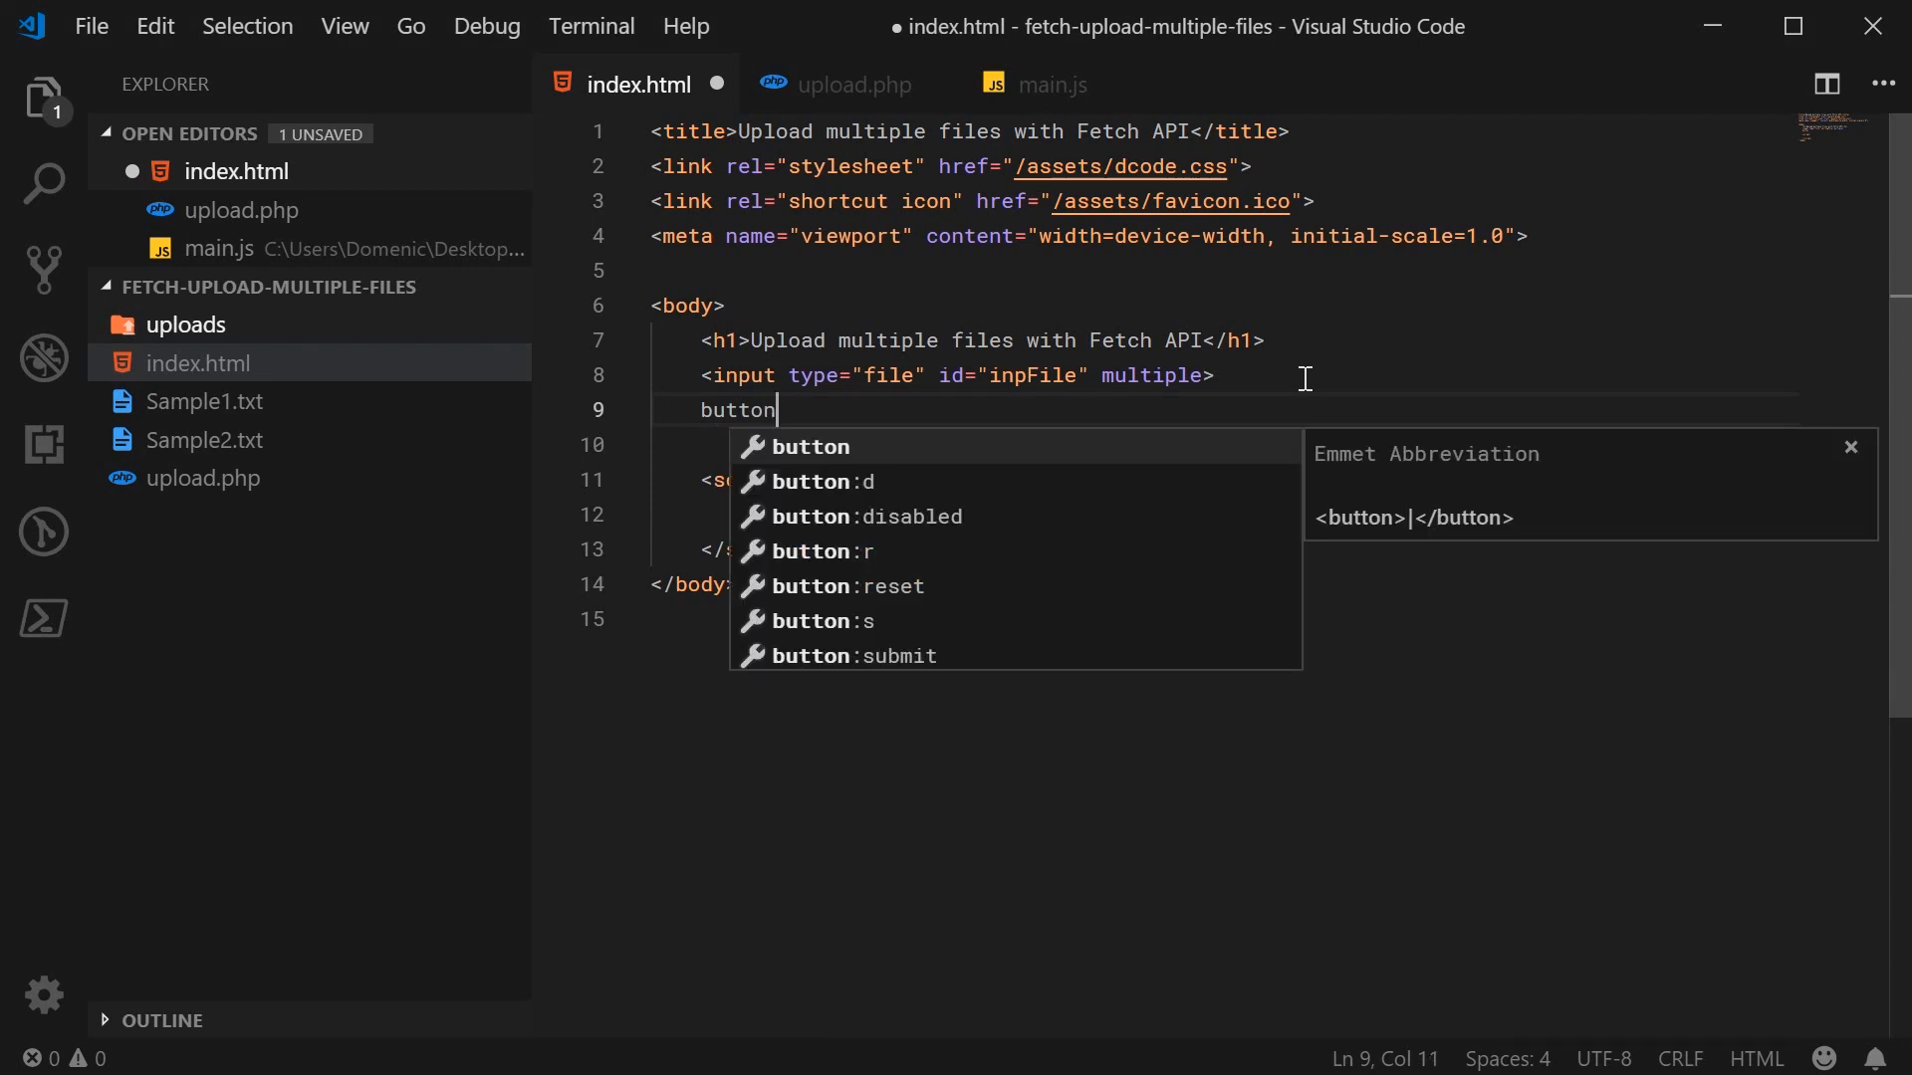
key("Tab")
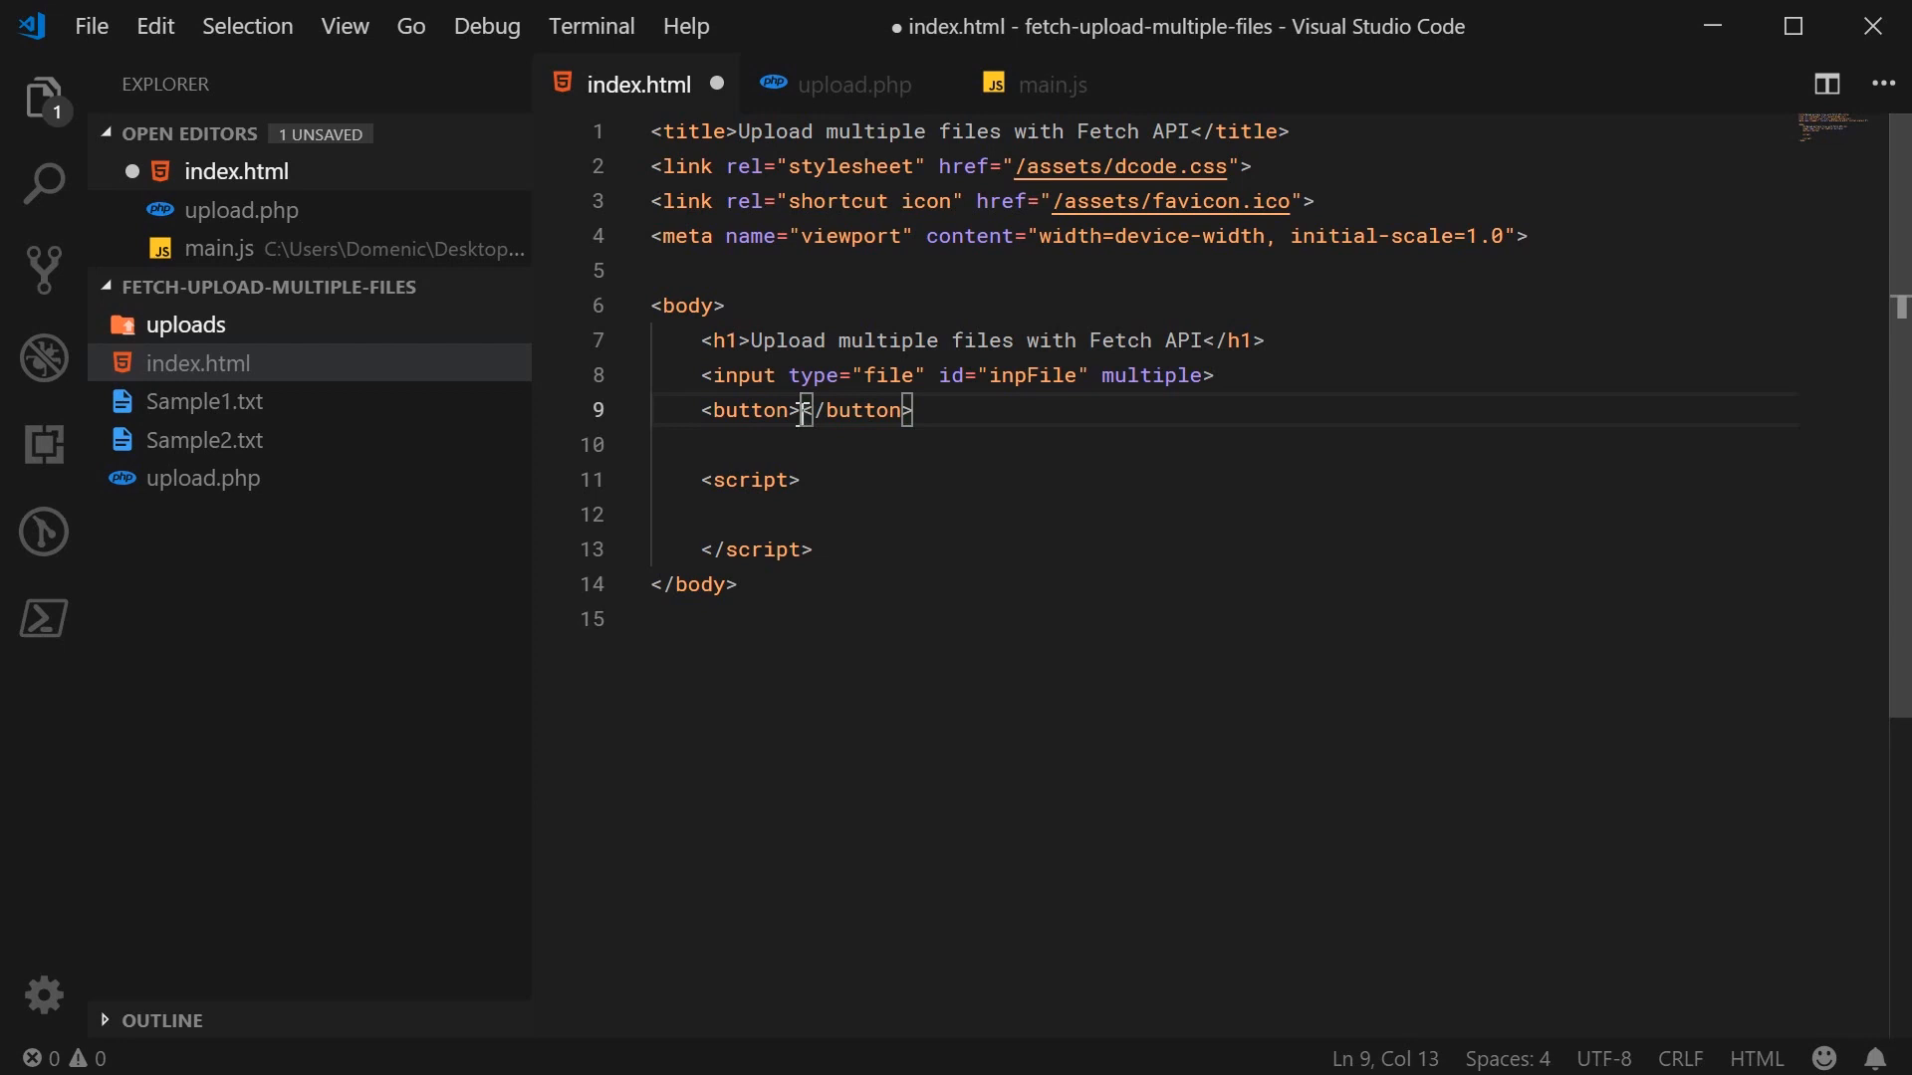
type("id")
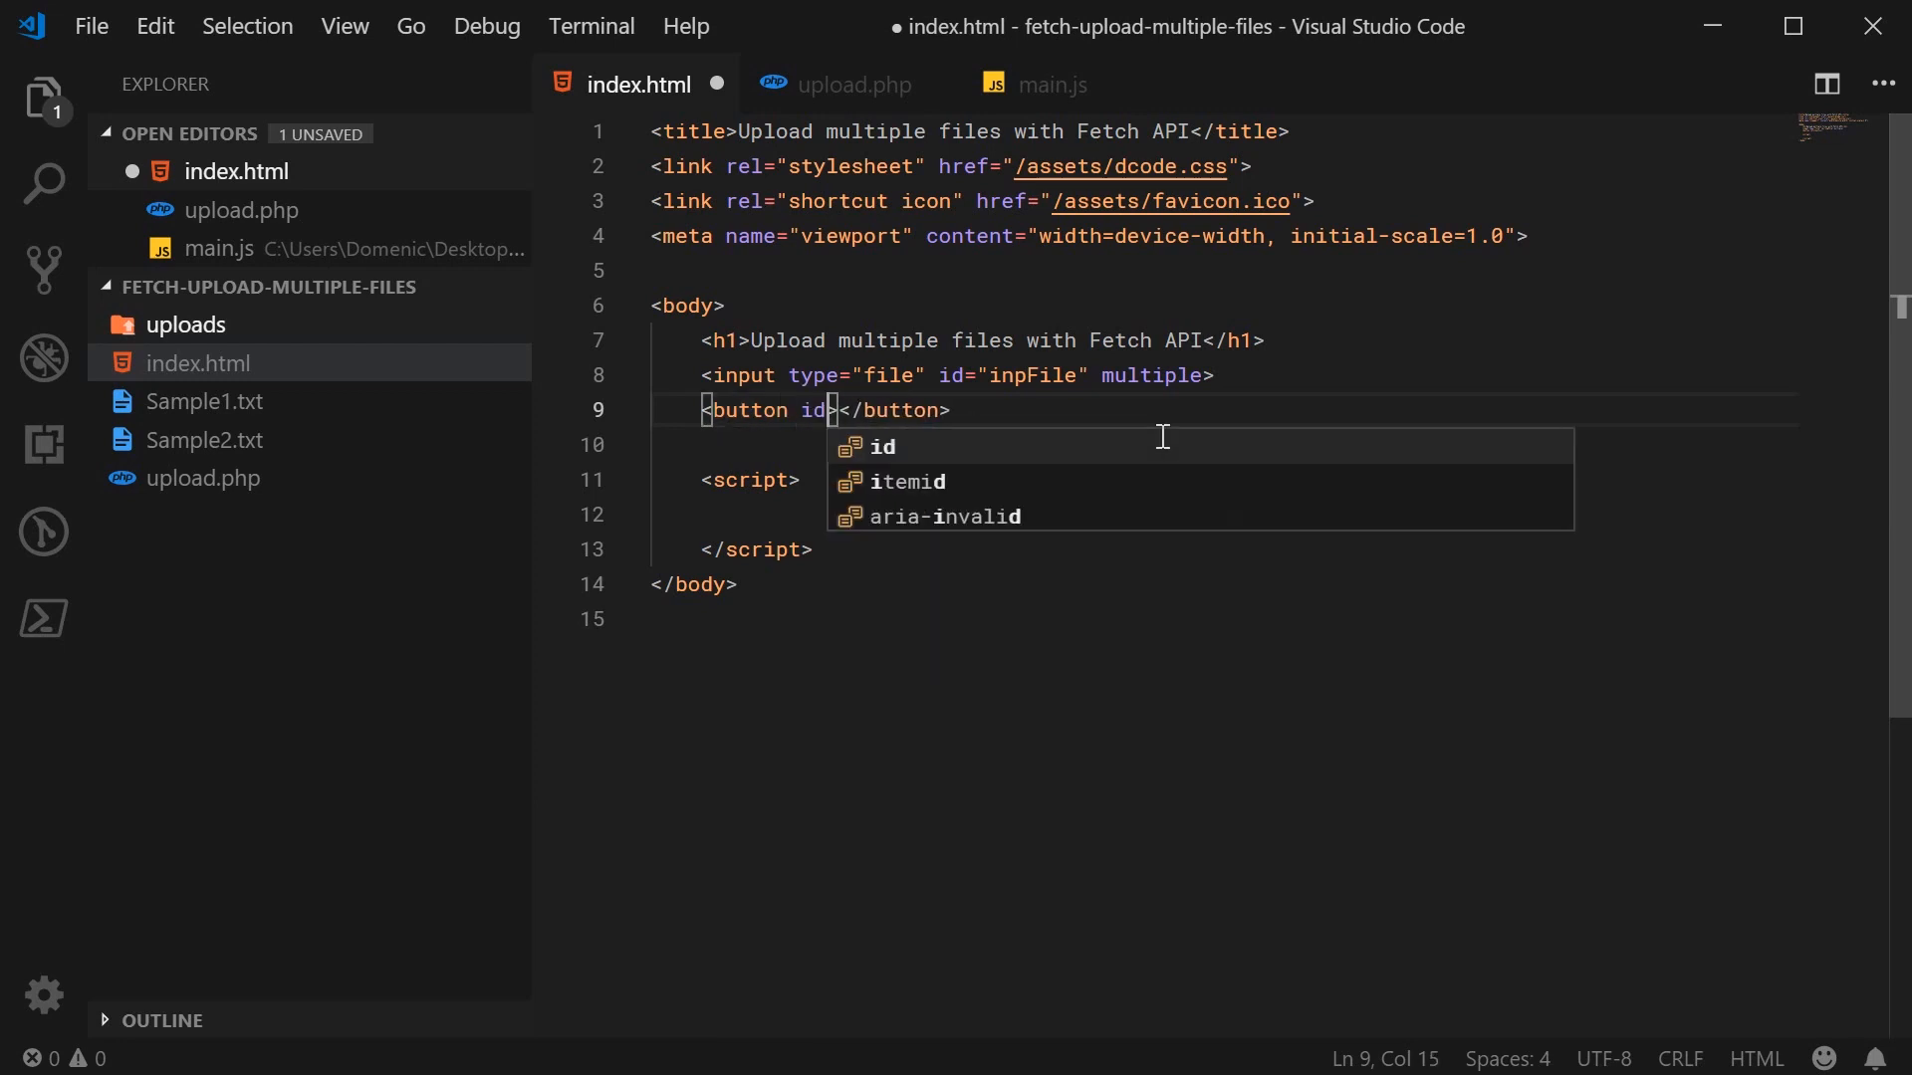
type("=\"")
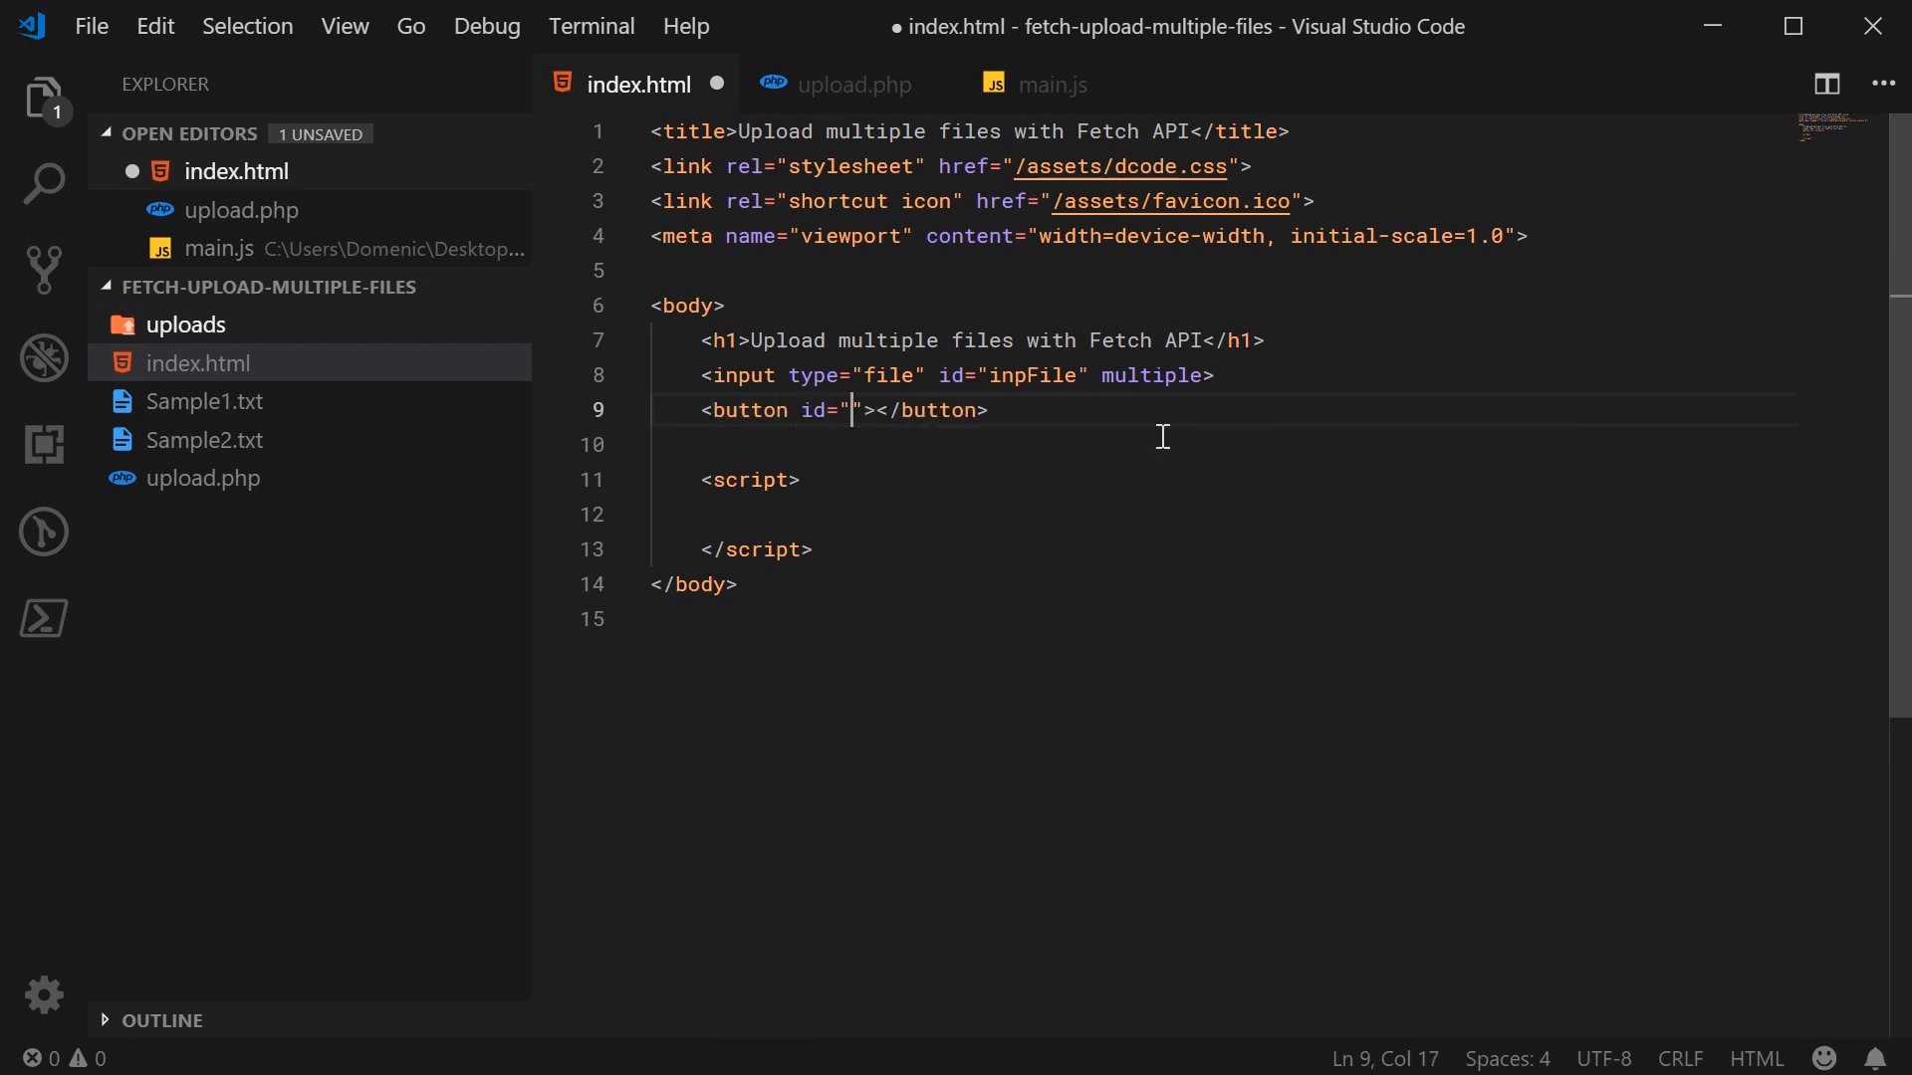
type("btnUpload")
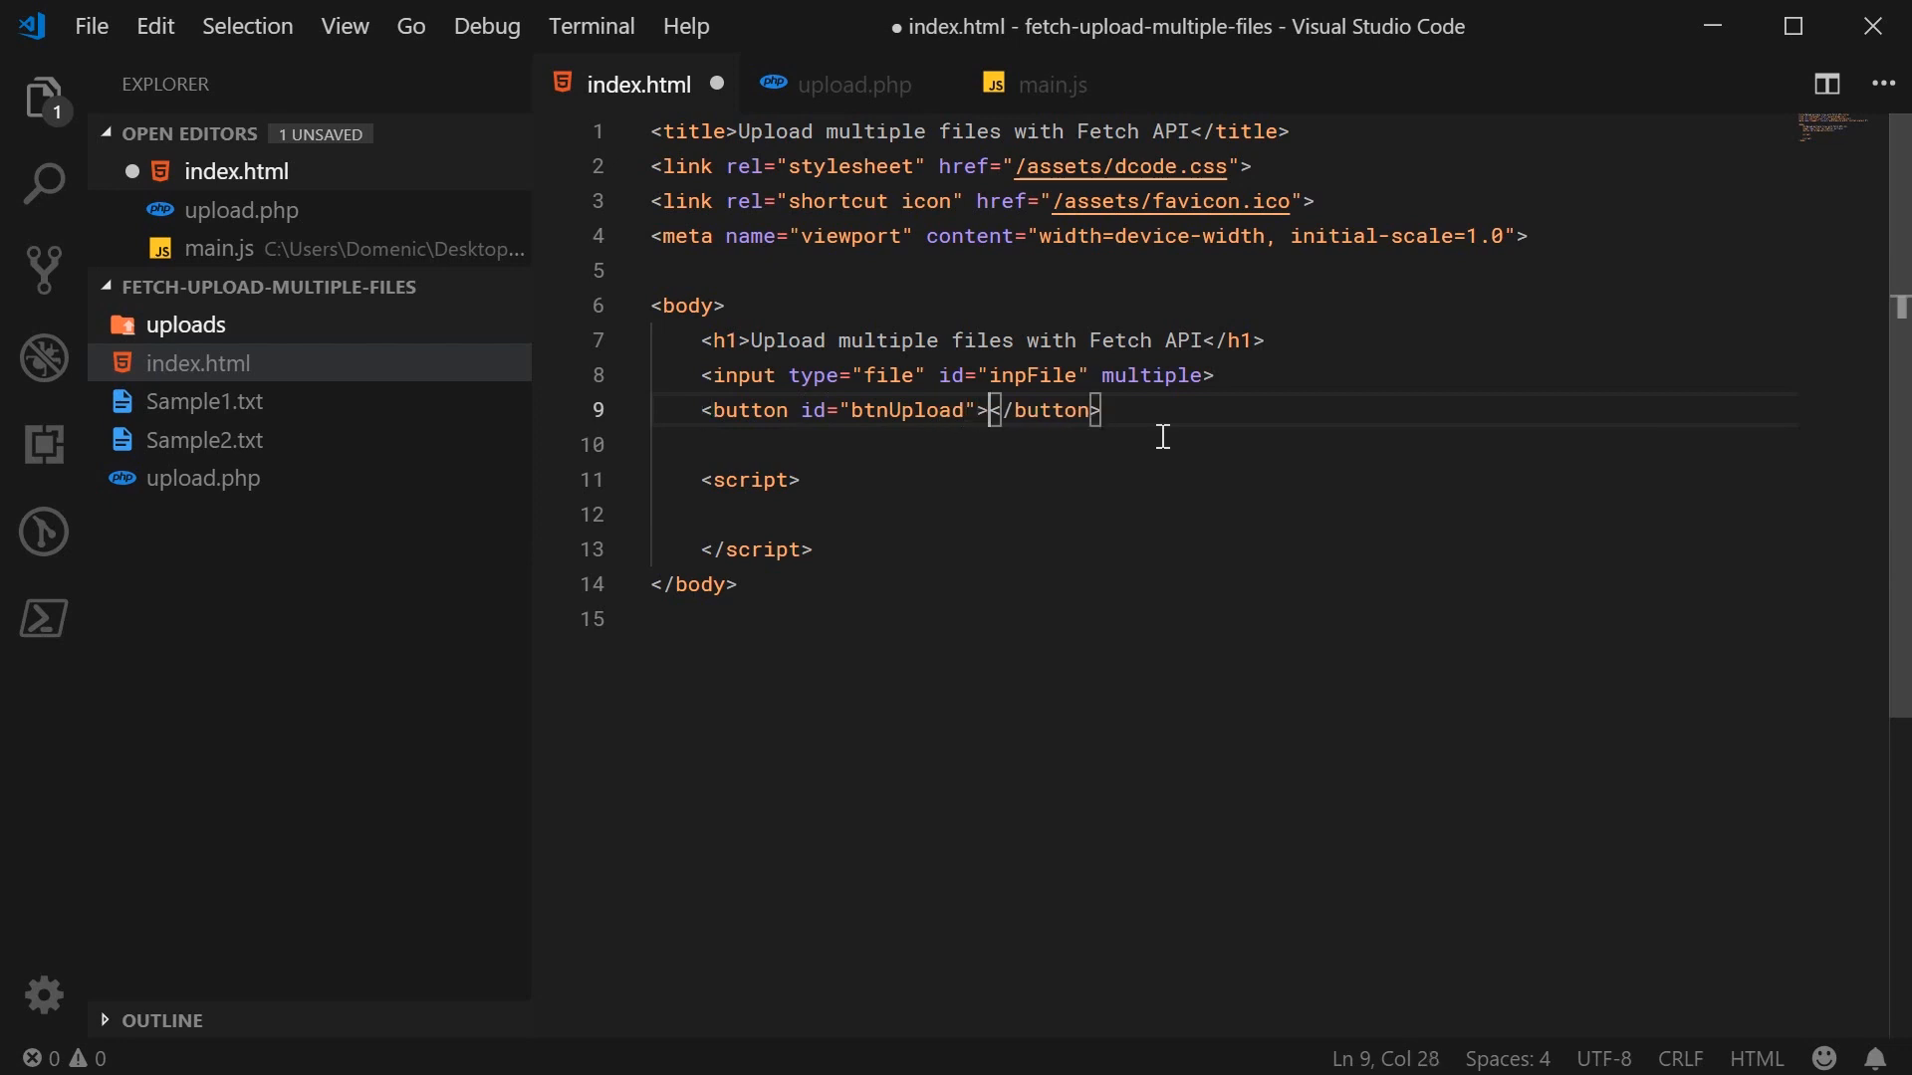
type("Upload Files")
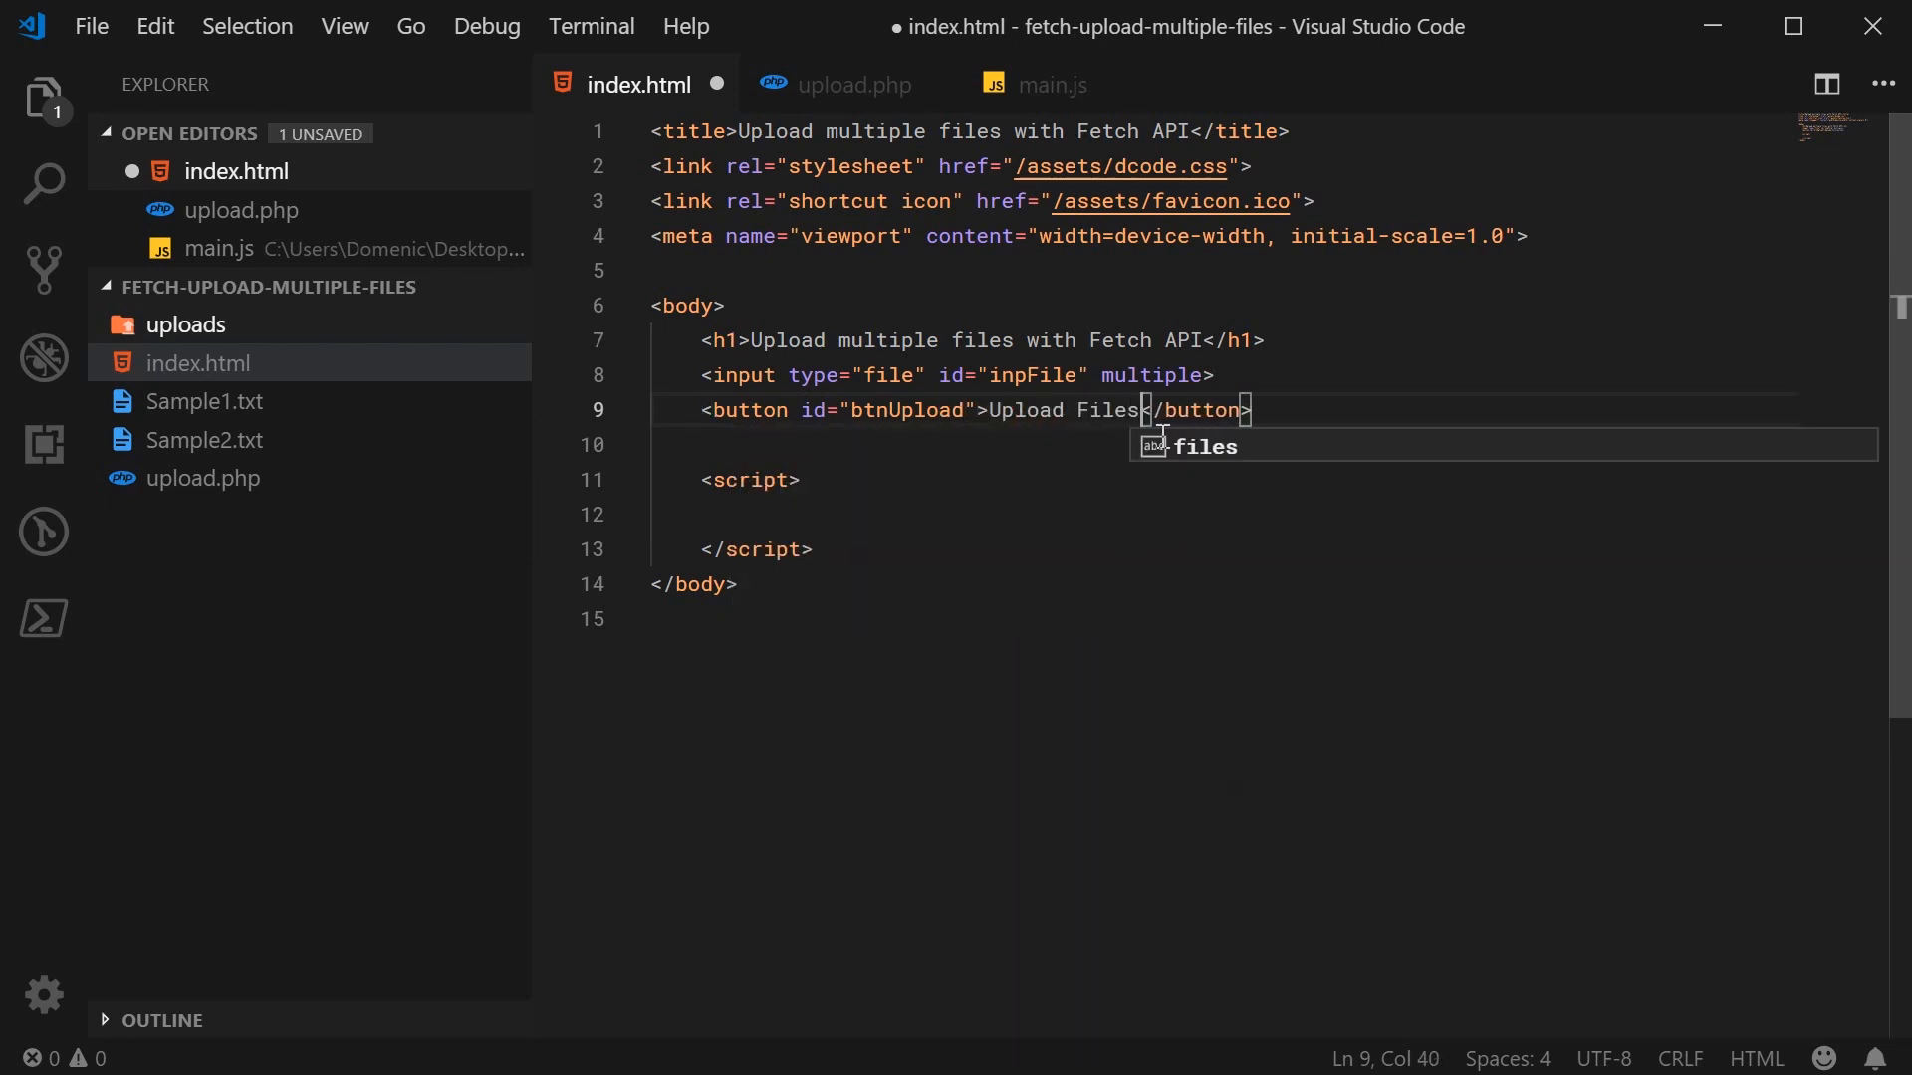
key("ctrl+s")
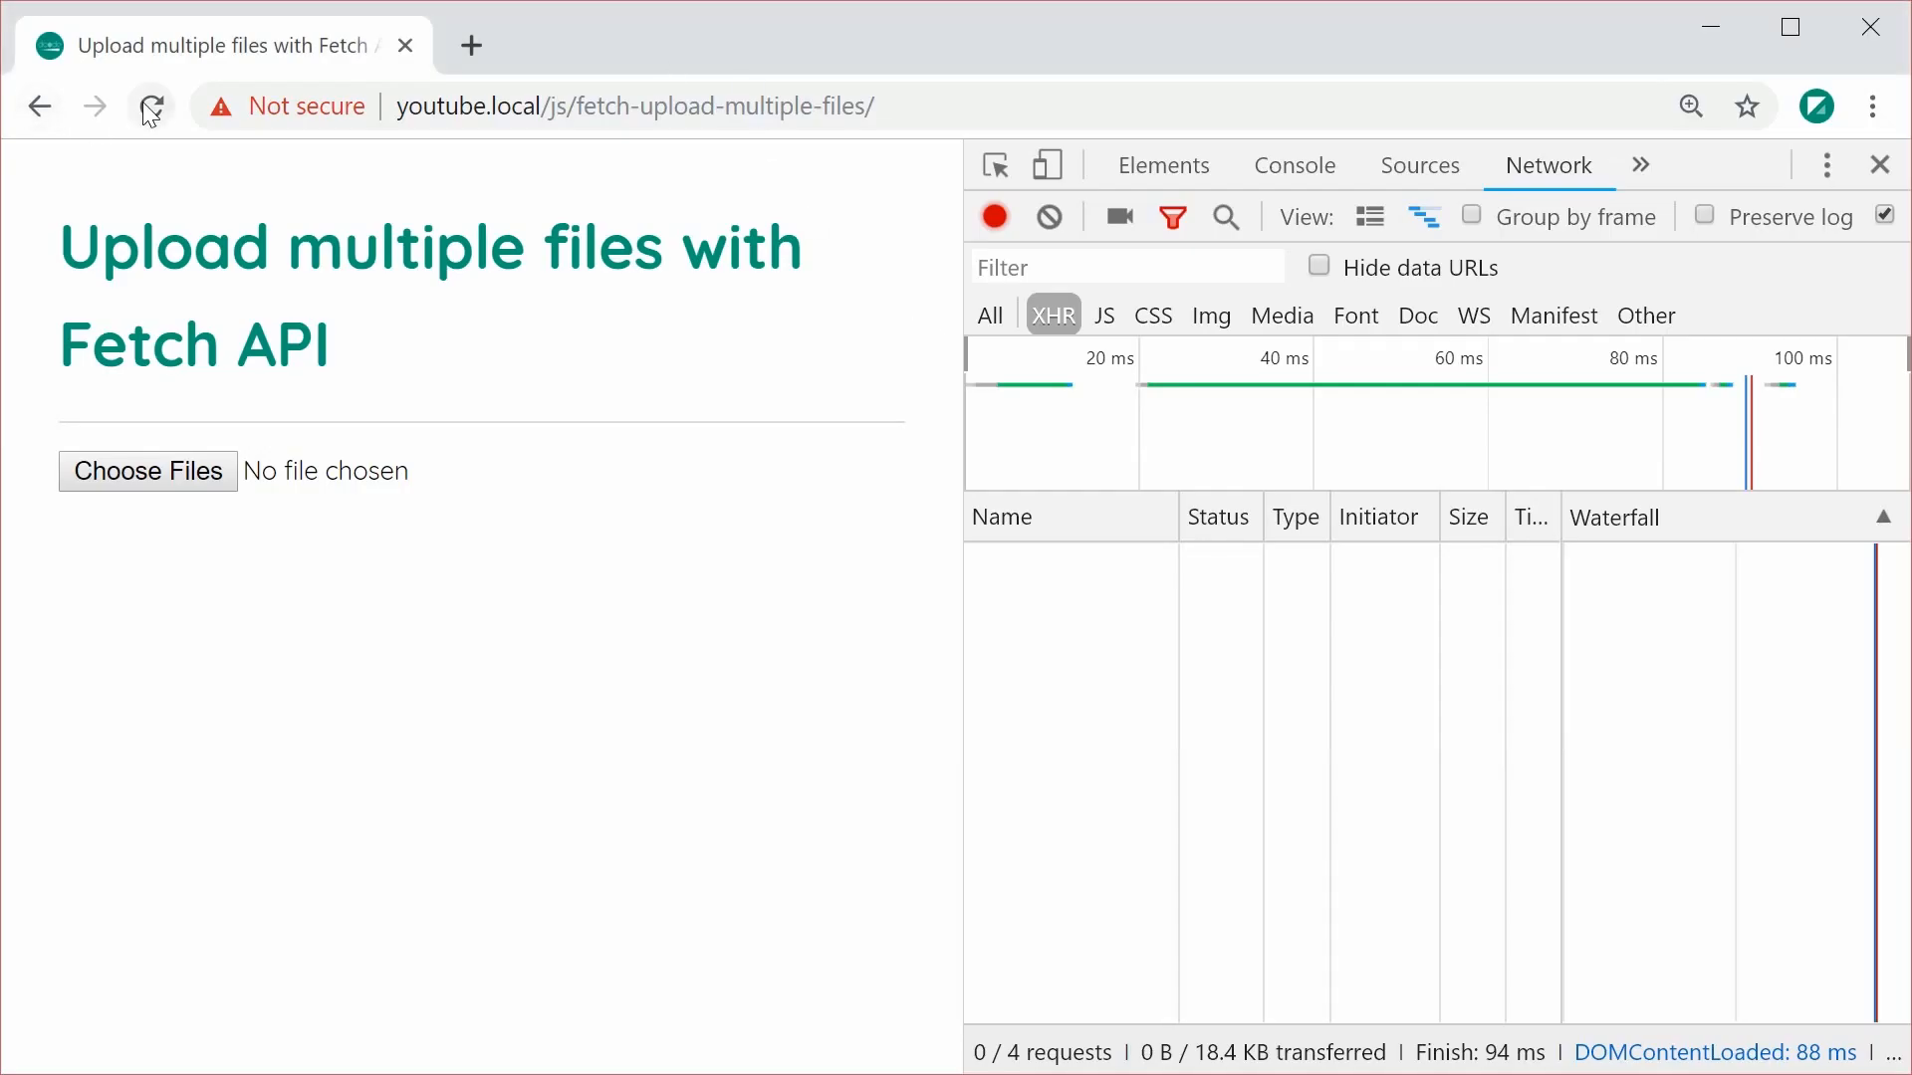
- Reload the page and choose Sample1.txt and Sample2.txt in the file picker
left_click(150, 105)
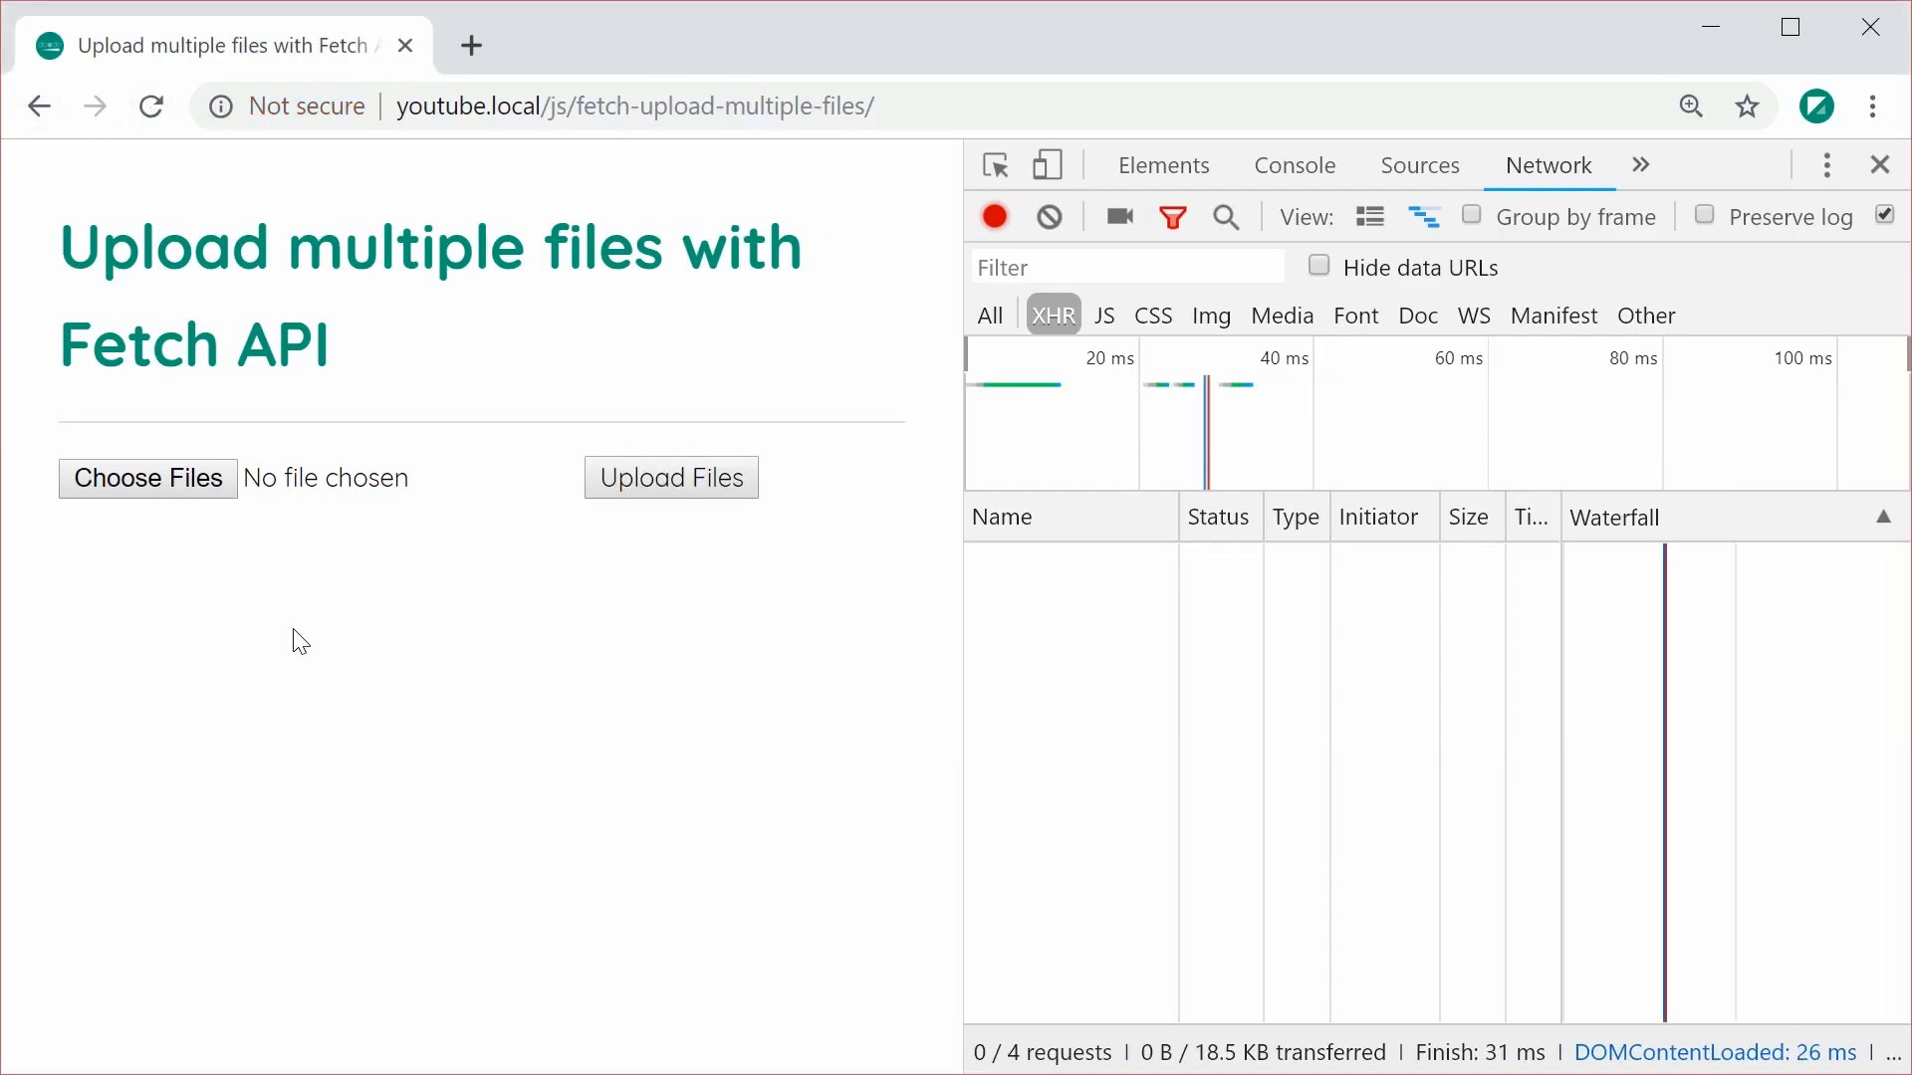
left_click(148, 476)
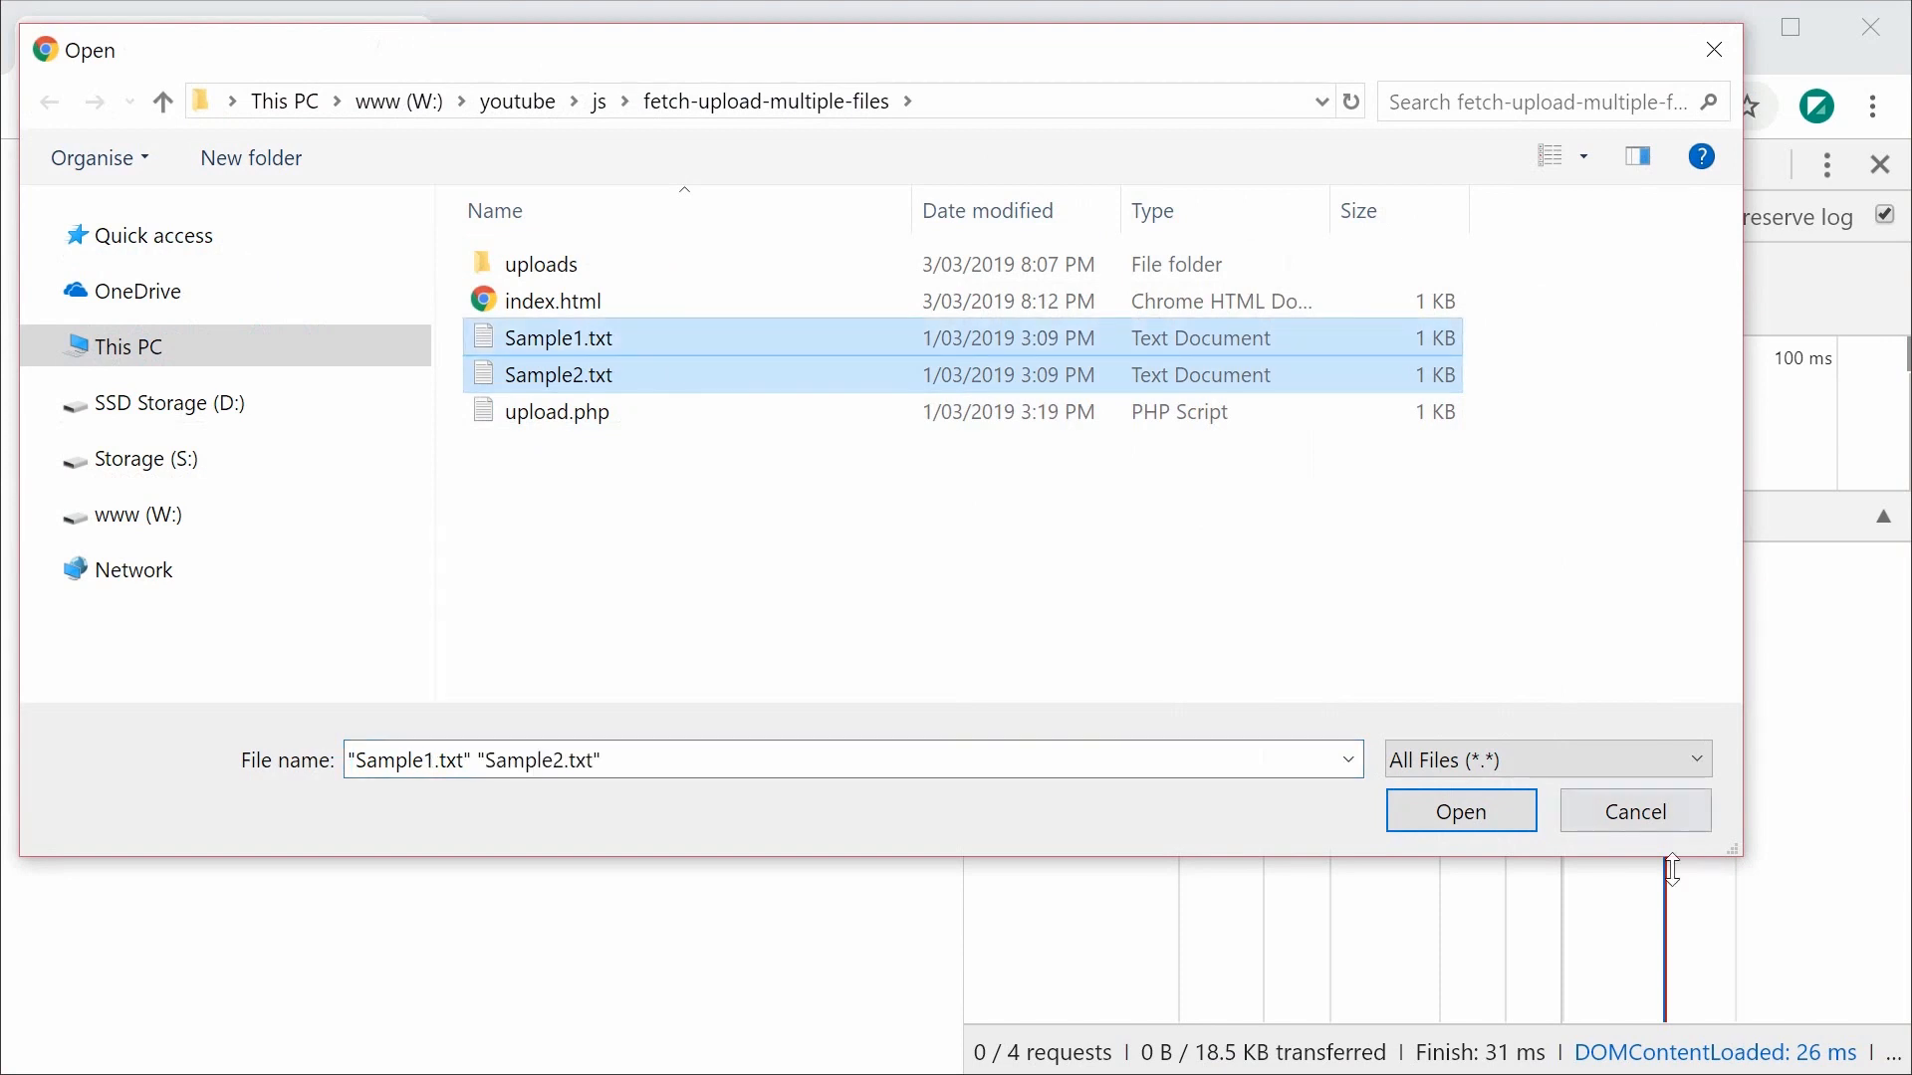
left_click(1460, 811)
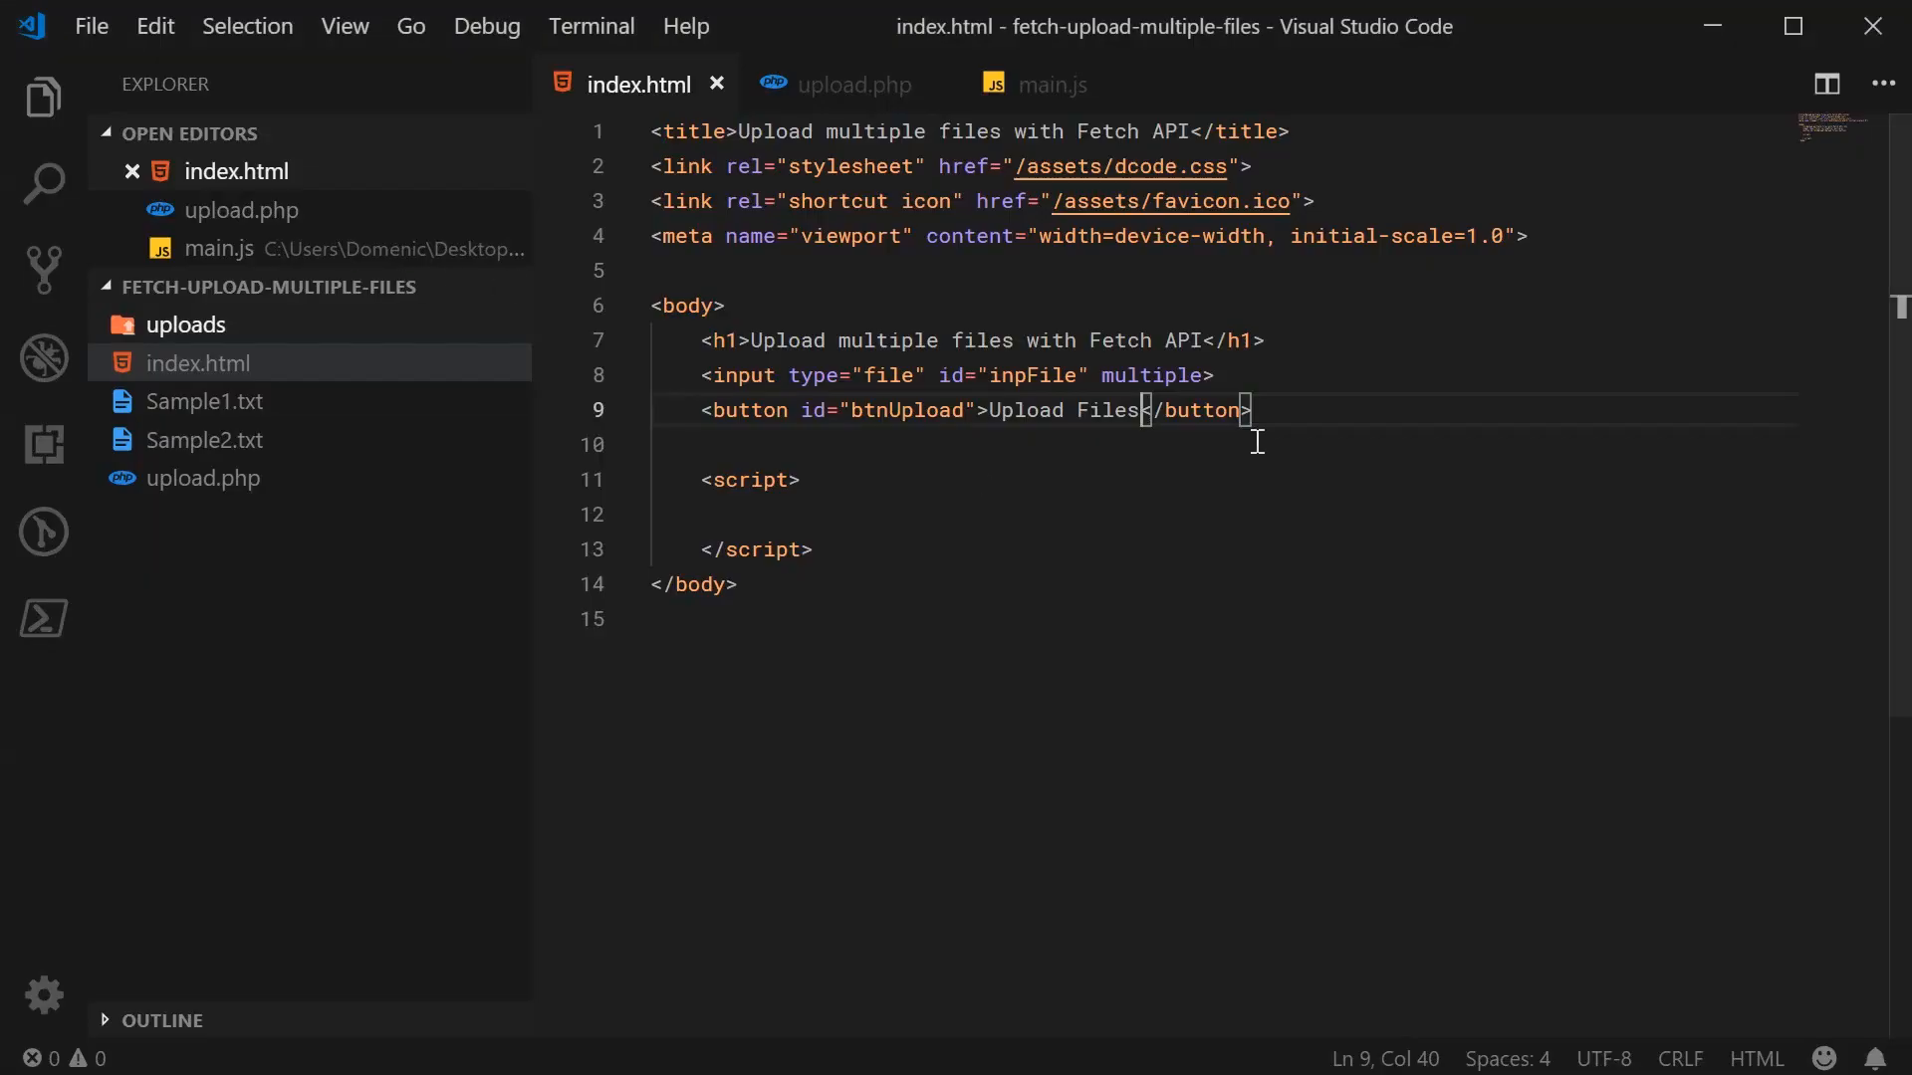
- Declare const inpFile and btnUpload via document.getElementById and save
left_click(862, 513)
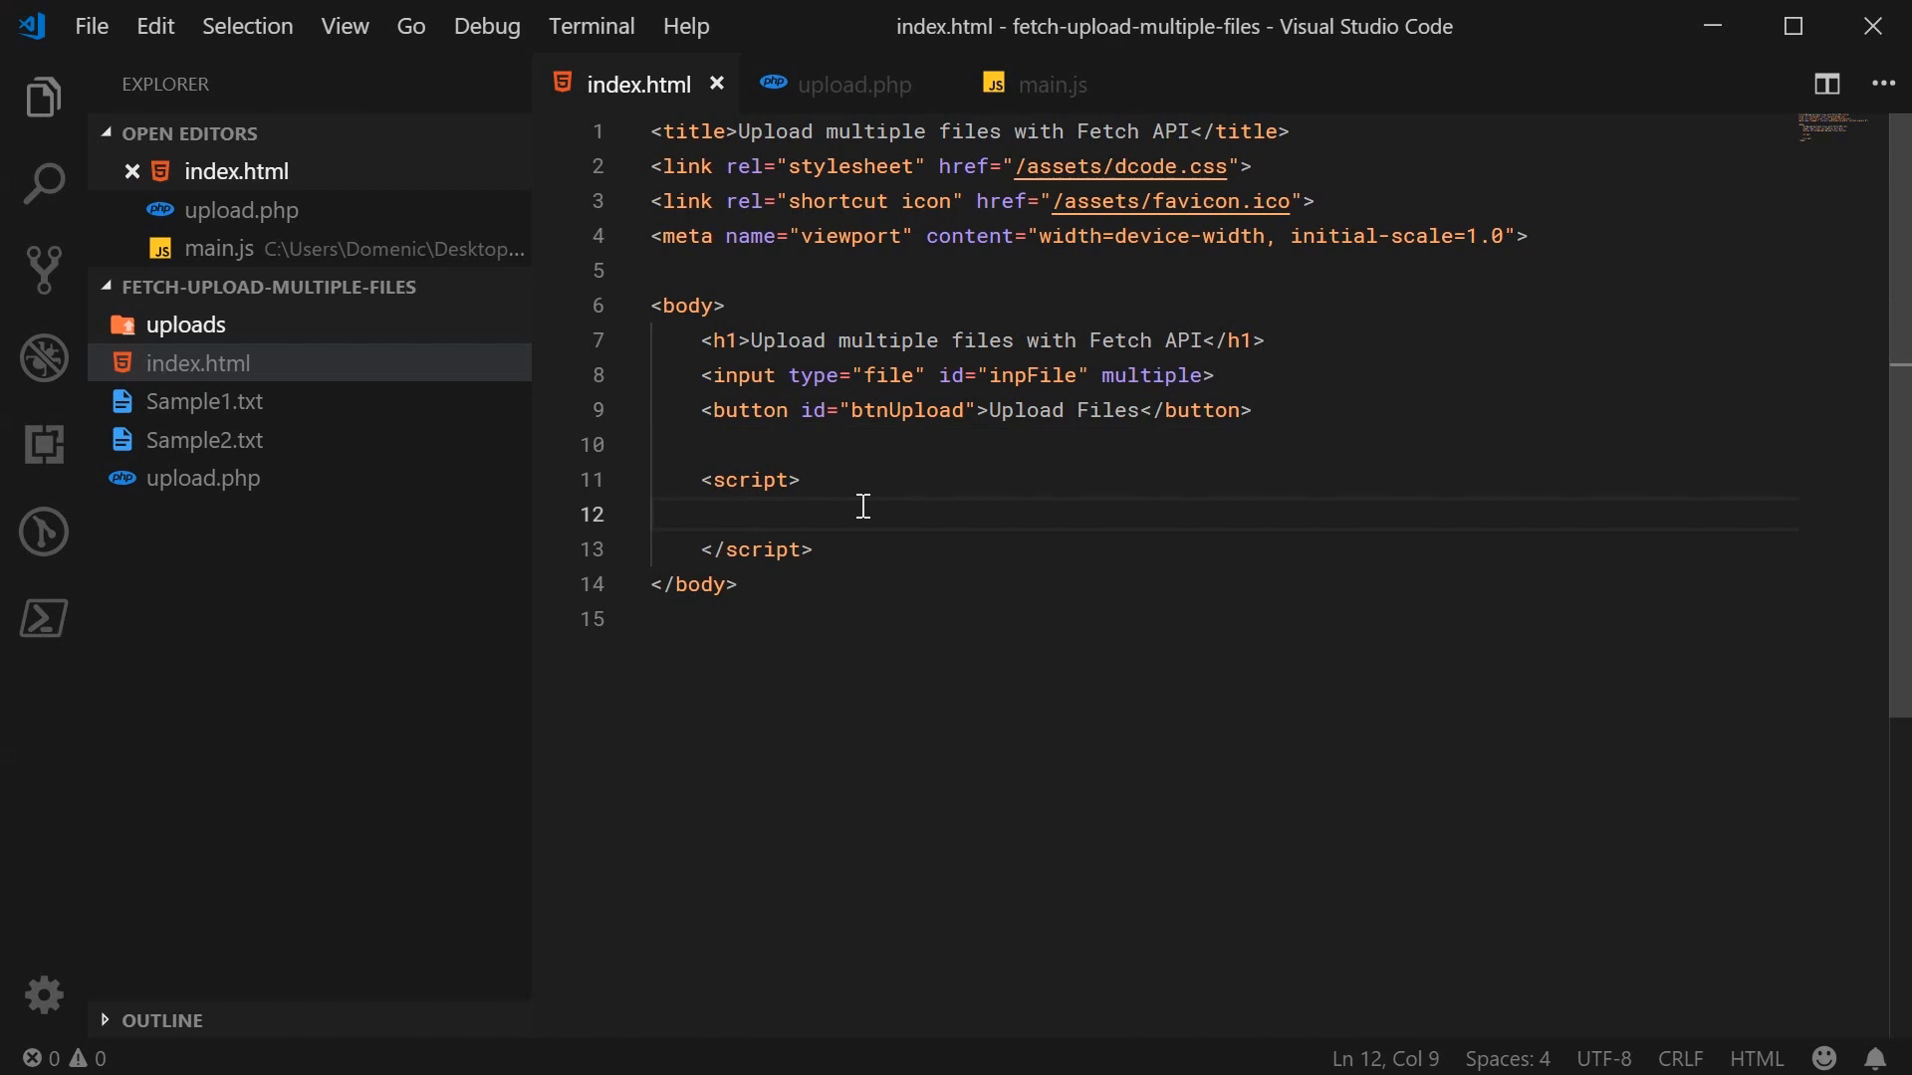
mouse_move(1020, 632)
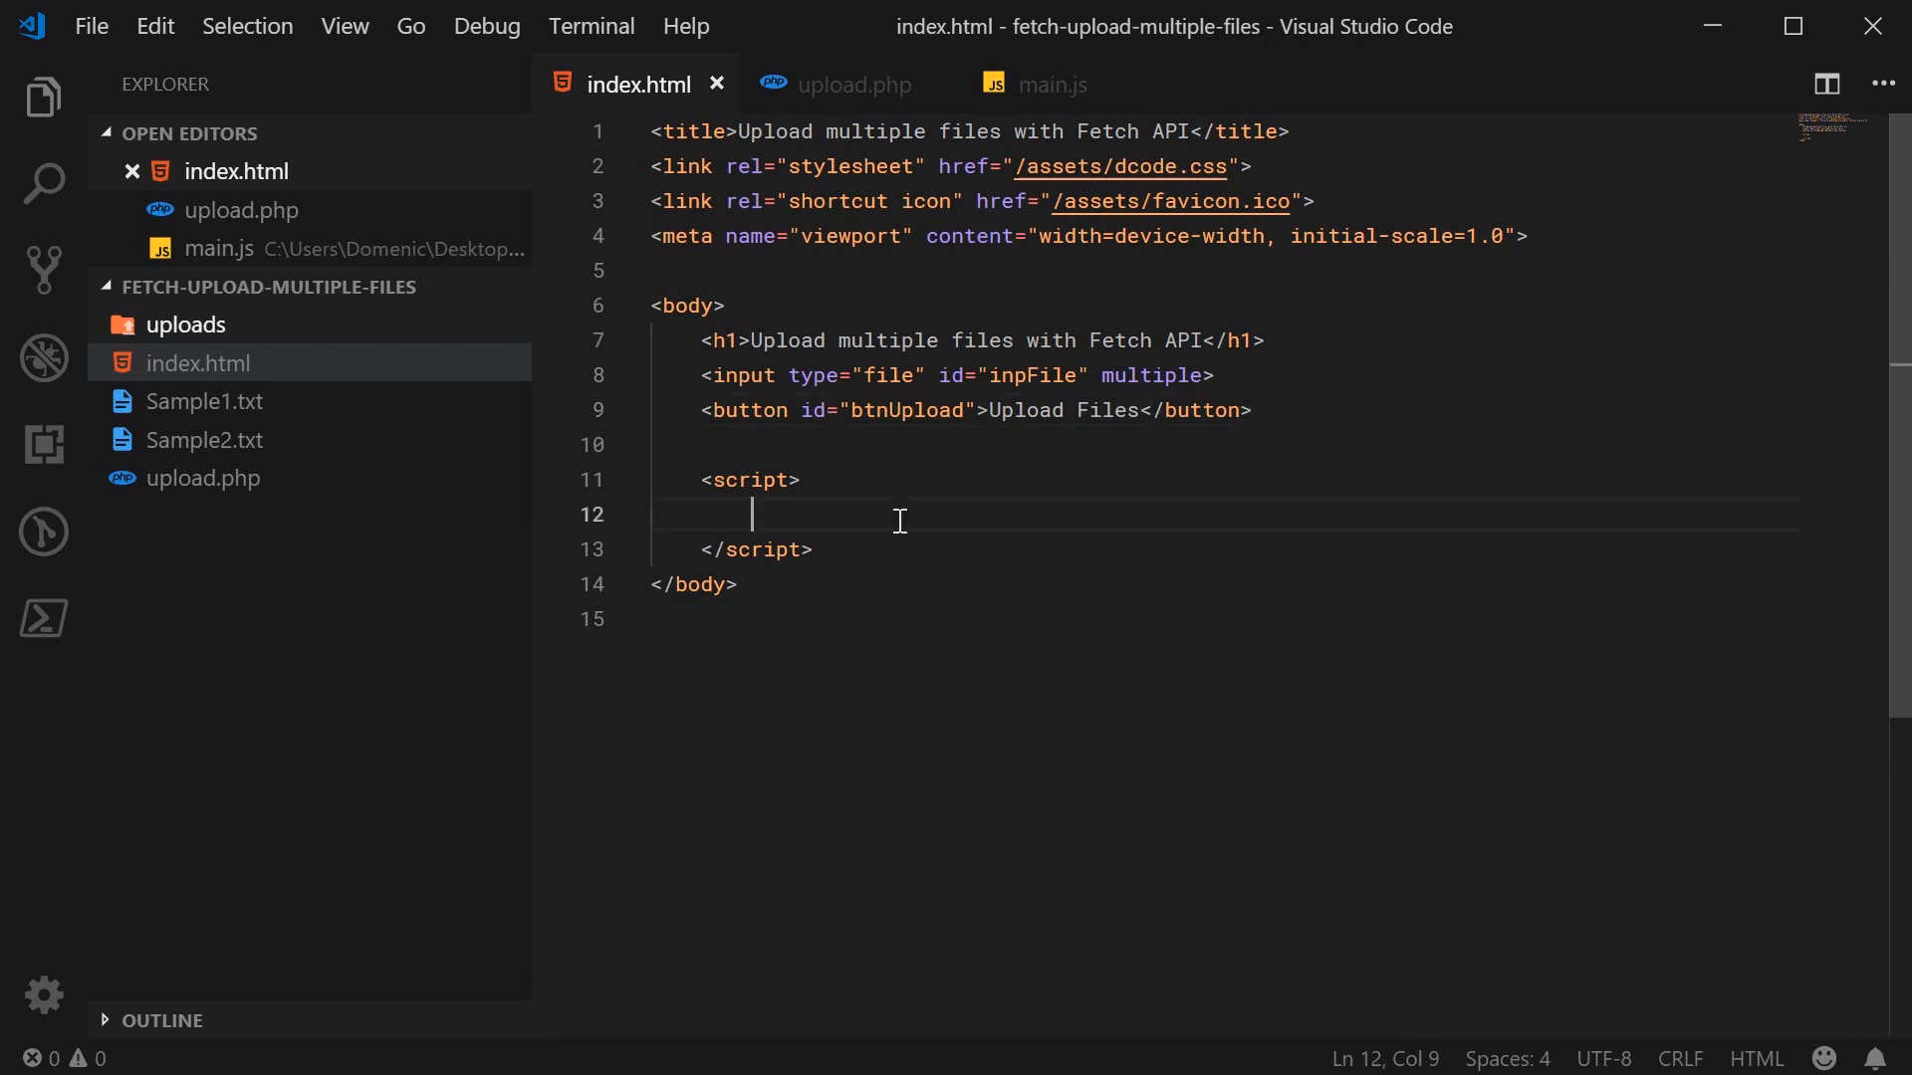
type("const inp")
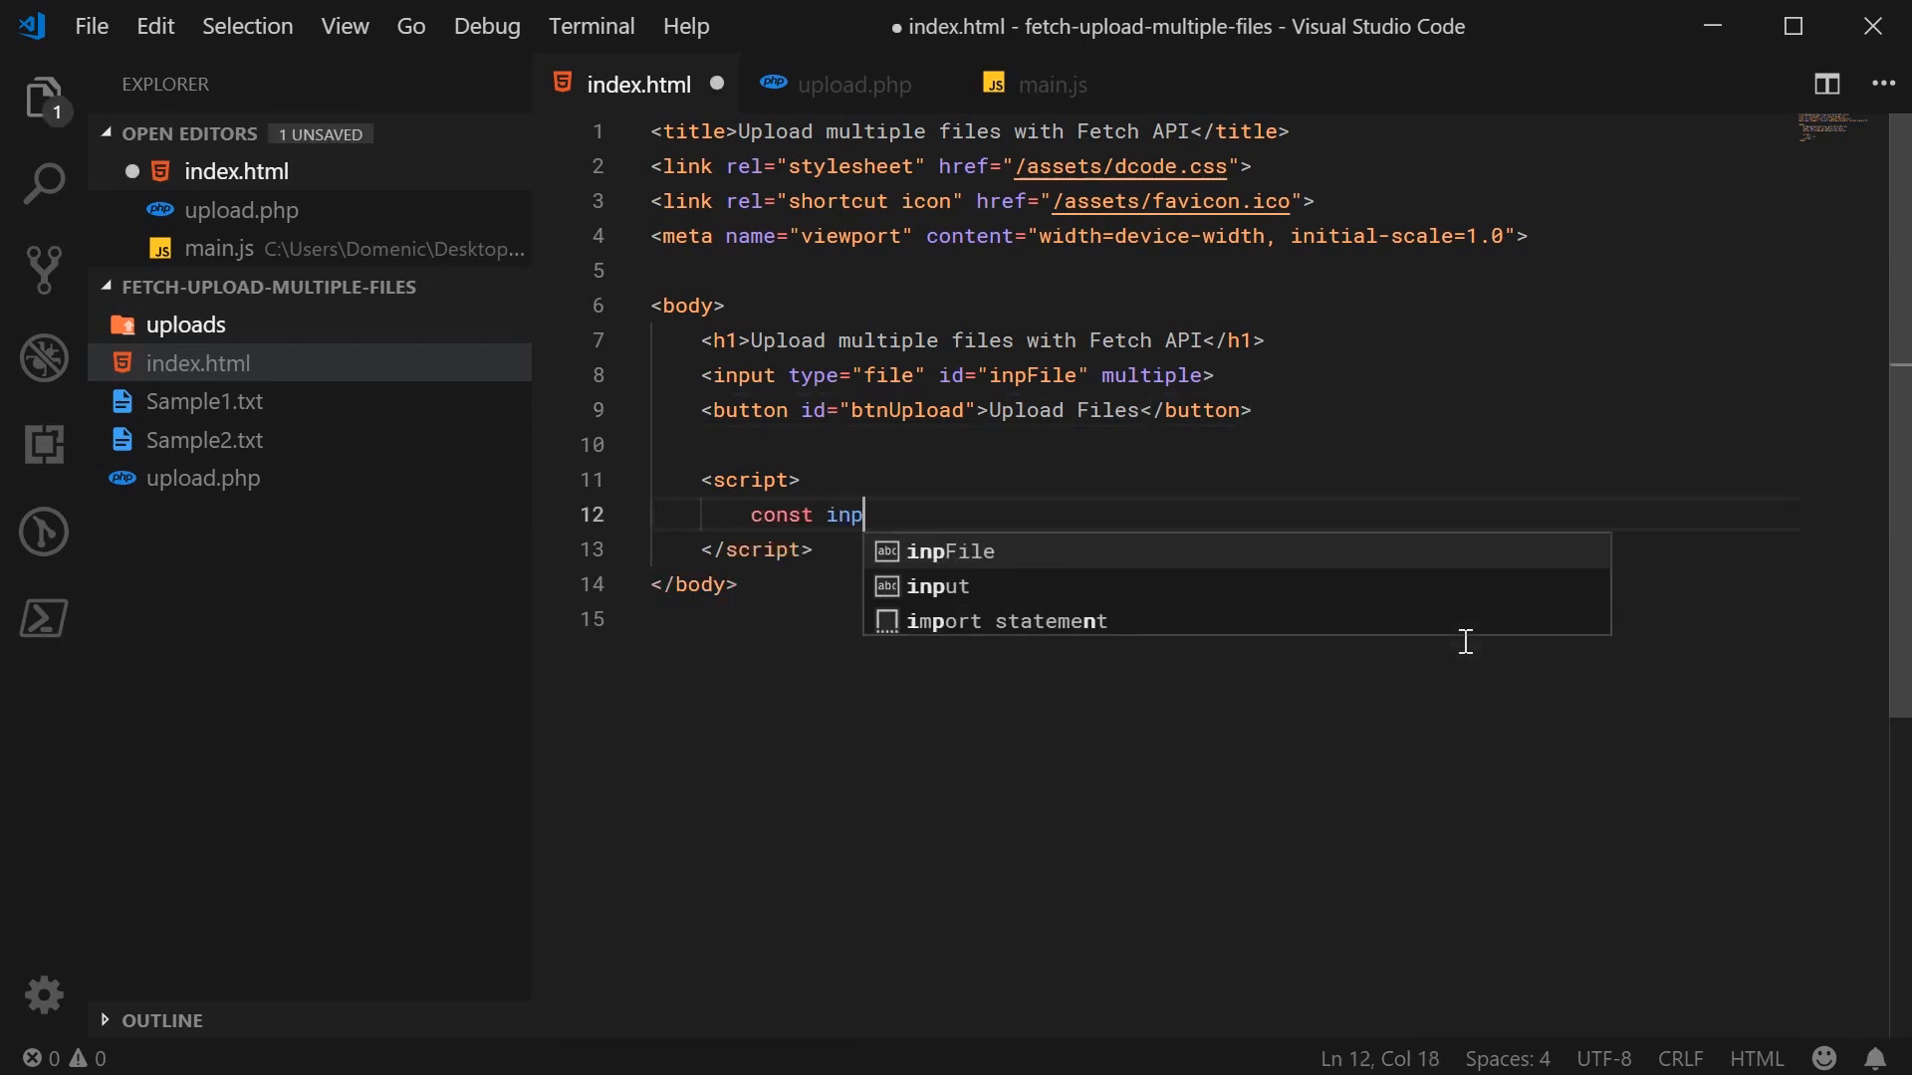
type("File = document.getElementById(\"")
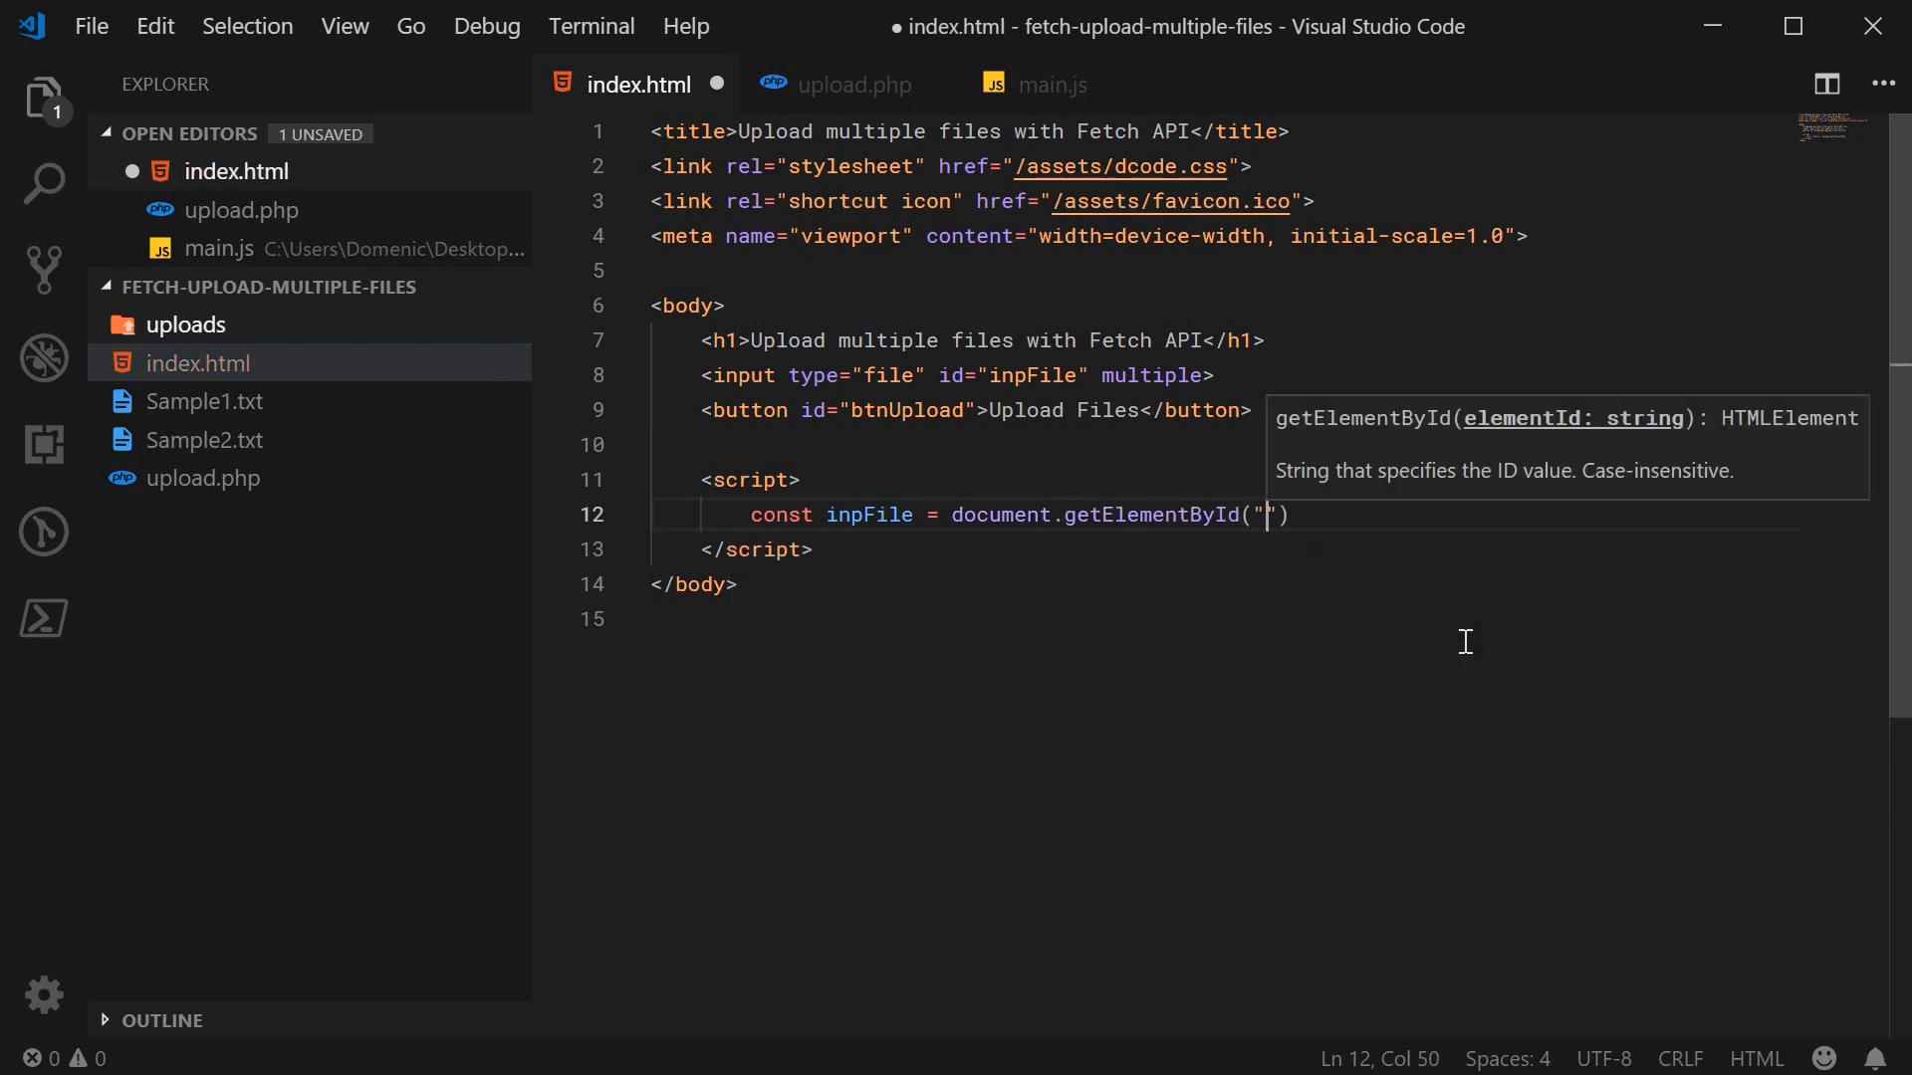
type("inpFile")
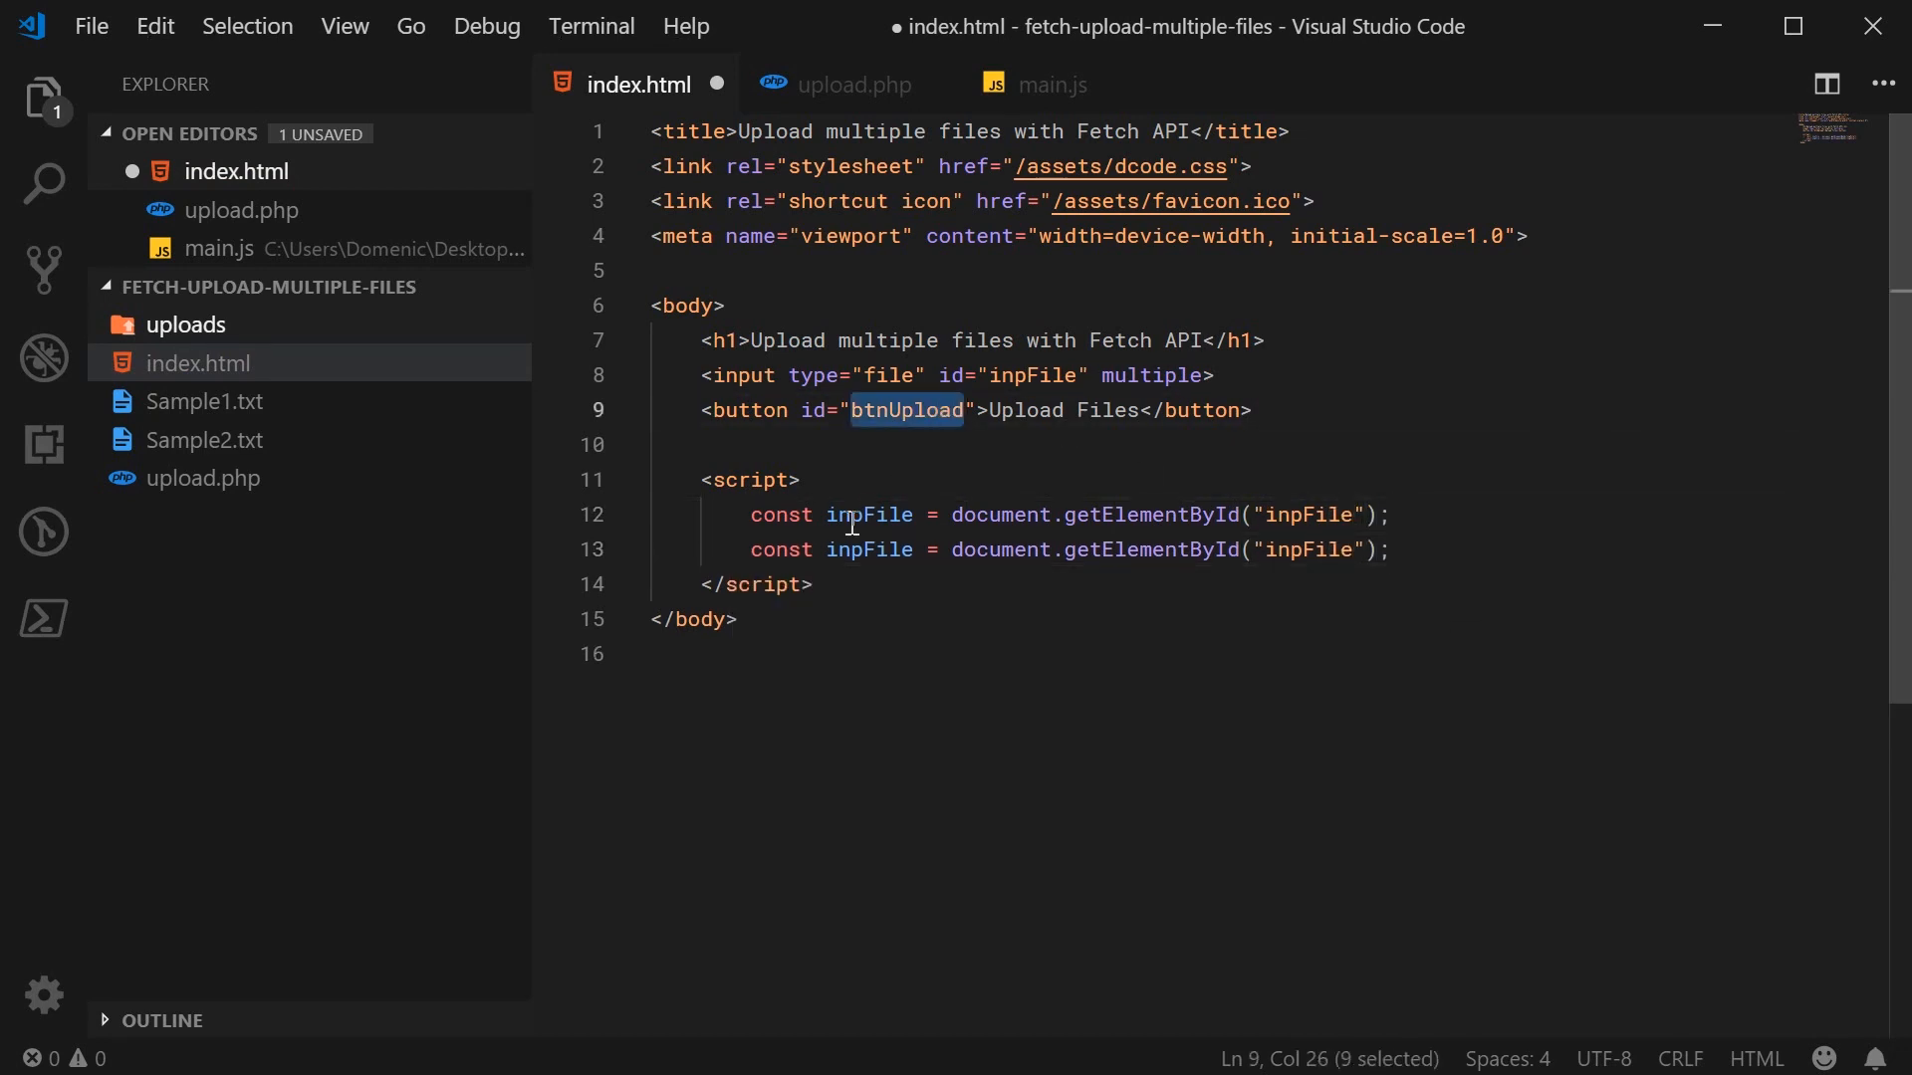
type("btnUpload")
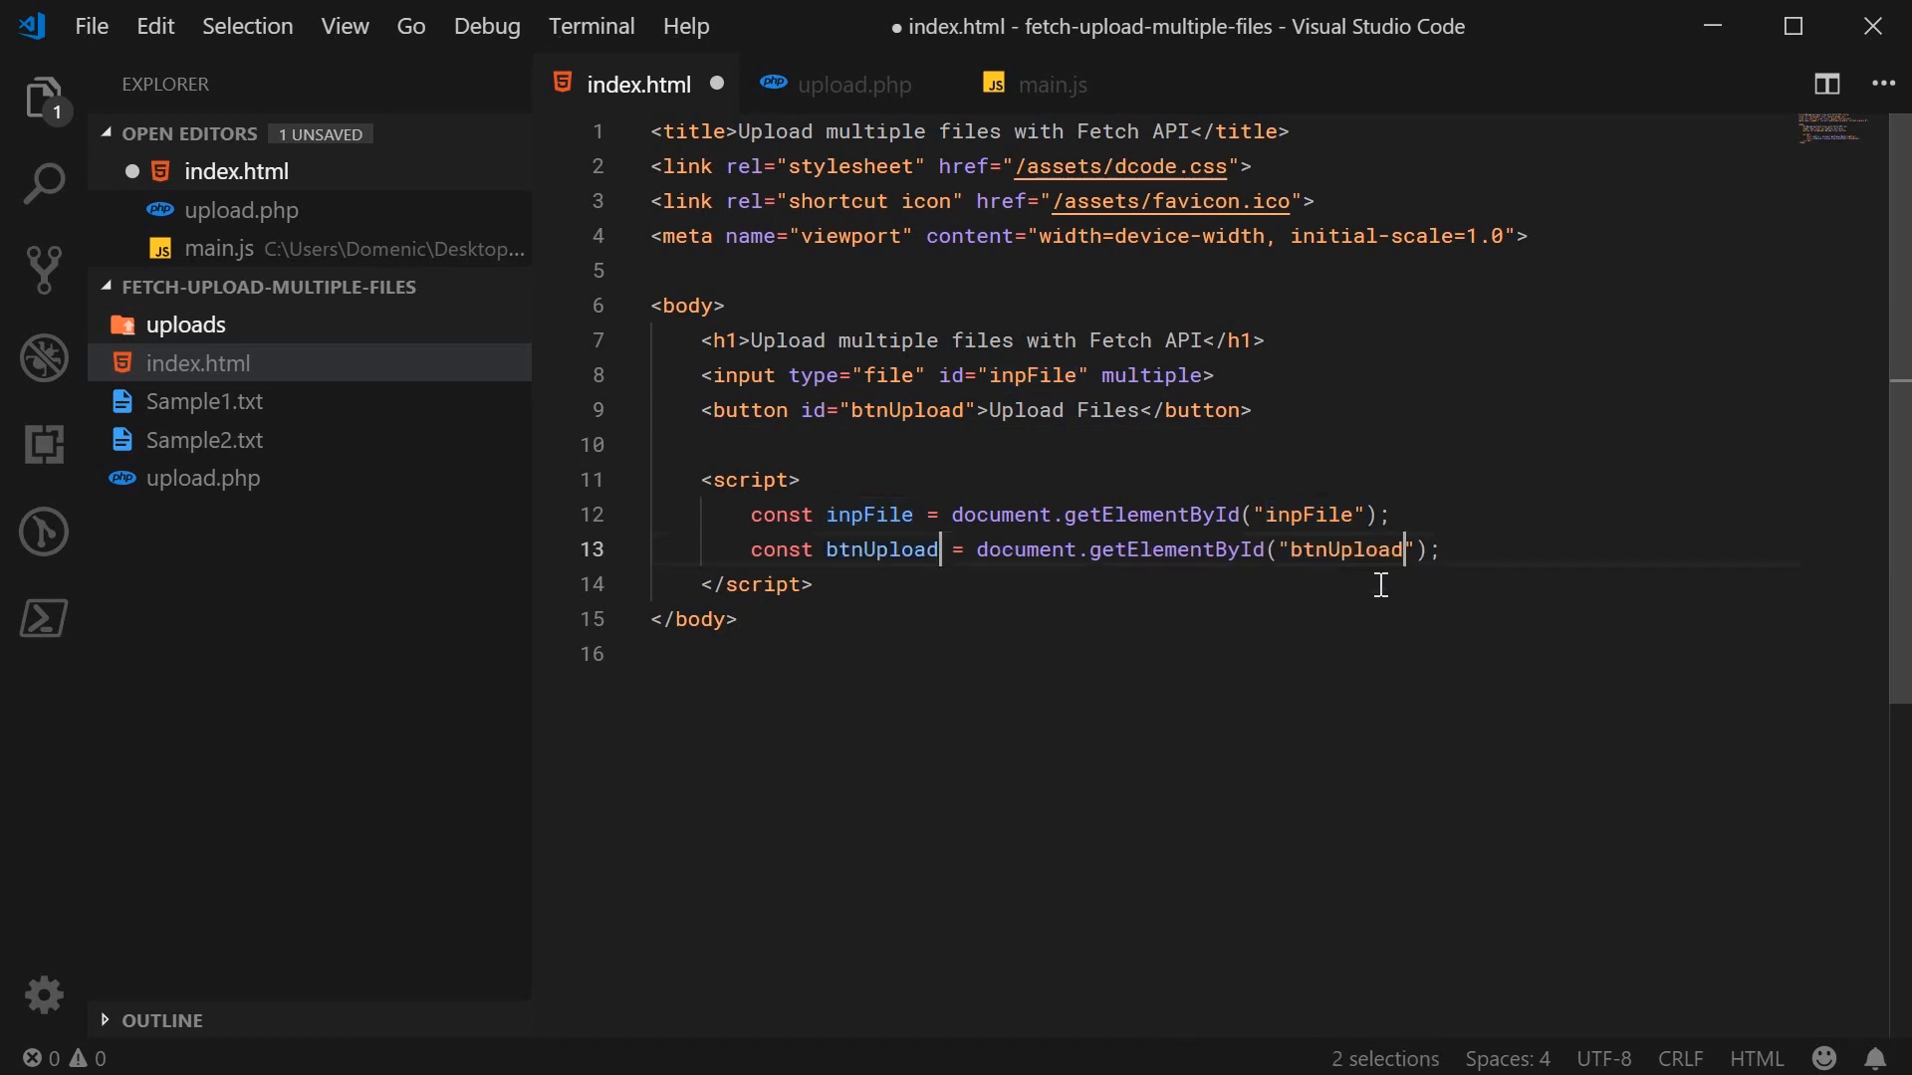
key("ctrl+s")
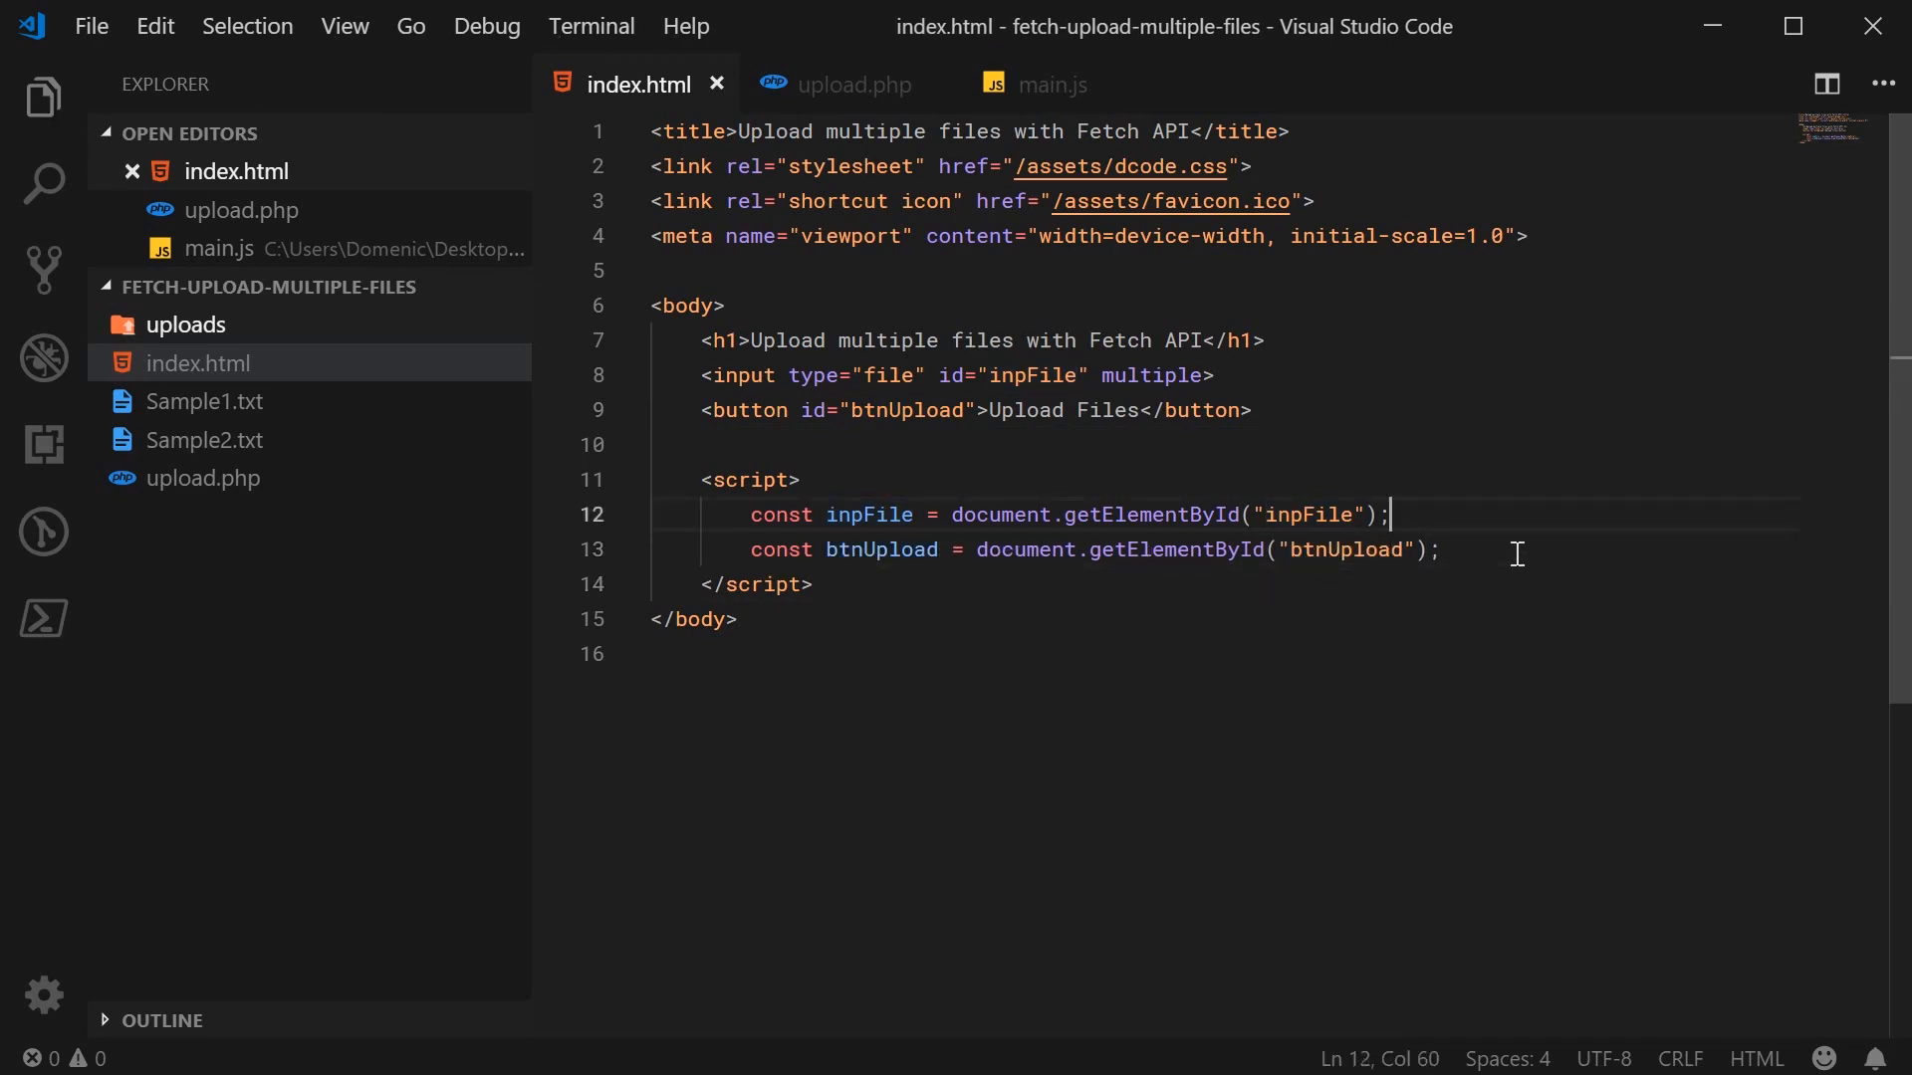
- Add a click listener on btnUpload whose handler creates const formData = new FormData()
key("Enter")
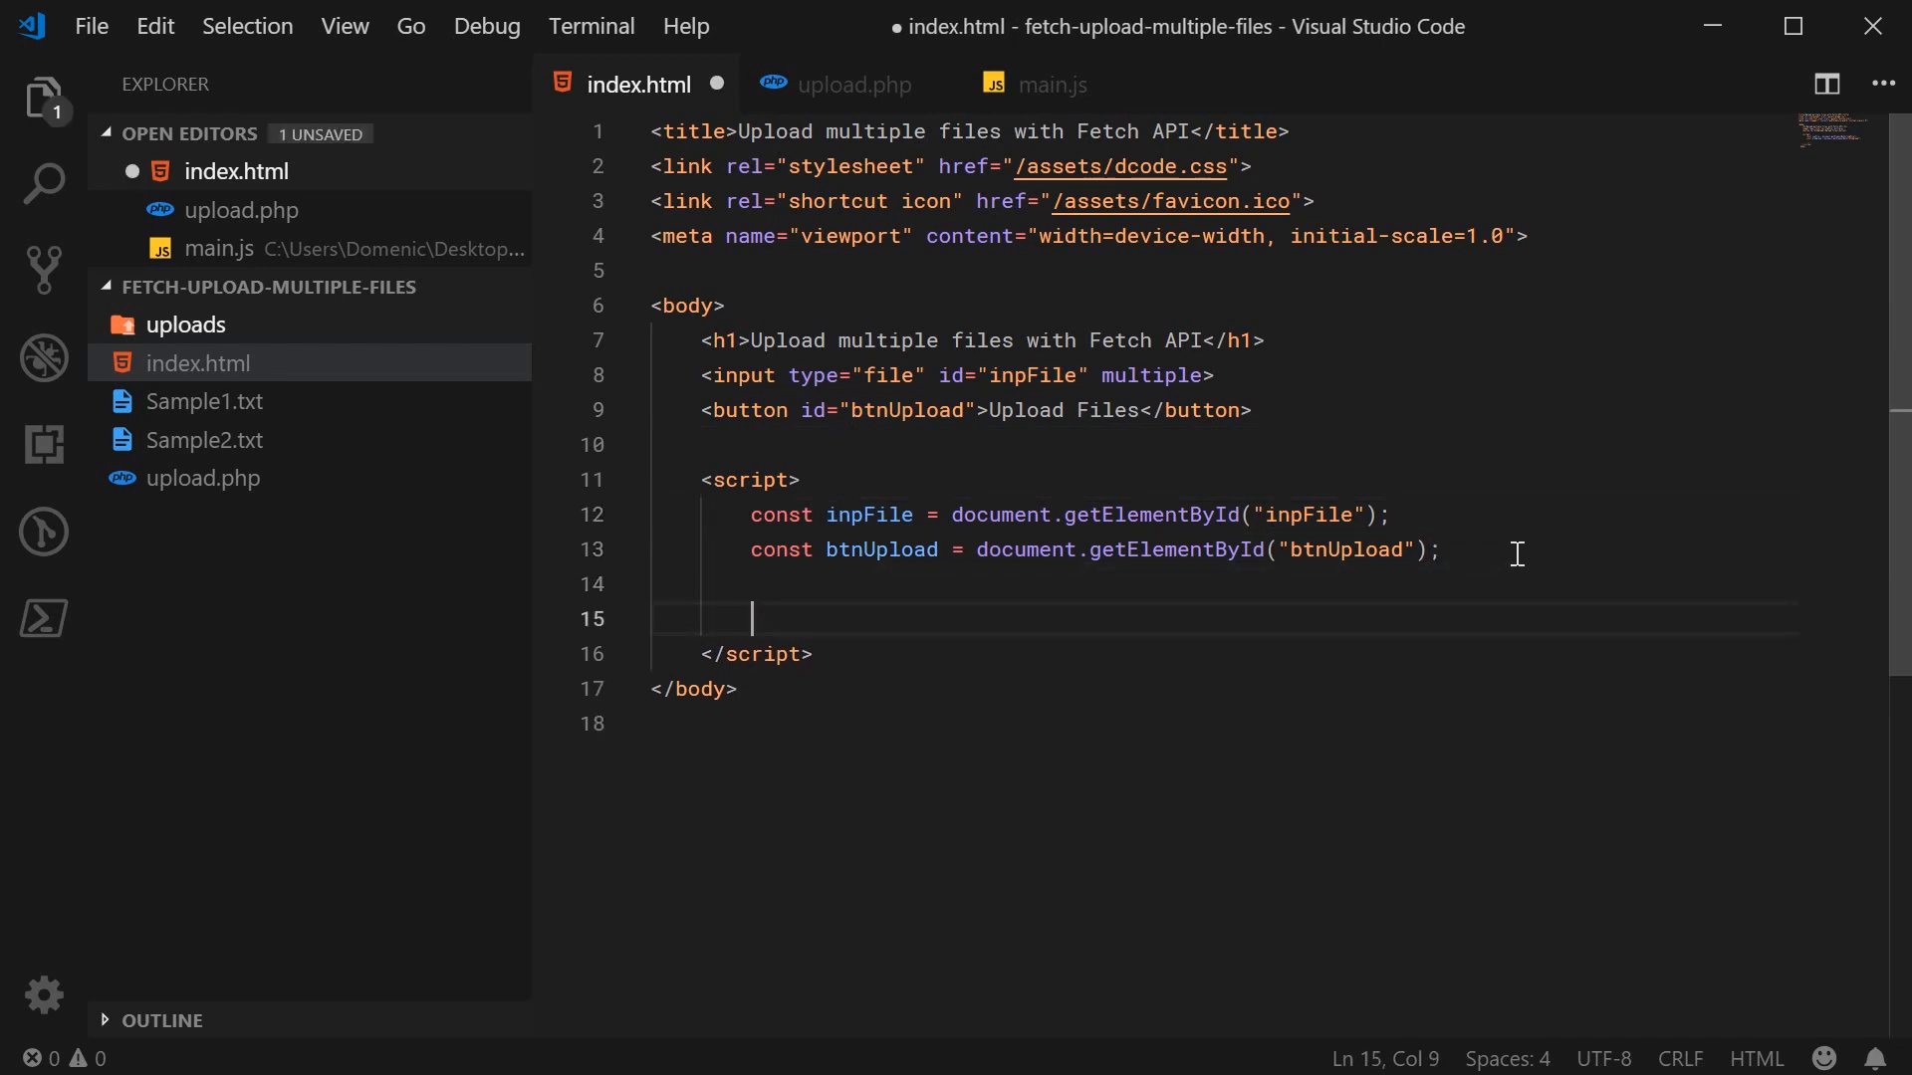
type("btnUpload.addEventListener")
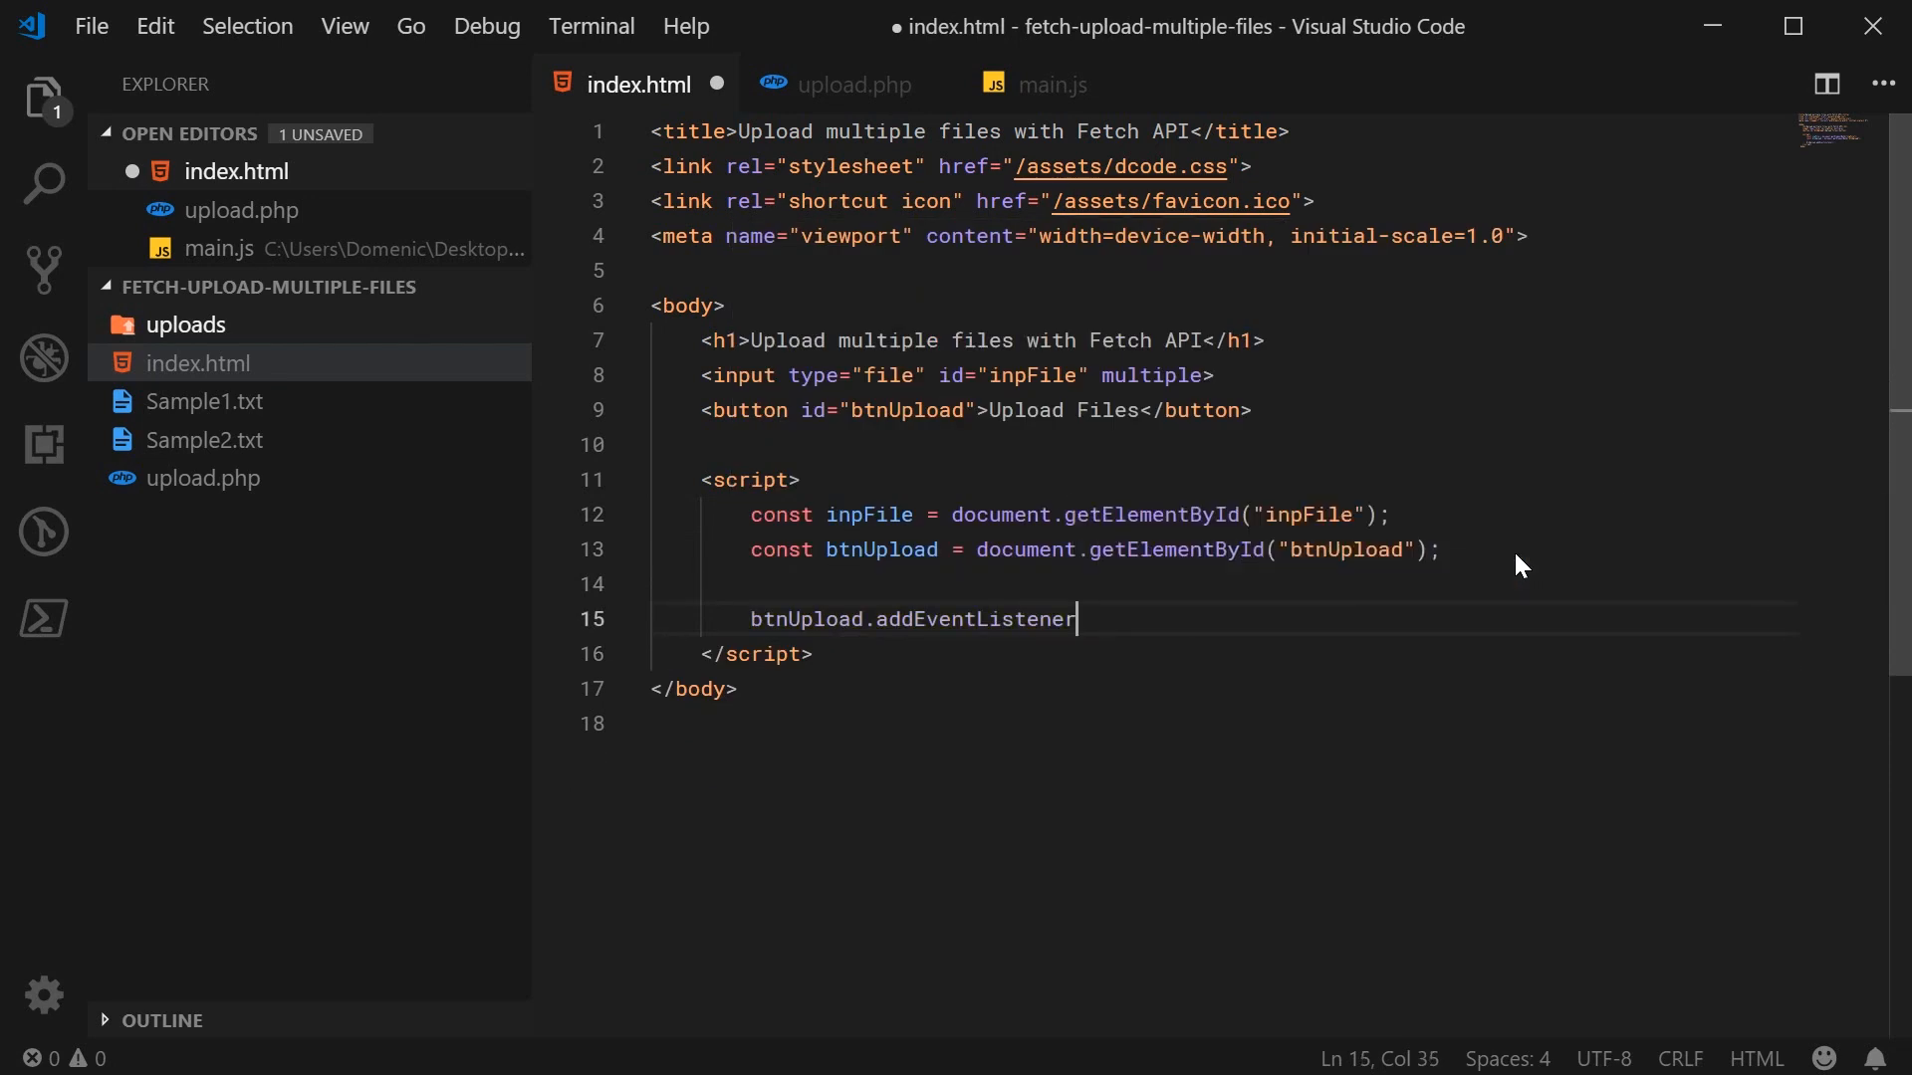
type("(\"click\", function () {")
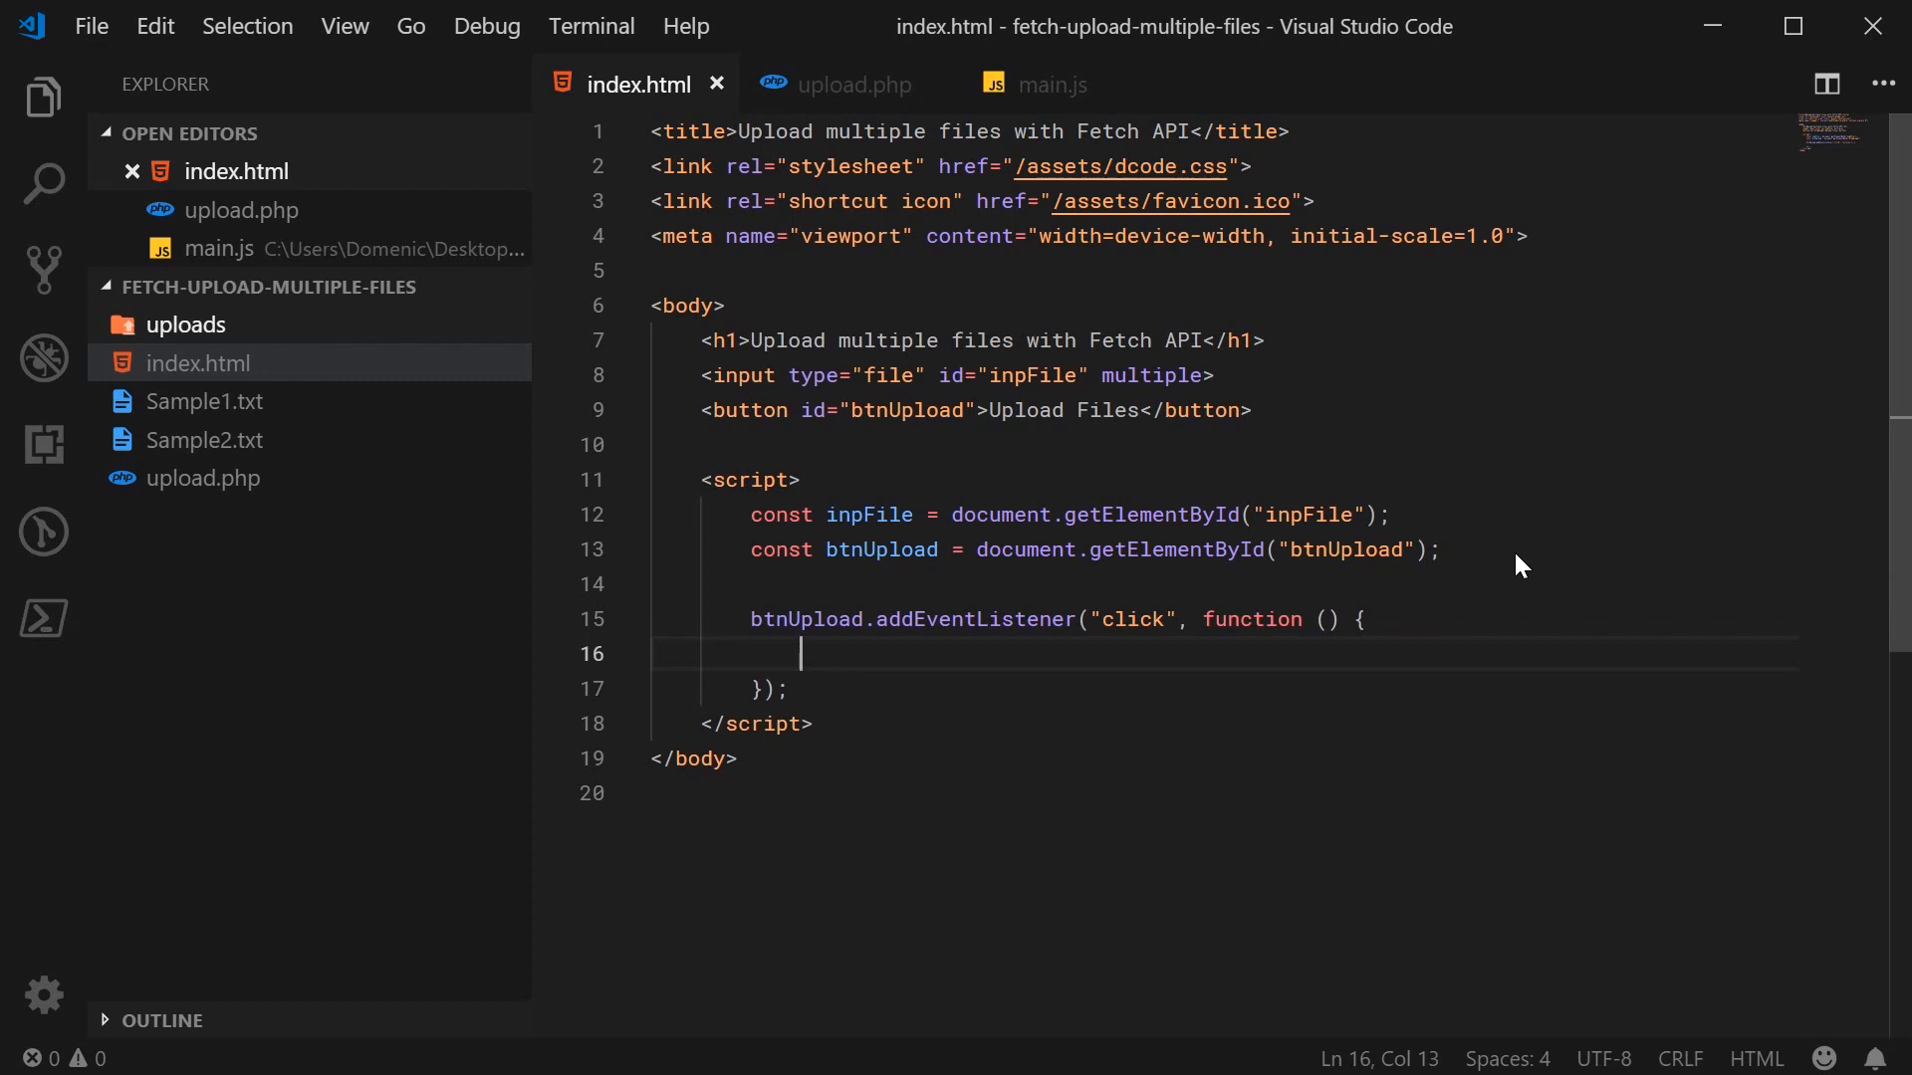
type("const formData = new FormData();")
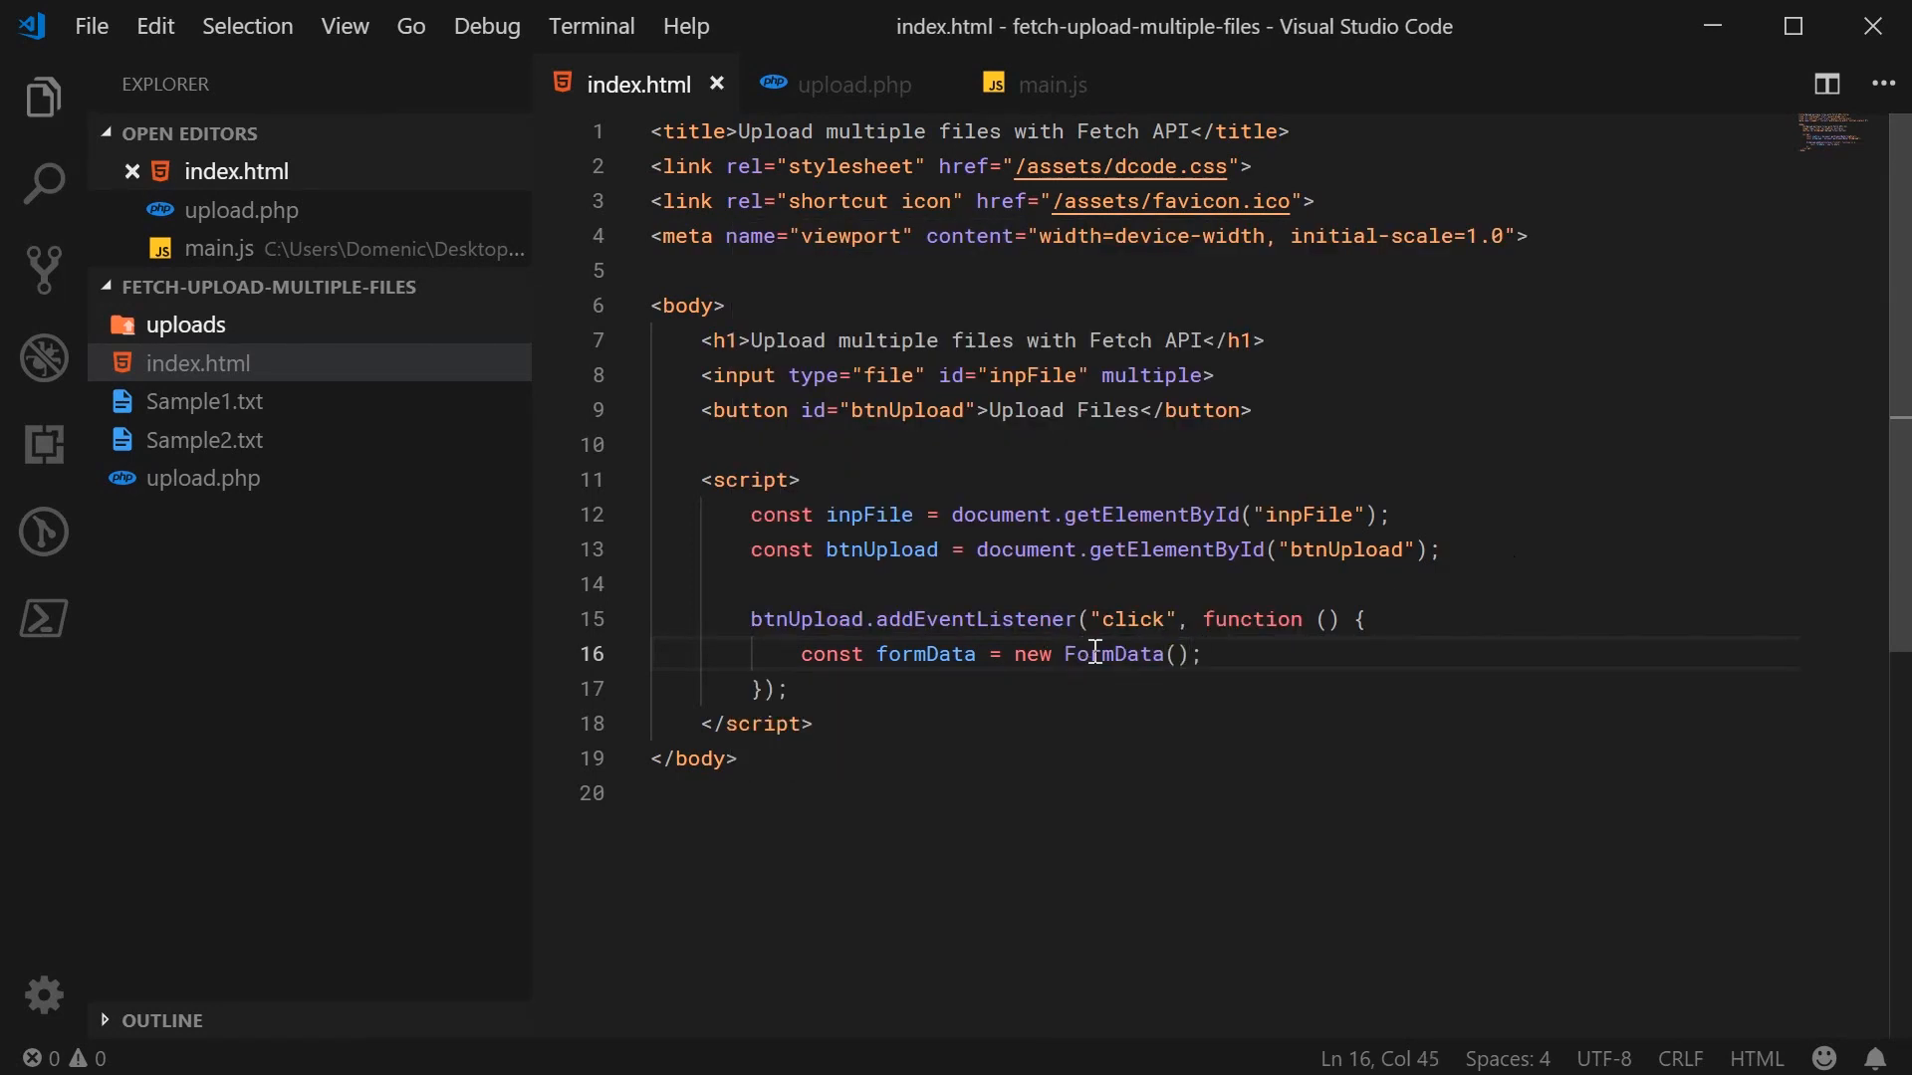
double_click(1111, 653)
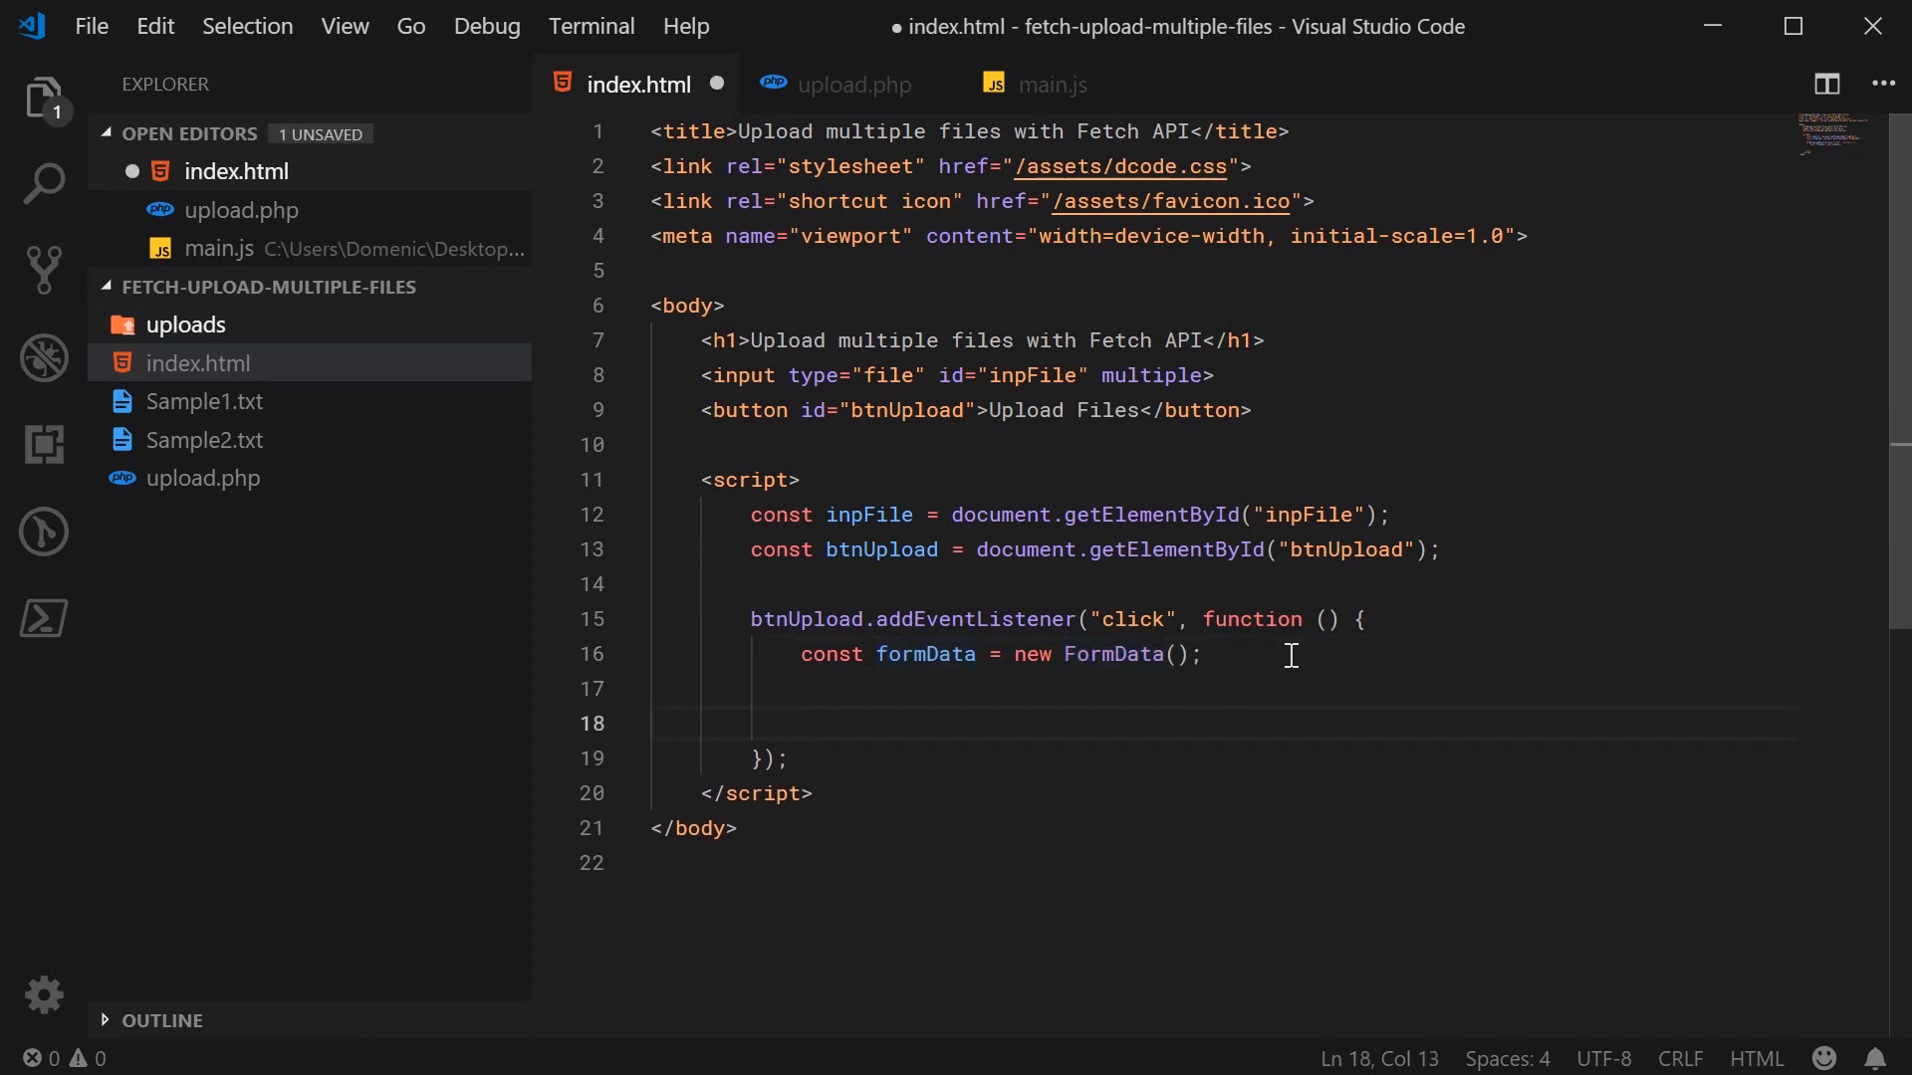
- Log inpFile.files to the console inside the handler and save
type("console.lo")
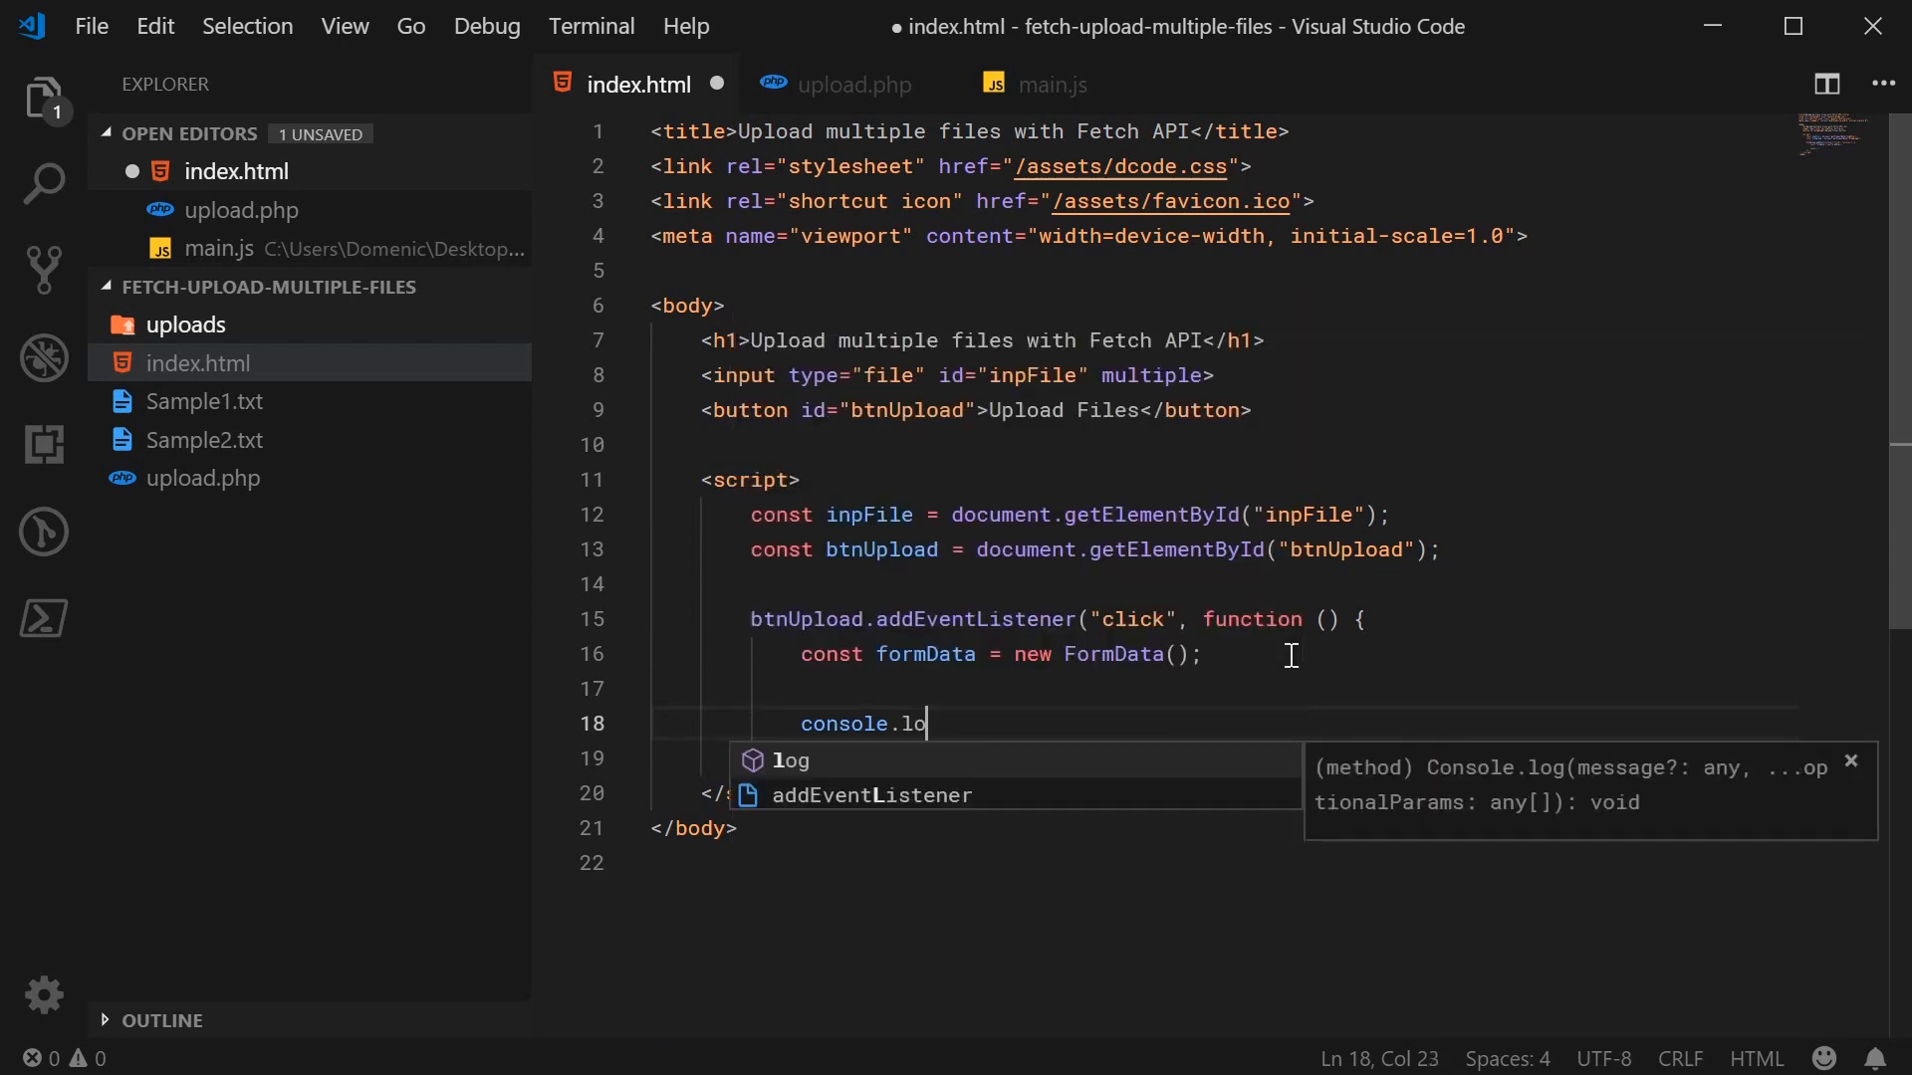
type("og(inpFile")
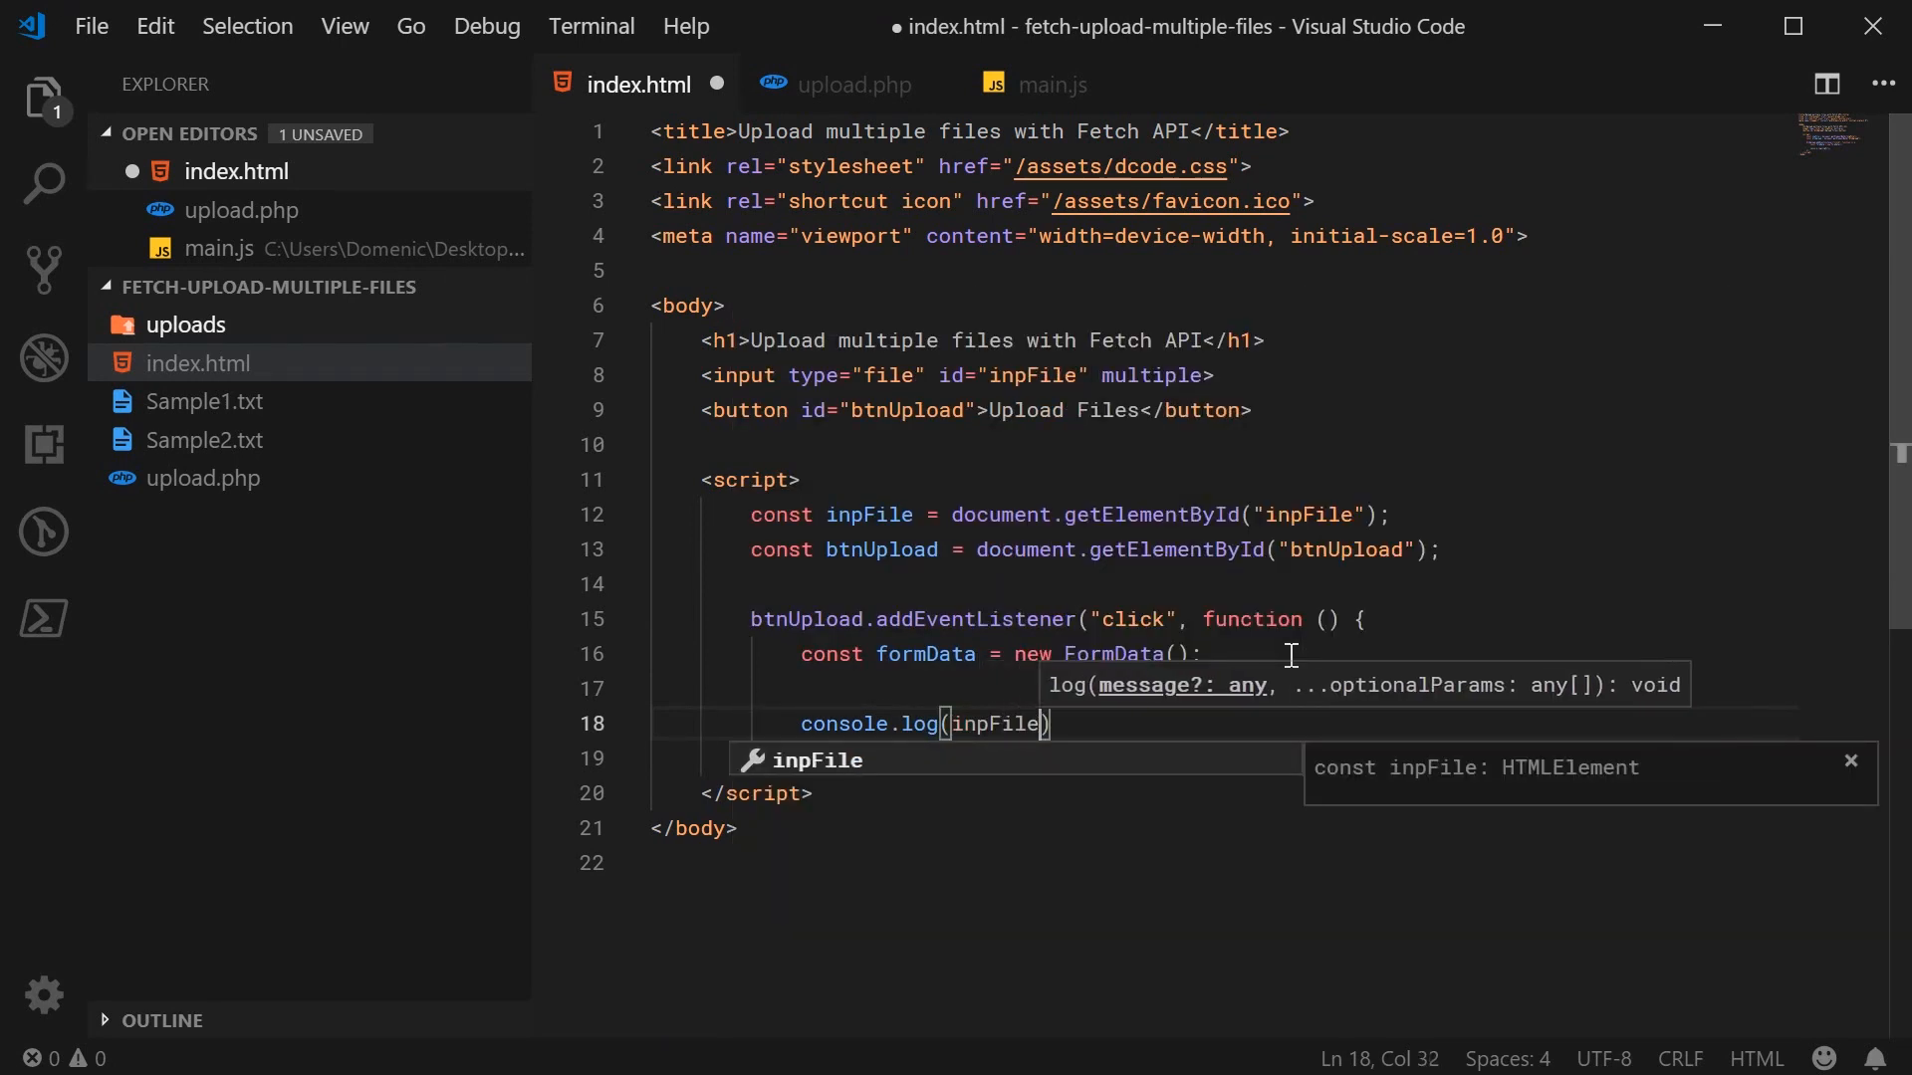
type(".files")
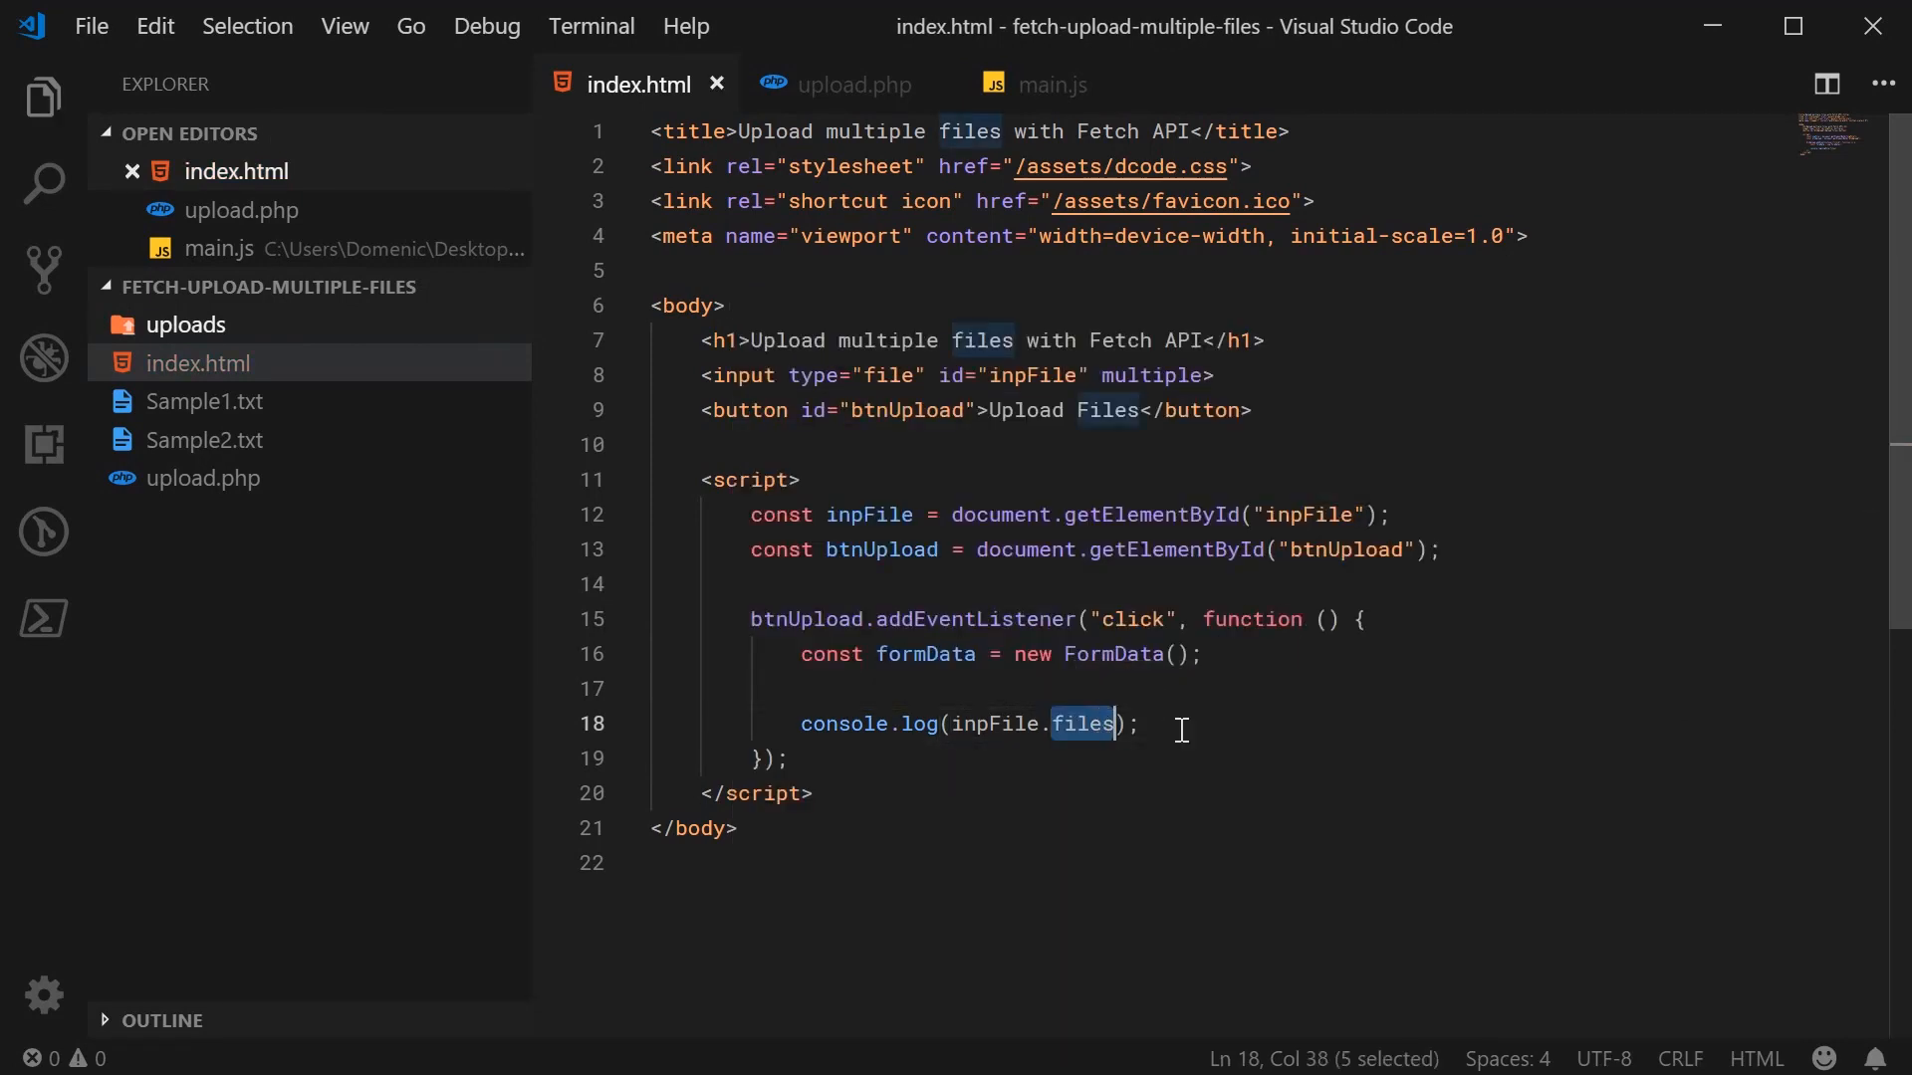
mouse_move(1298, 741)
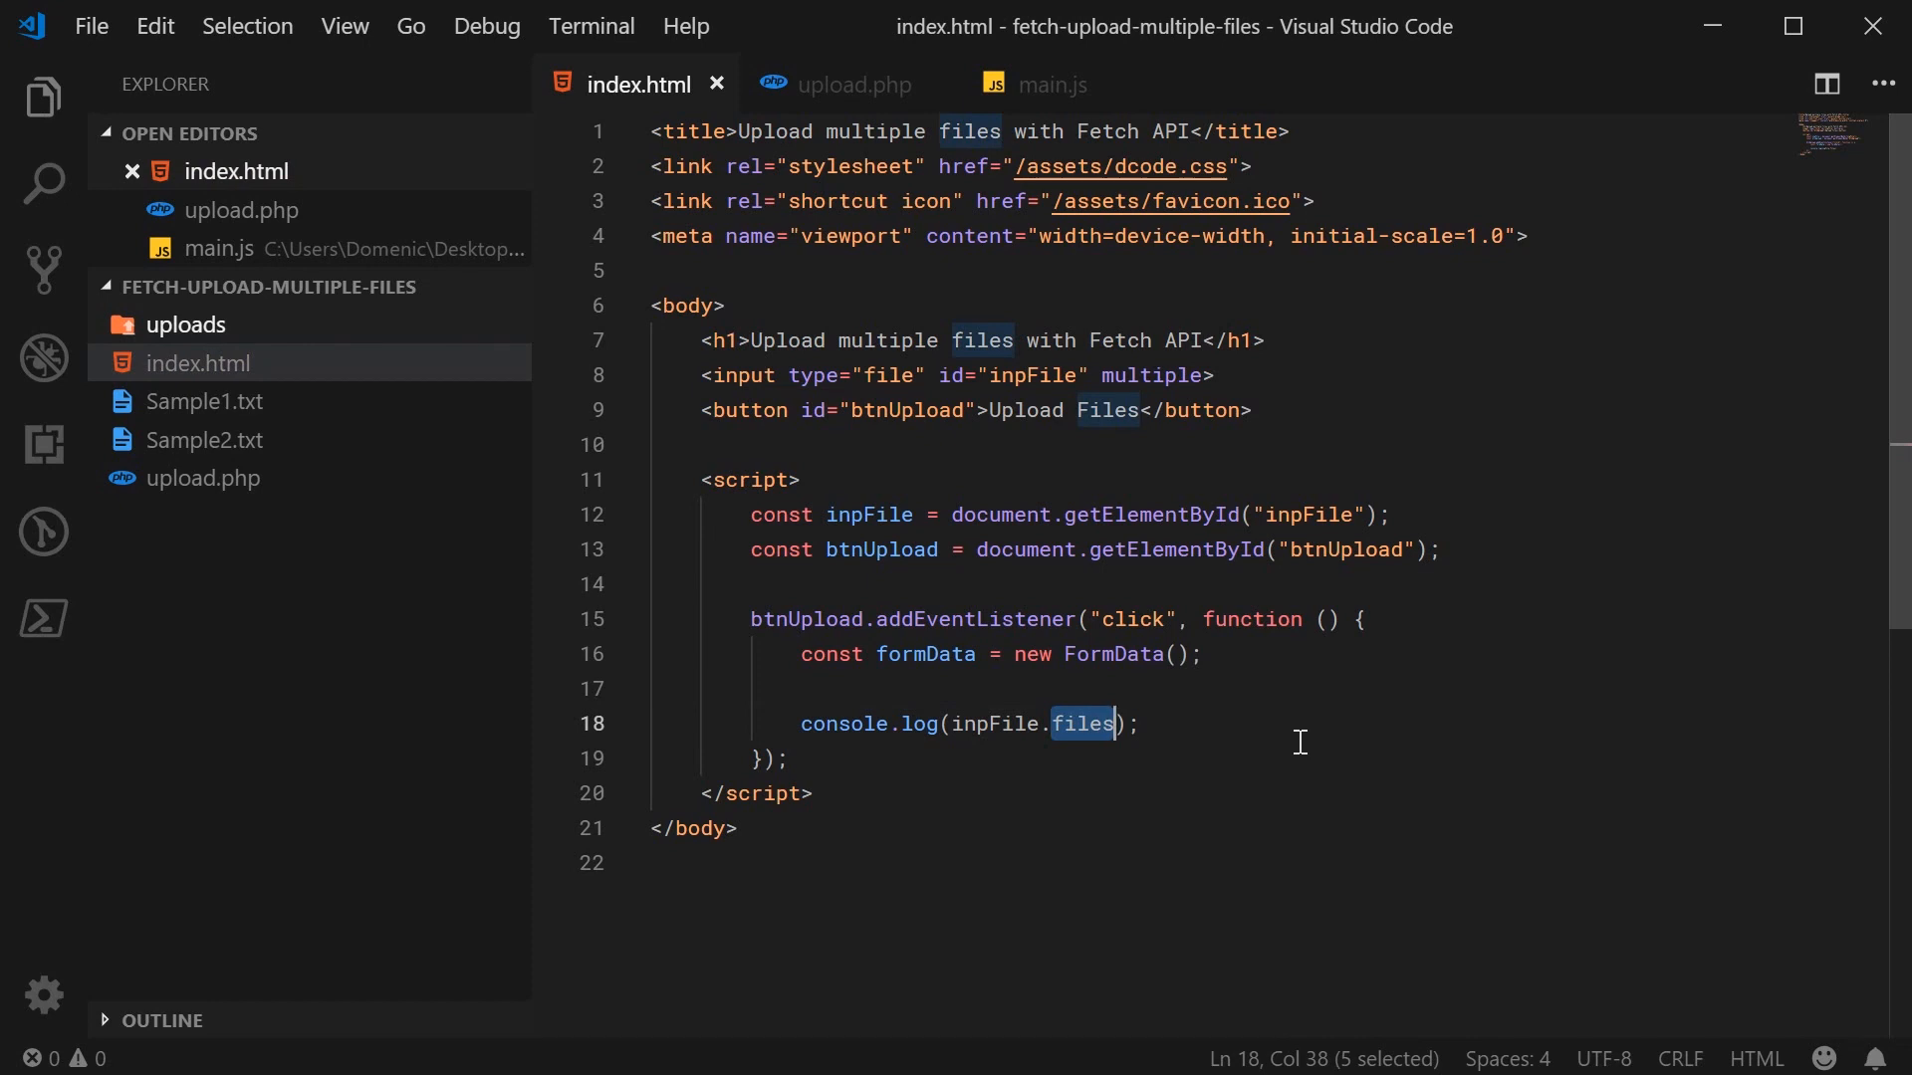
mouse_move(1008, 599)
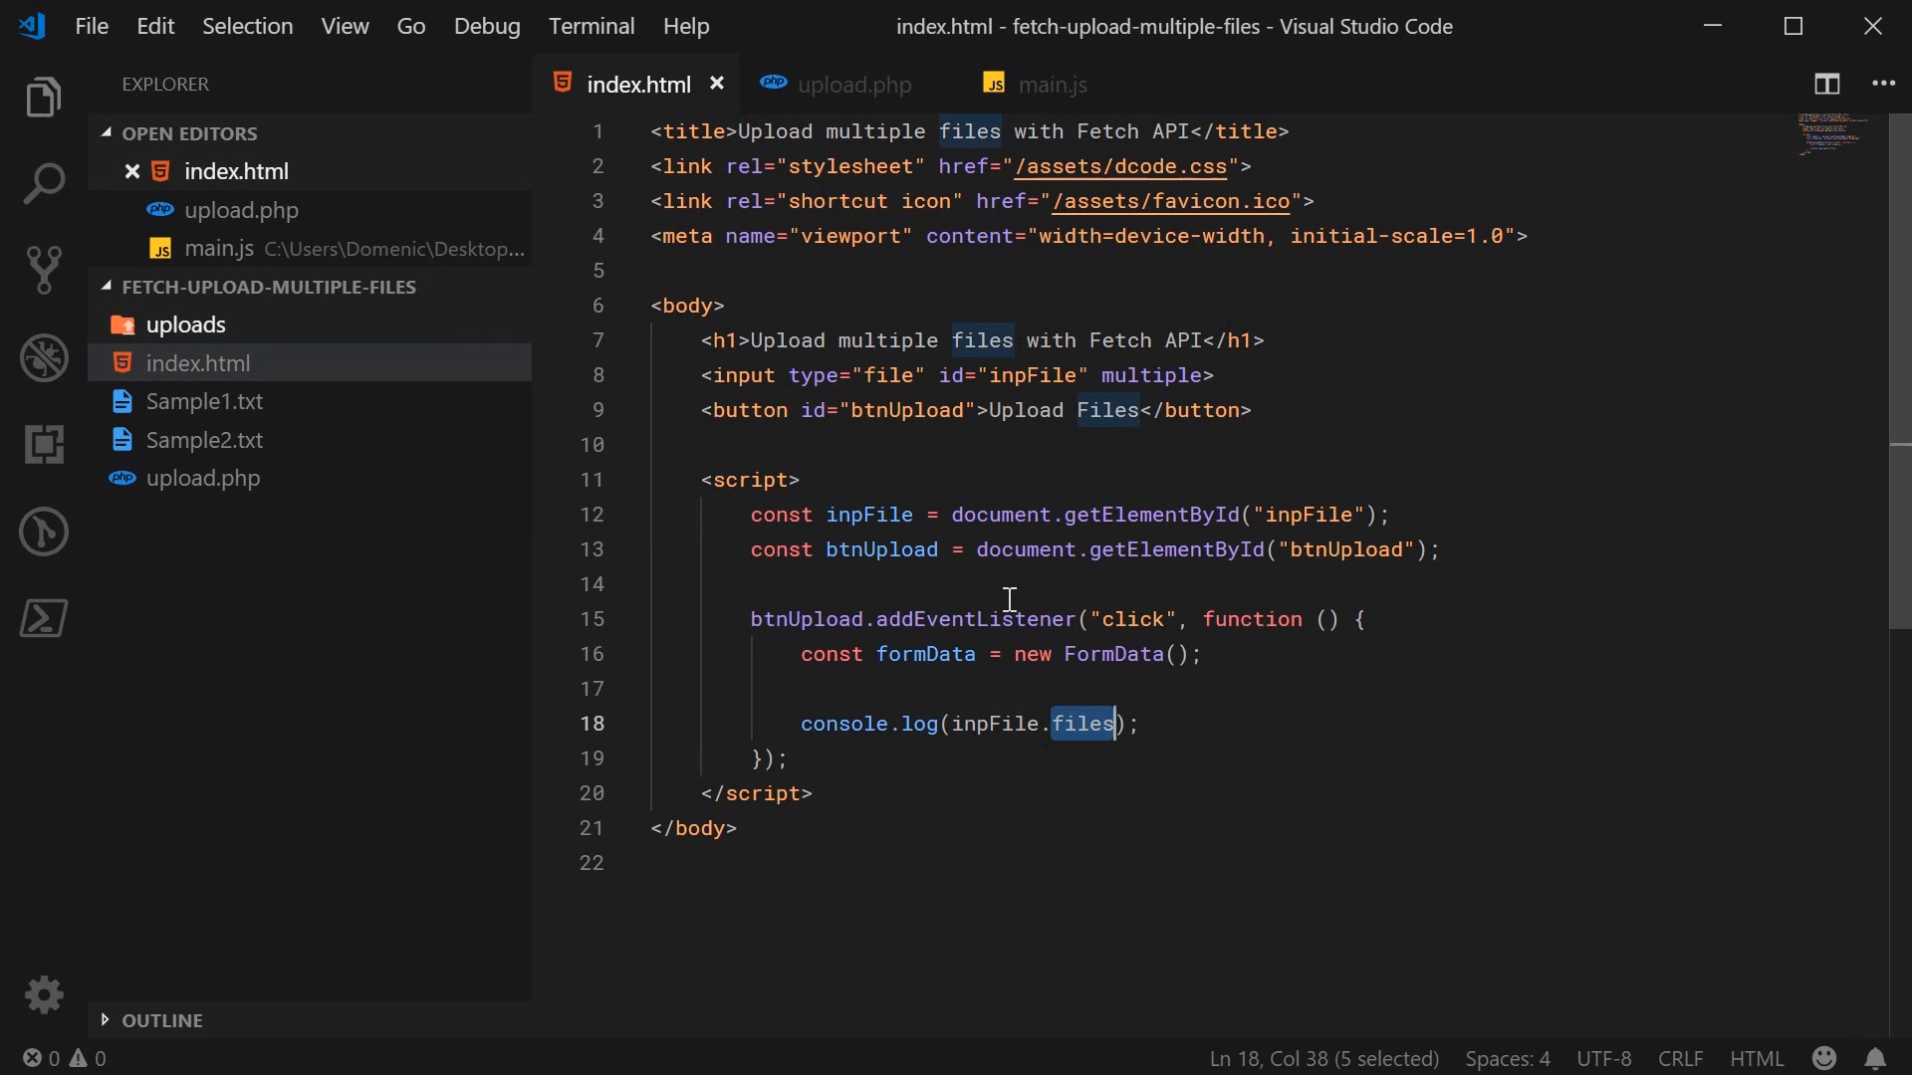
double_click(995, 723)
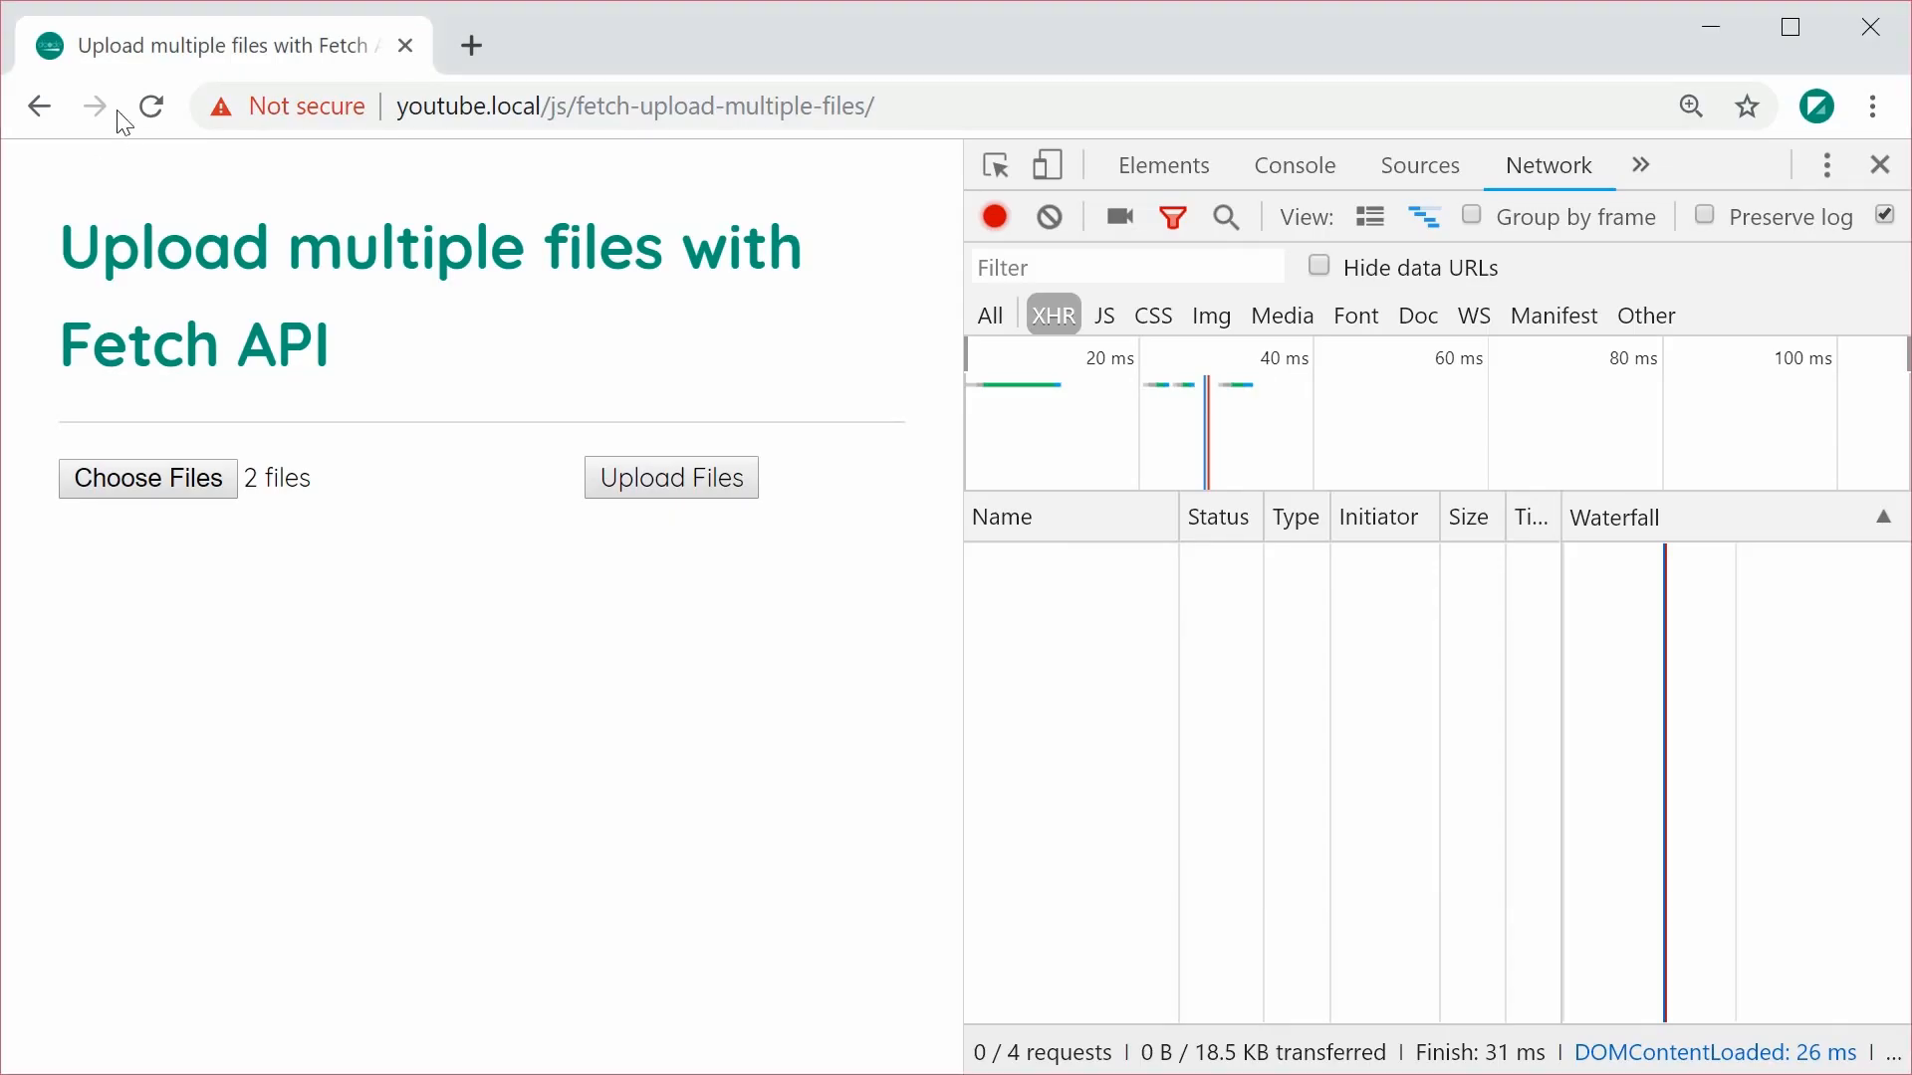
- Run Upload Files and expand the logged FileList showing Sample1.txt and Sample2.txt details
left_click(145, 476)
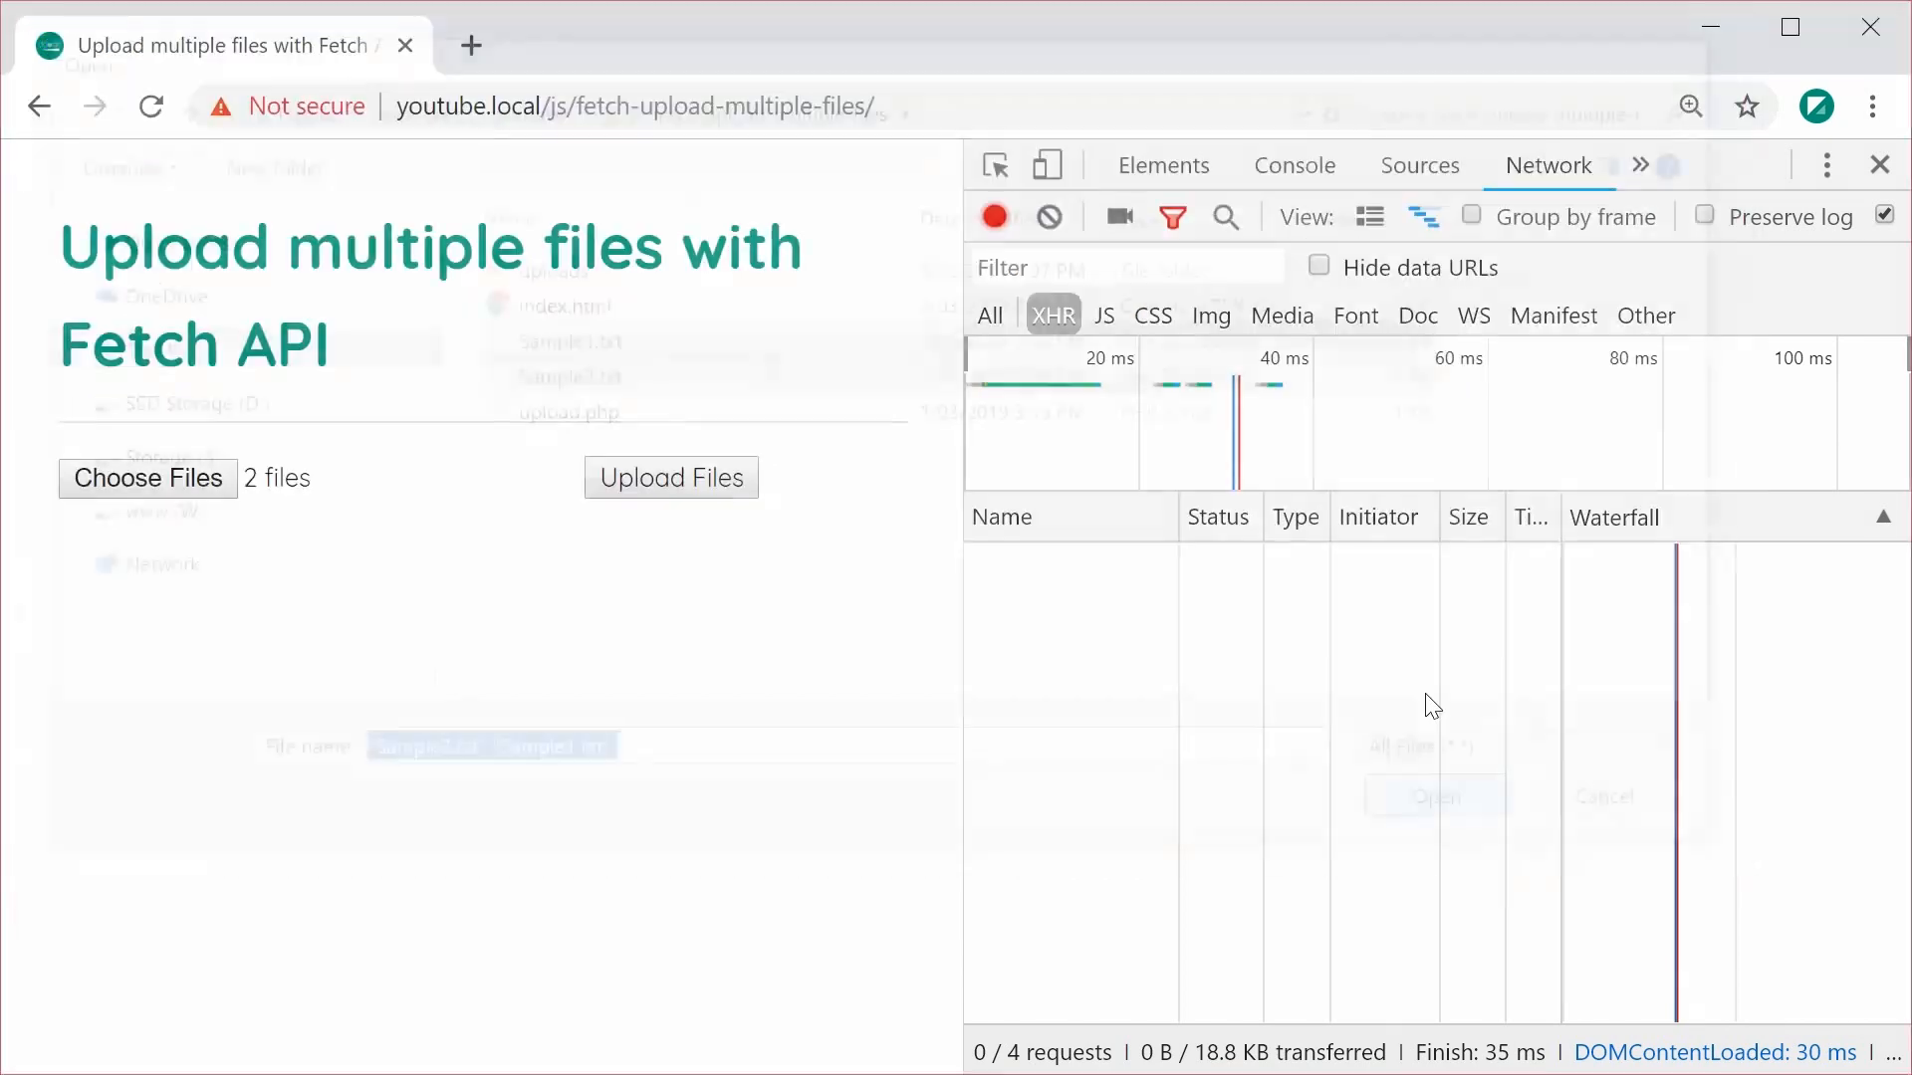
left_click(1294, 165)
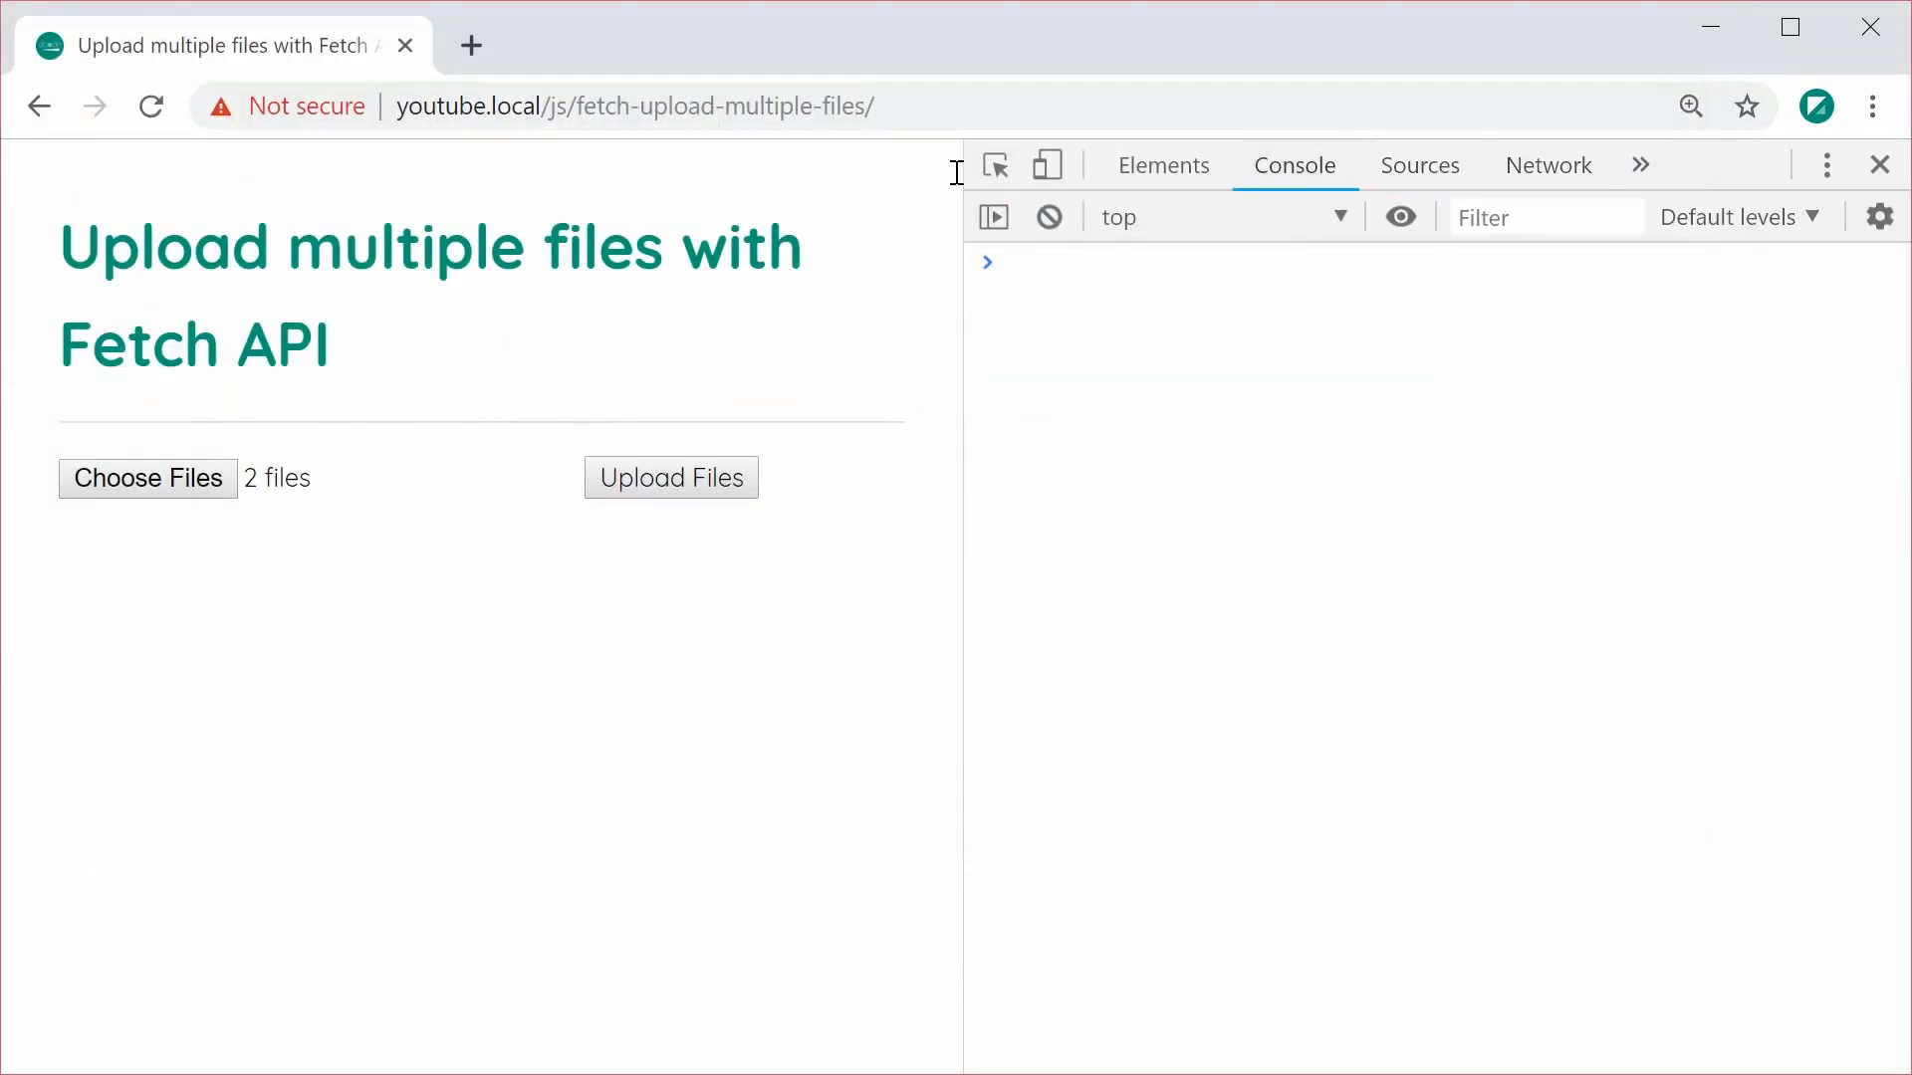
left_click(672, 476)
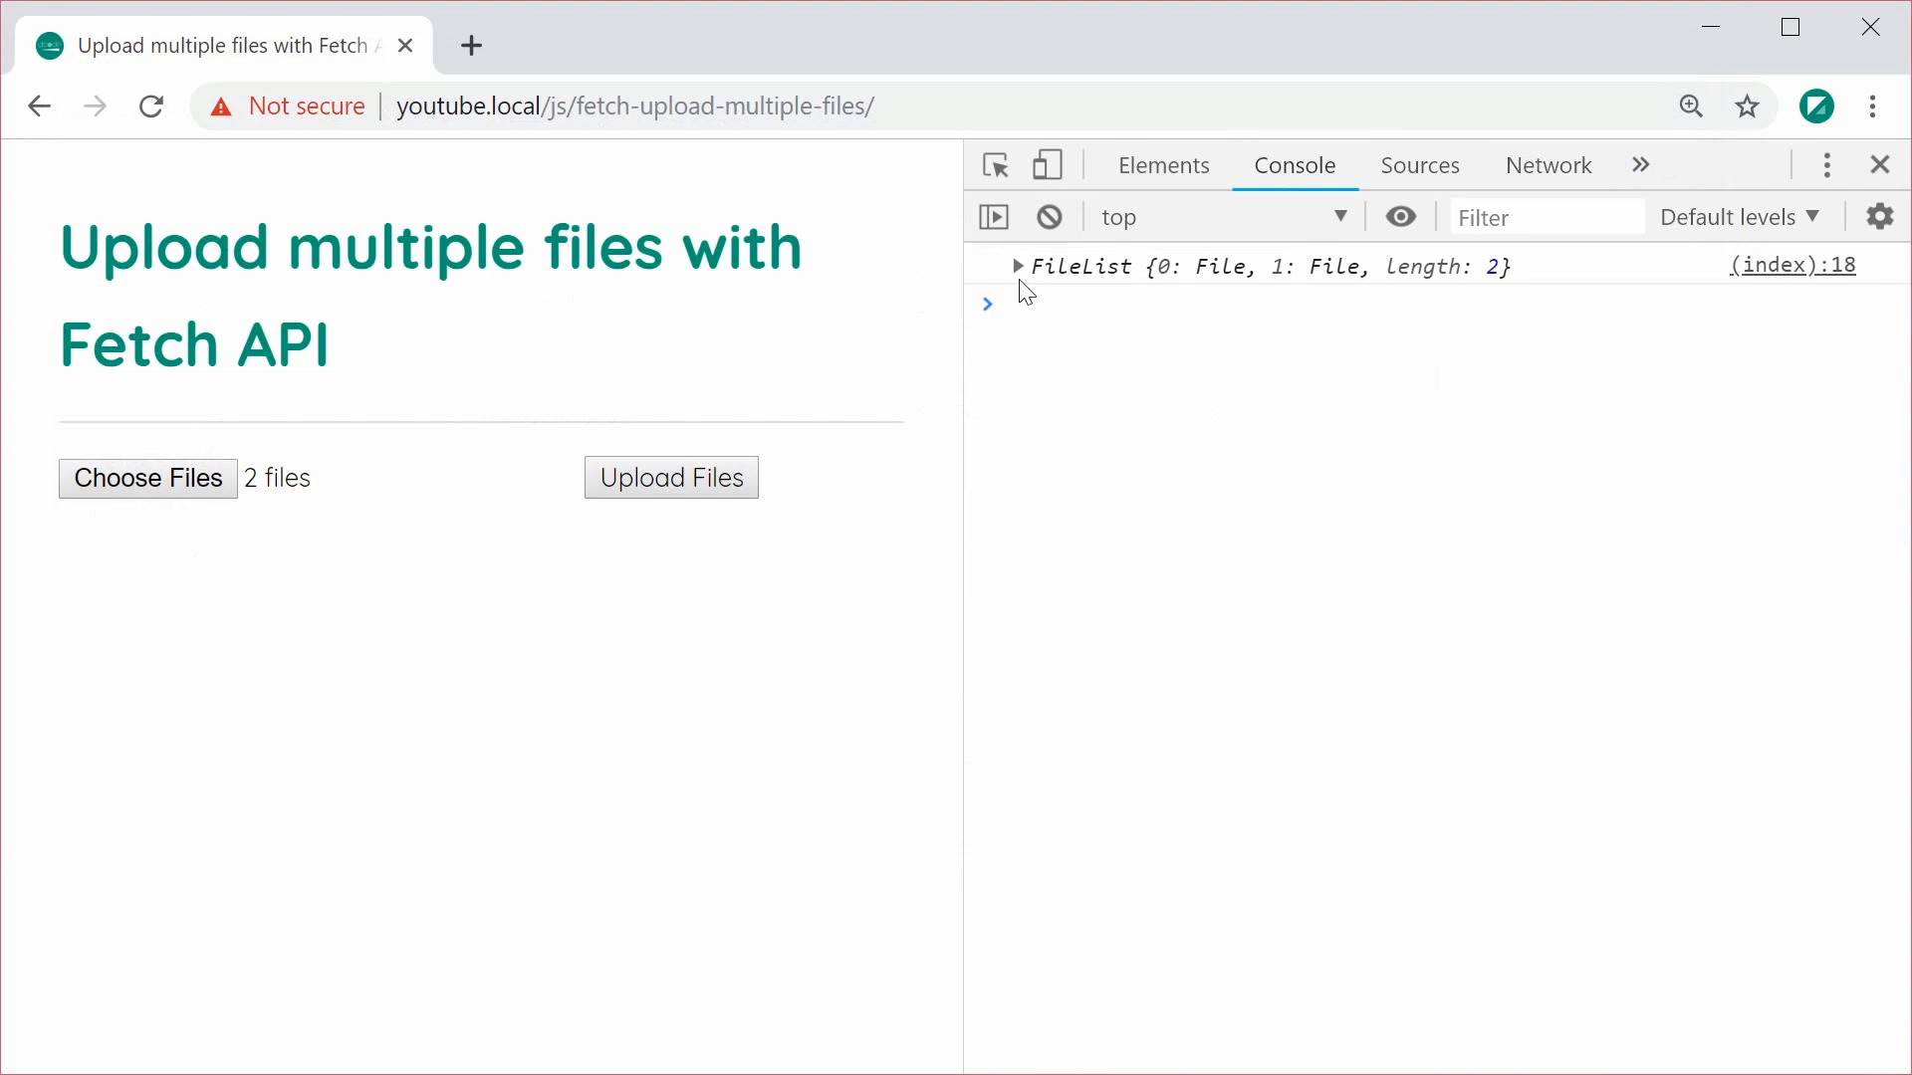
left_click(1017, 265)
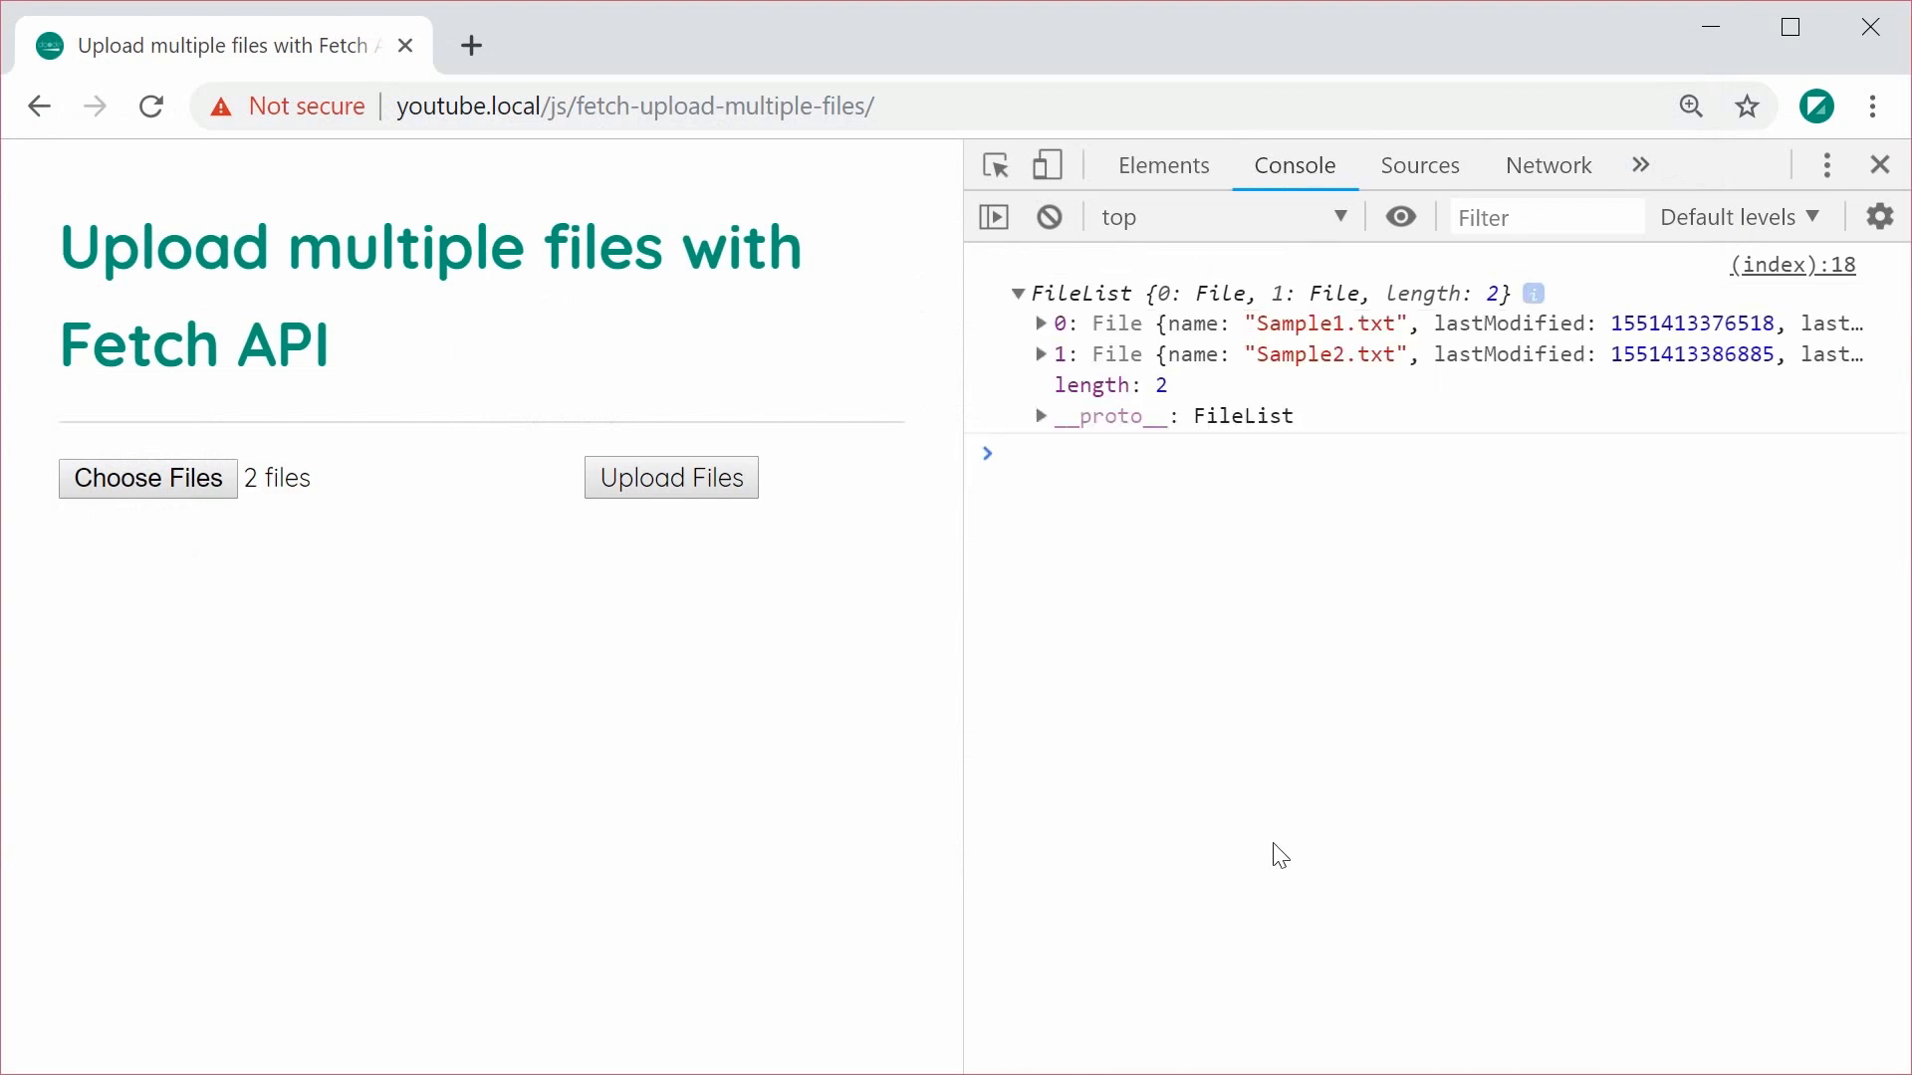
mouse_move(1195, 474)
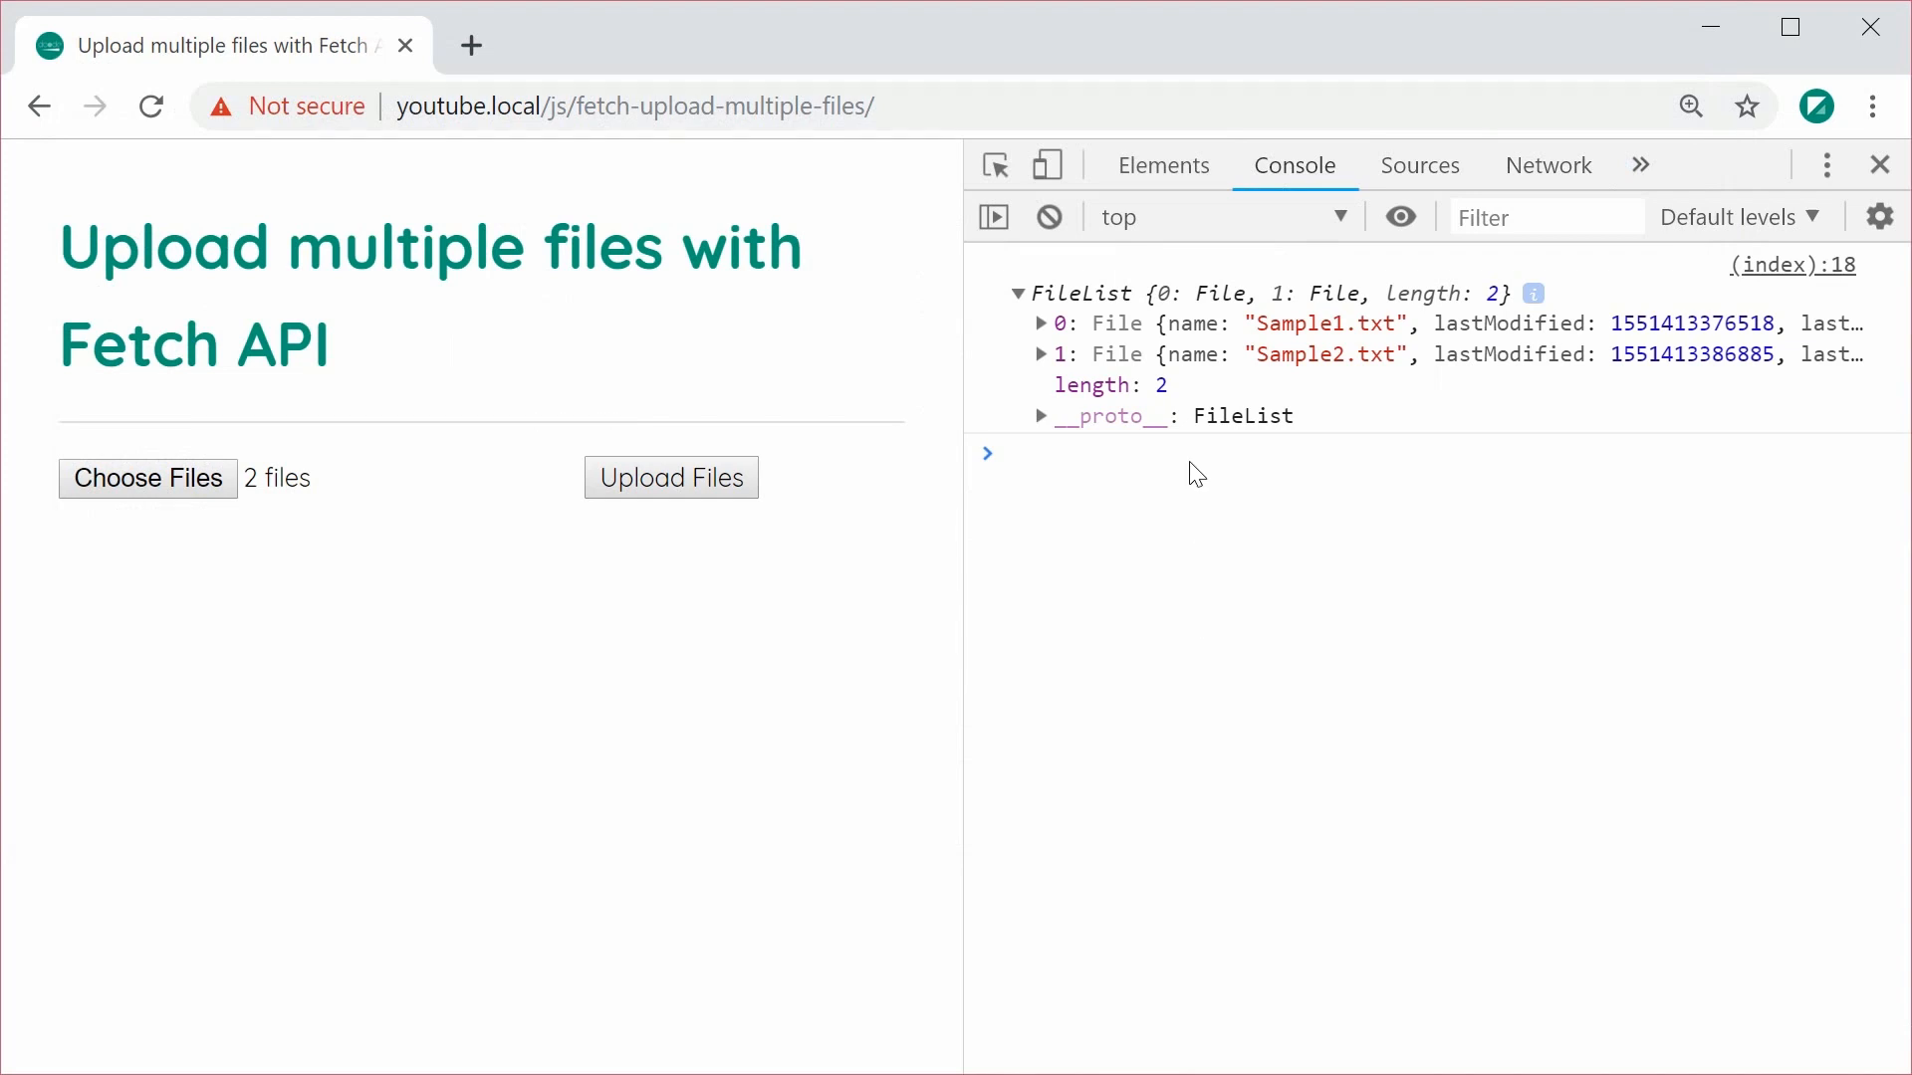
left_click(1042, 323)
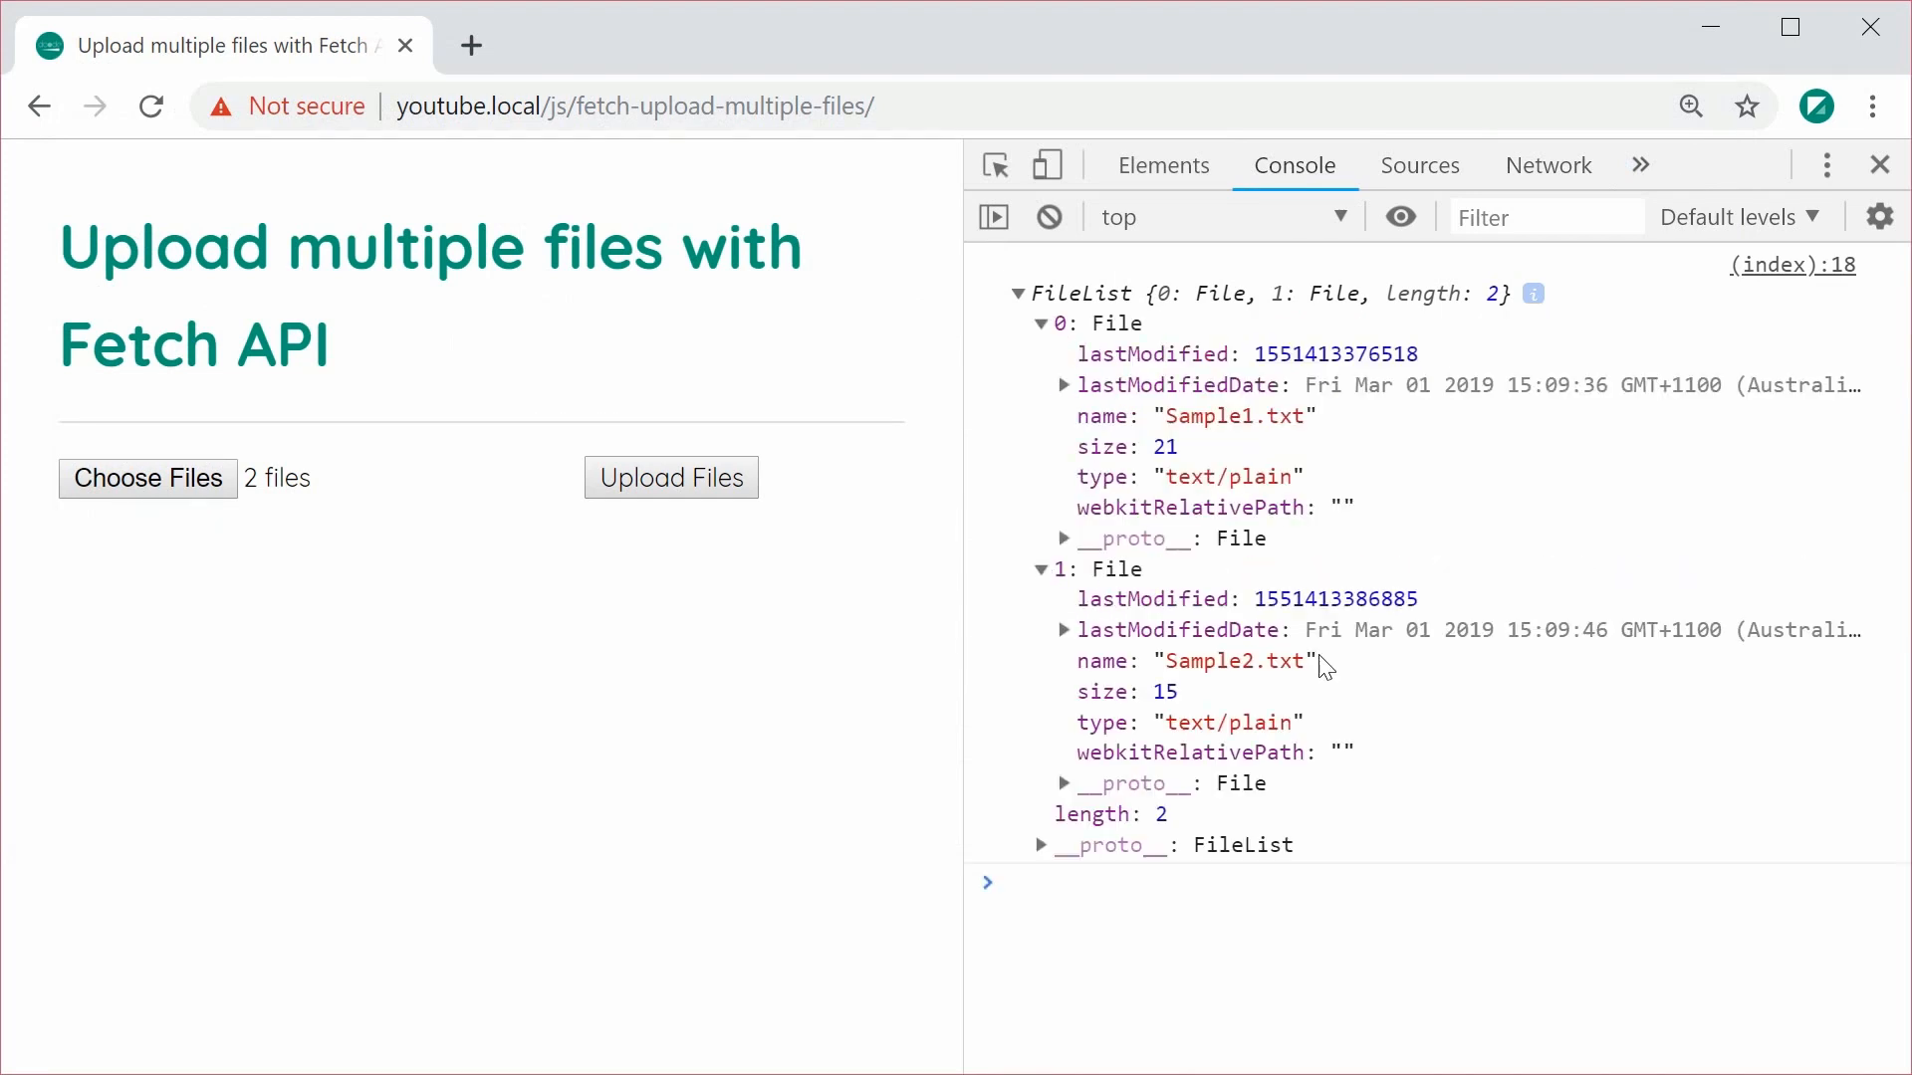
mouse_move(1593, 785)
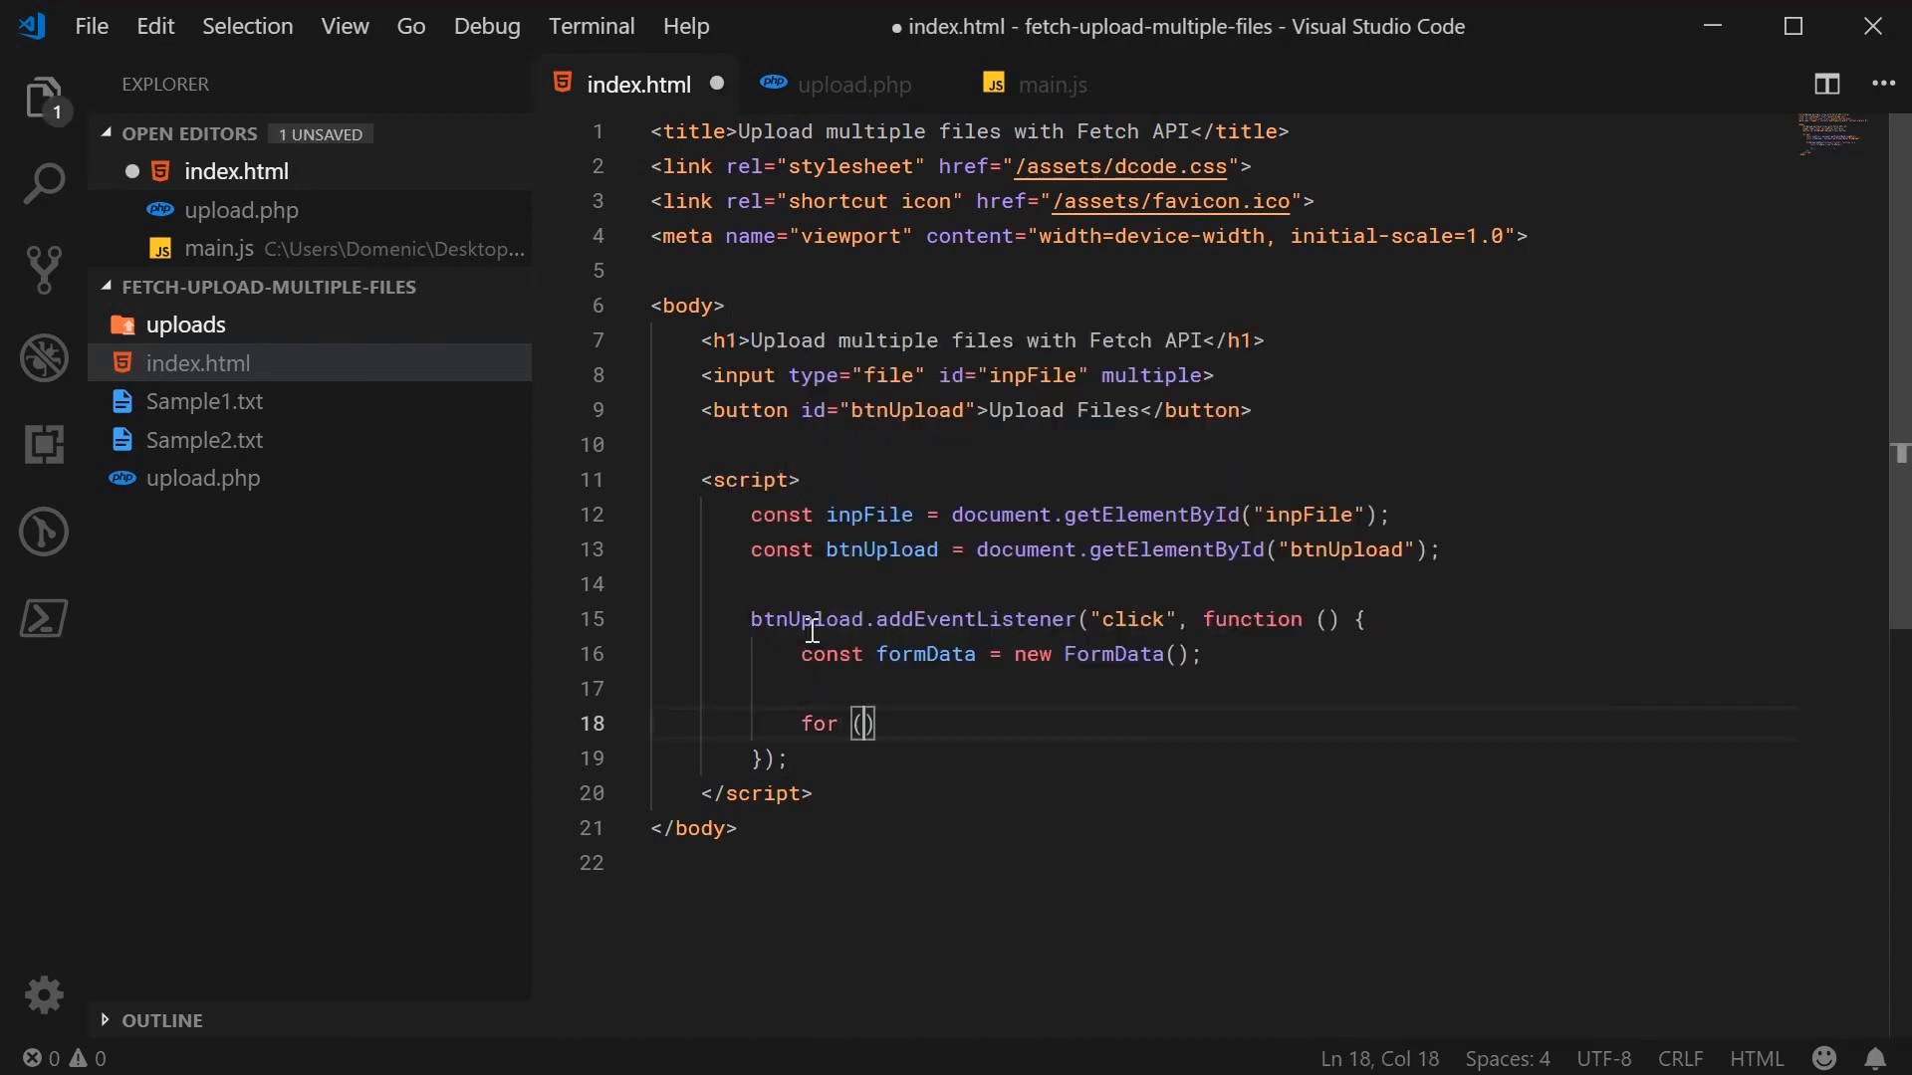
- Add a for...of loop over inpFile.files calling formData.append with "myFiles"
type("const file of")
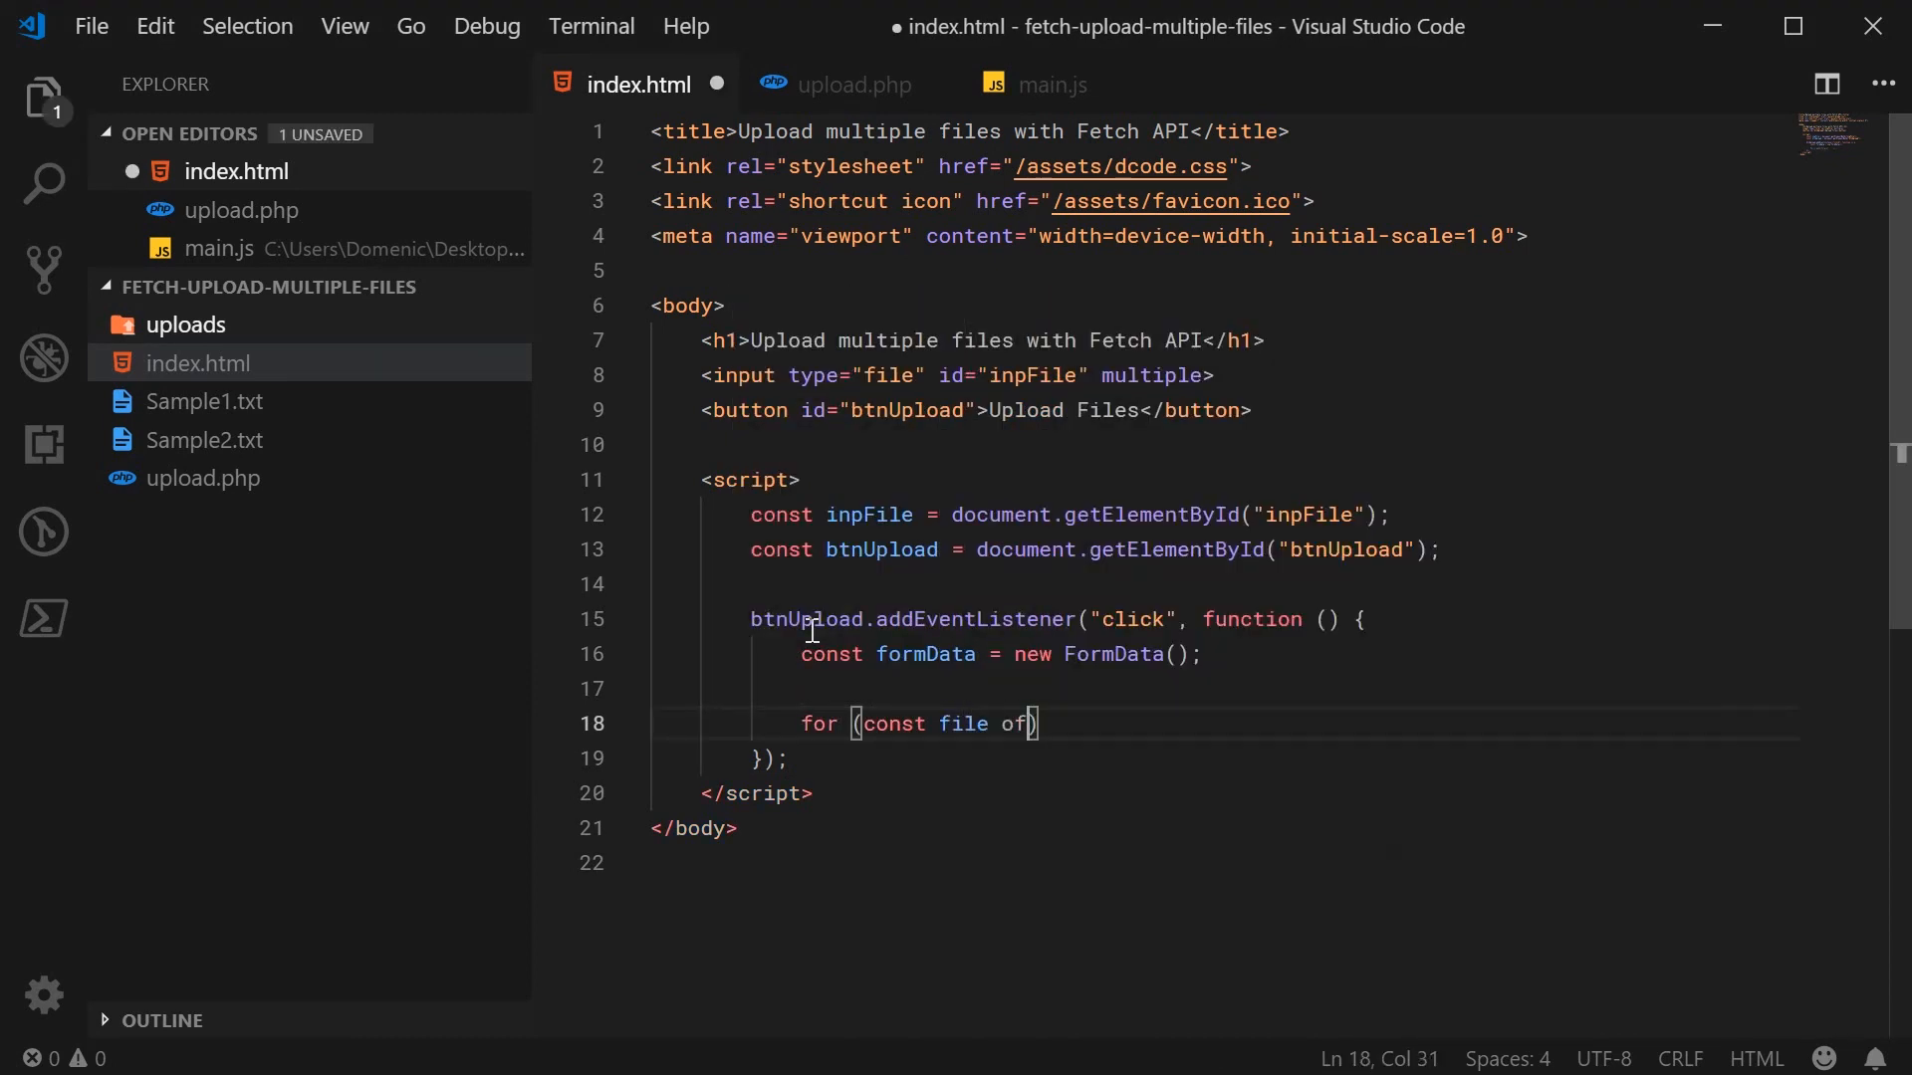
type("inpFile.files")
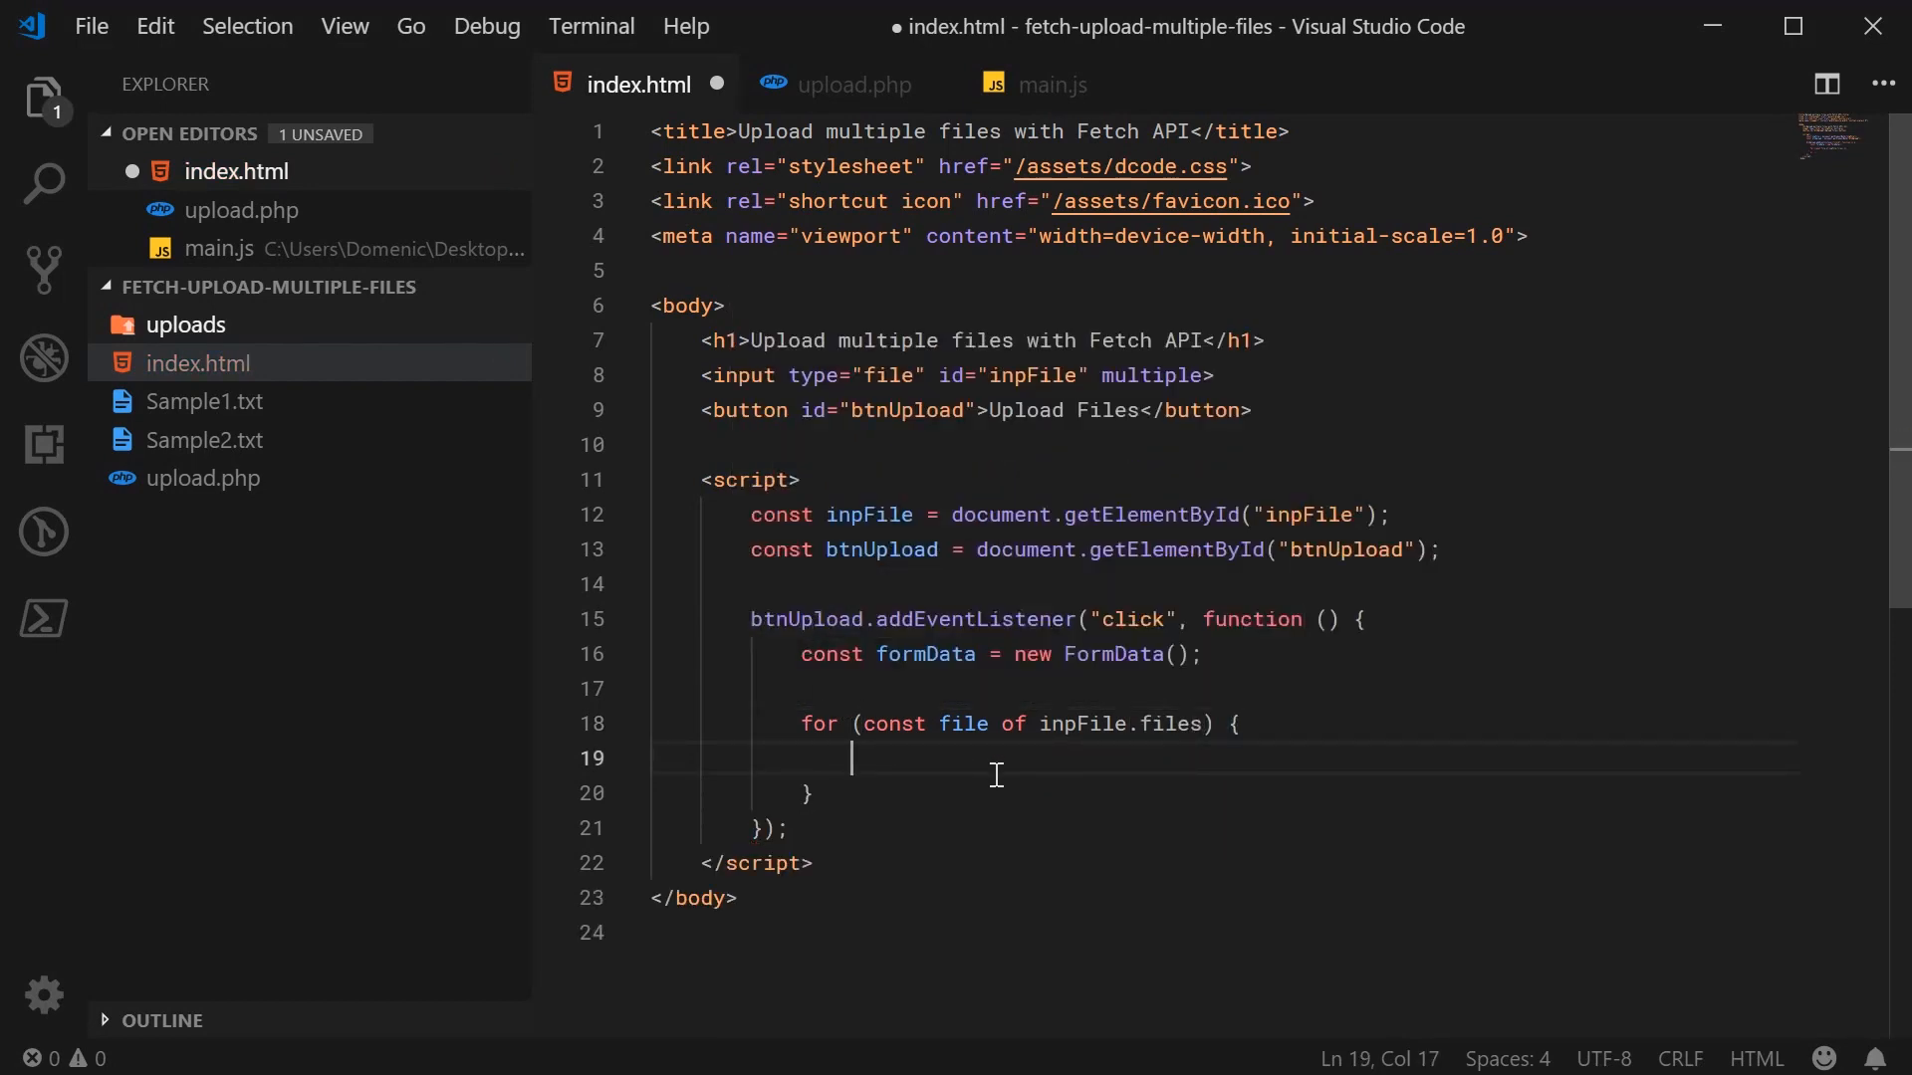
type("formDat.")
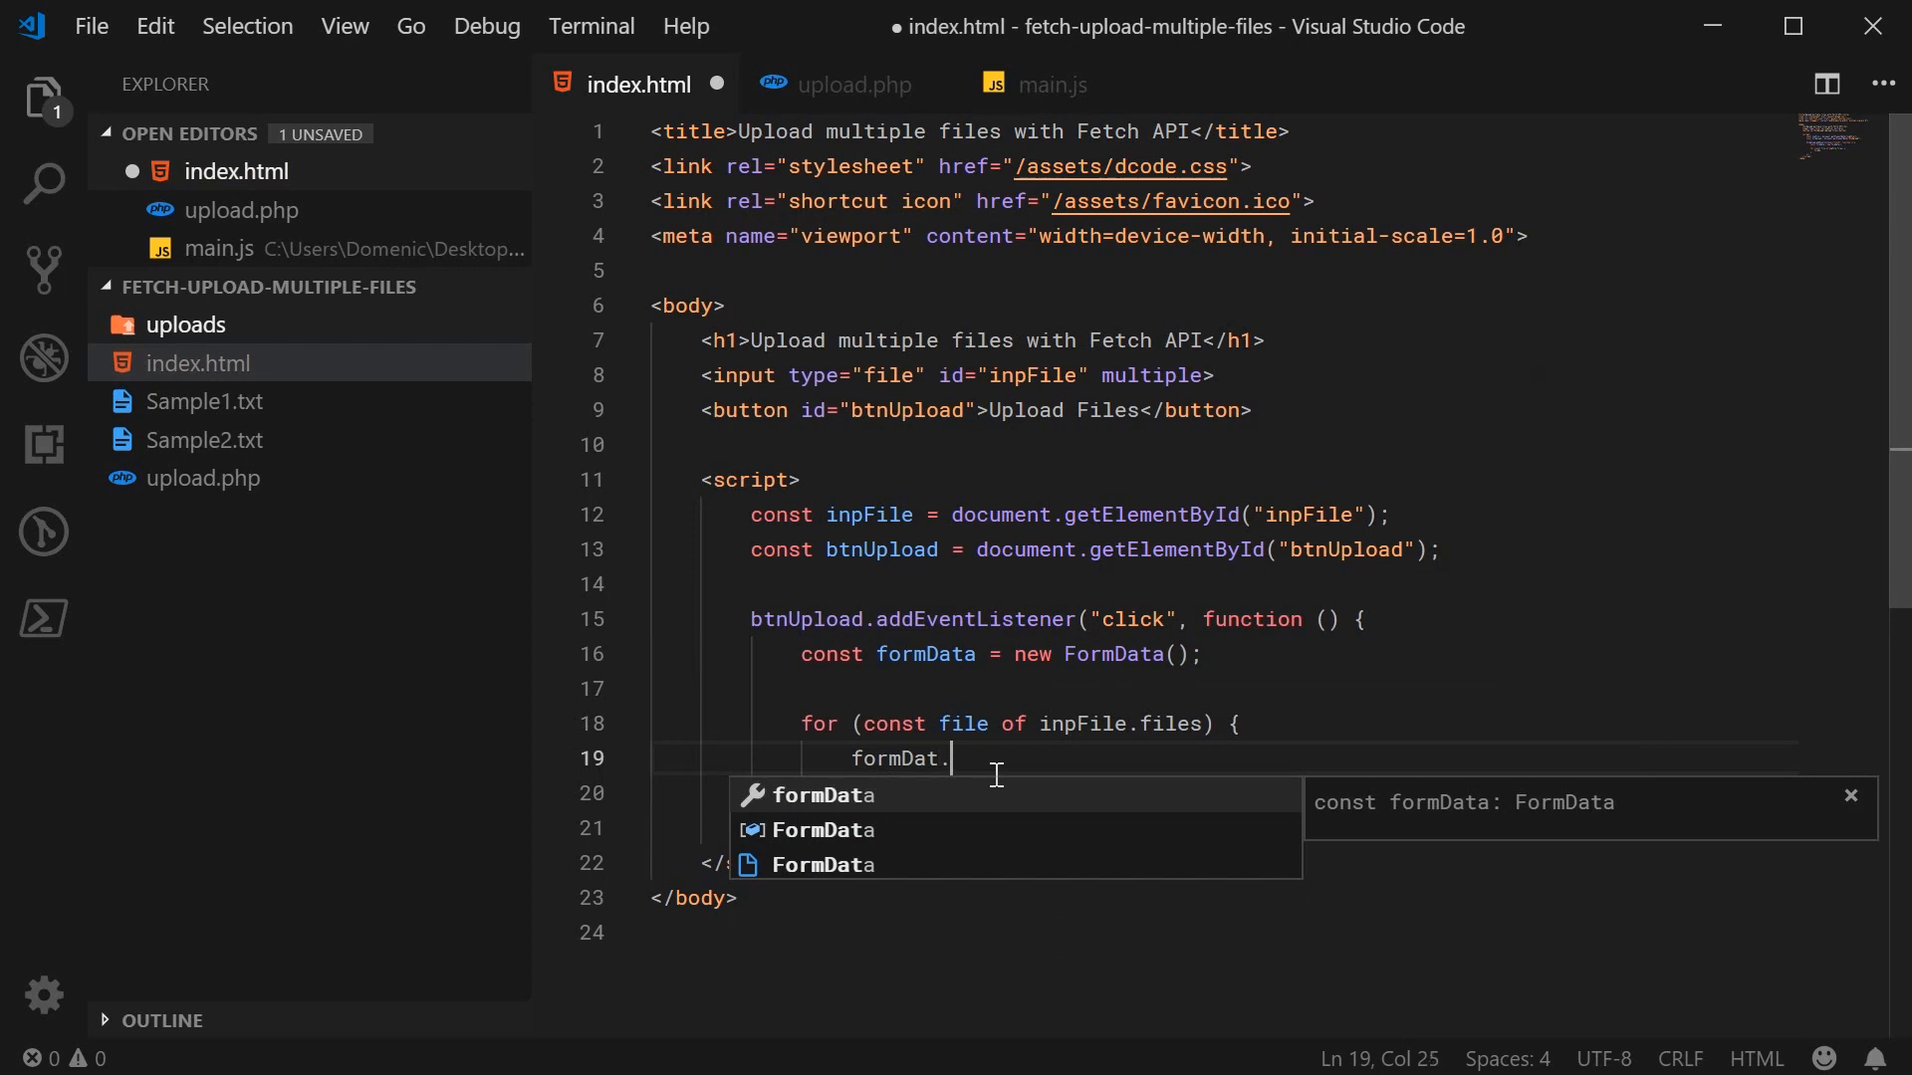
type("a.append(\"")
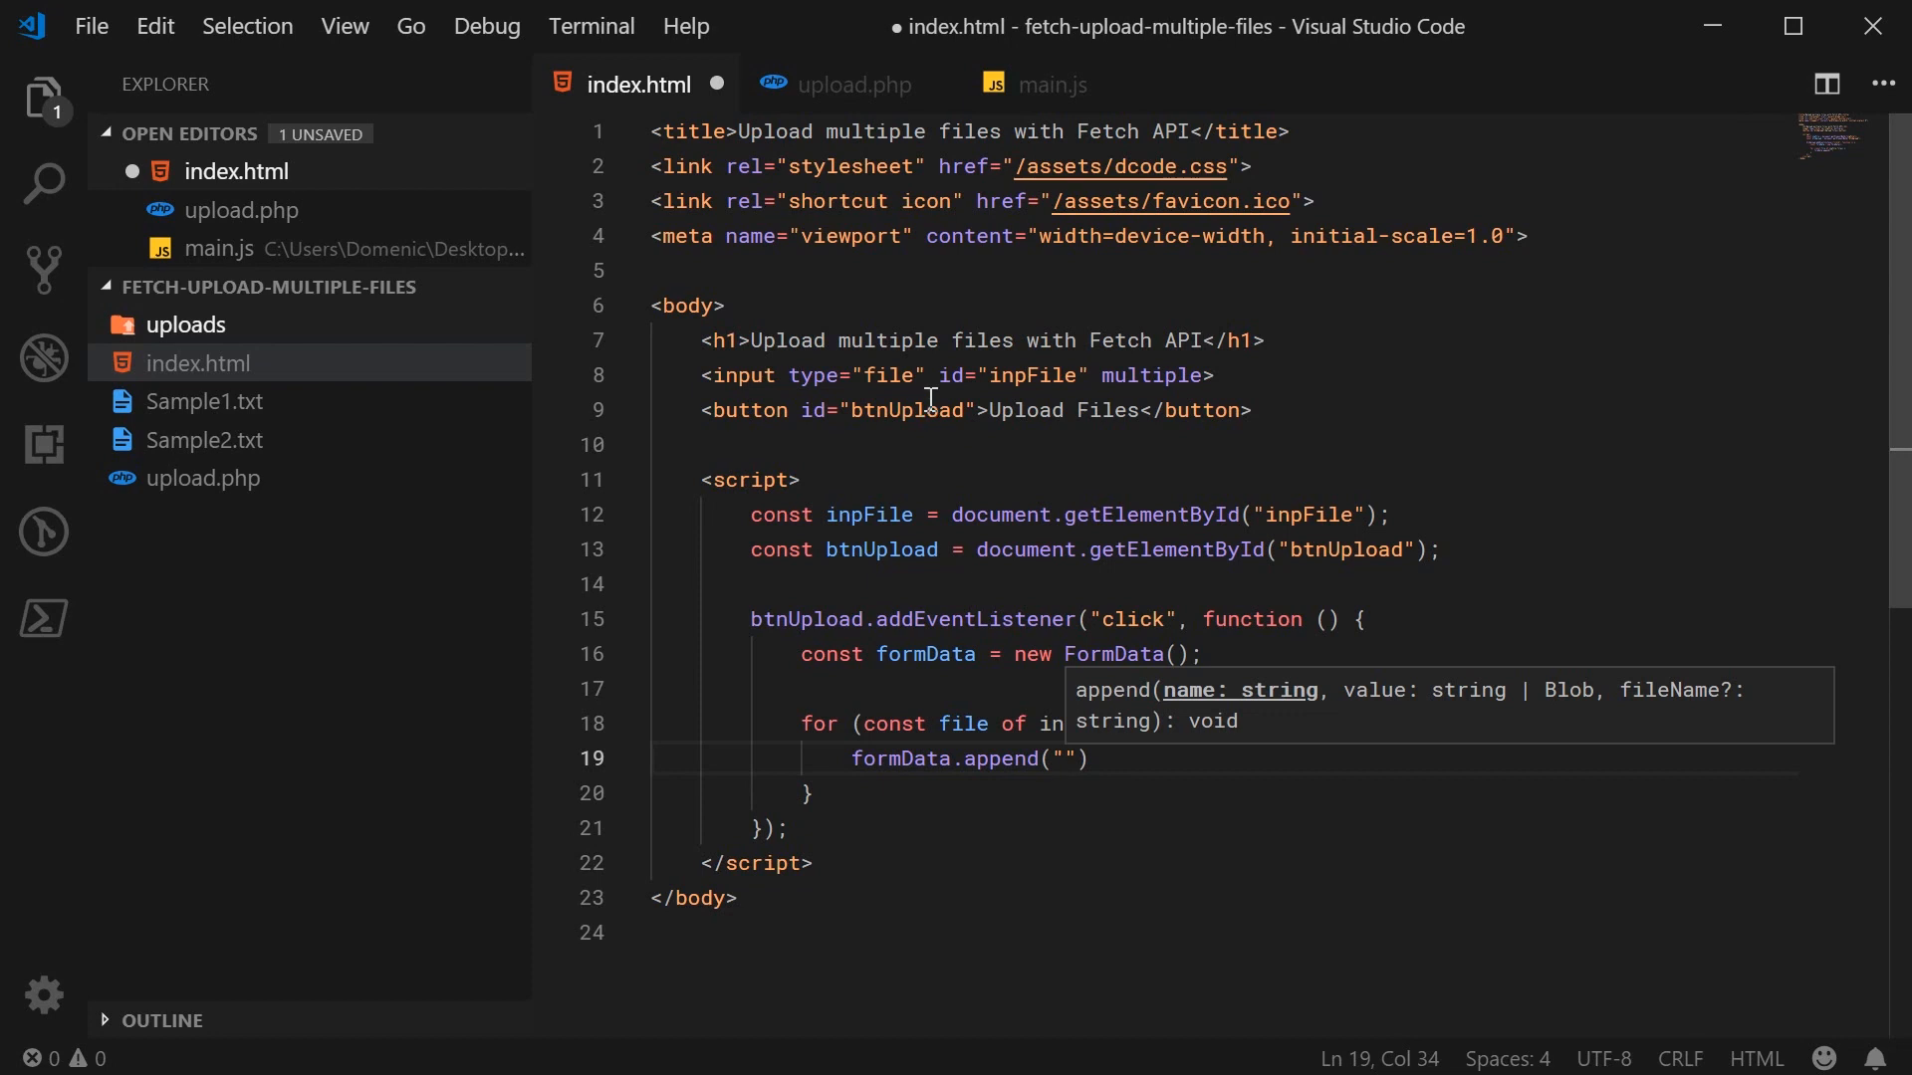
type("name=\"\"")
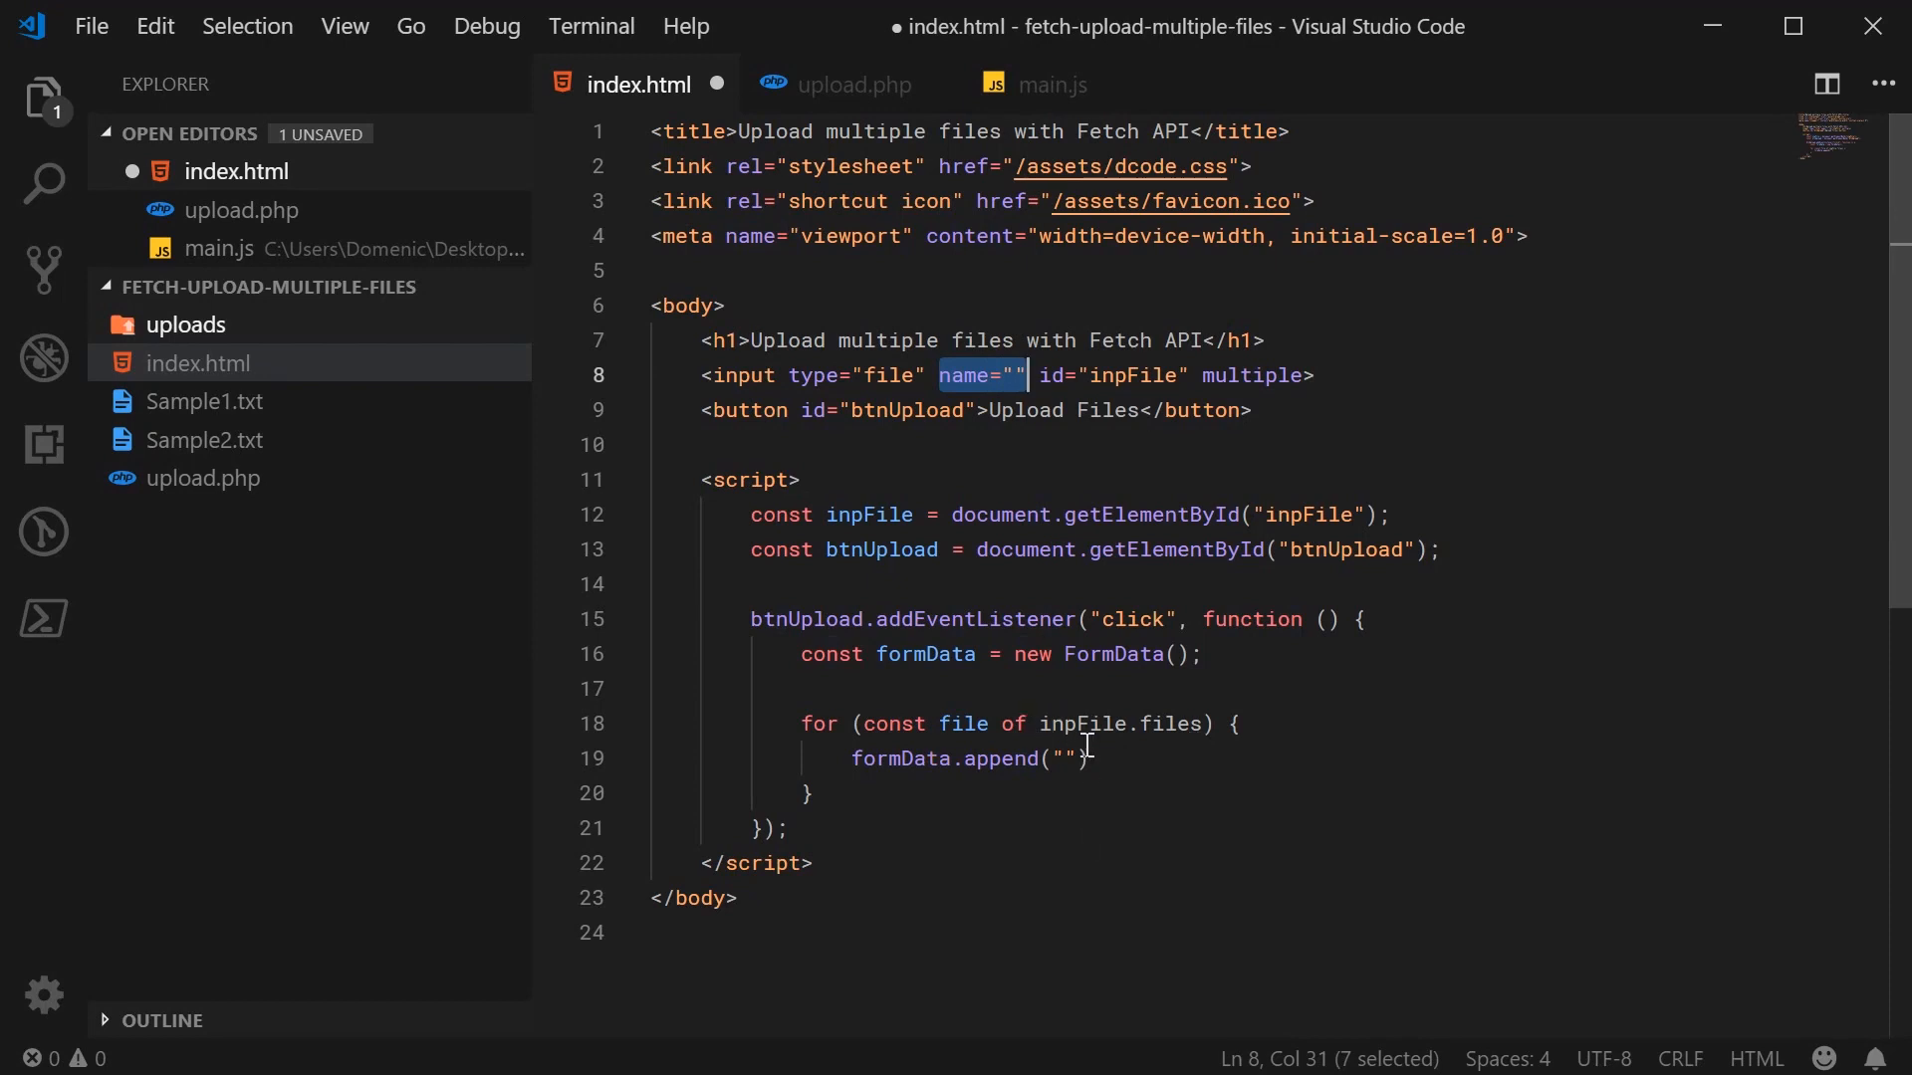
left_click(1083, 757)
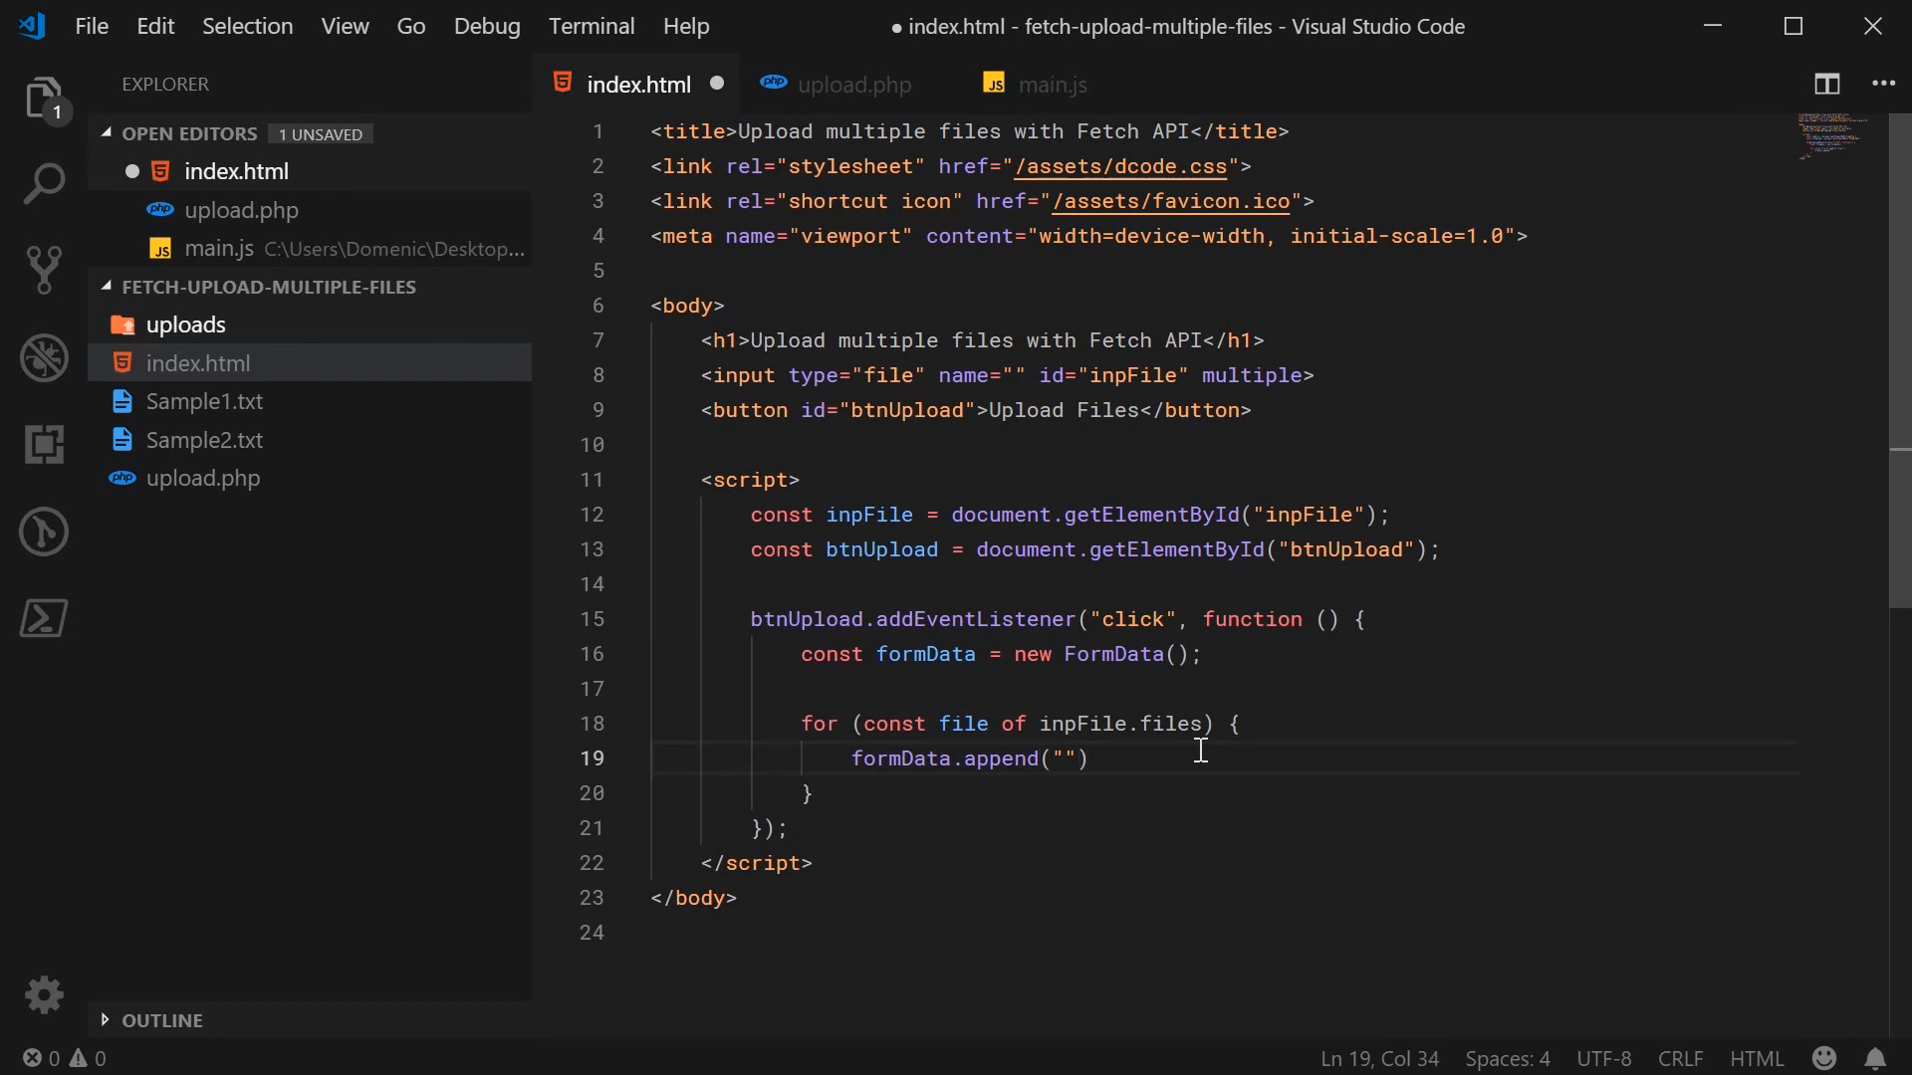
type("myFiles")
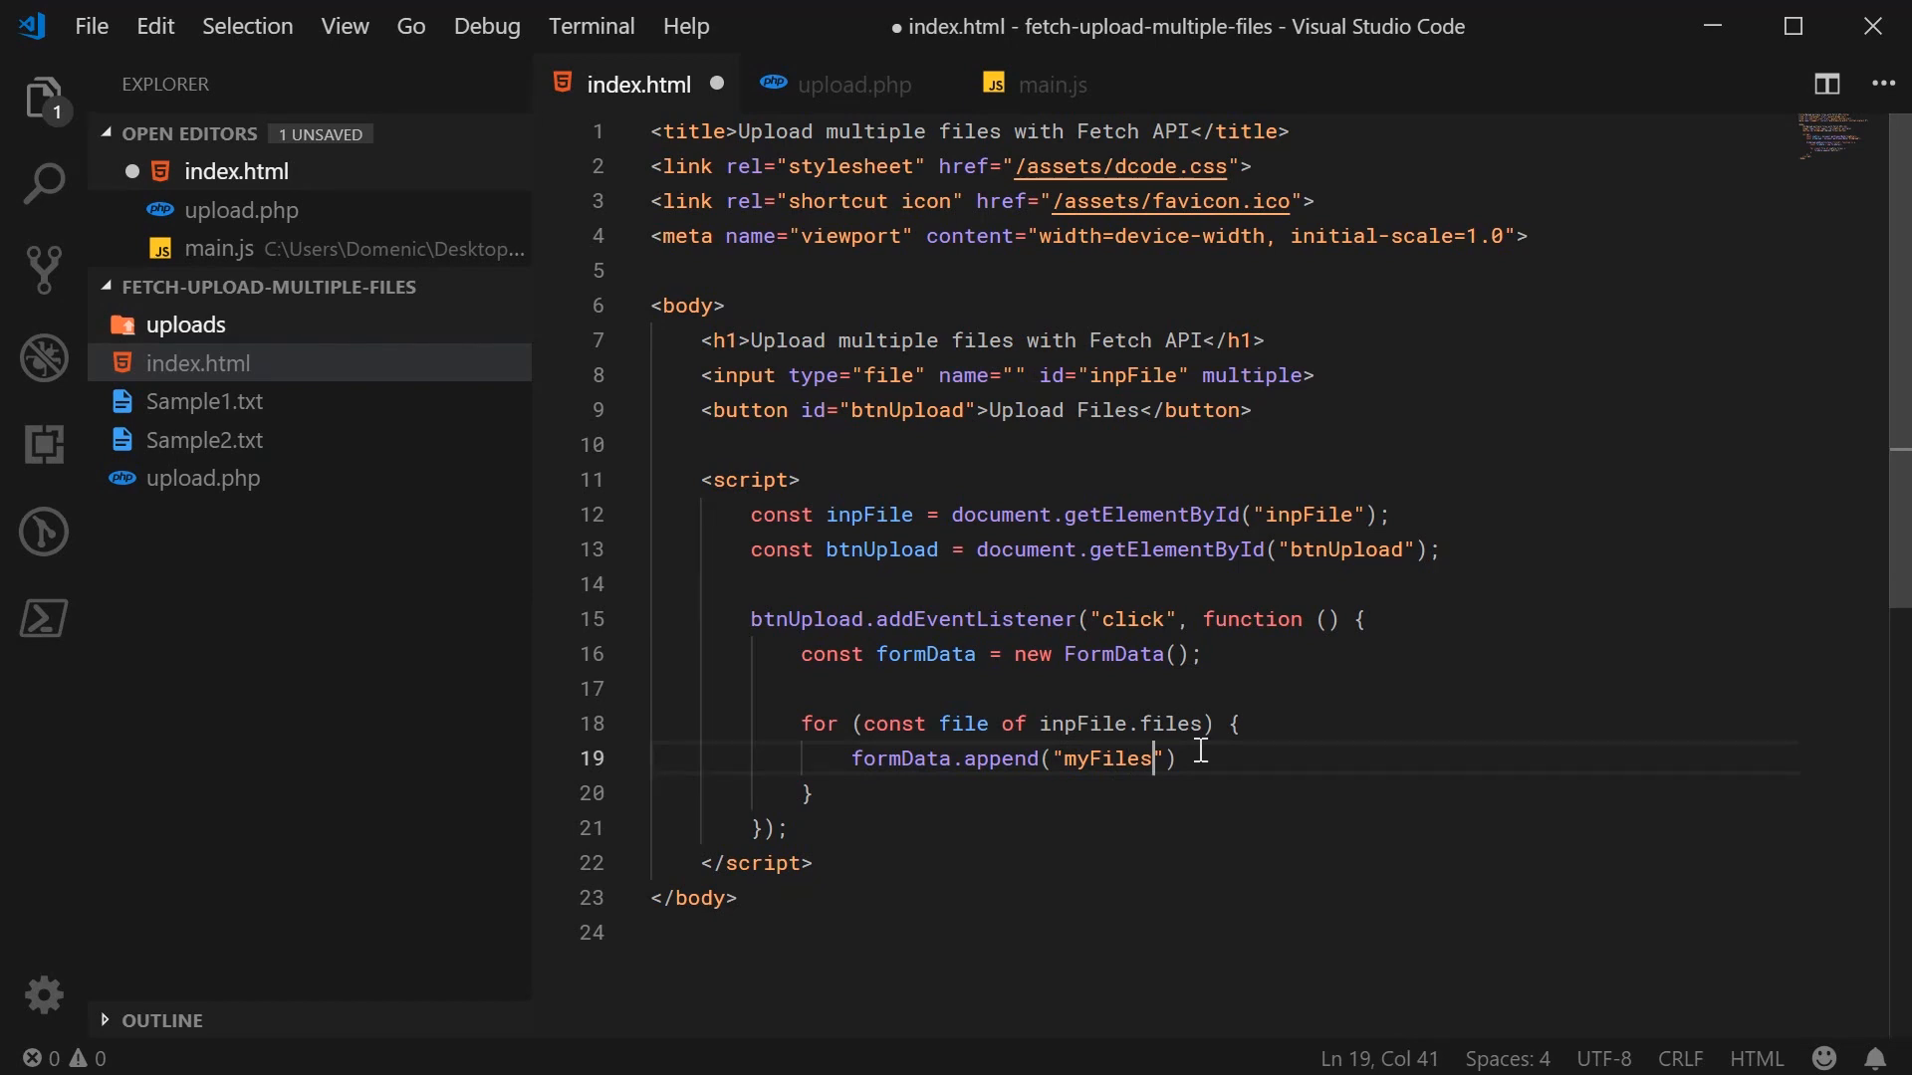
- Pass each file to formData.append("myFiles", file) and remove the input's name attribute
double_click(1107, 759)
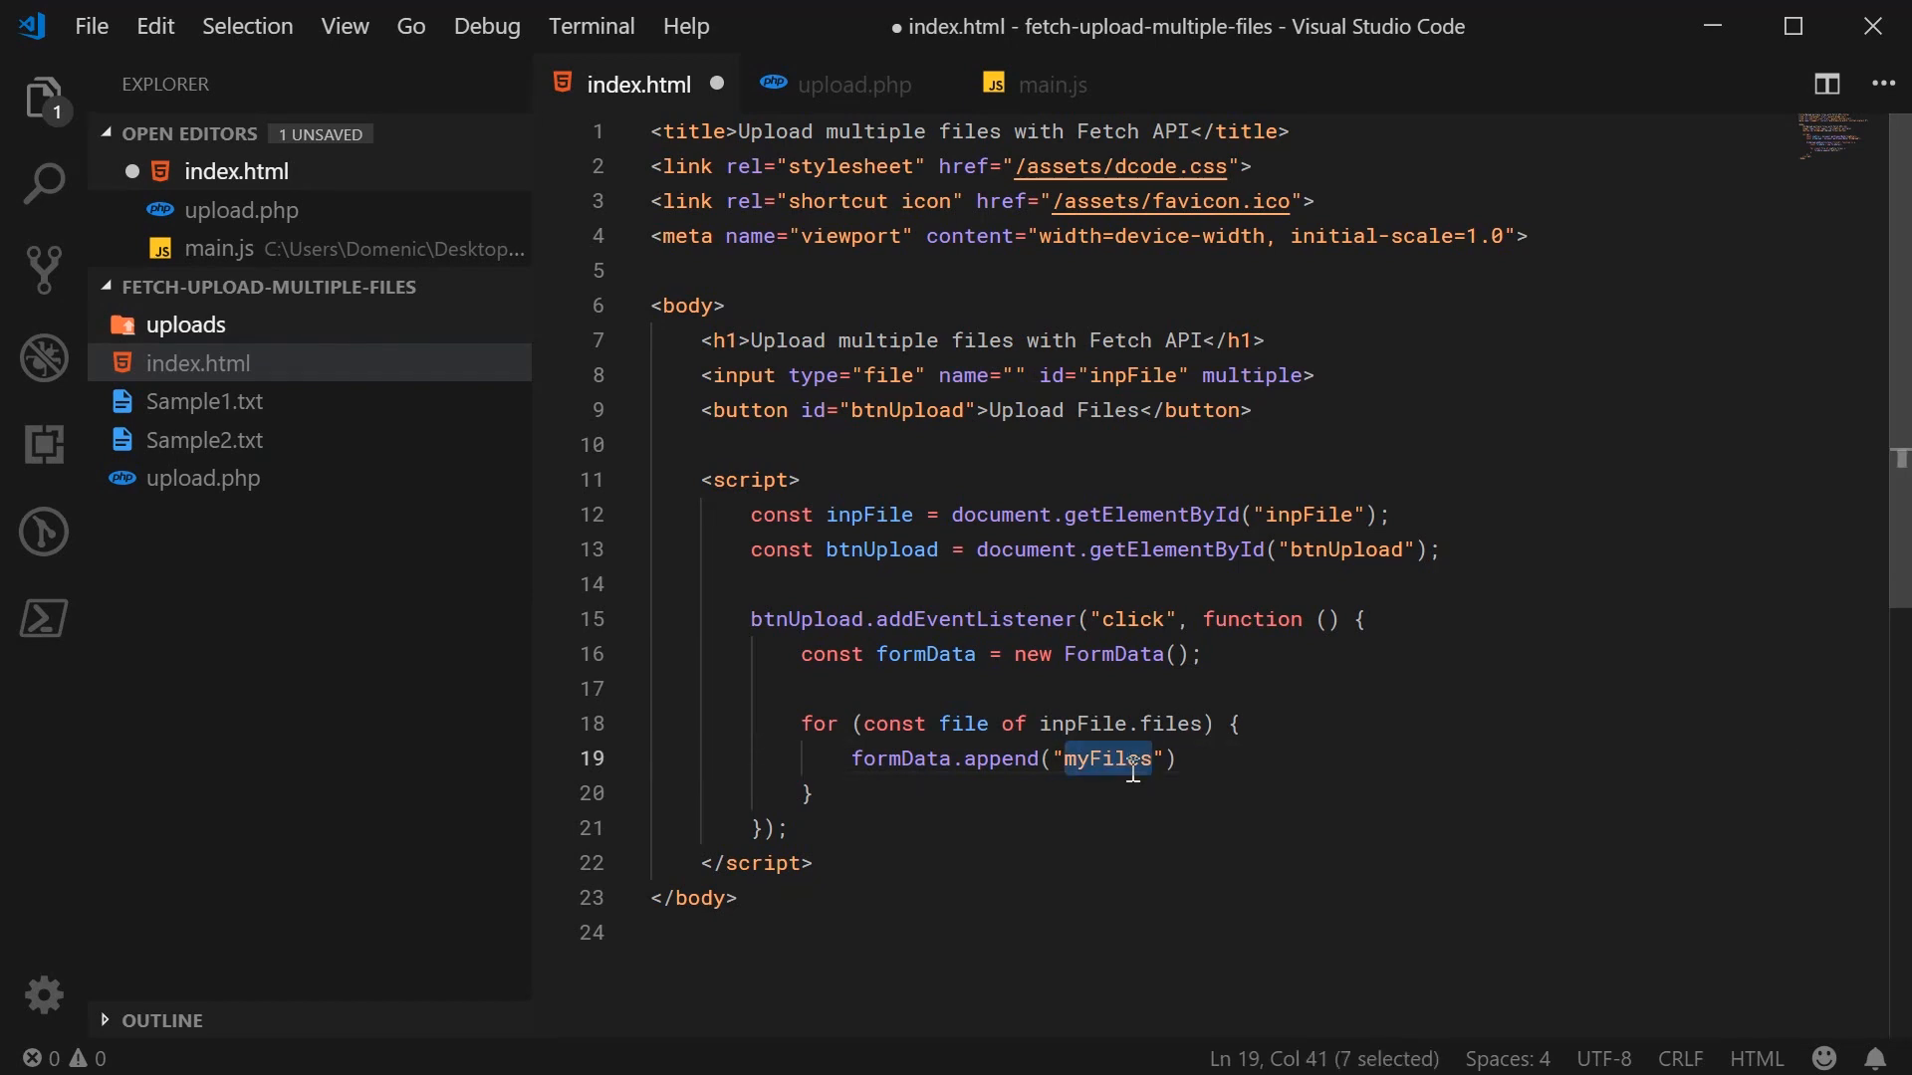
type("myFiles")
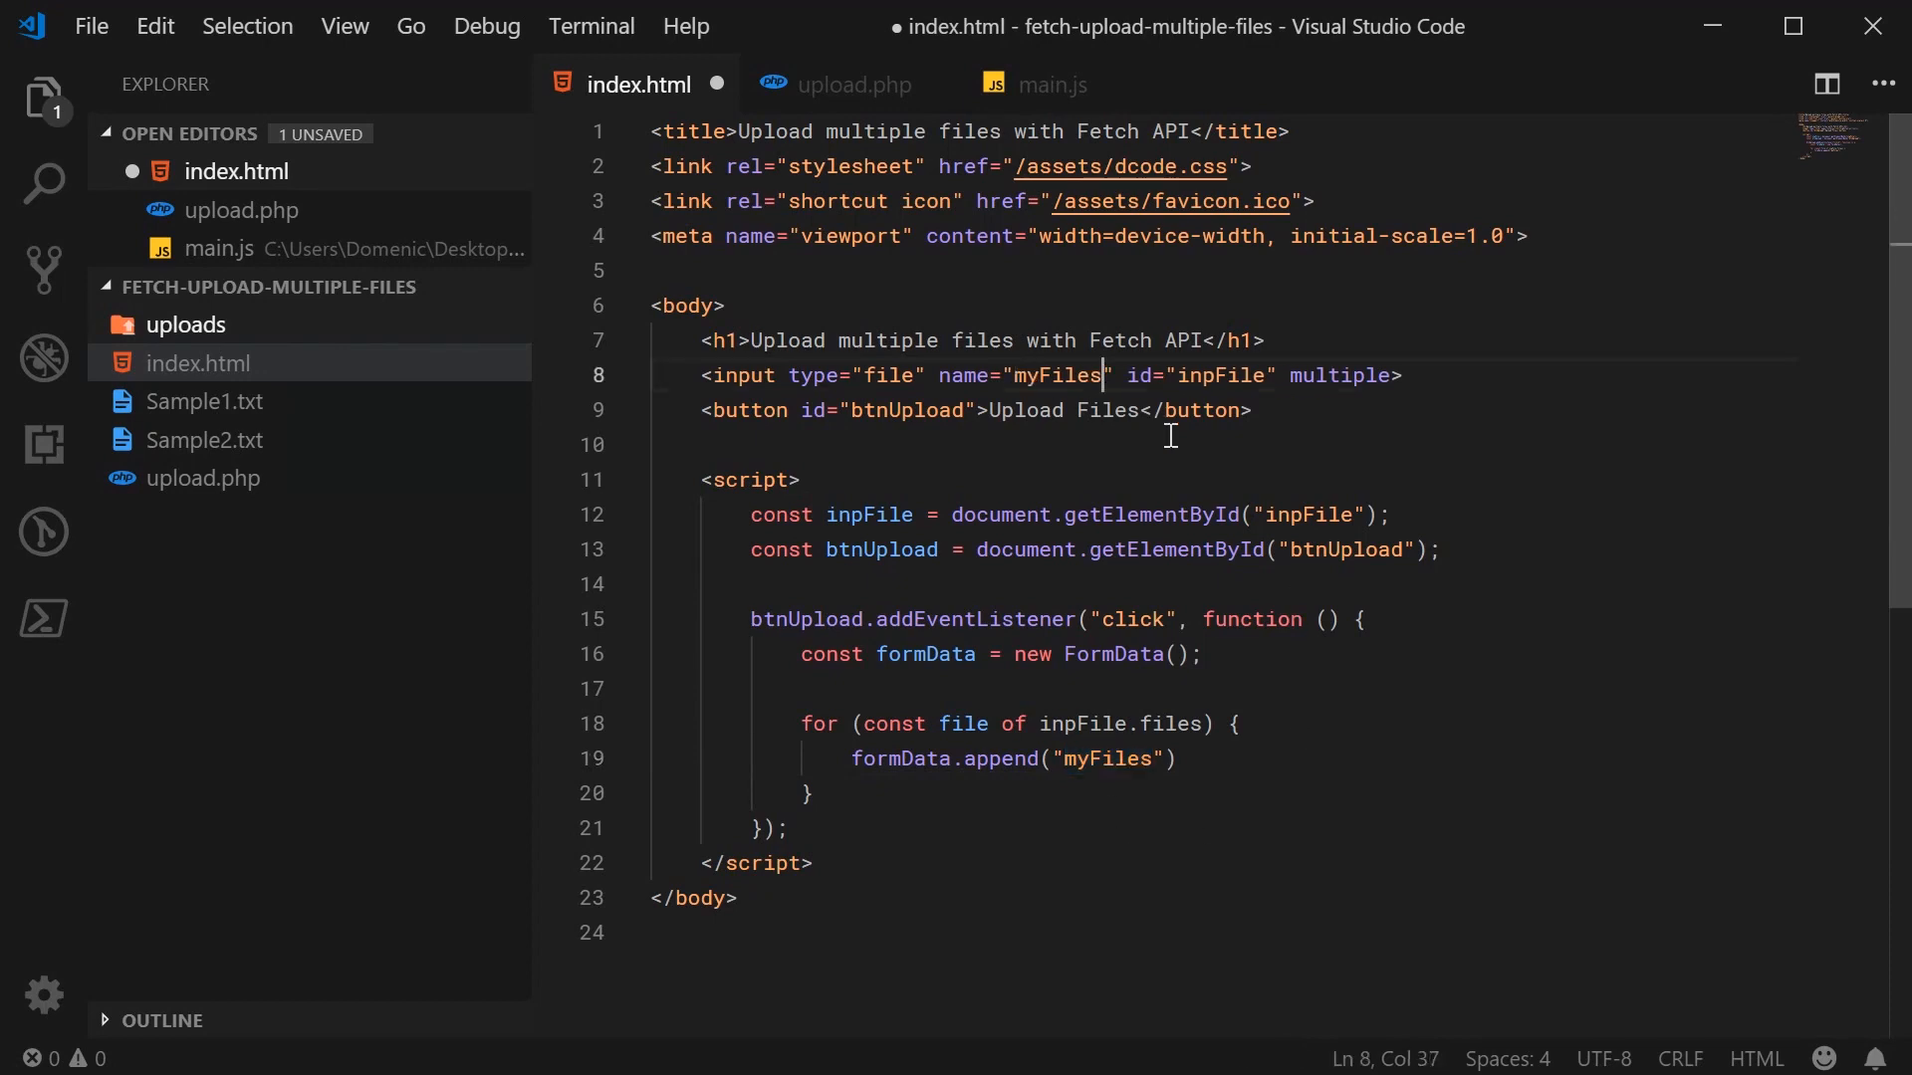
double_click(962, 377)
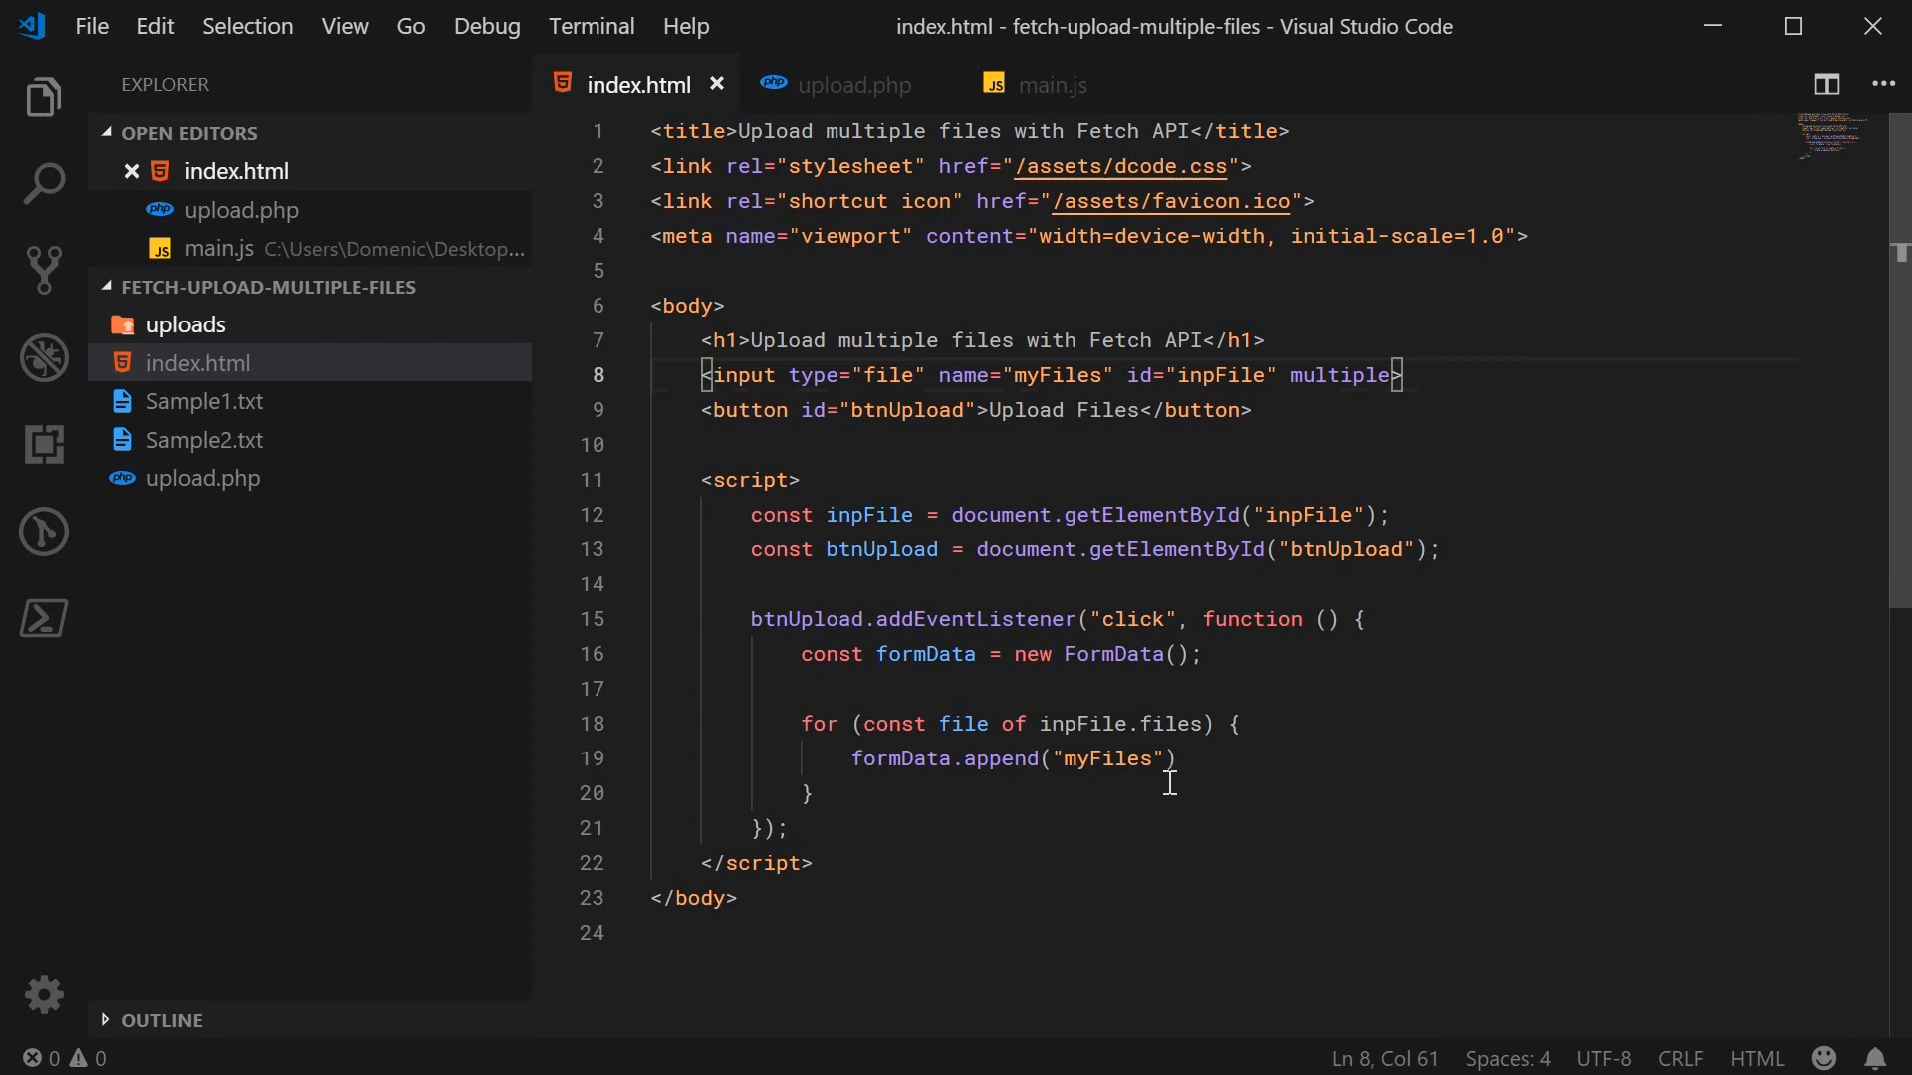
type(", file")
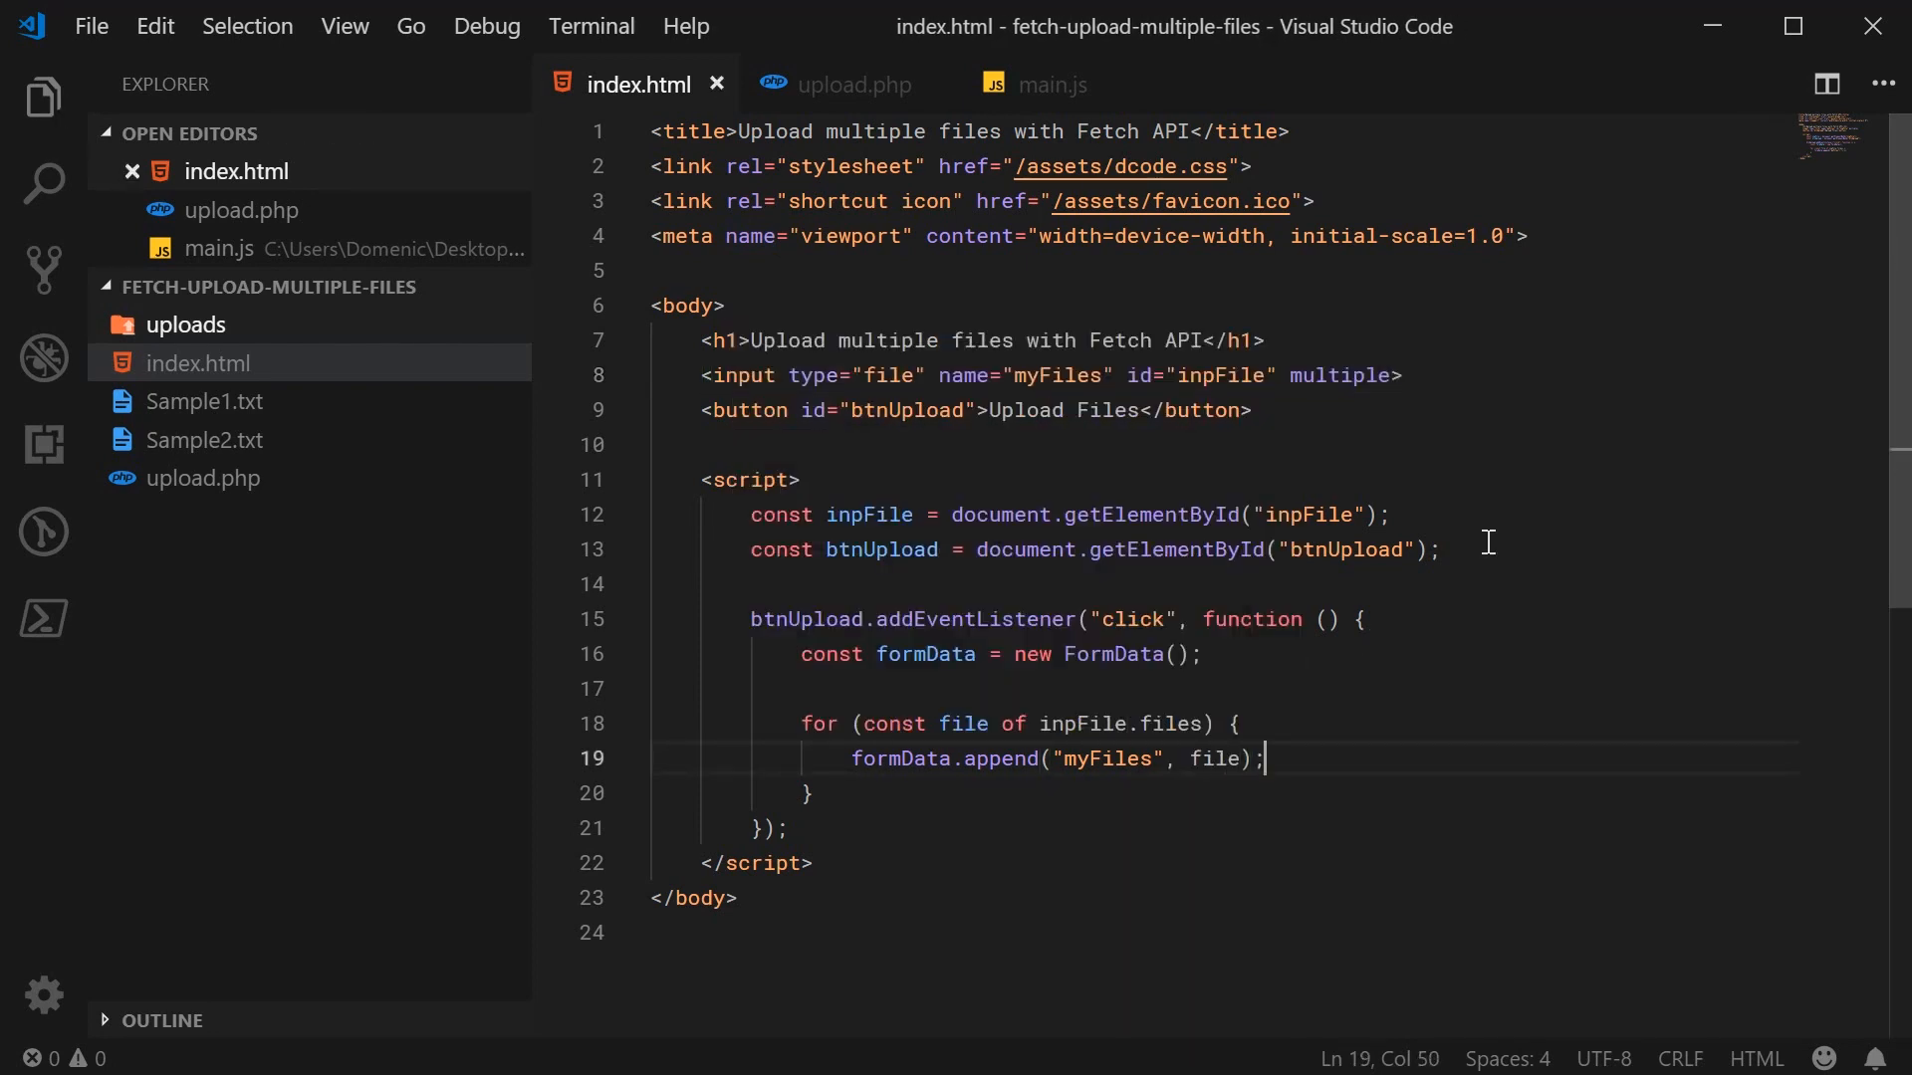
mouse_move(1201, 834)
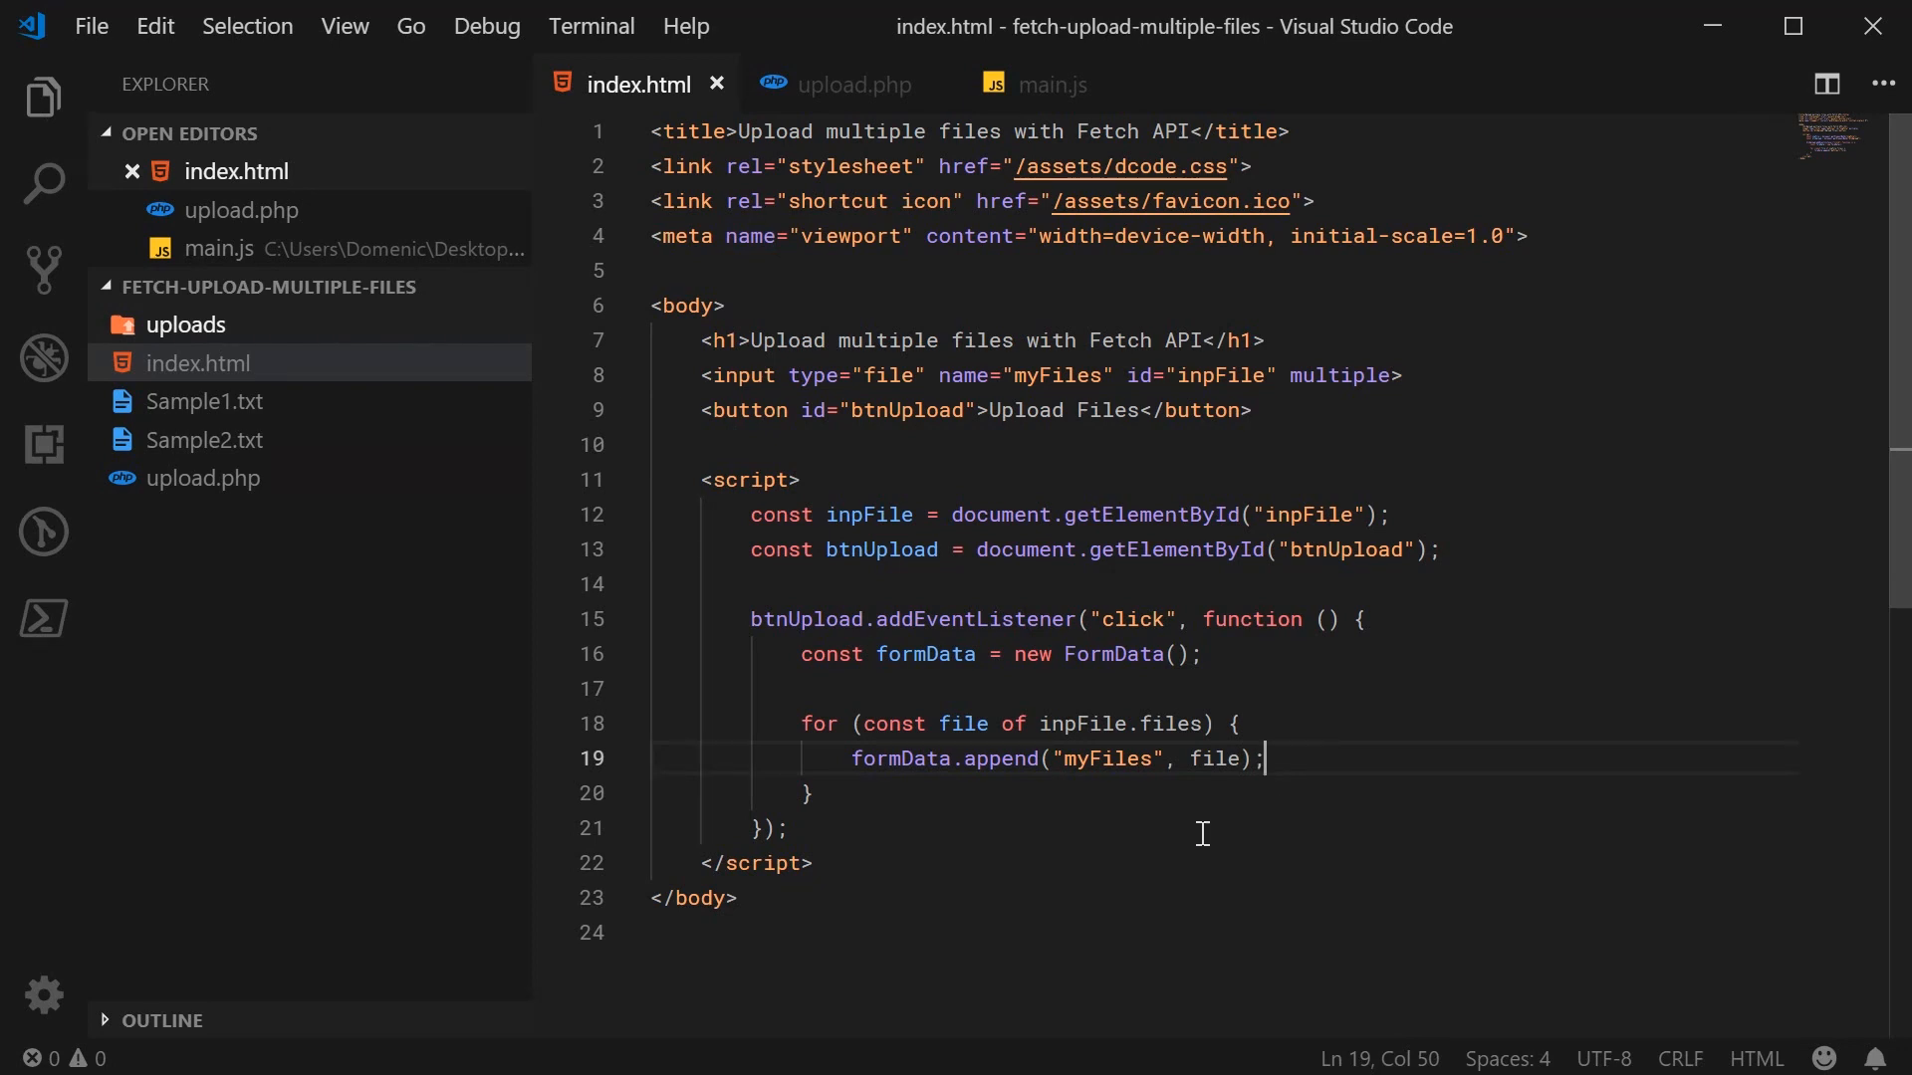
double_click(1106, 757)
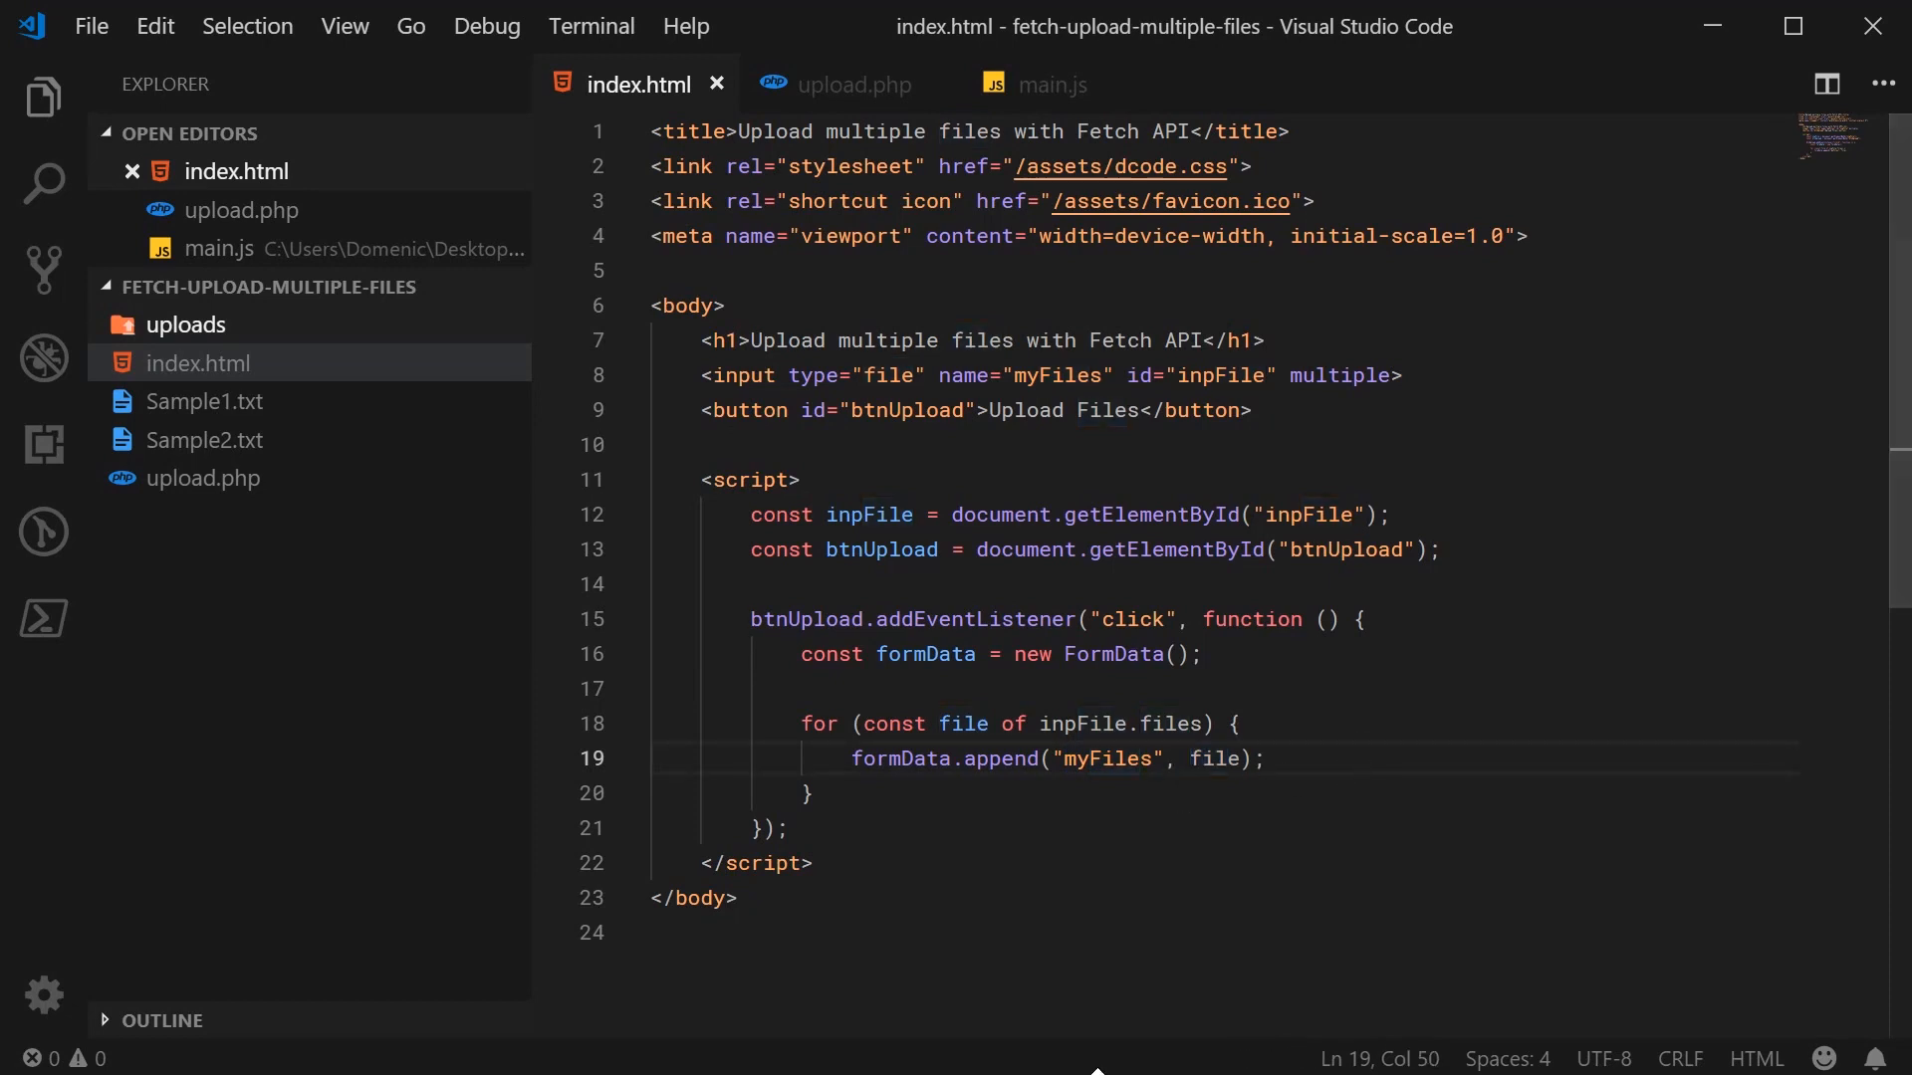
key("Backspace")
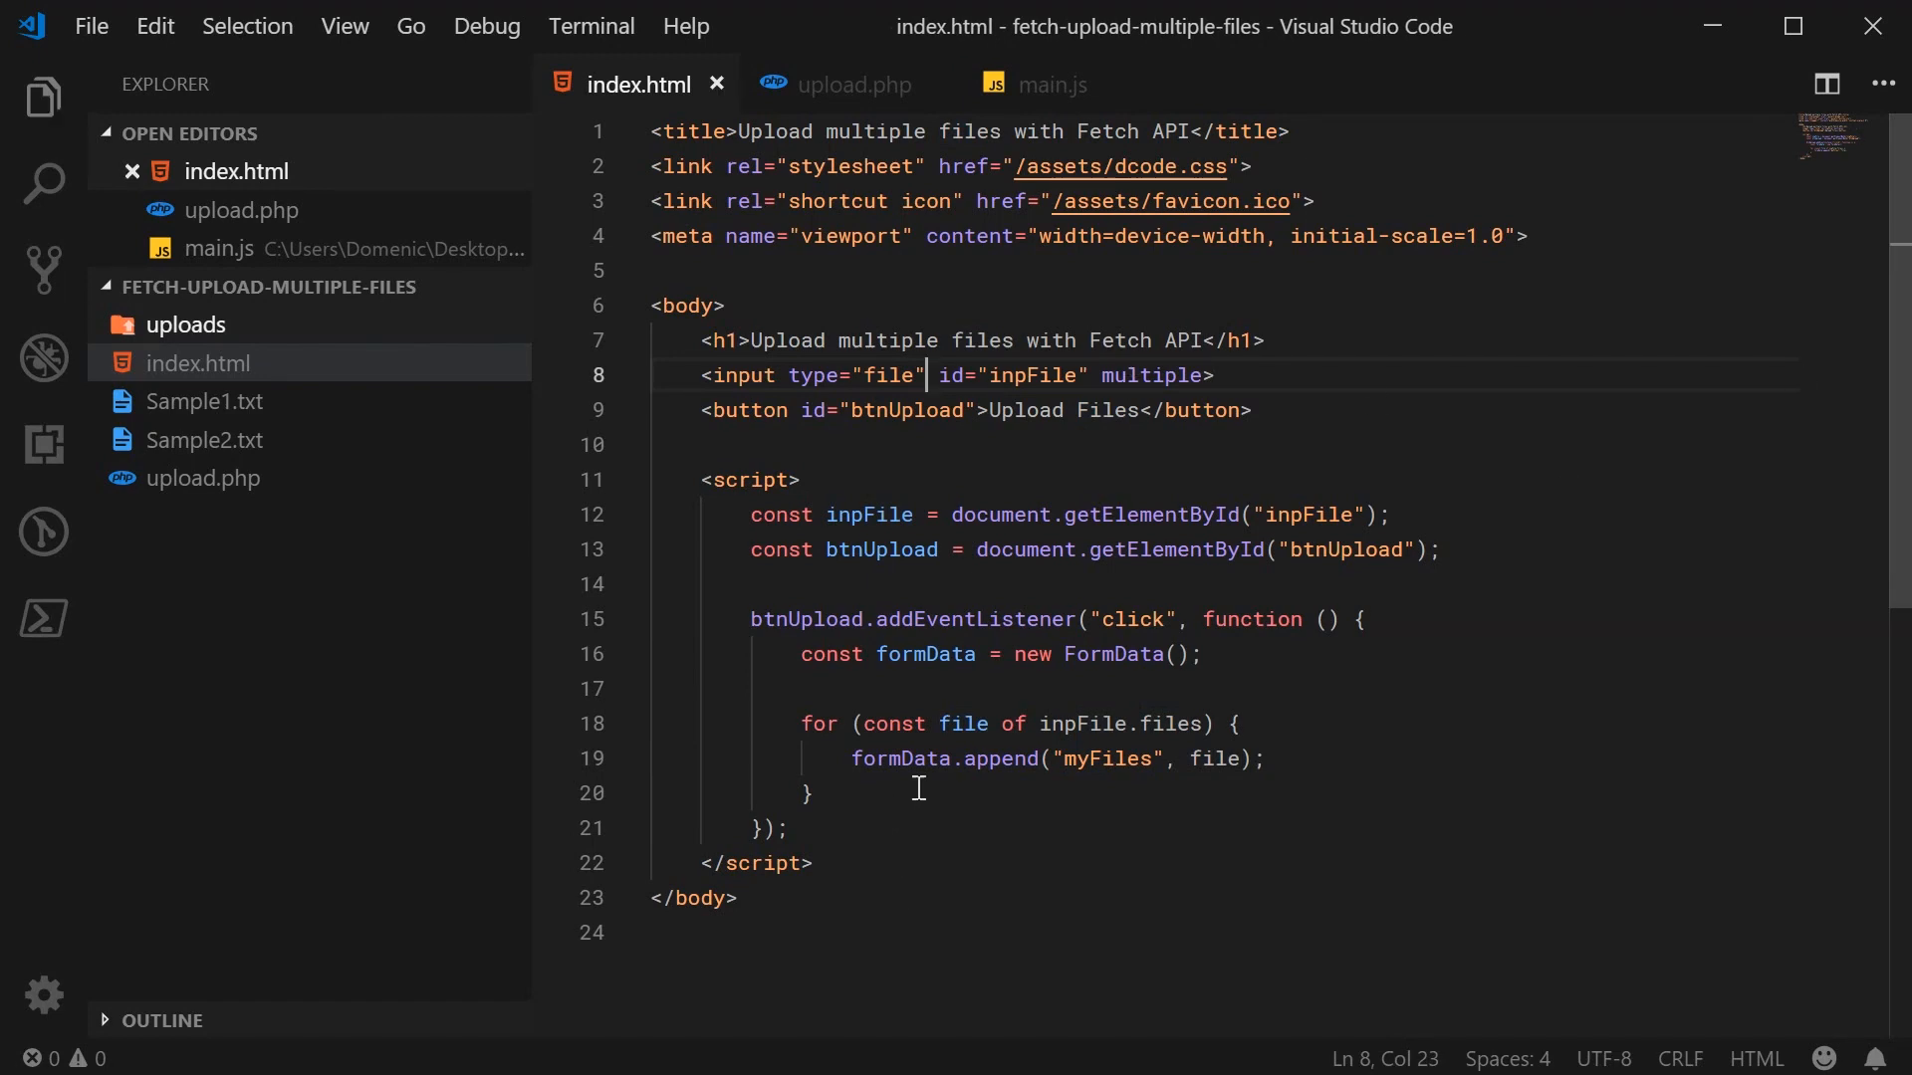
- Add for (const [key, value] of formData) logging Key and Value template strings
key("Enter")
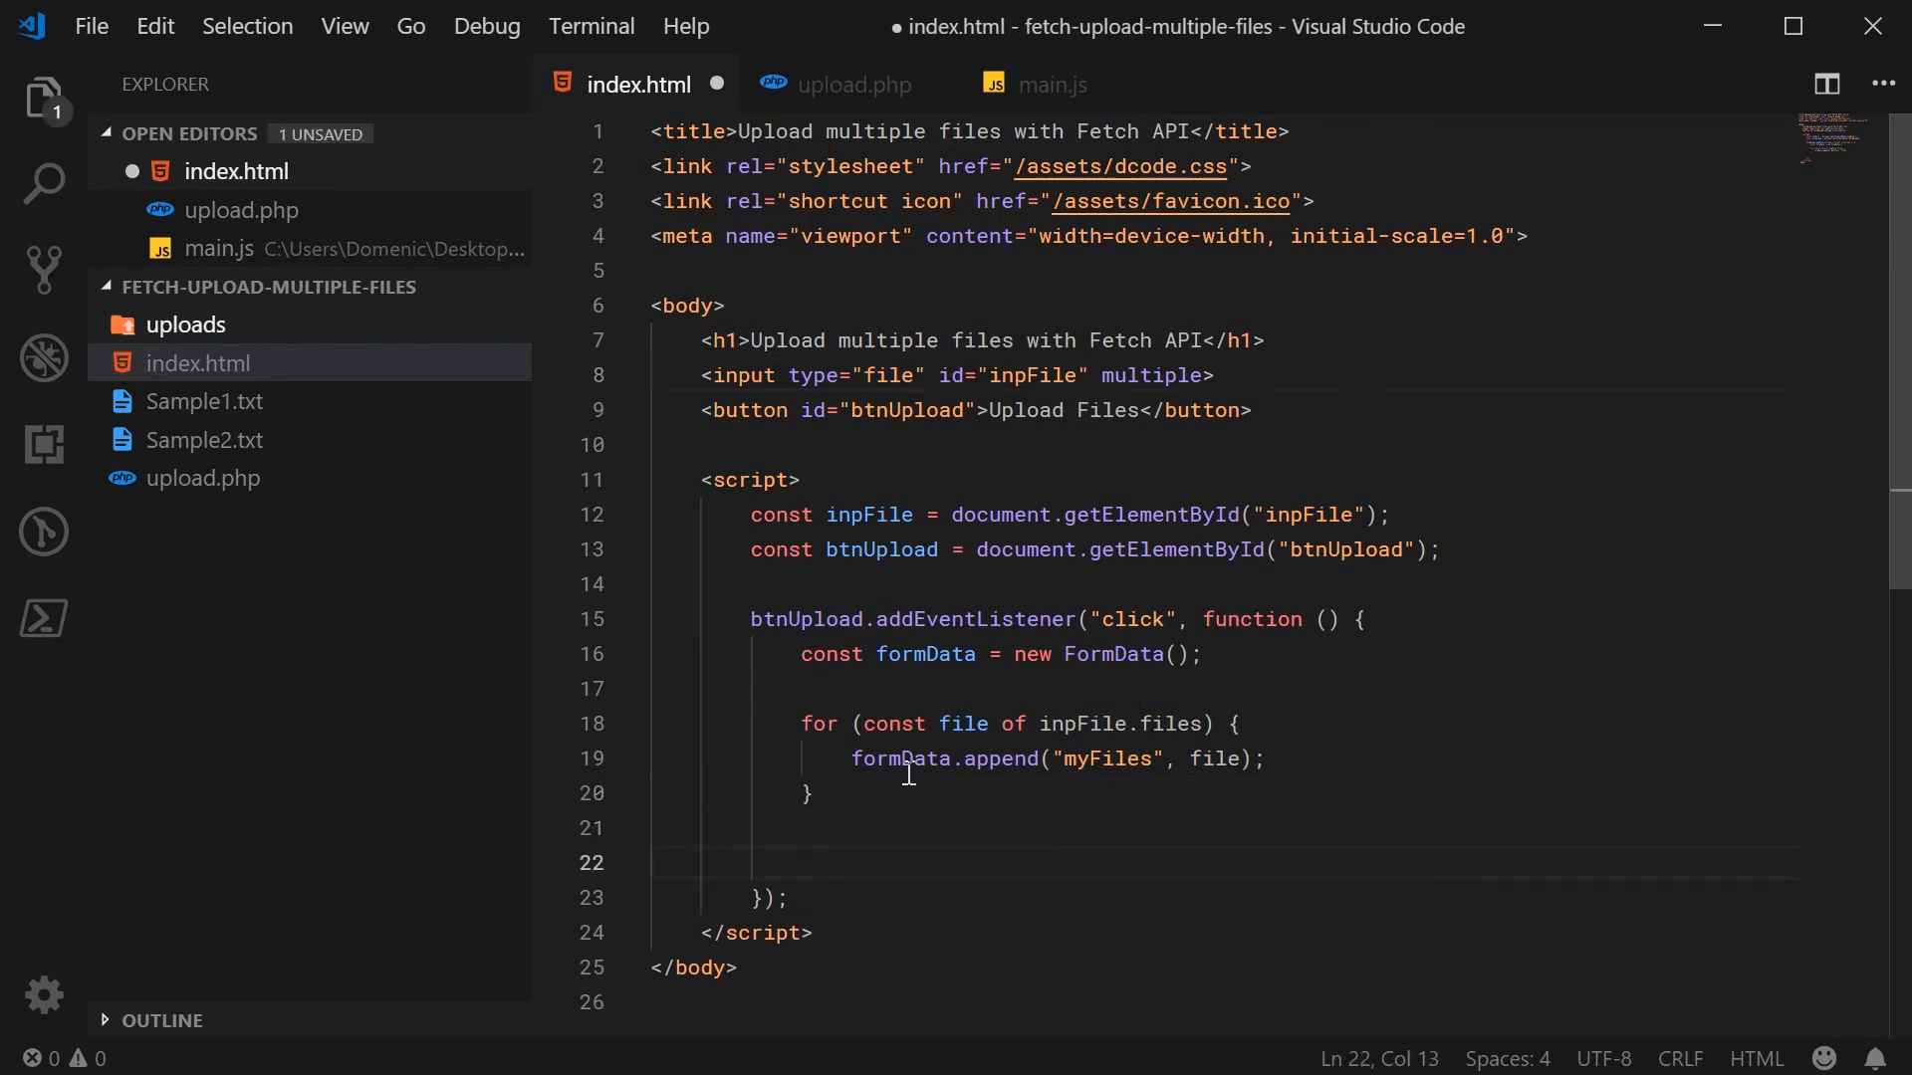
double_click(899, 759)
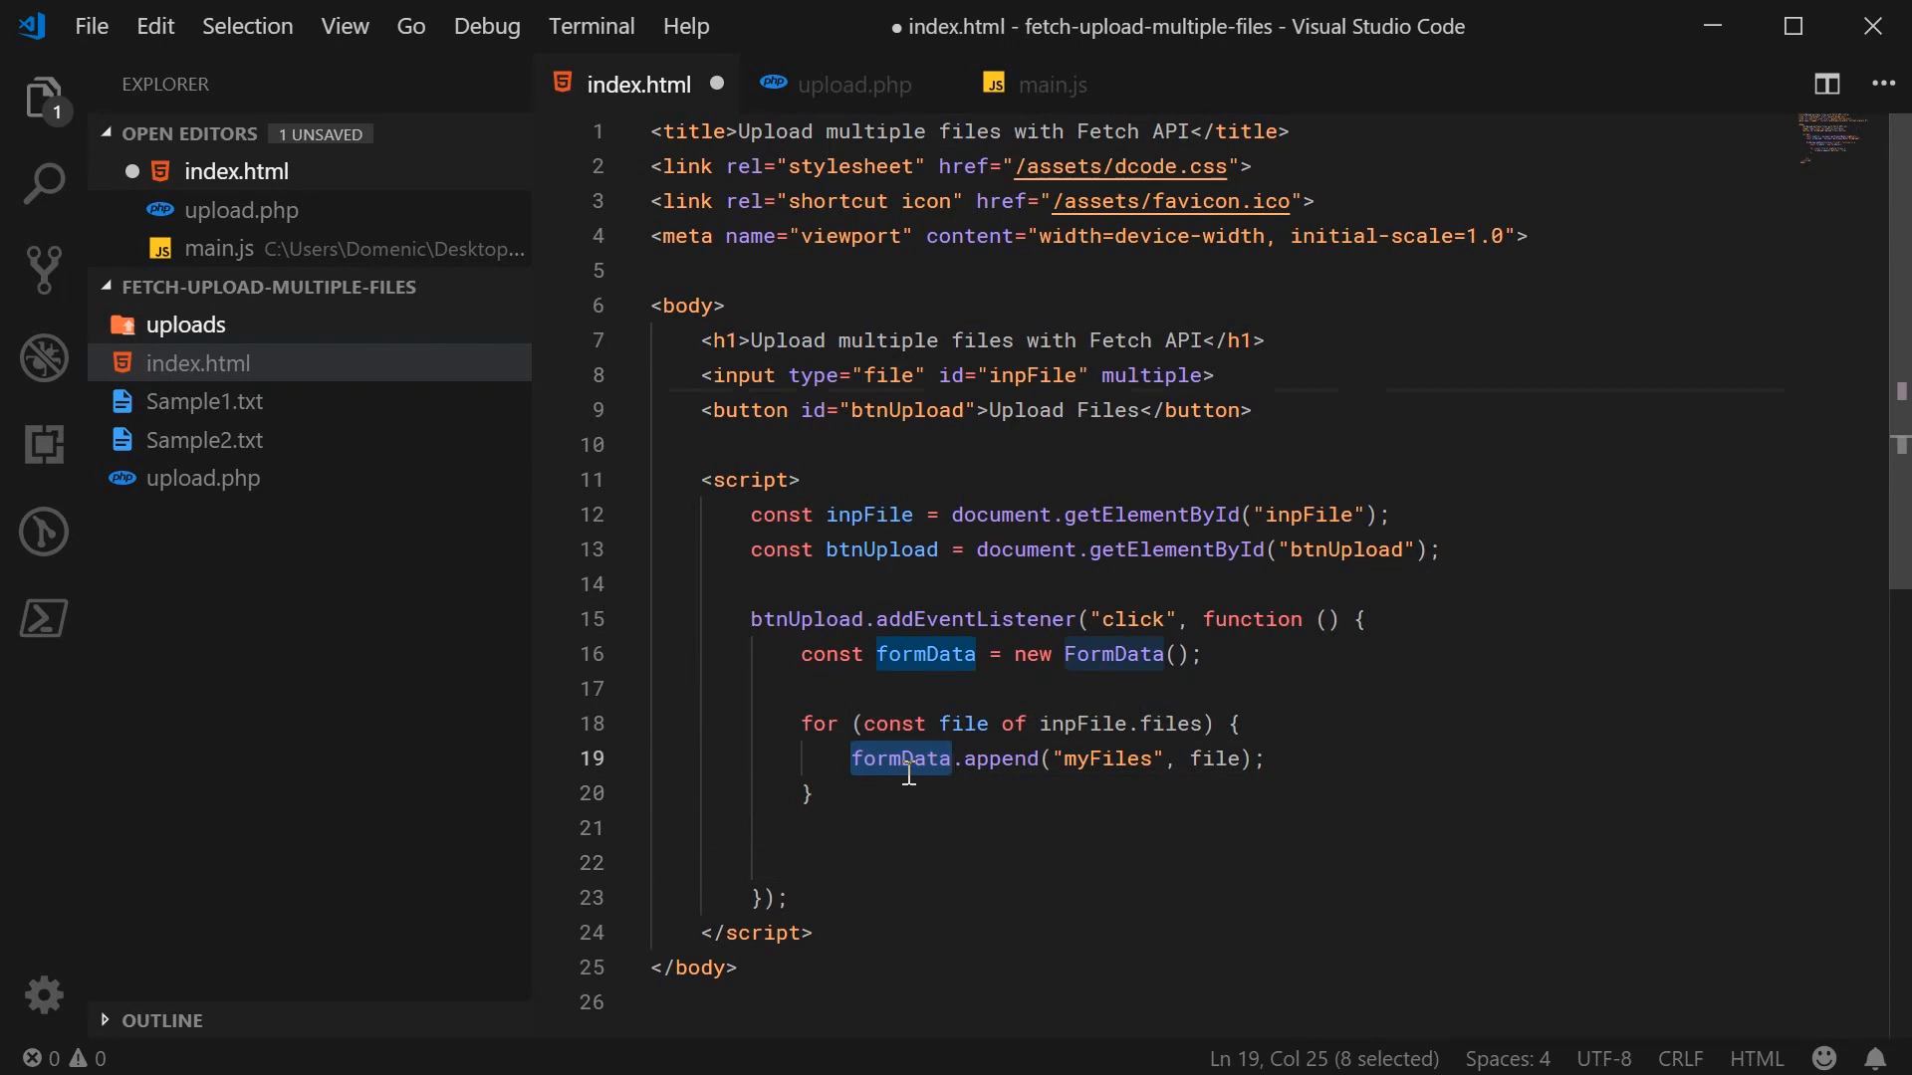
mouse_move(934, 848)
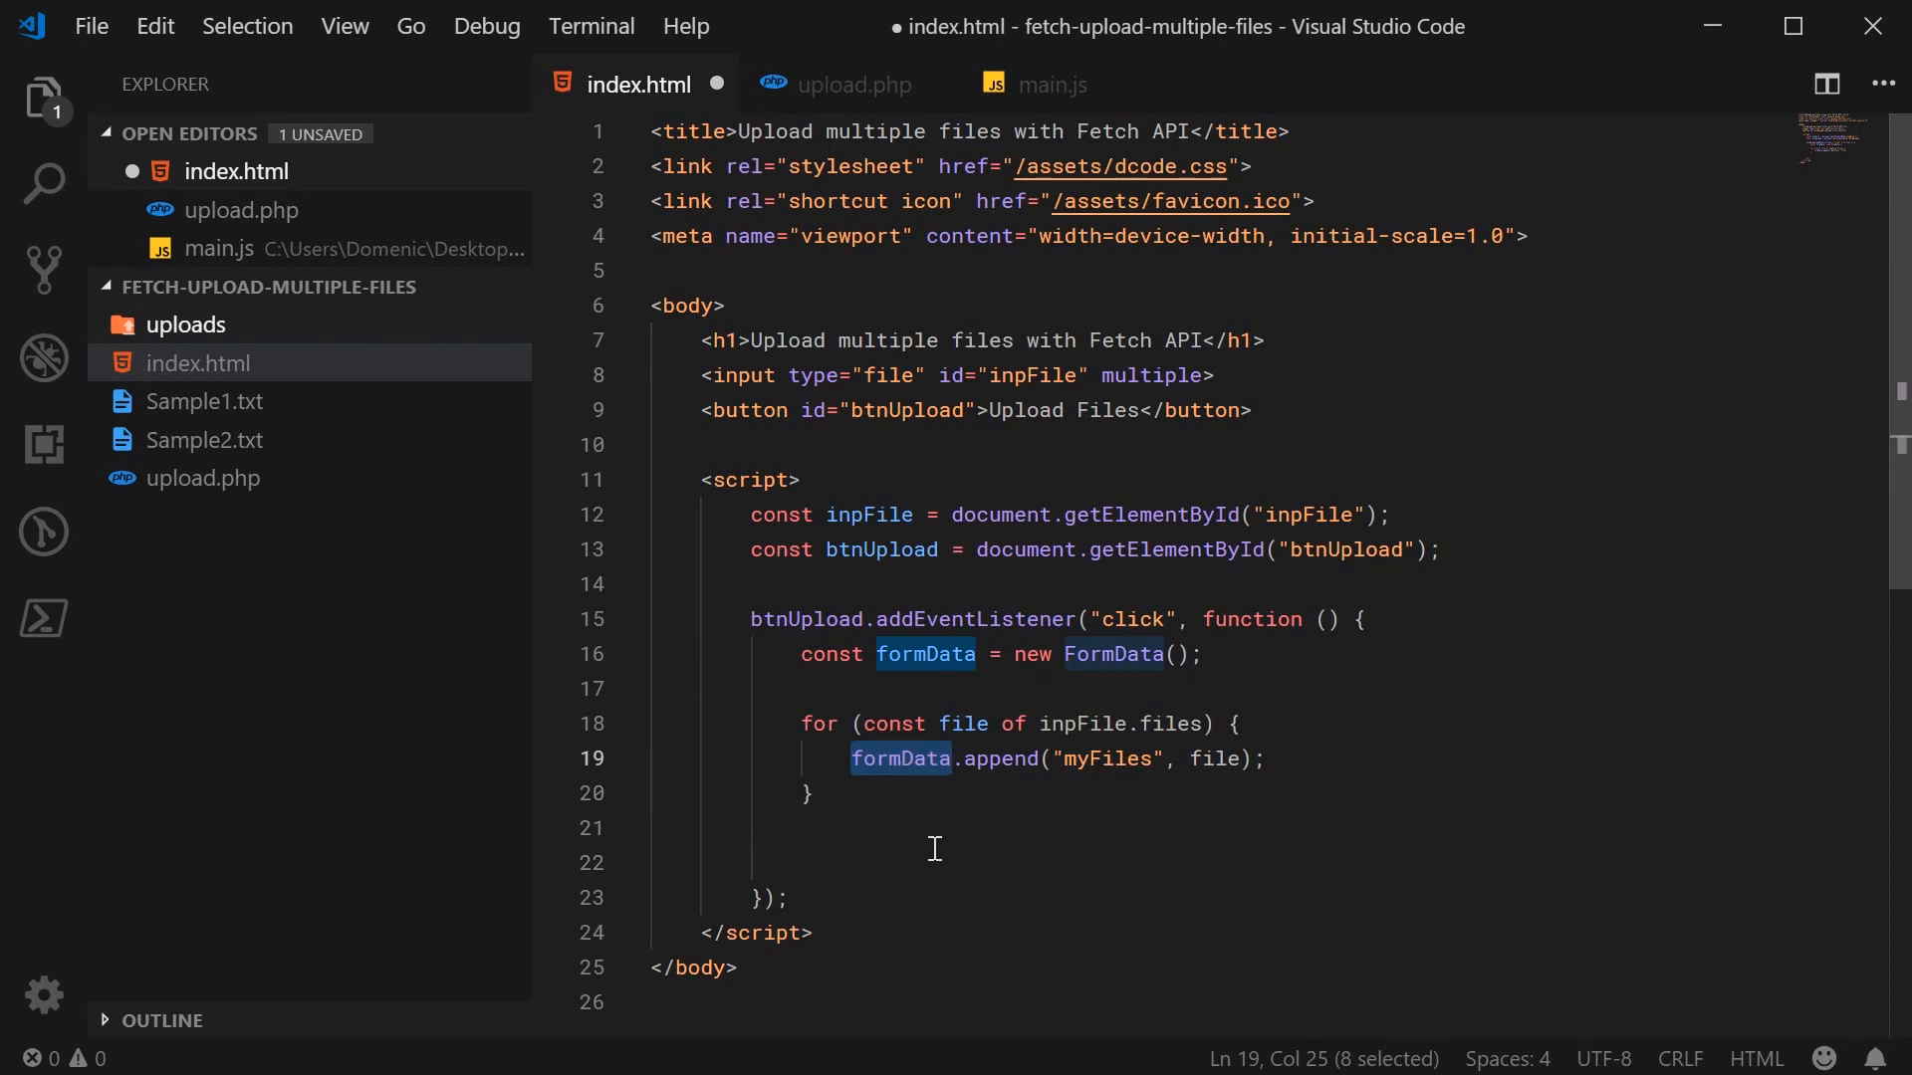
left_click(1232, 862)
type("for (const [")
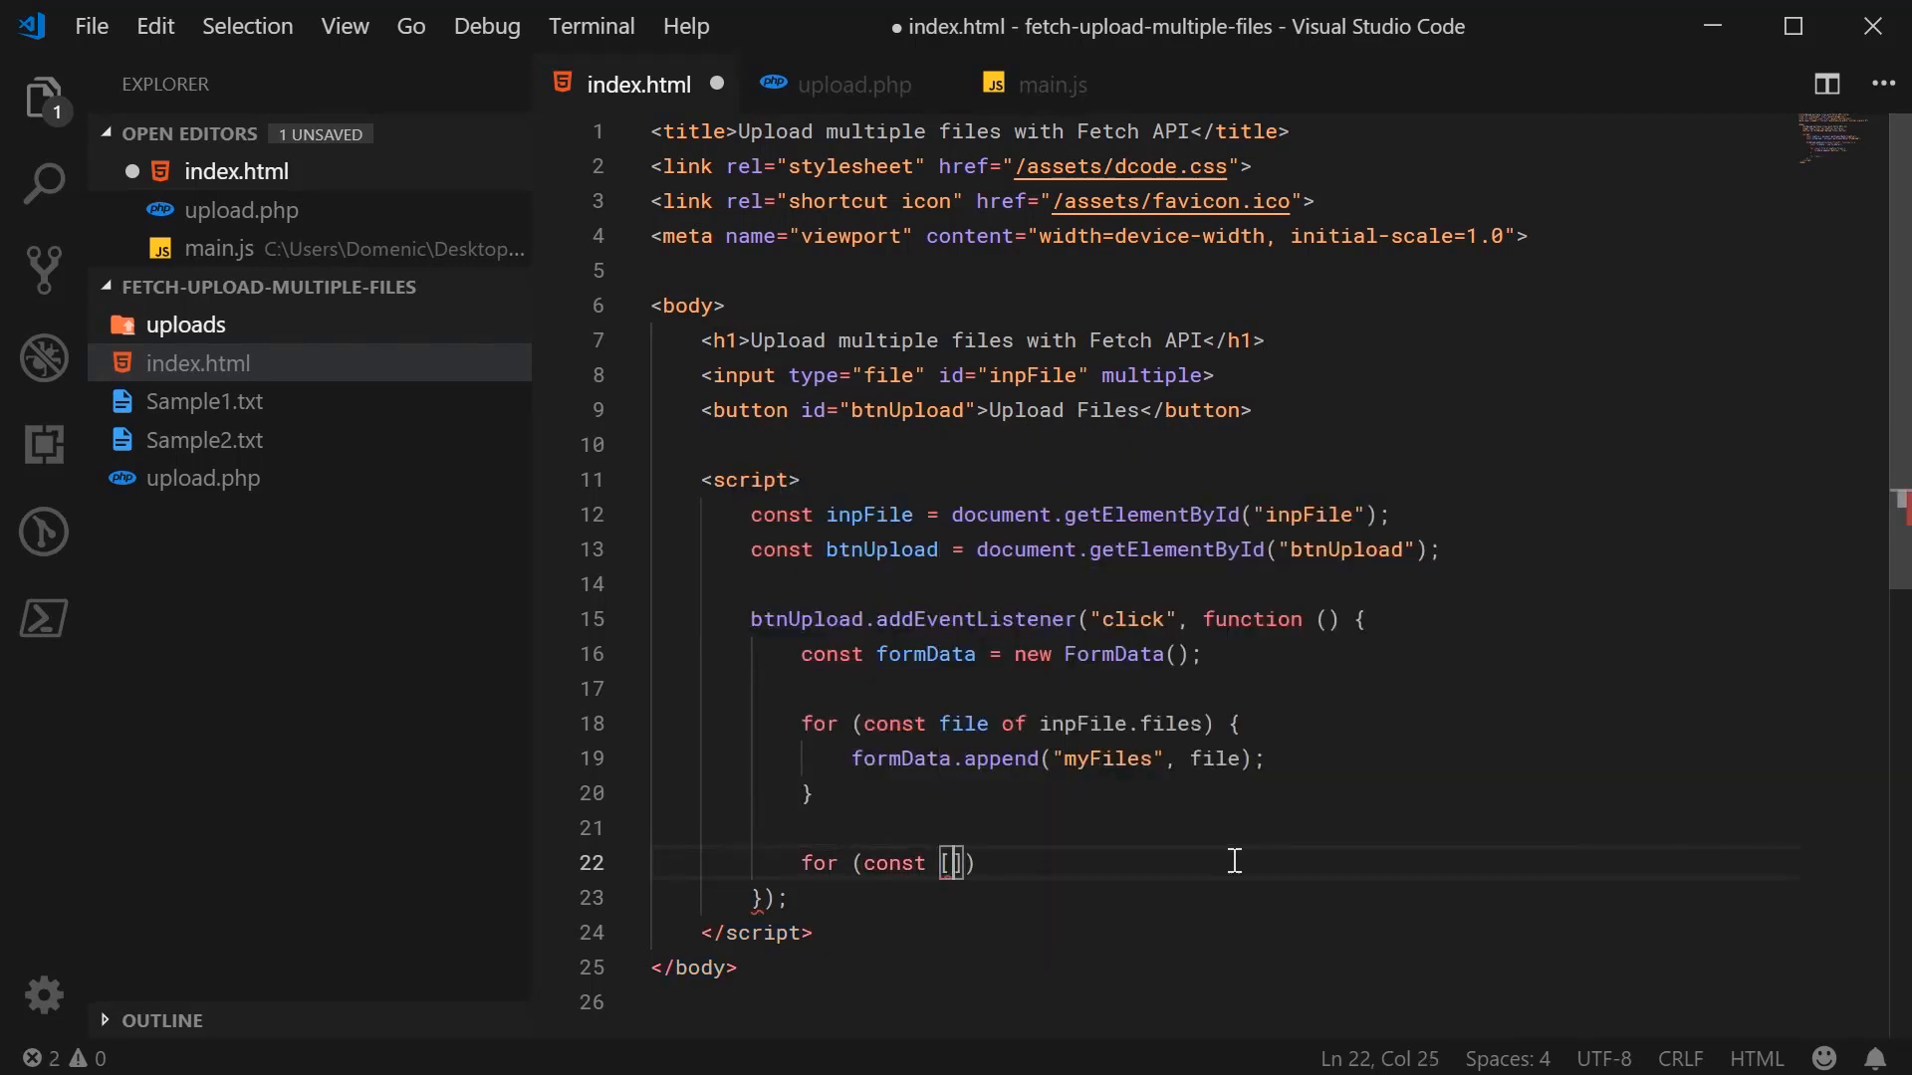
type("key, value")
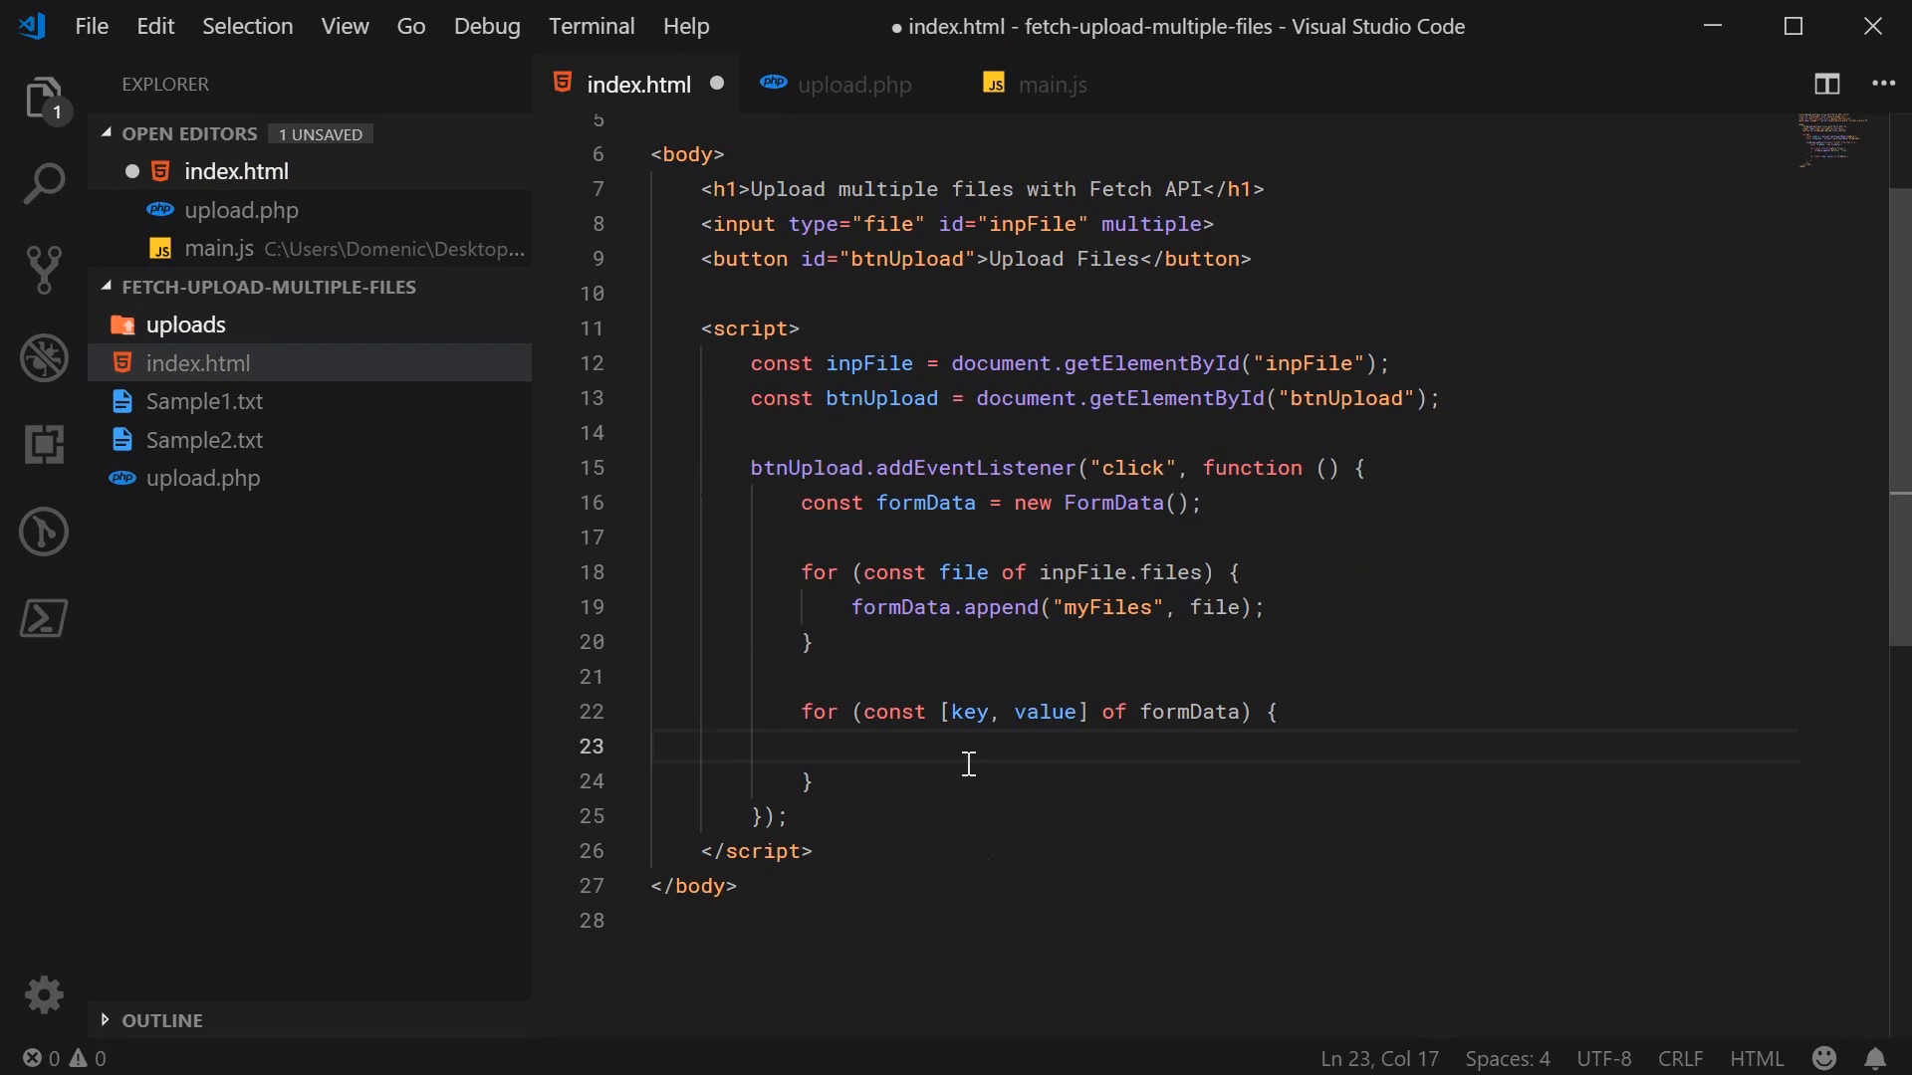
type("console.log(`Key:")
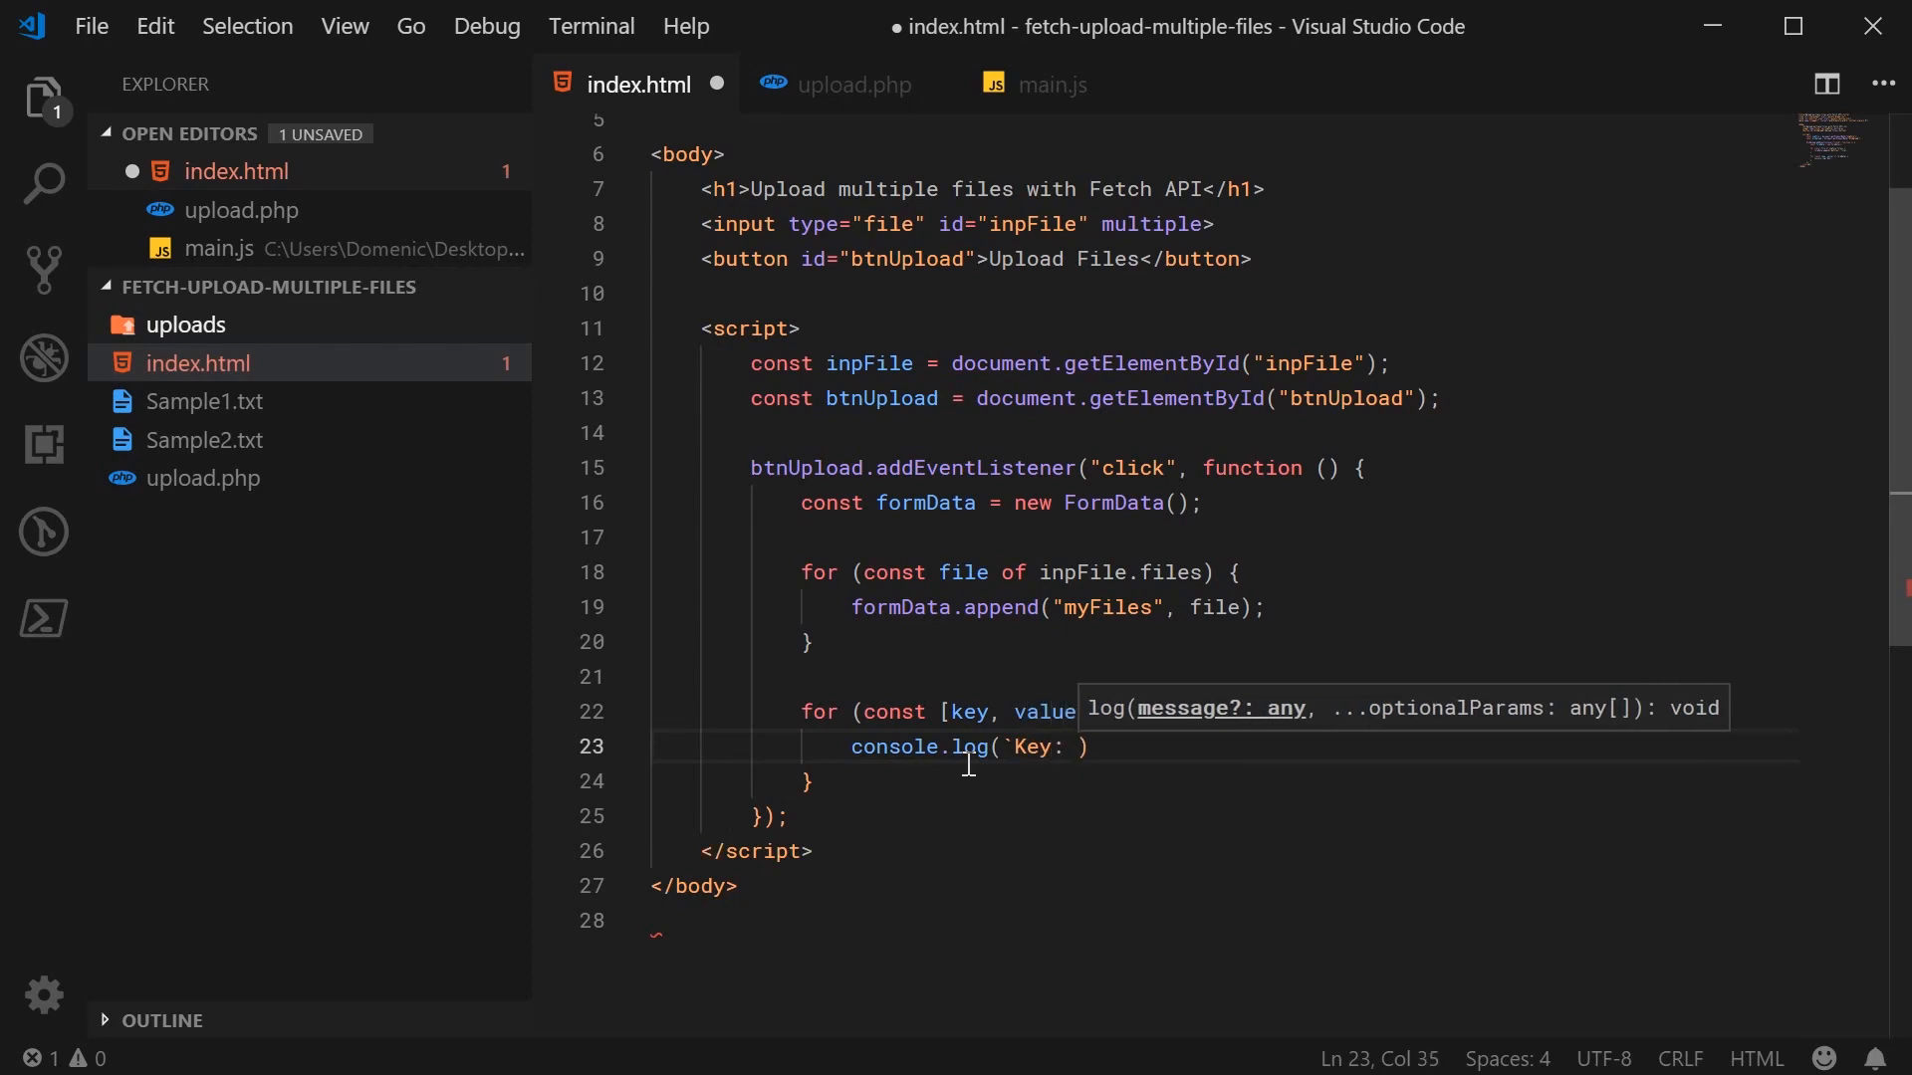
type("${key}`")
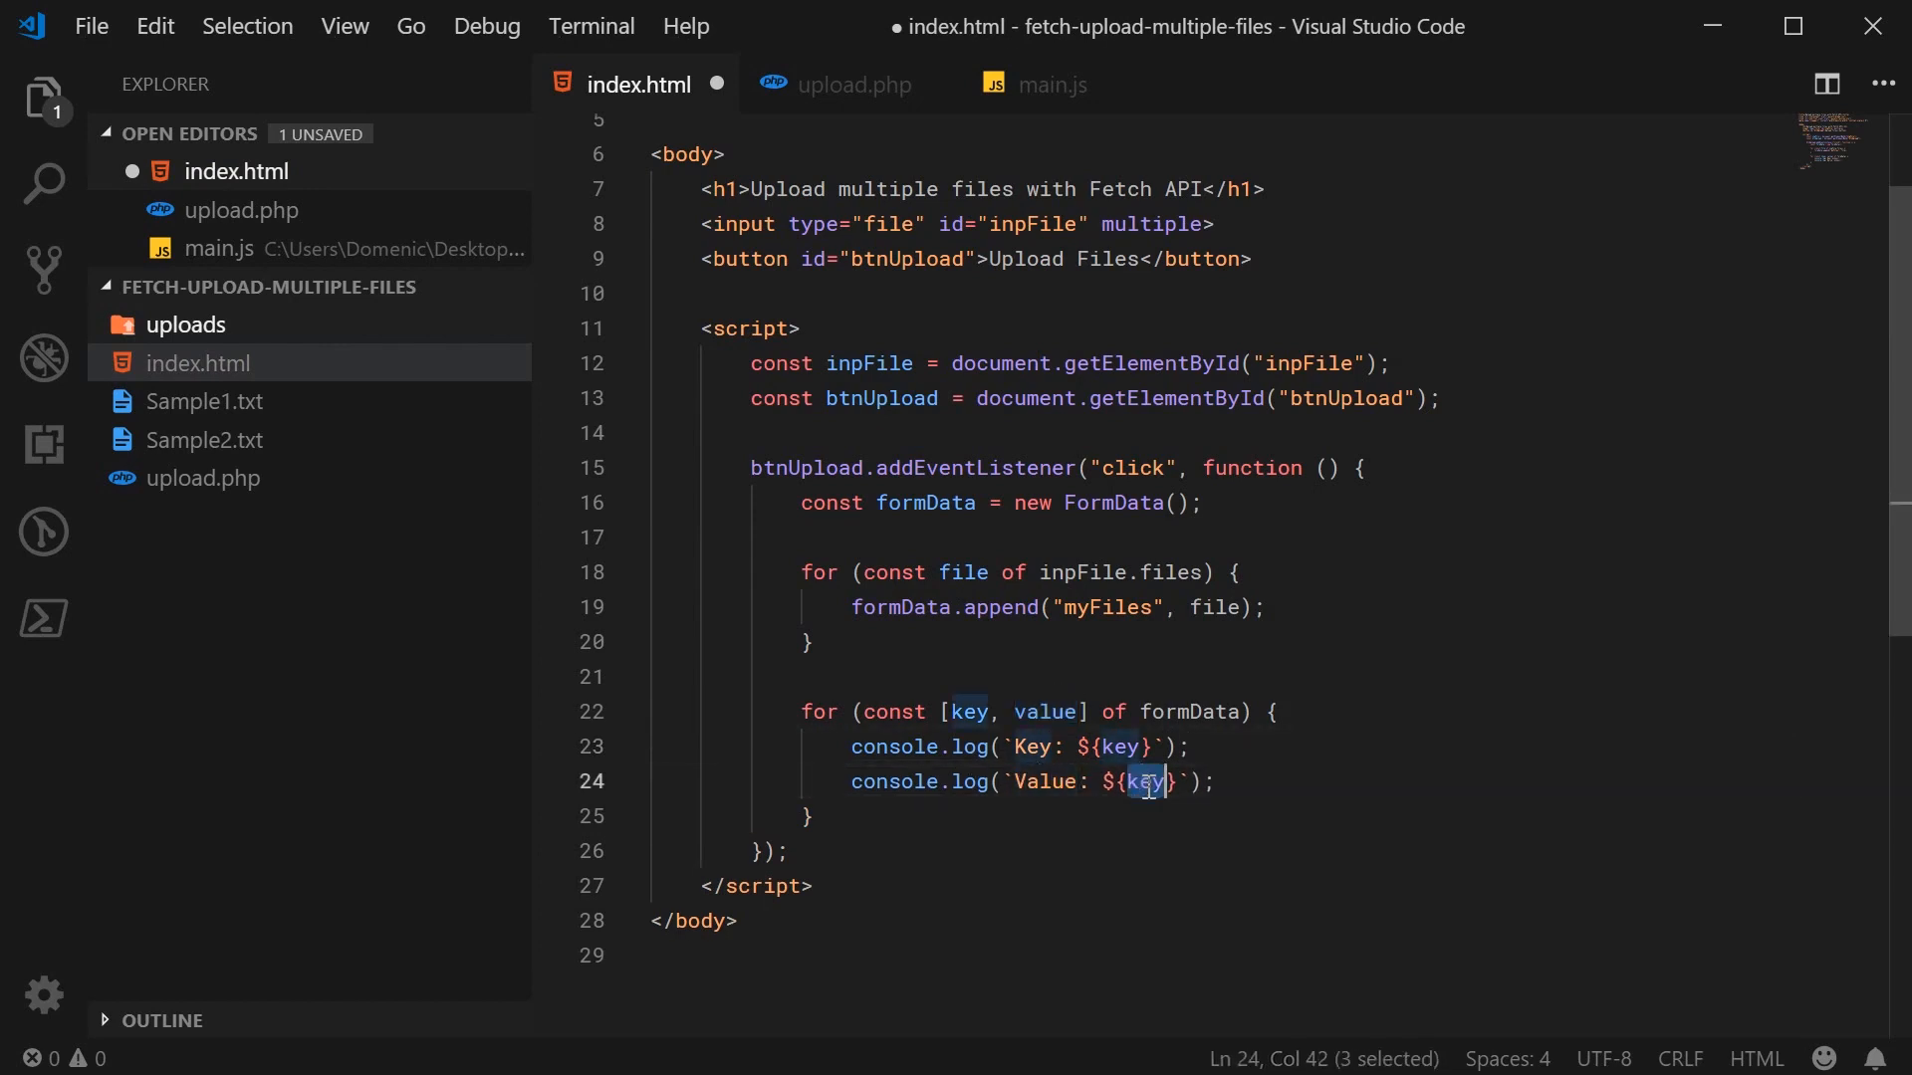
type("value")
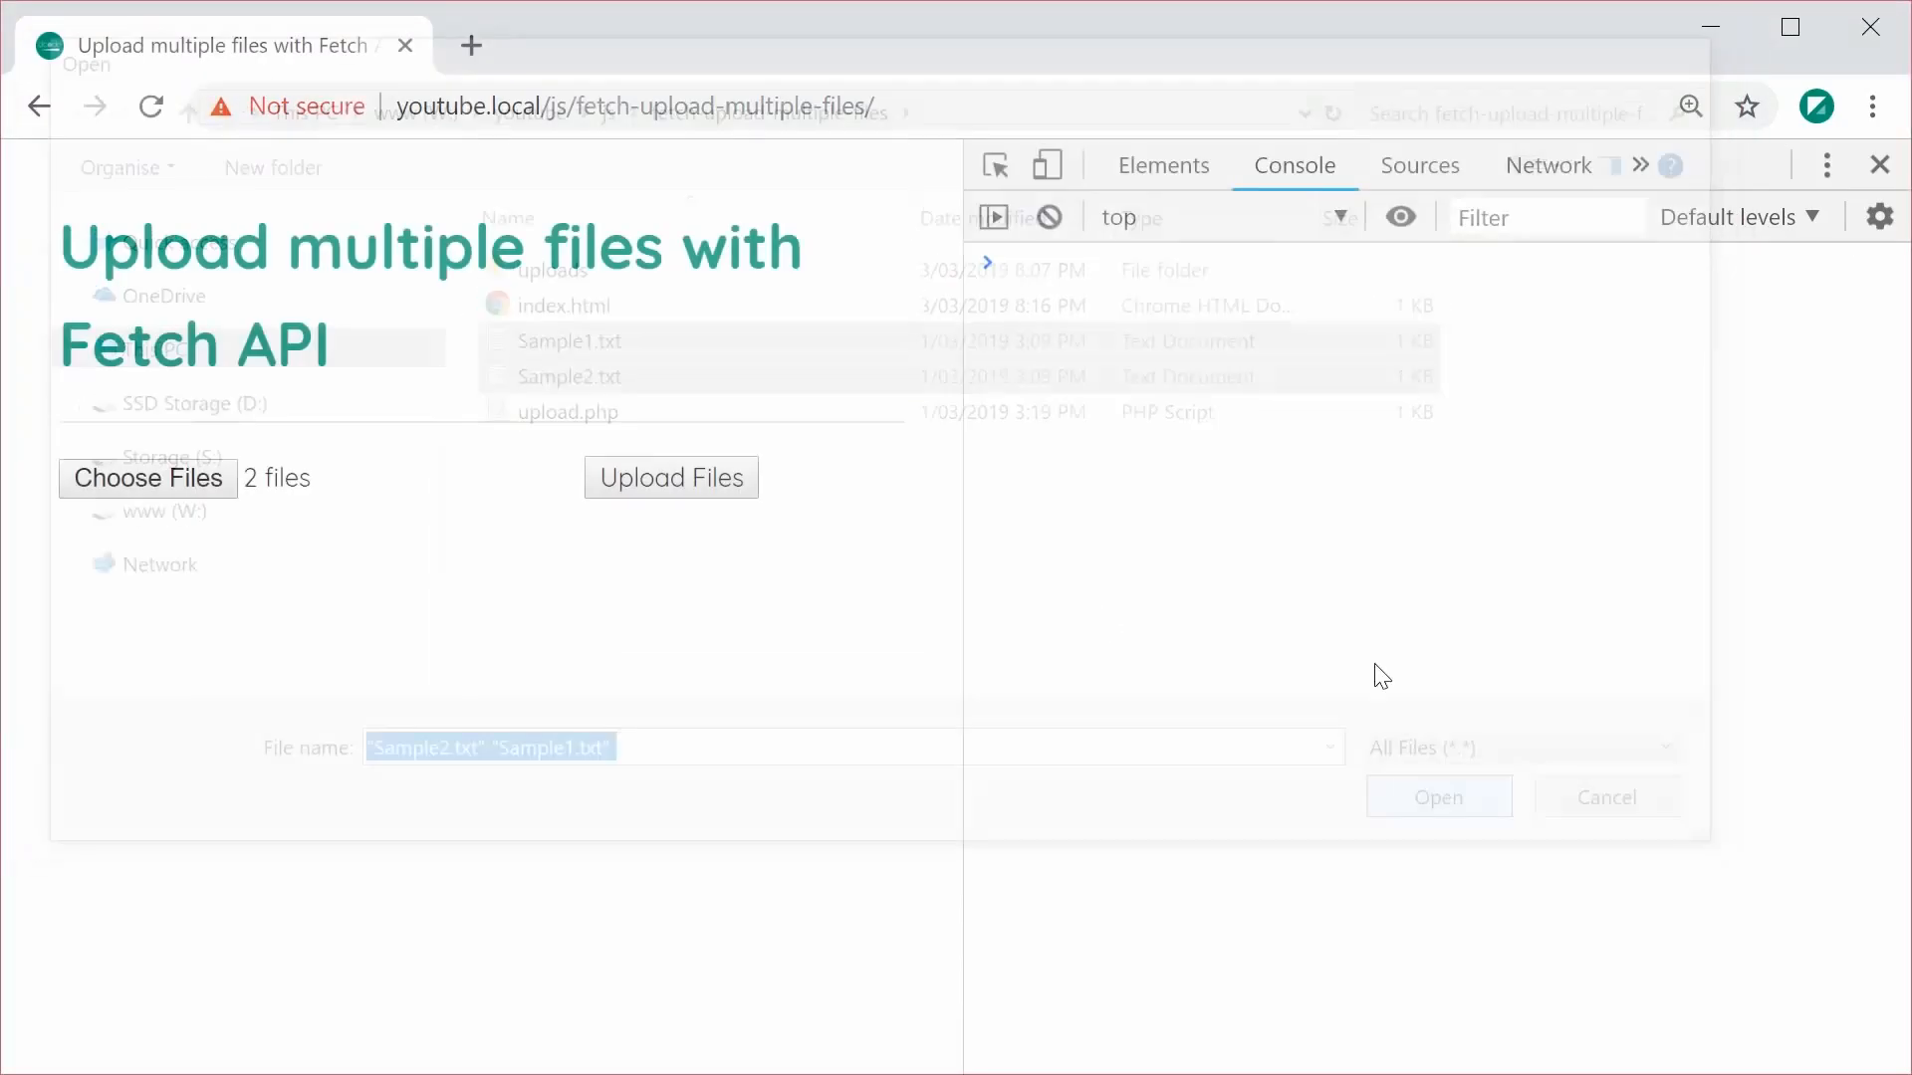
- Choose Sample1.txt and Sample2.txt on the reloaded upload page
left_click(1438, 797)
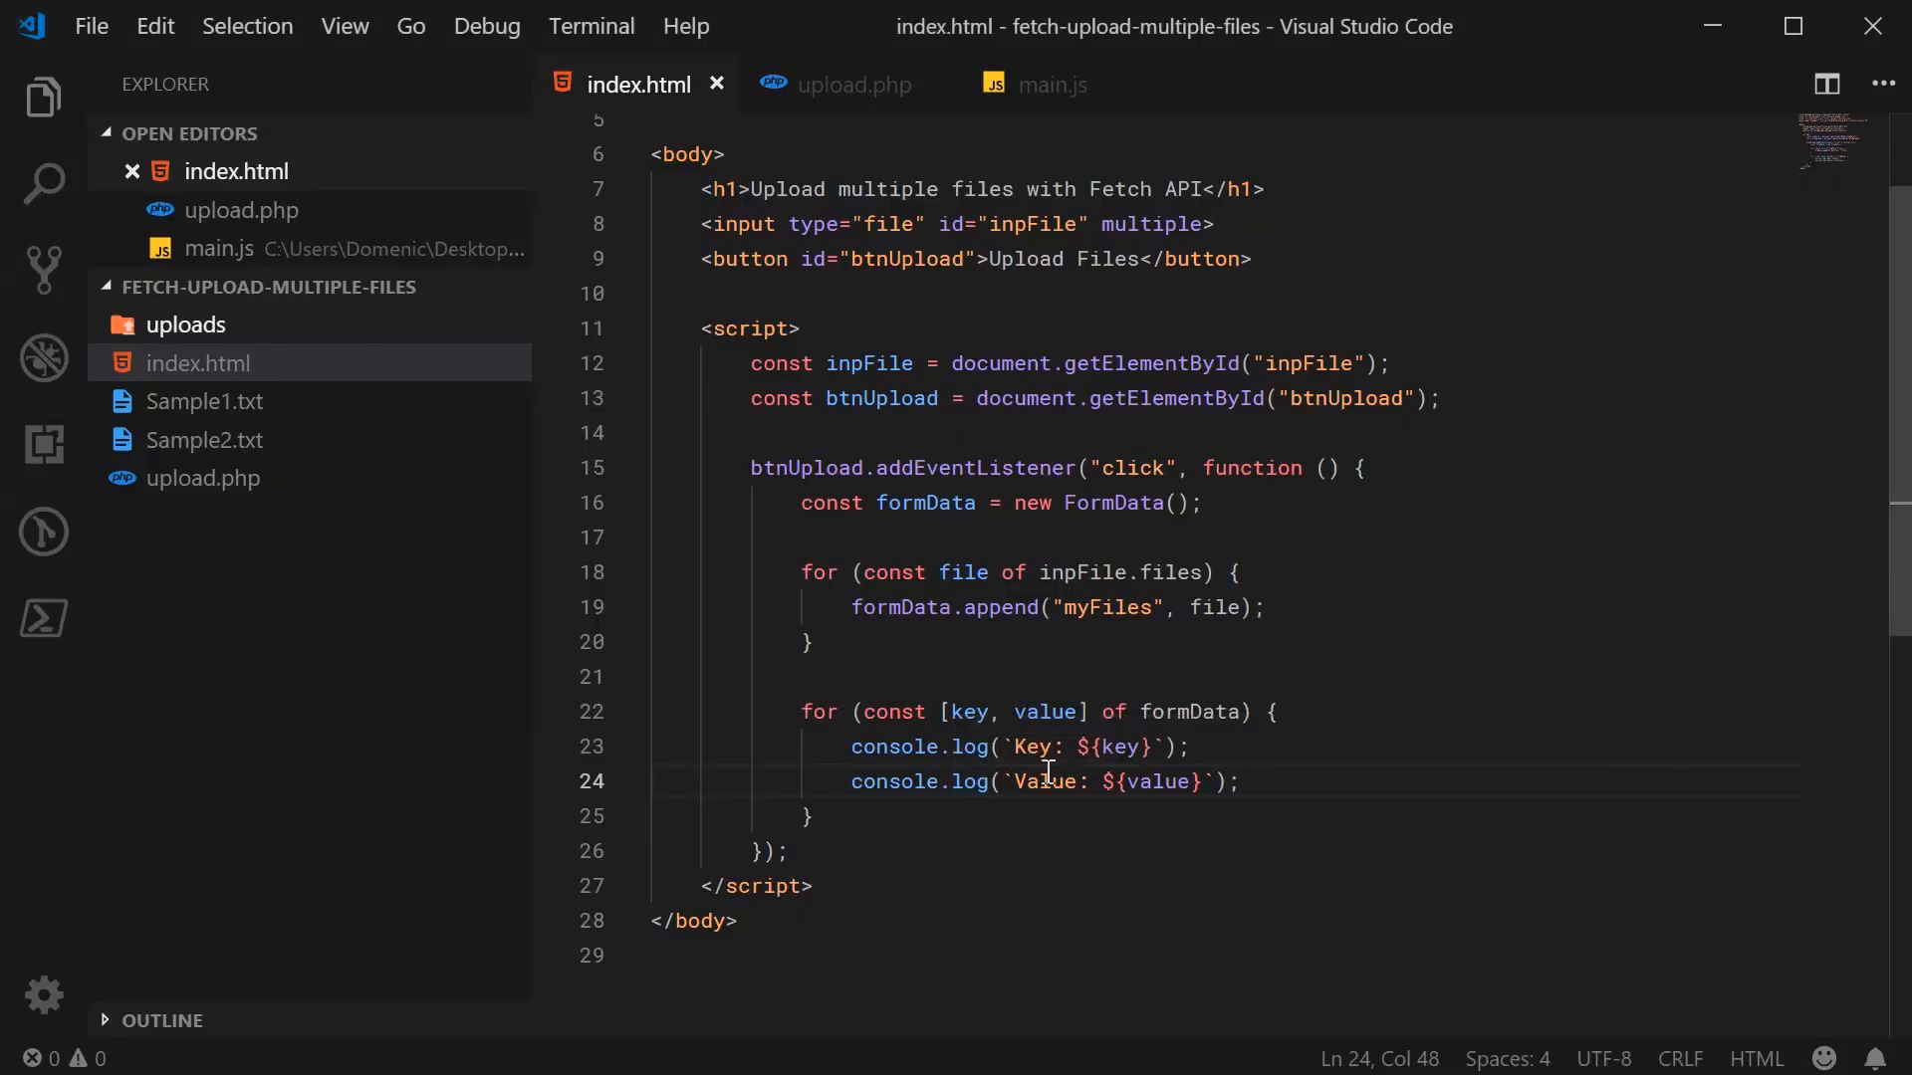
- Correct the formData.append key from "myFiles2" back to "myFiles" and save index.html
left_click(1237, 780)
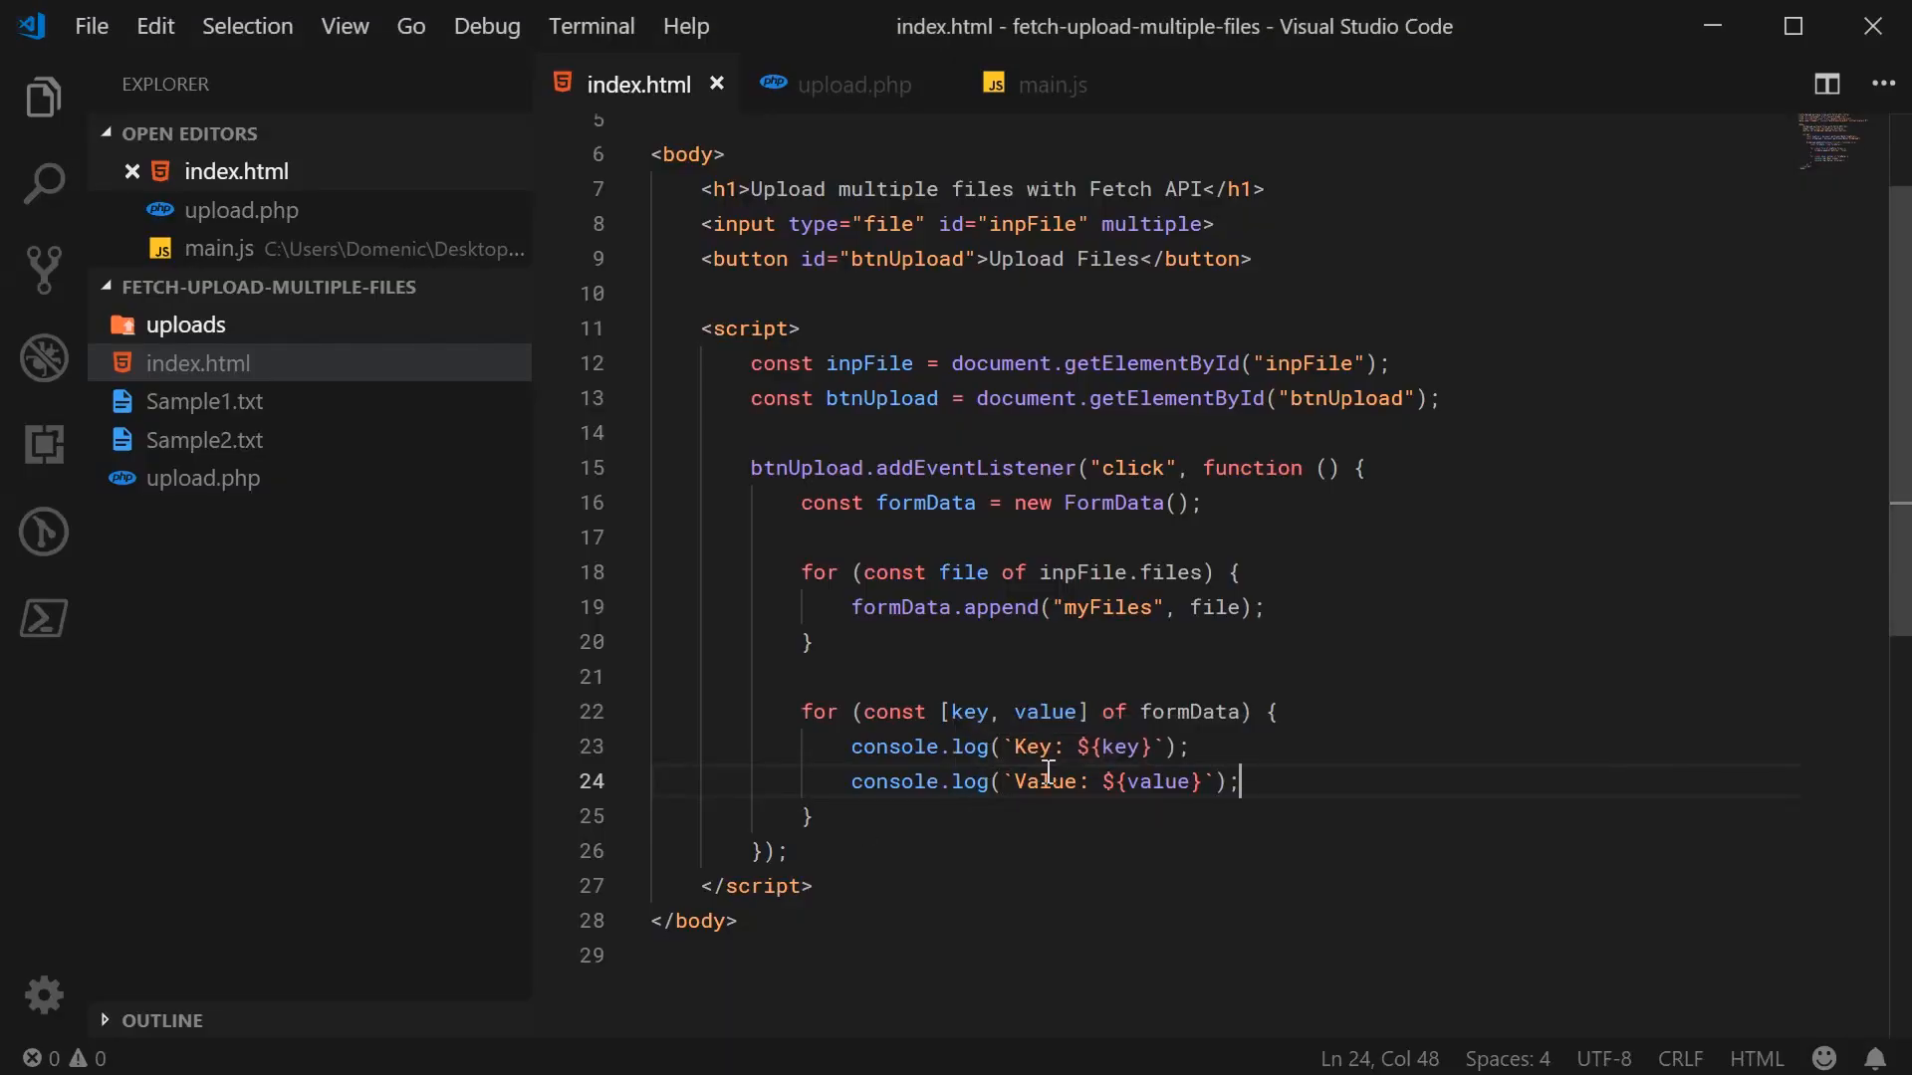
double_click(1107, 608)
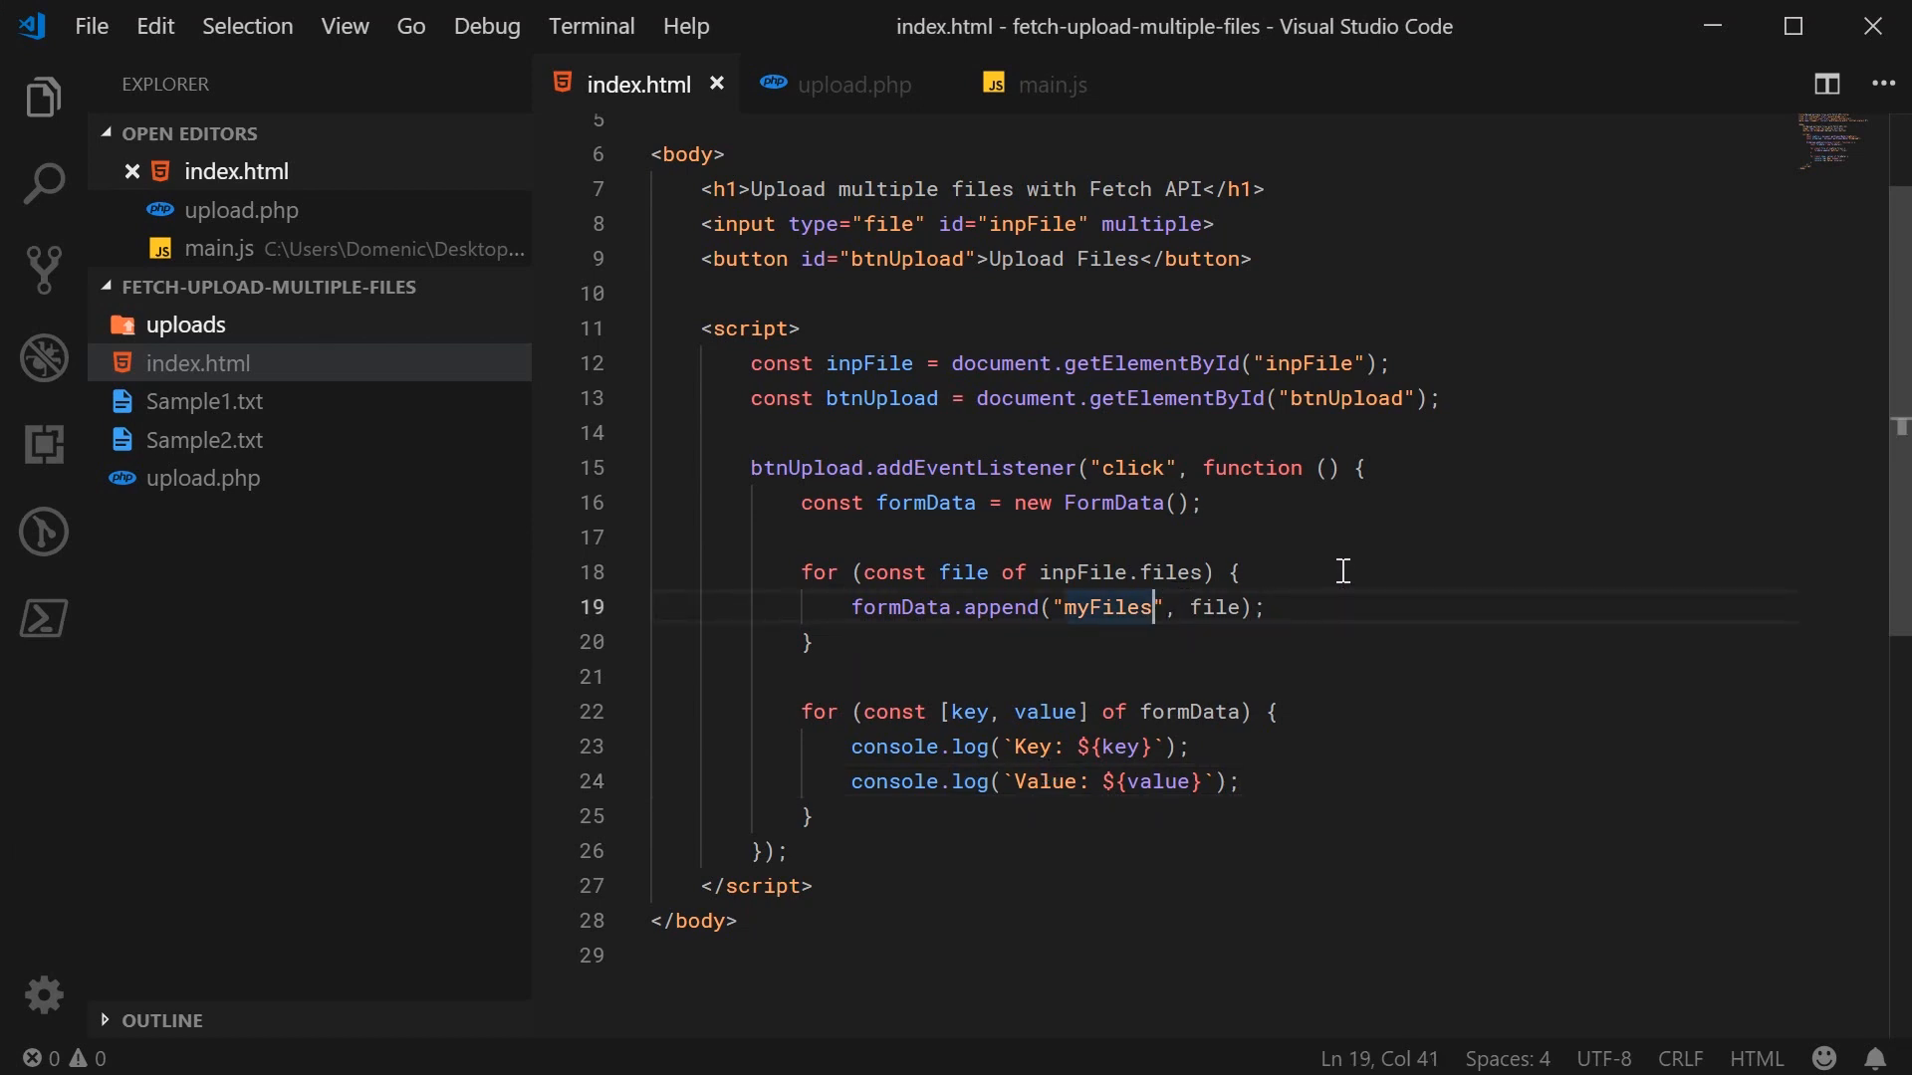
type("2")
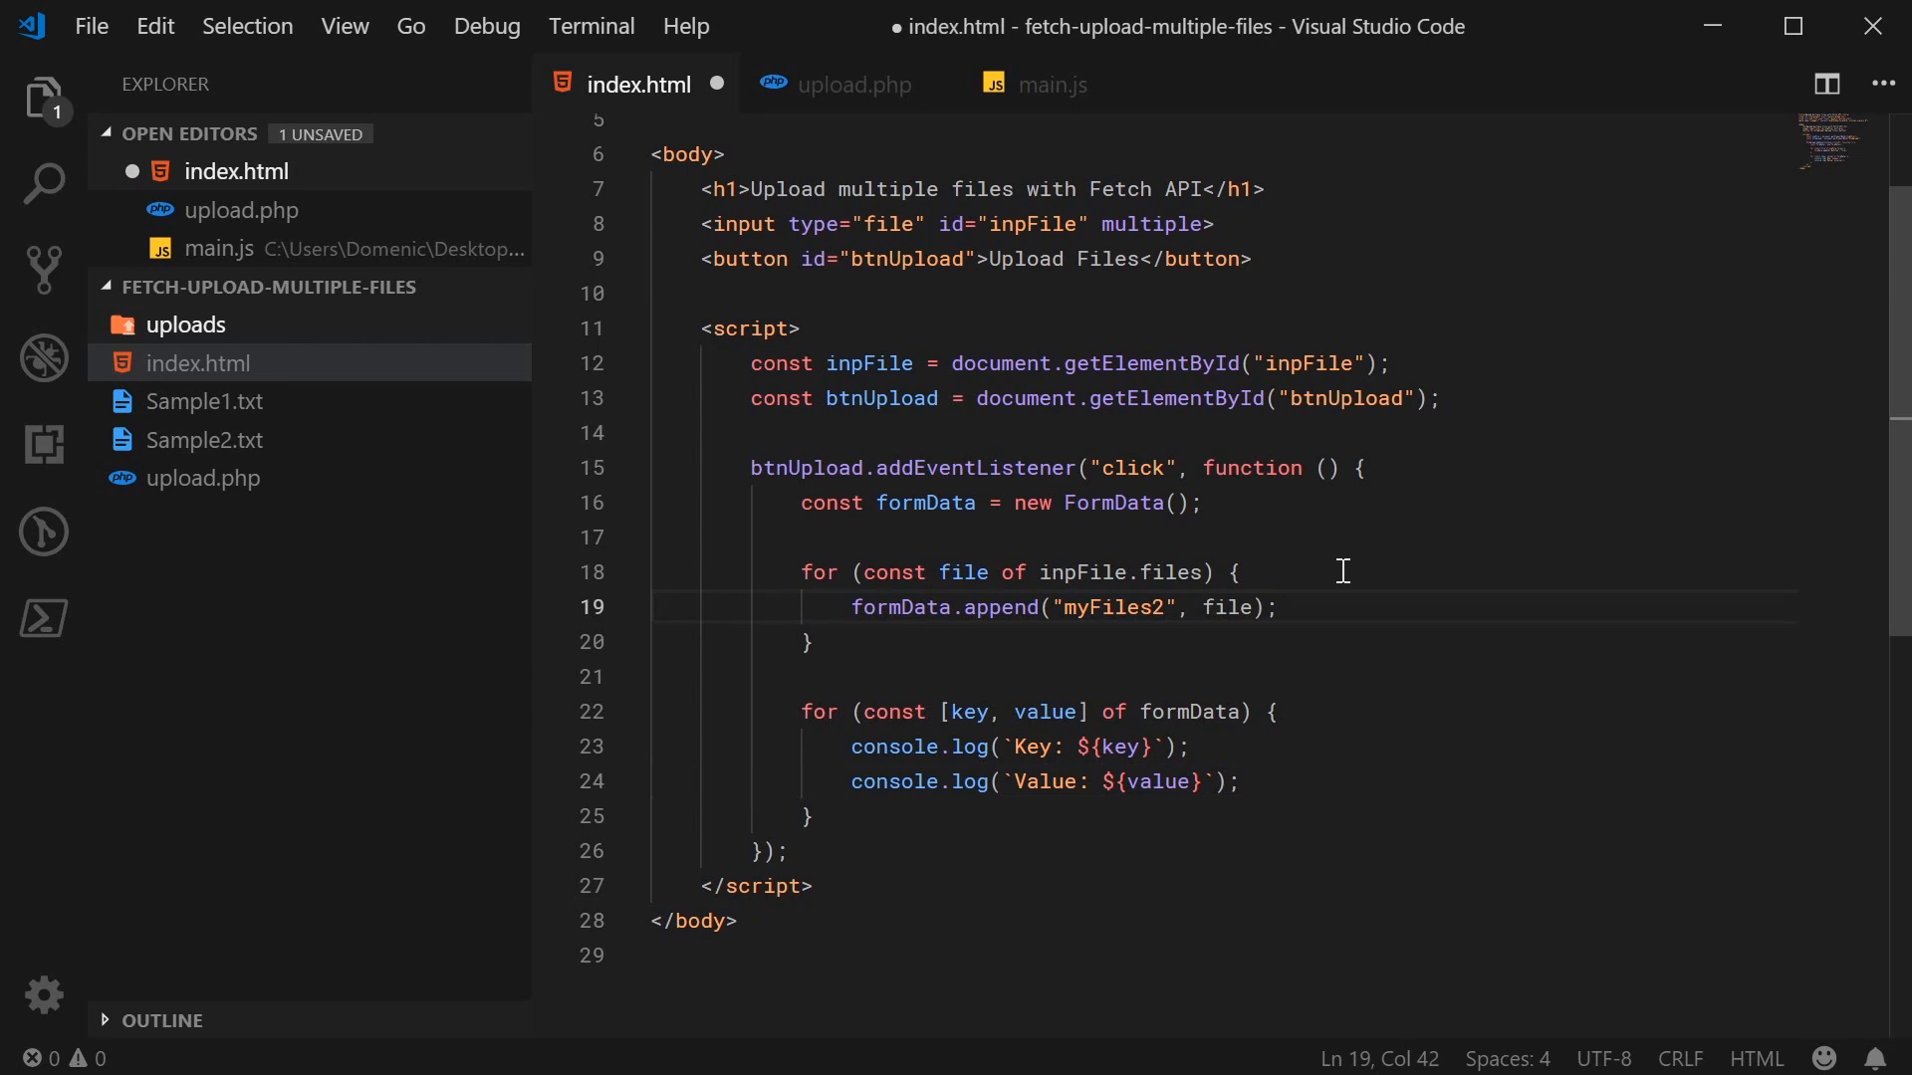
key("Backspace")
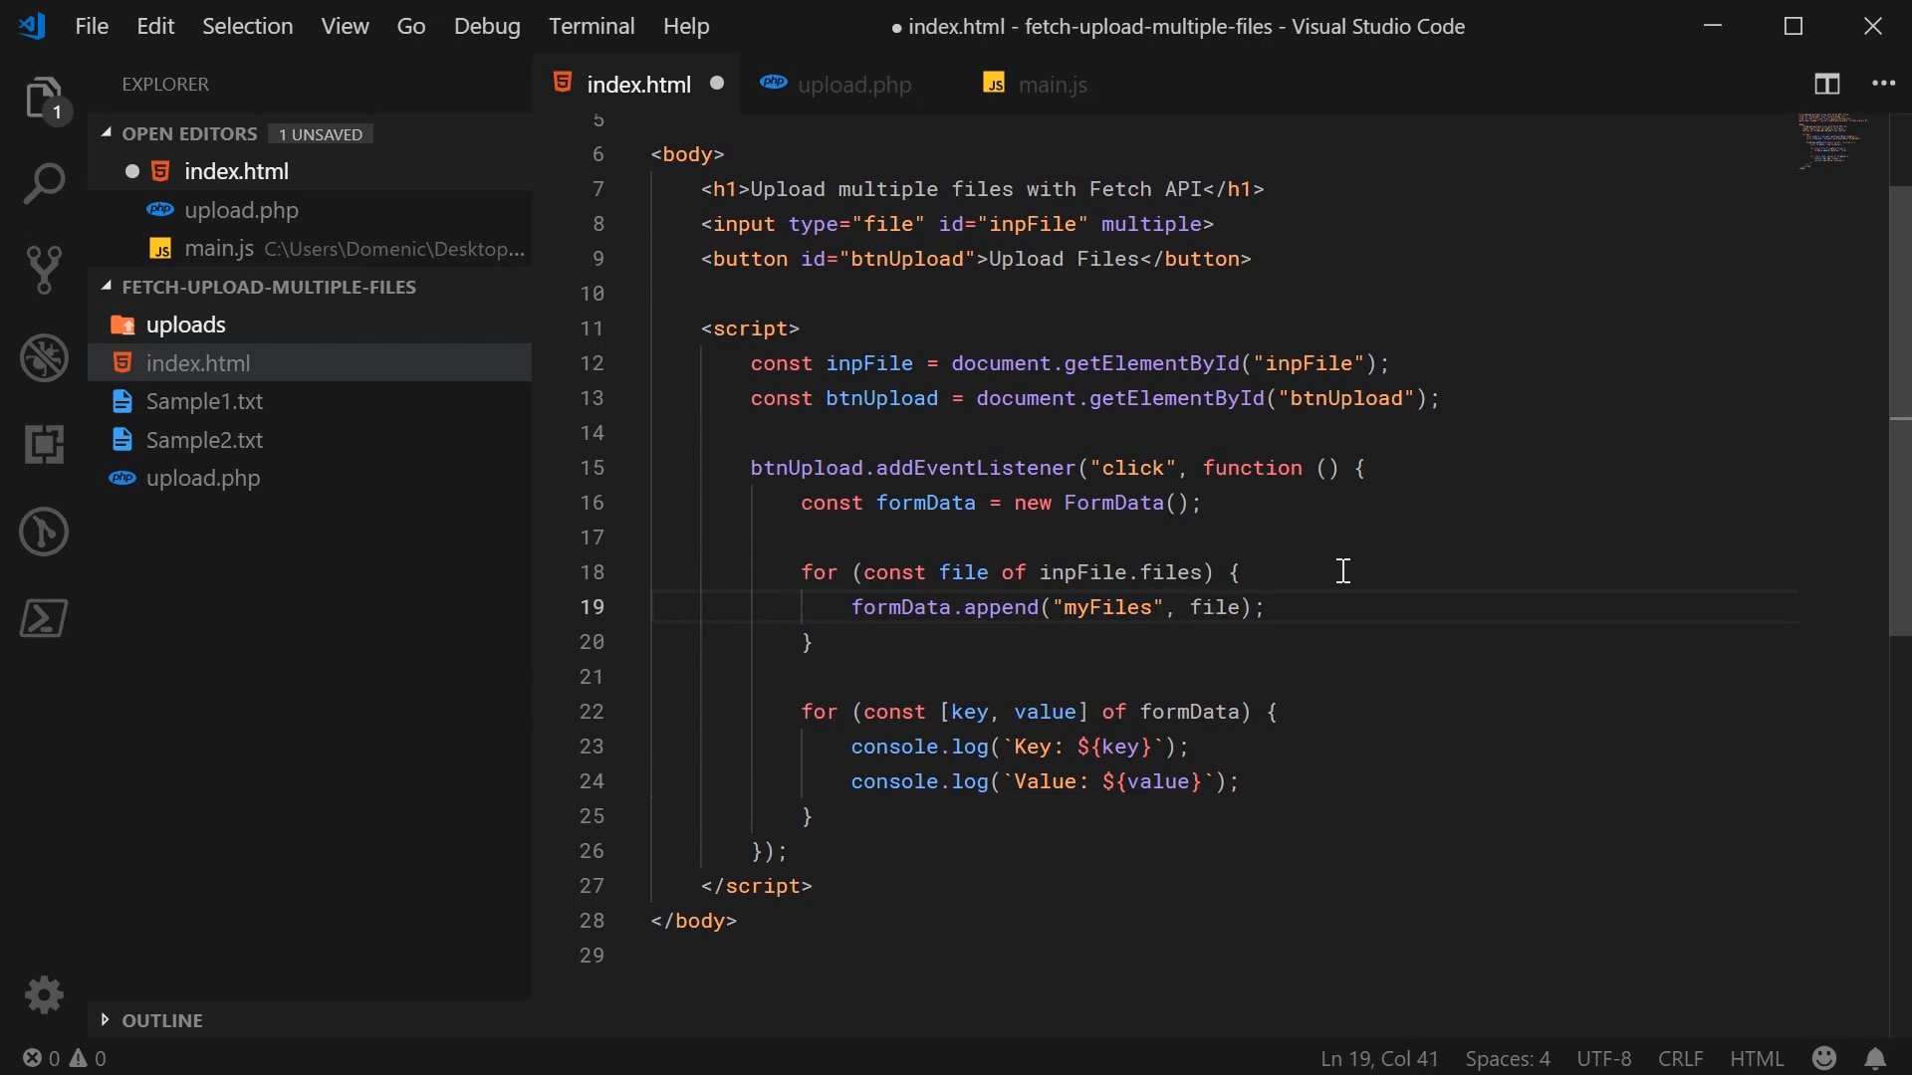
key("ctrl+s")
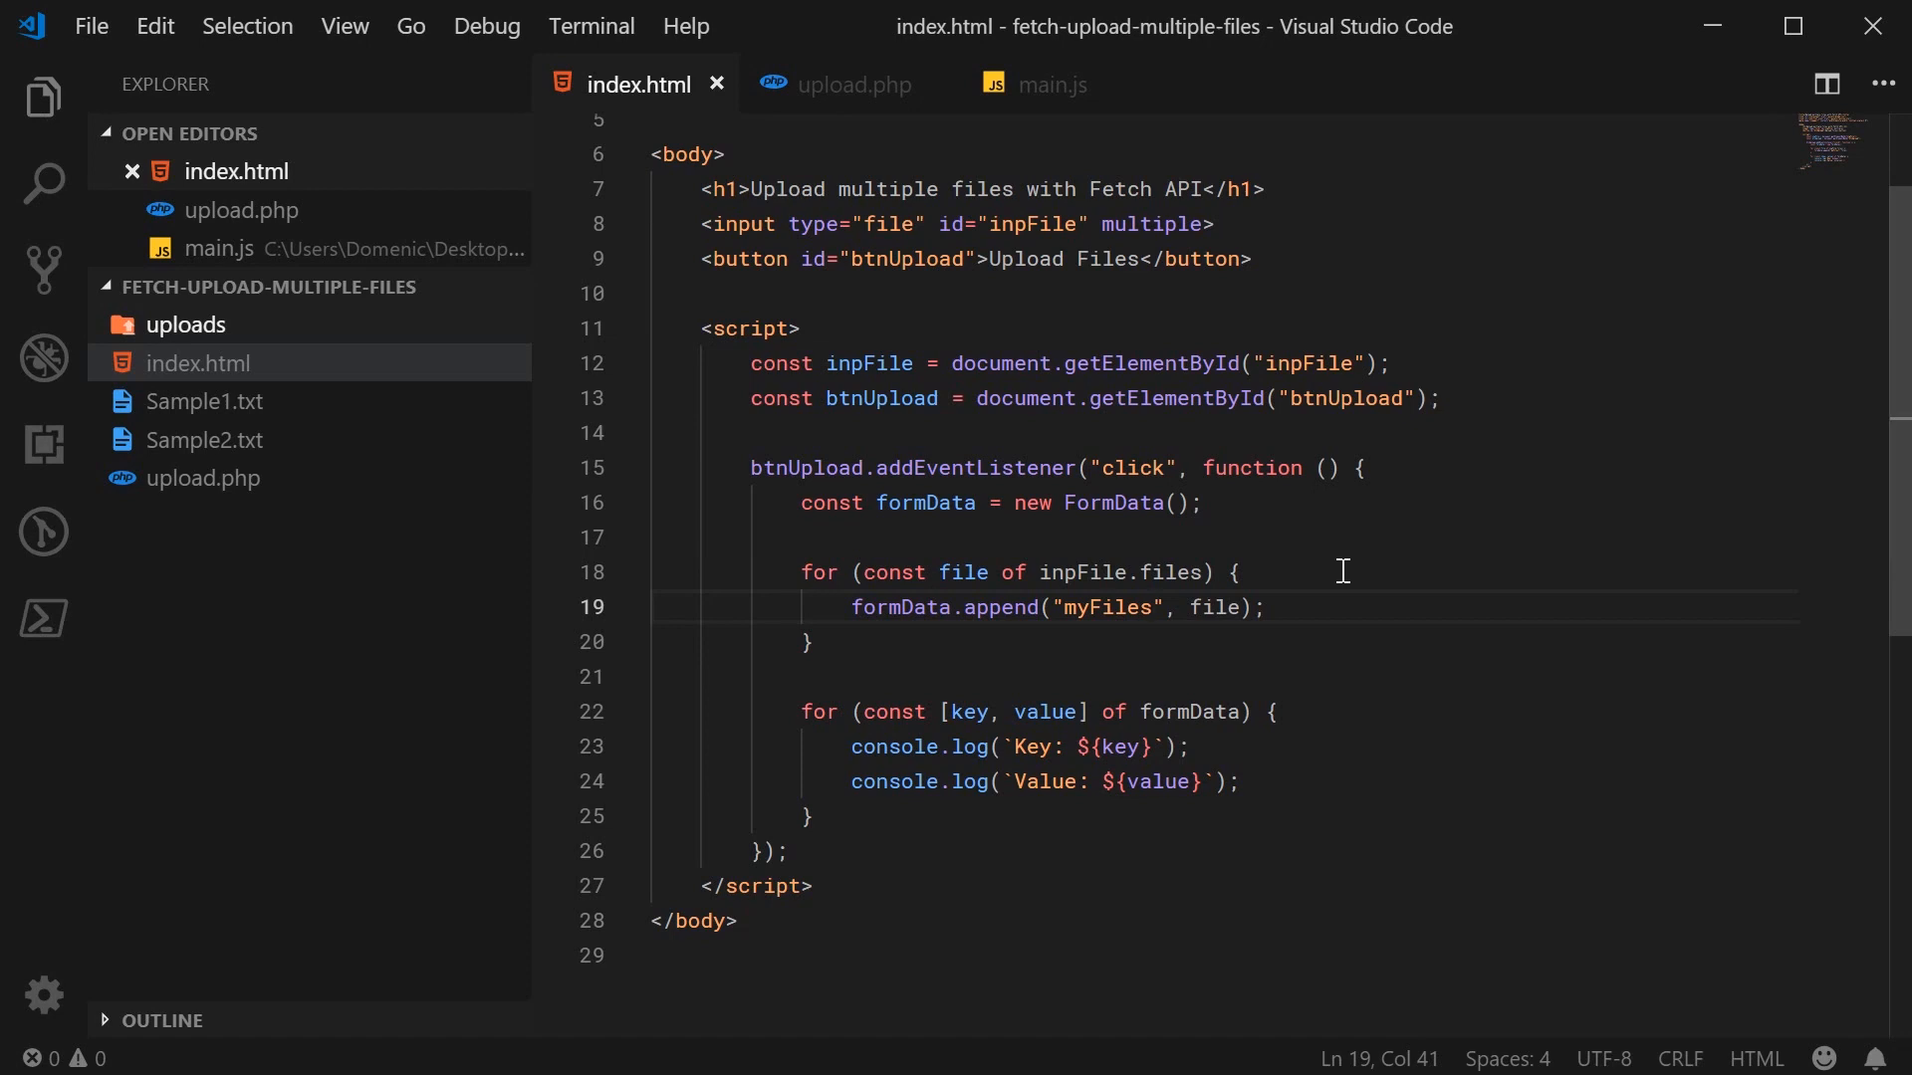
double_click(1107, 607)
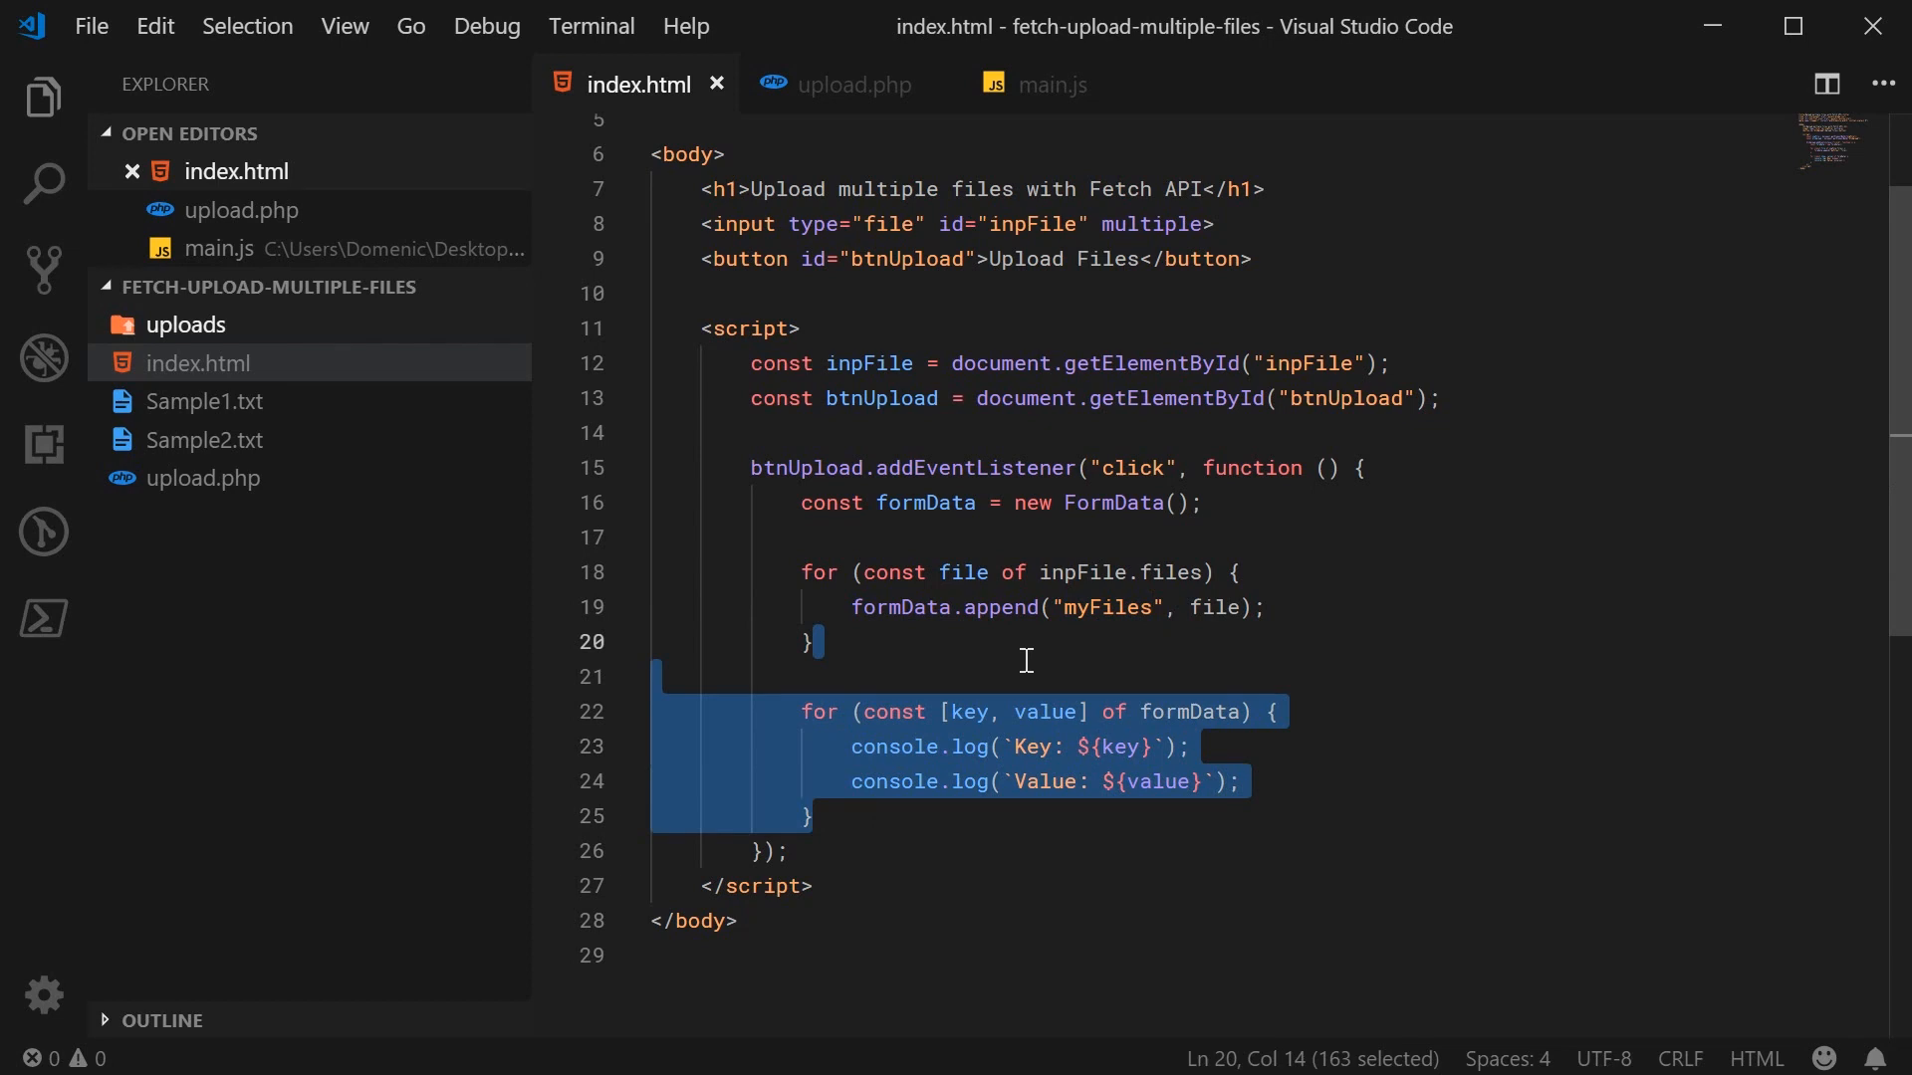
- Delete the FormData entry-logging loop and try a [] suffix on the myFiles append key
key("Delete")
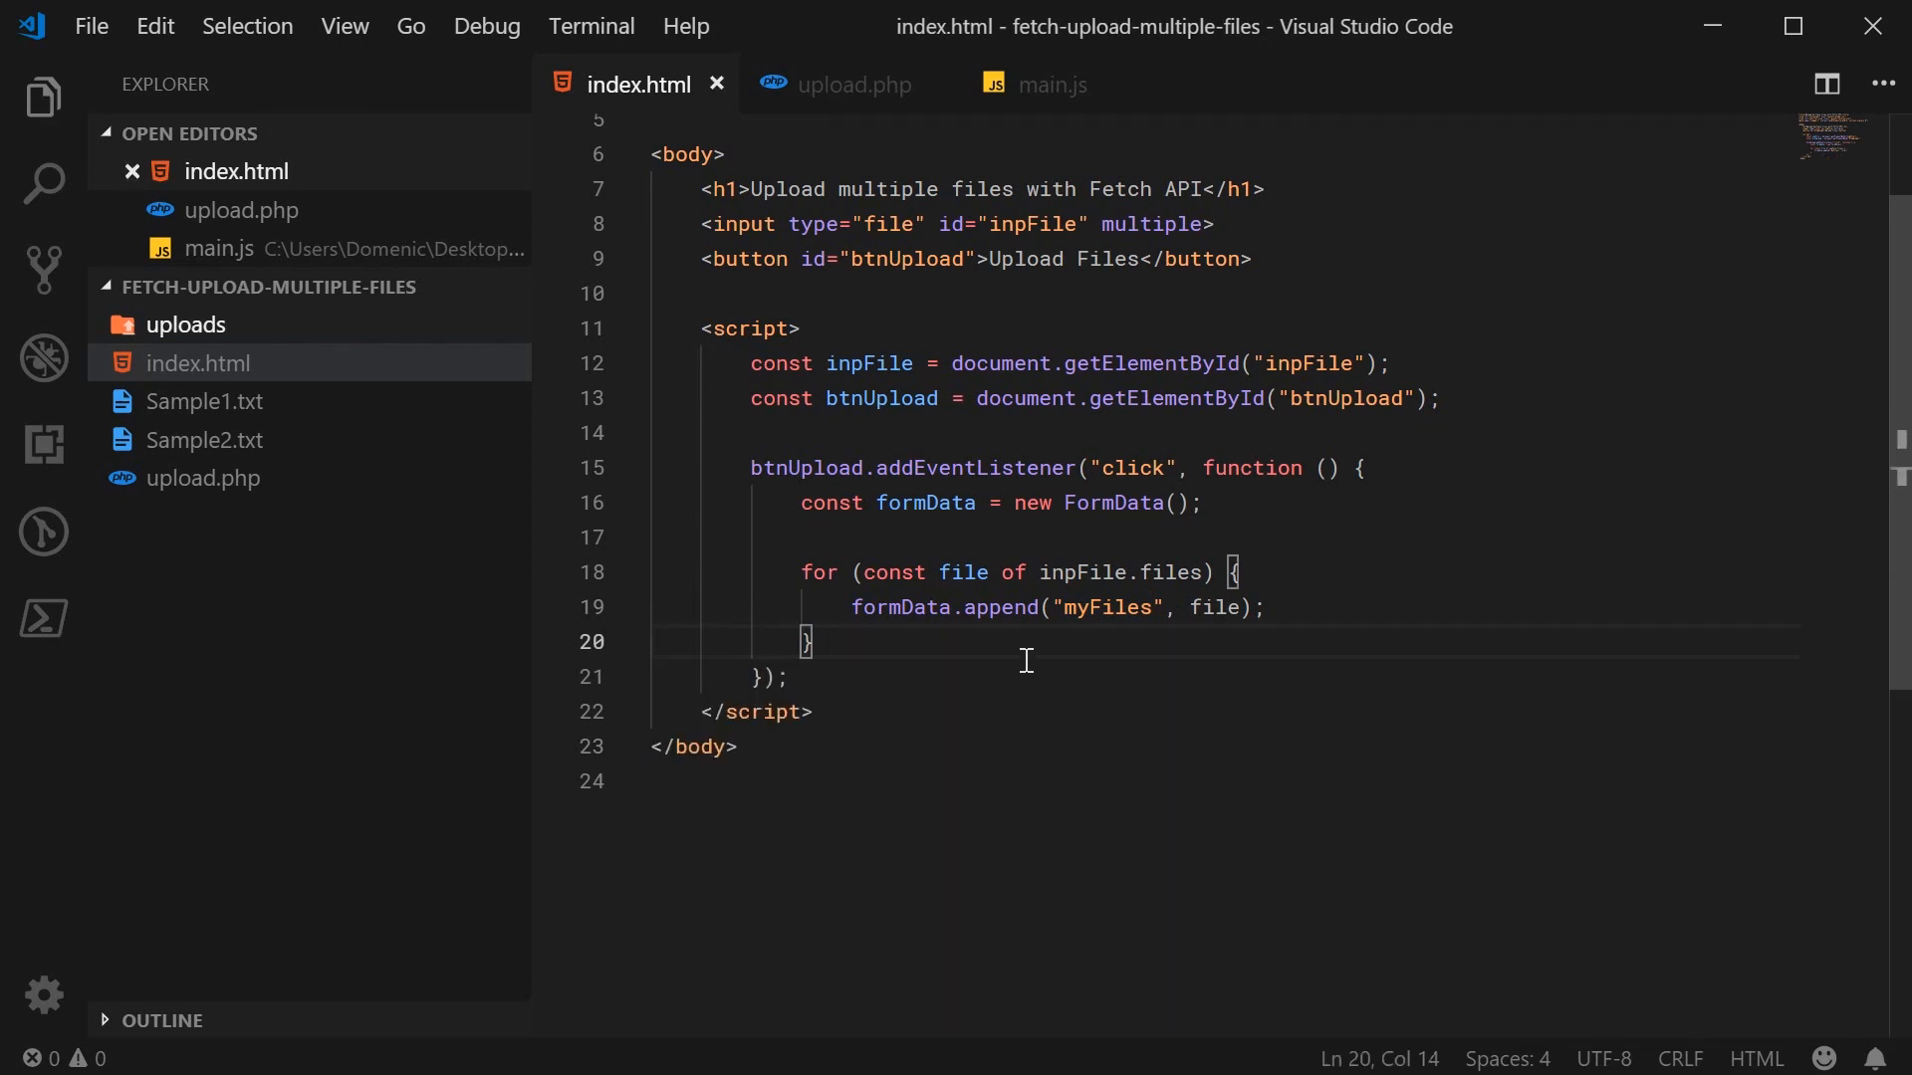
double_click(1107, 608)
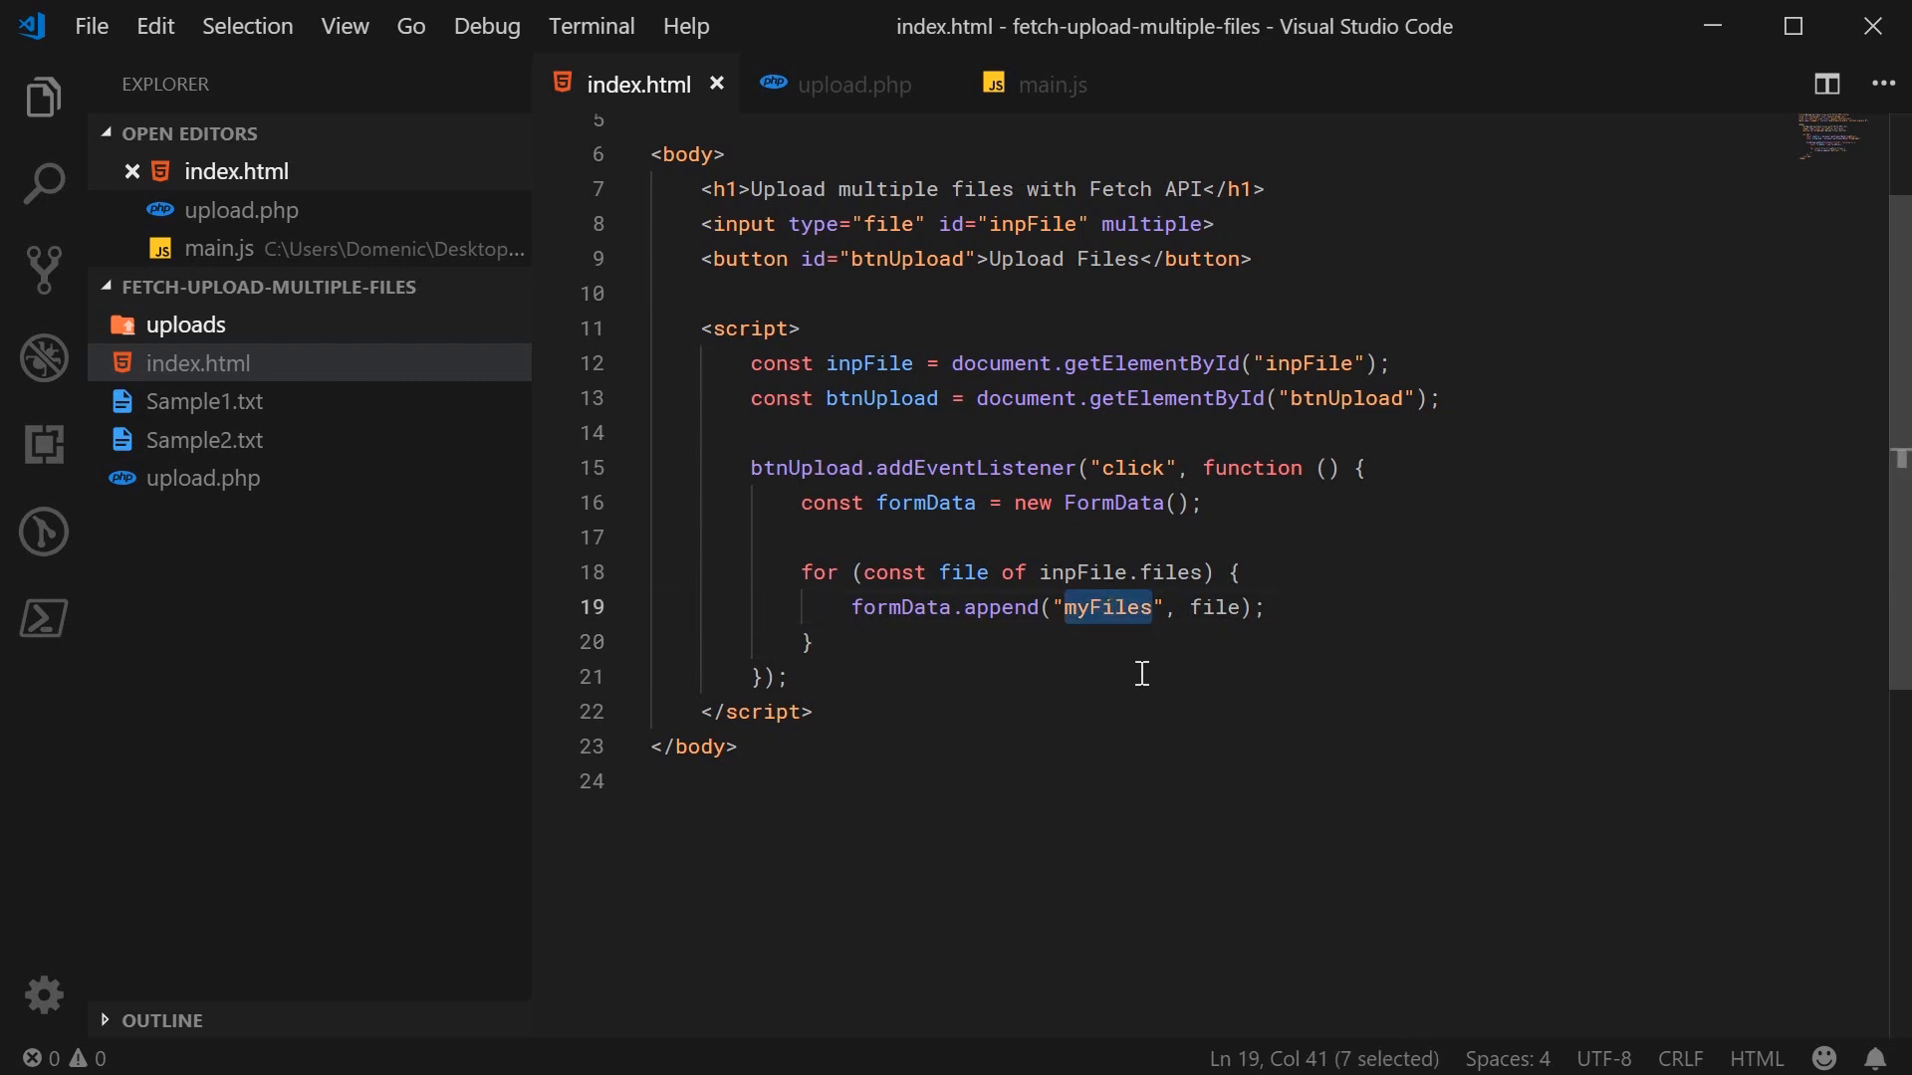
type("[]")
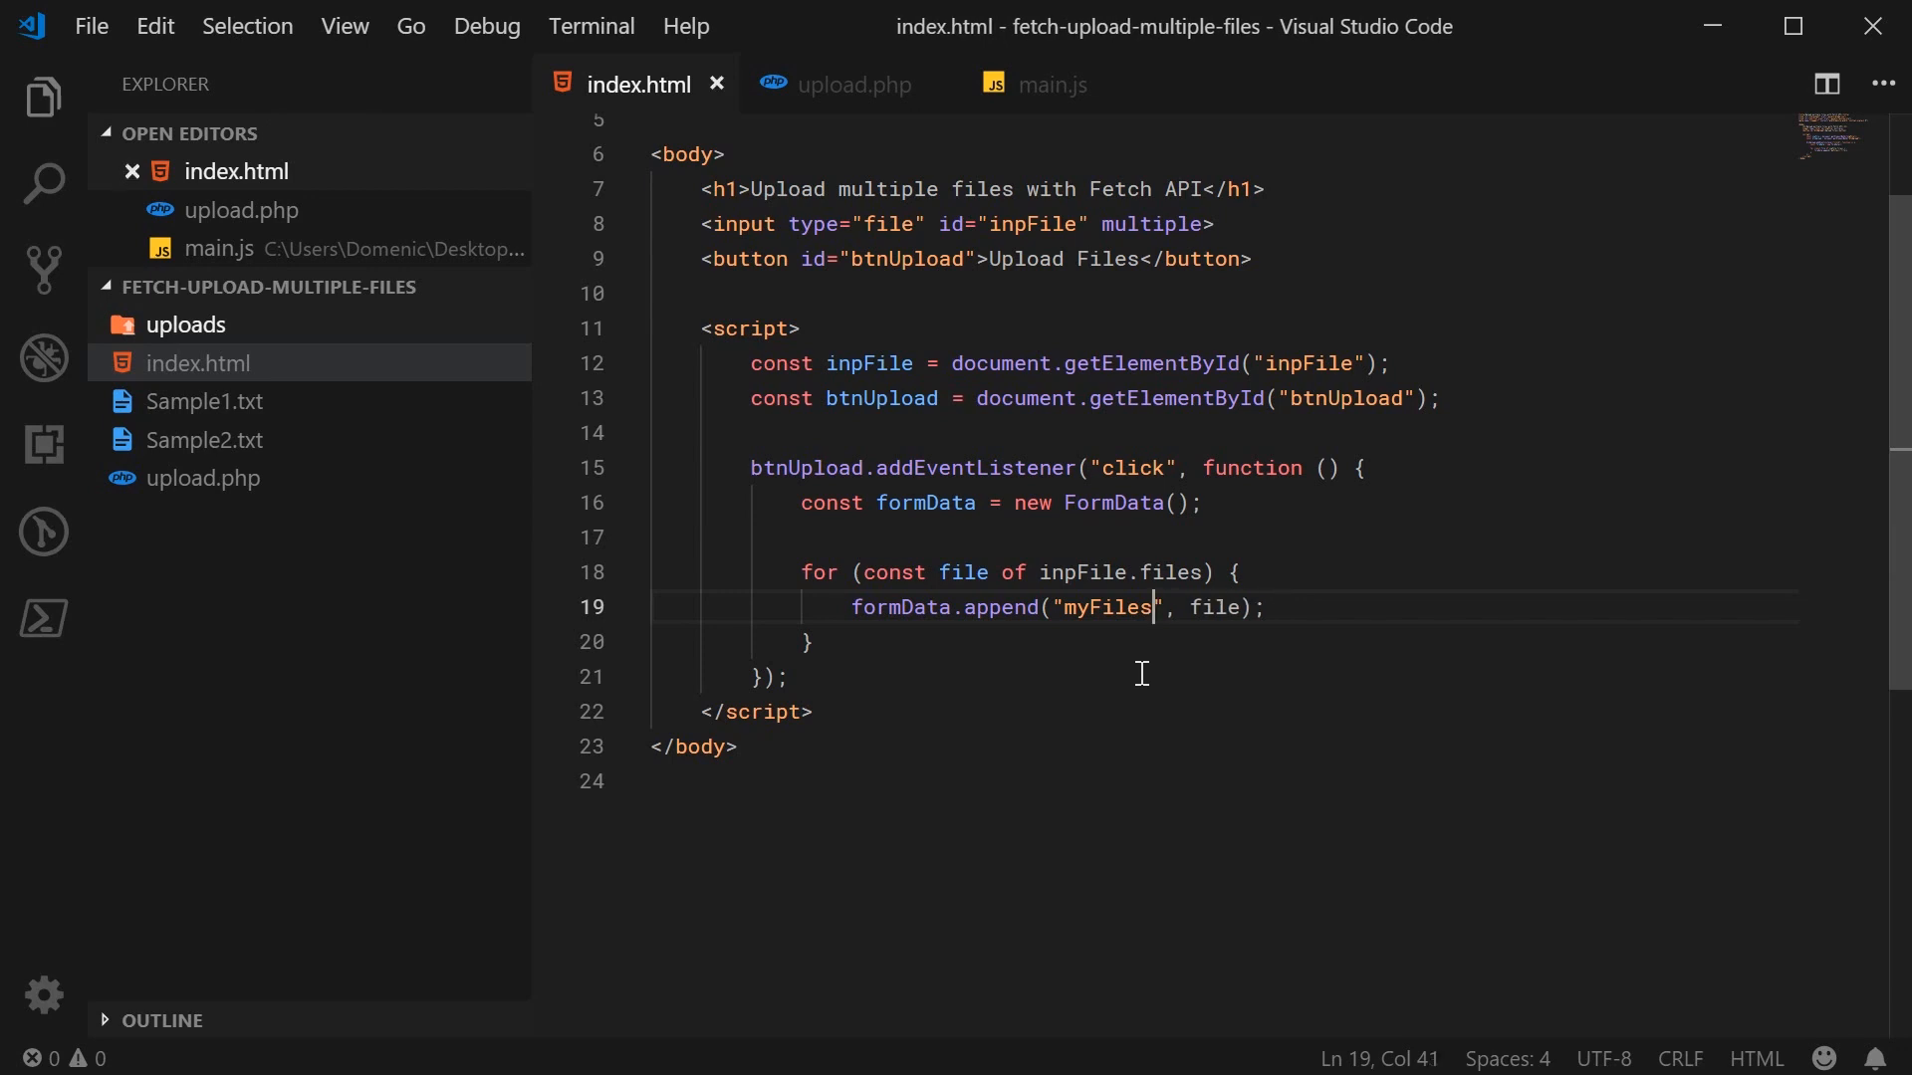
double_click(1105, 608)
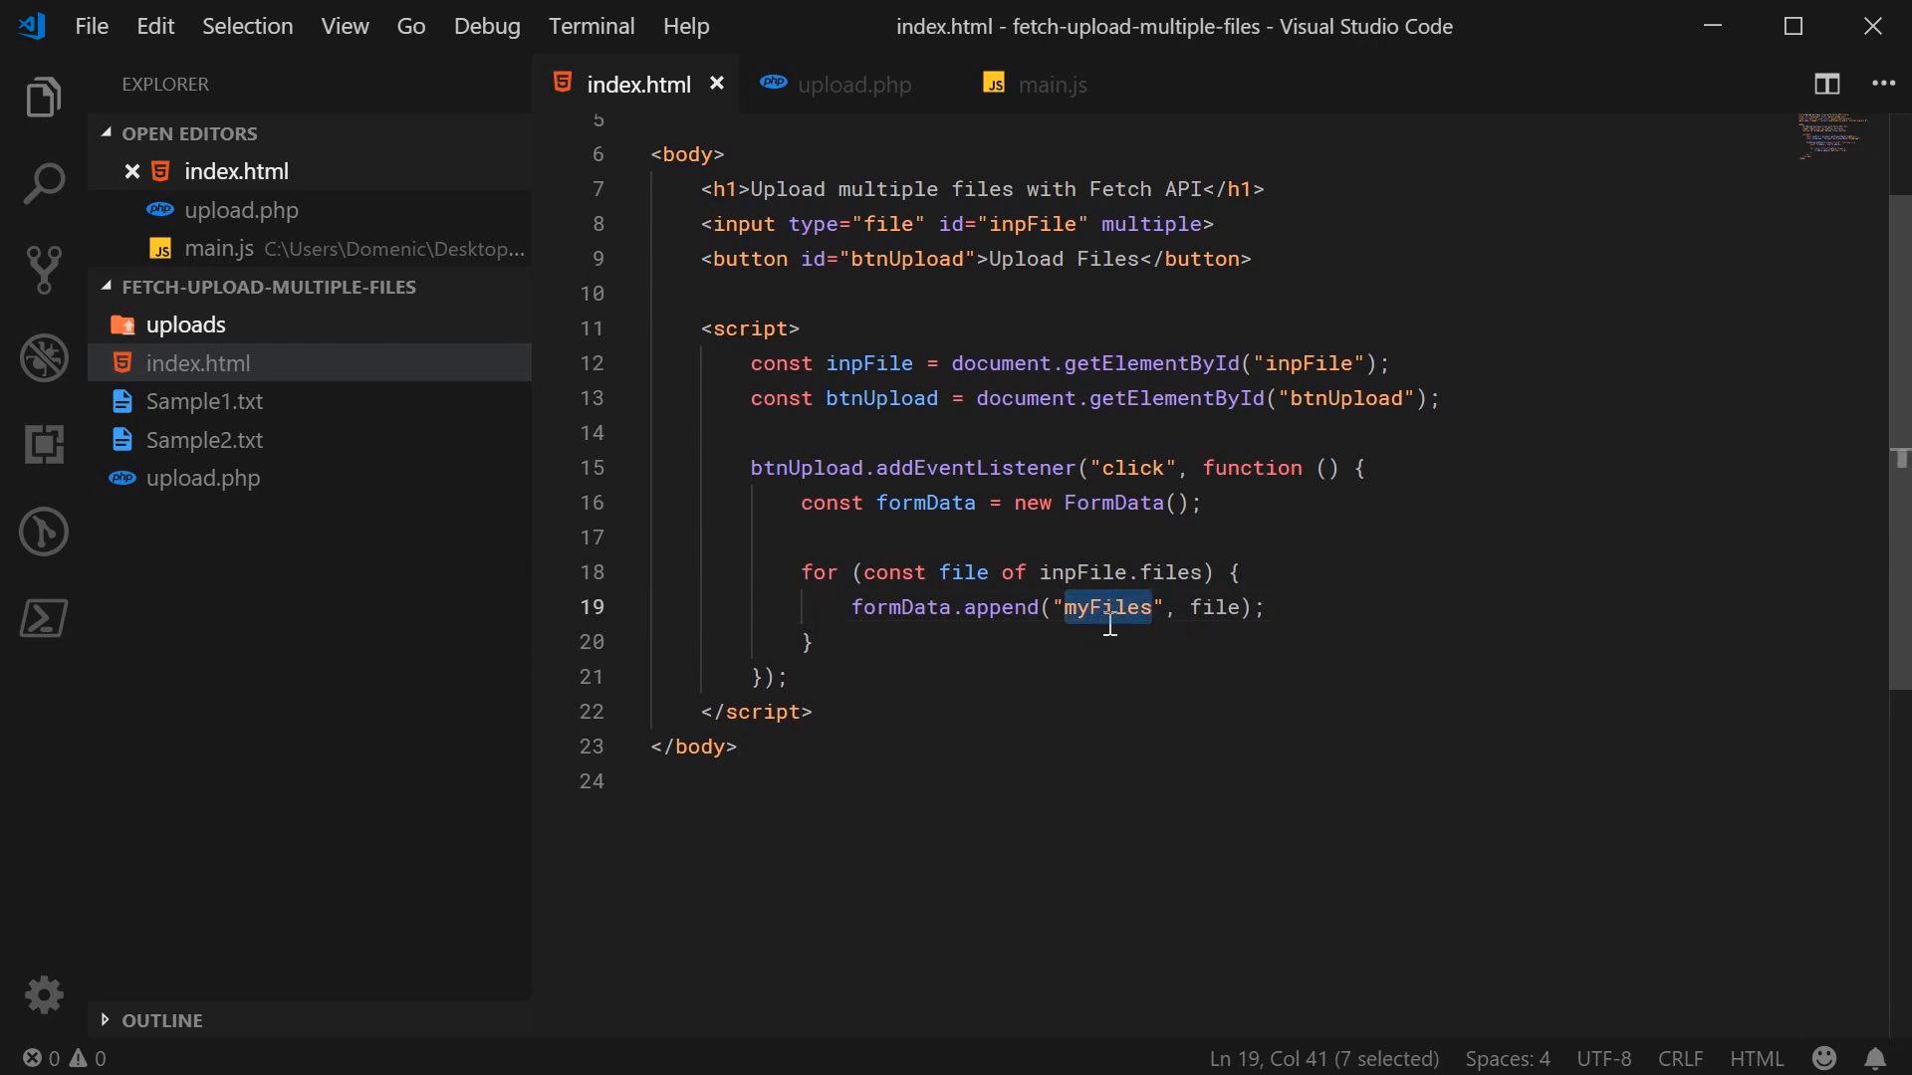
mouse_move(1015, 695)
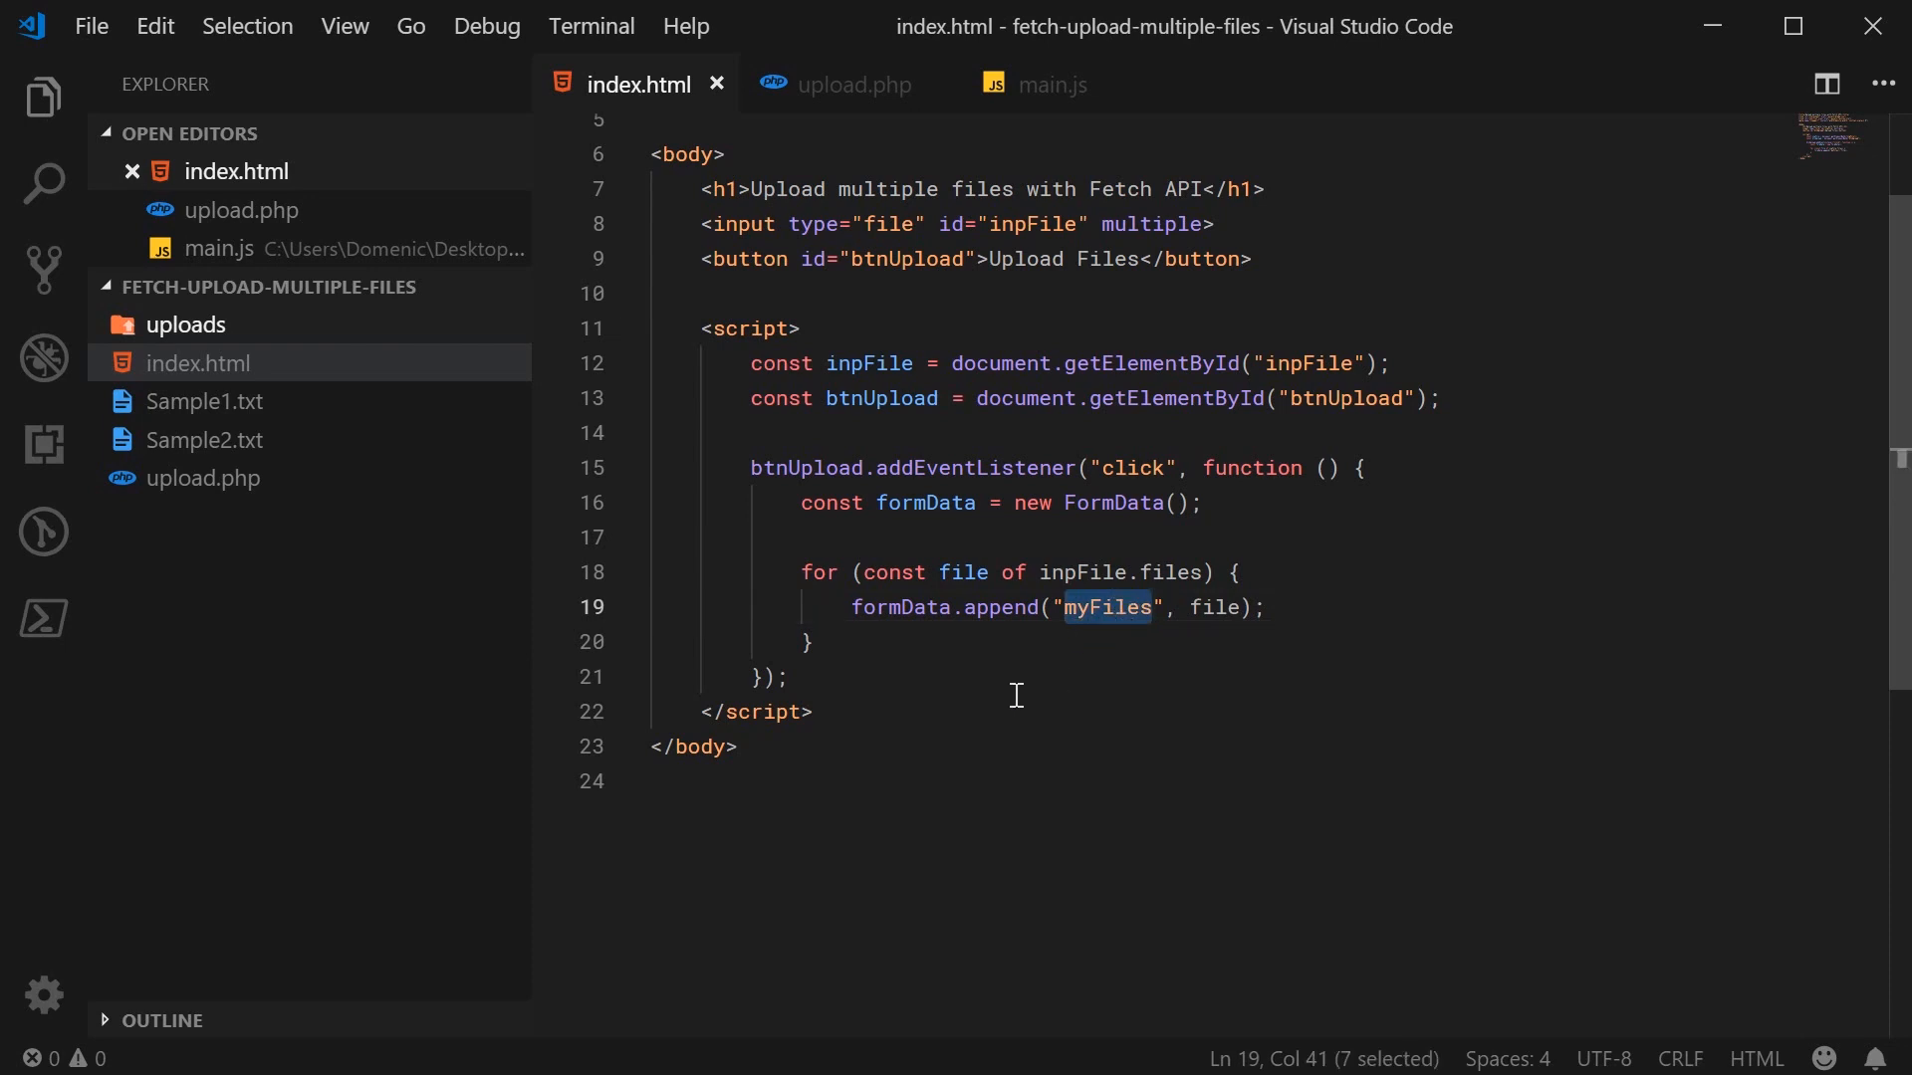
mouse_move(980, 372)
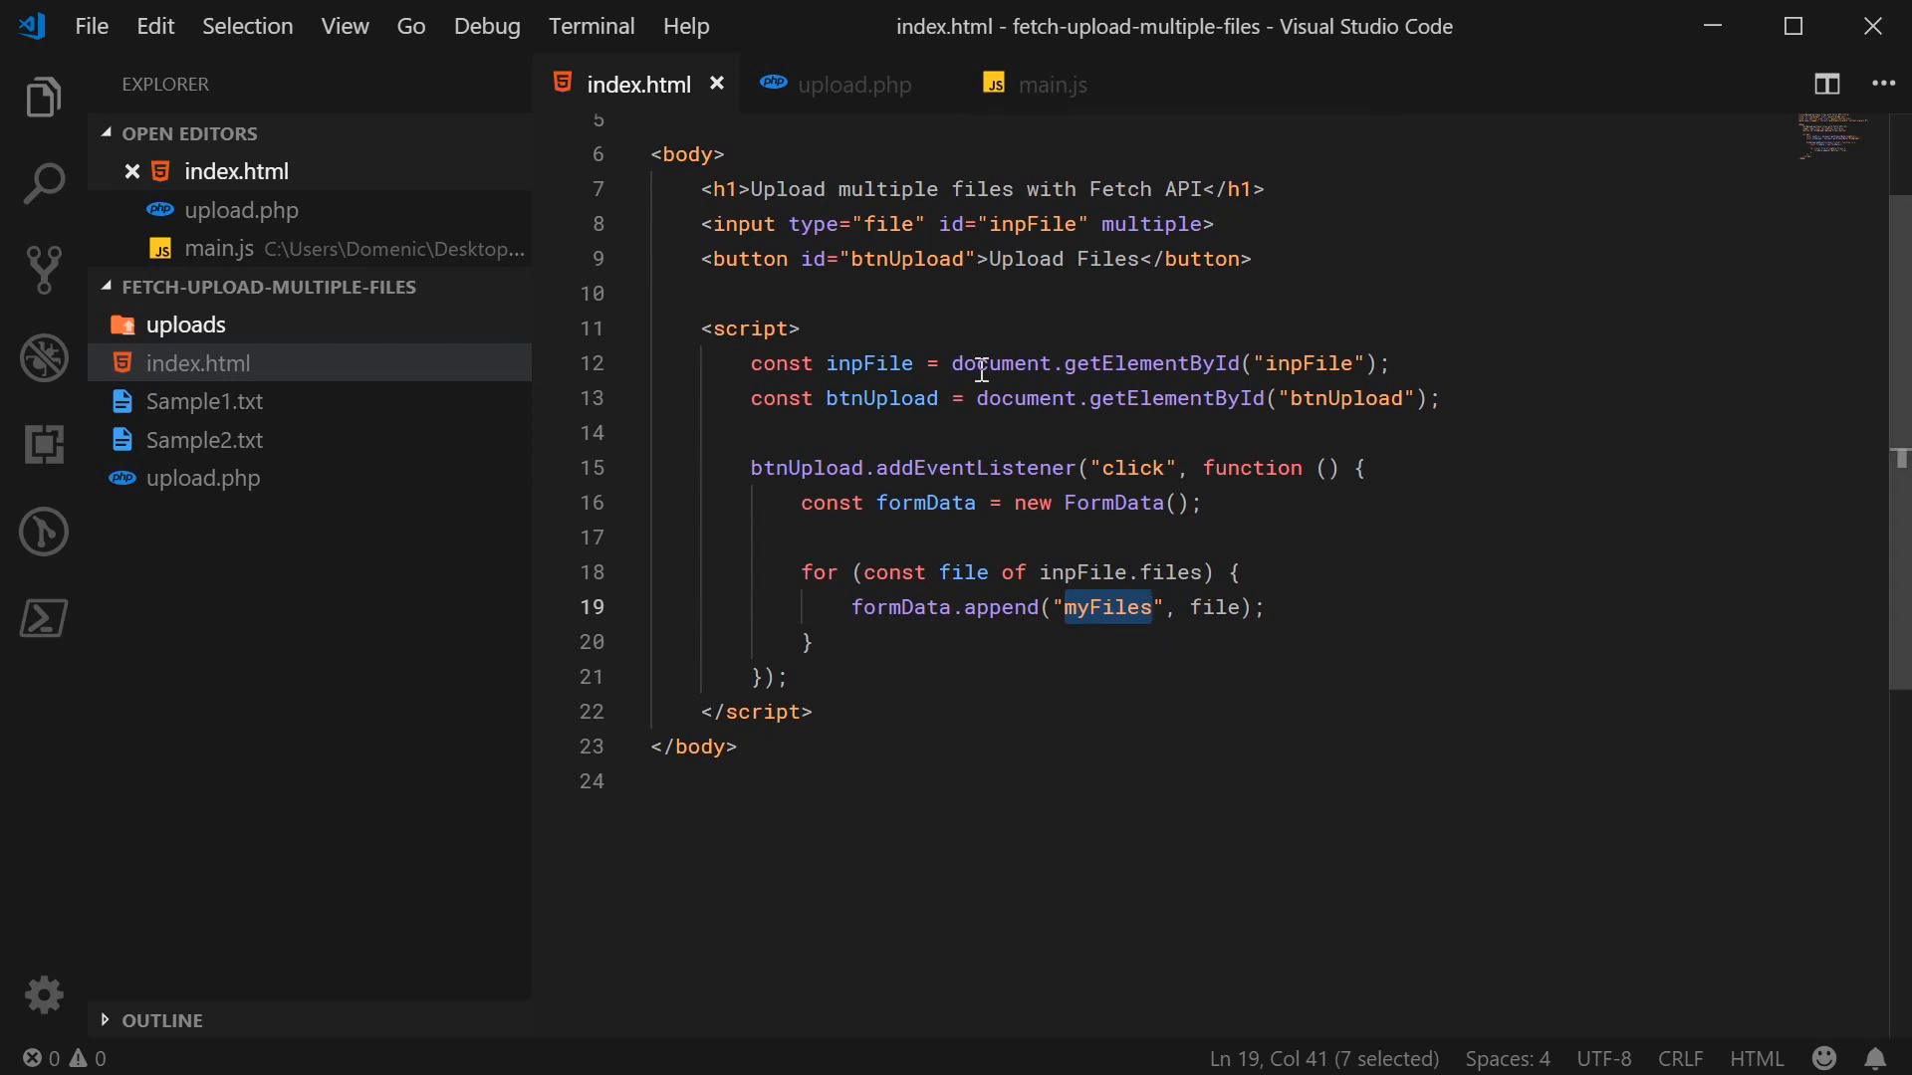
mouse_move(952, 466)
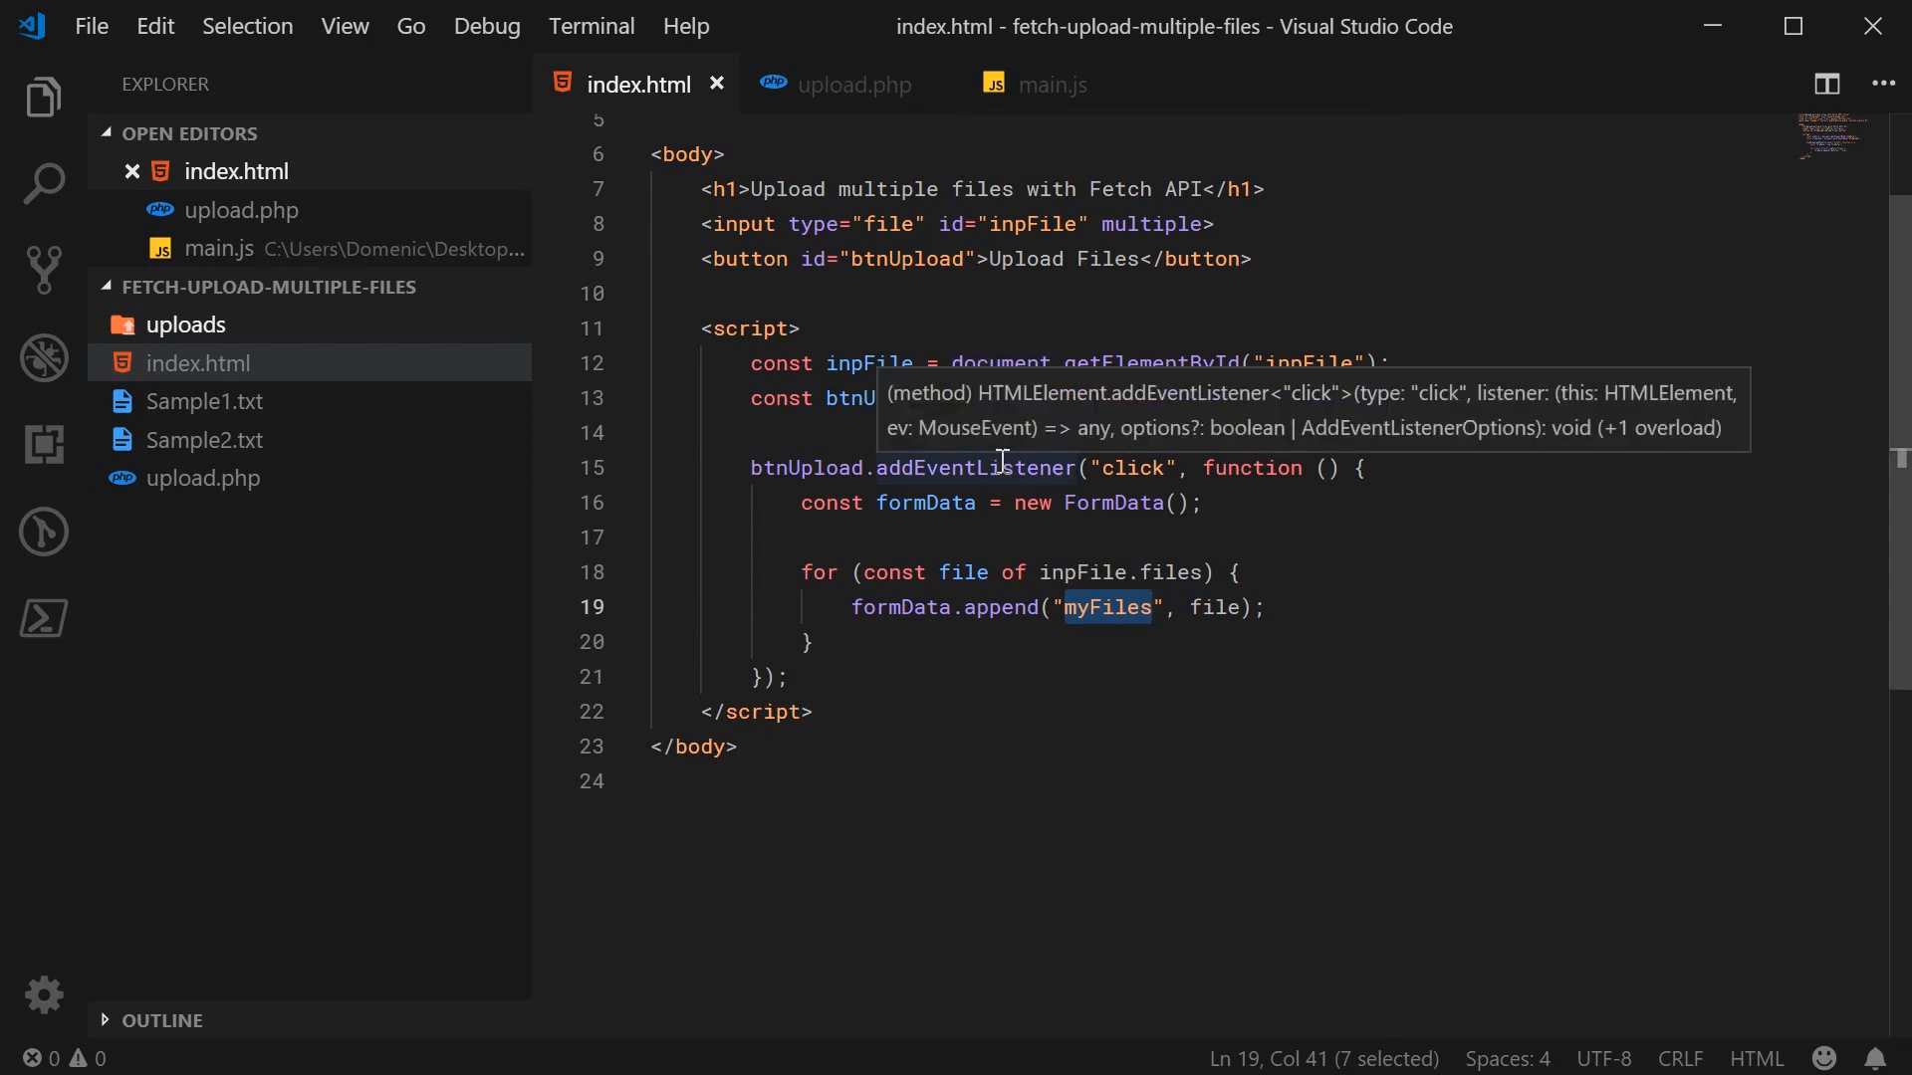
type("[]")
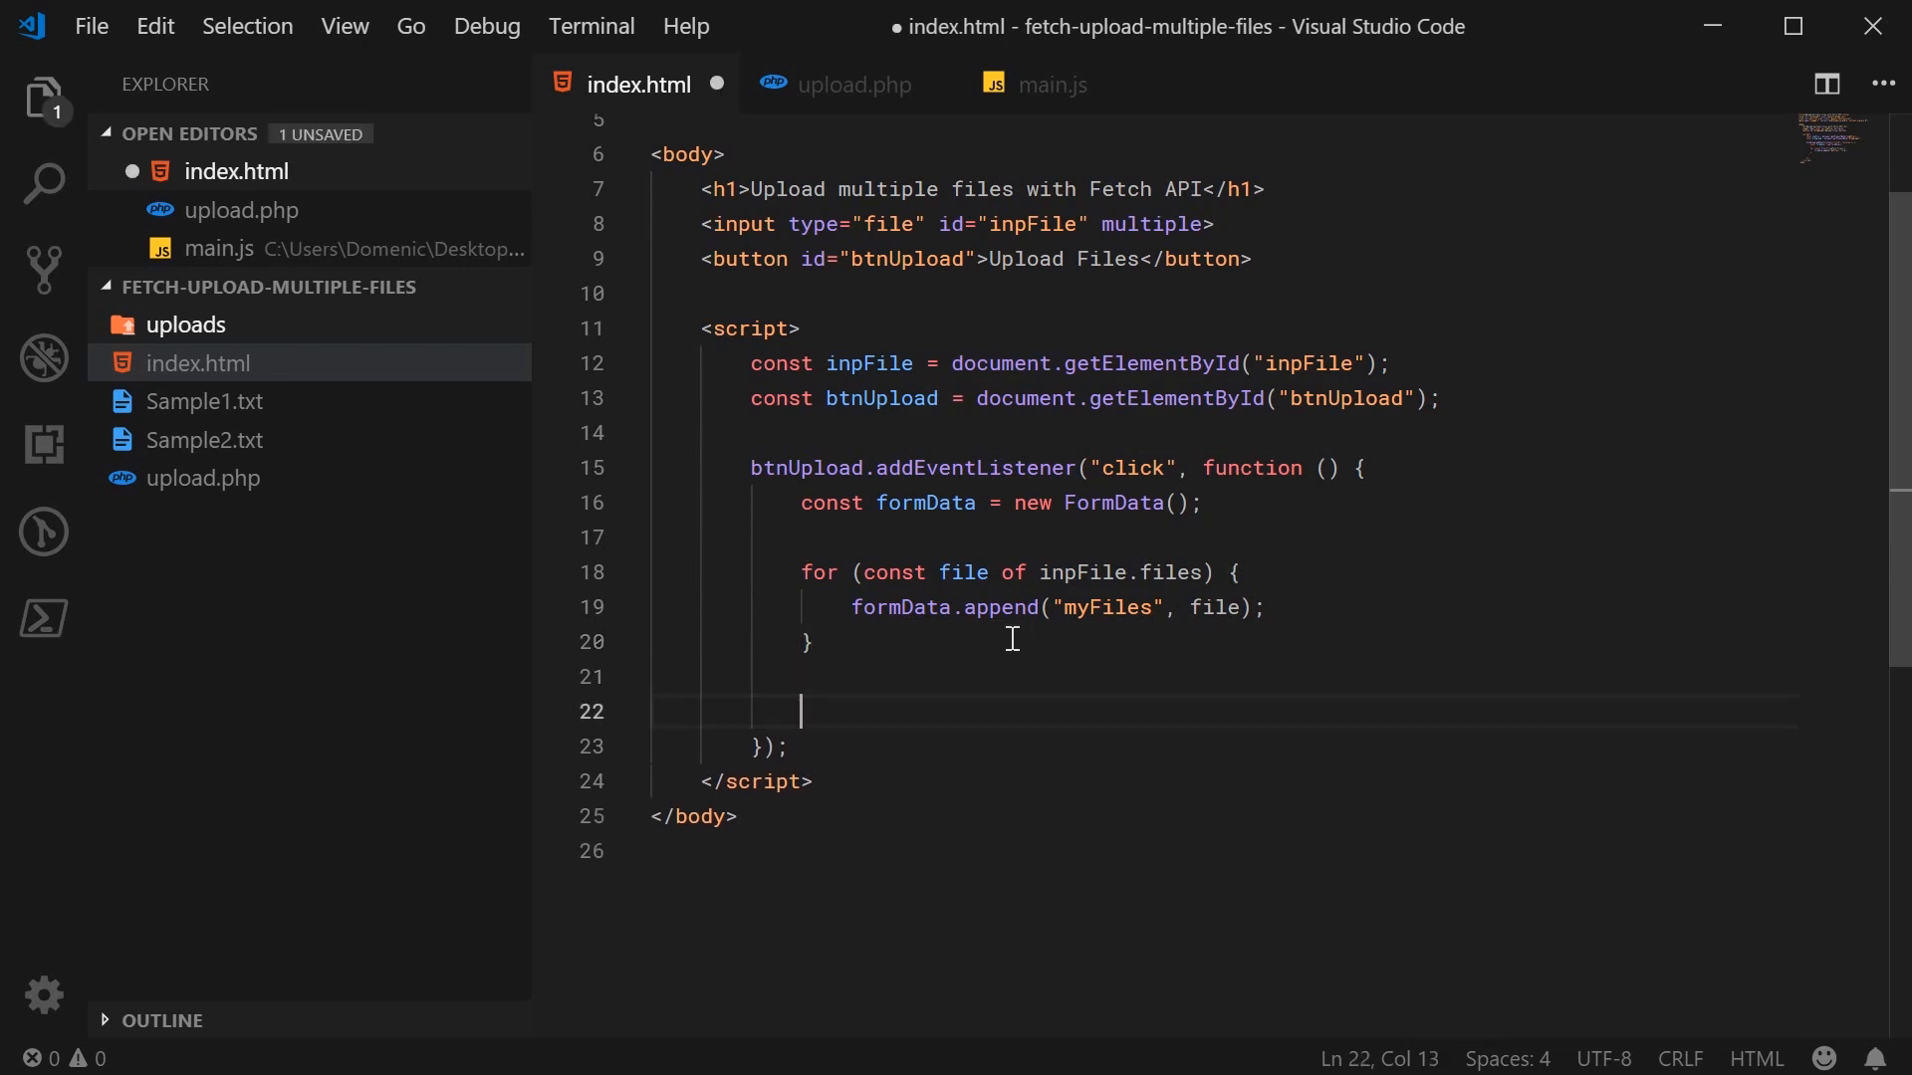
type("f")
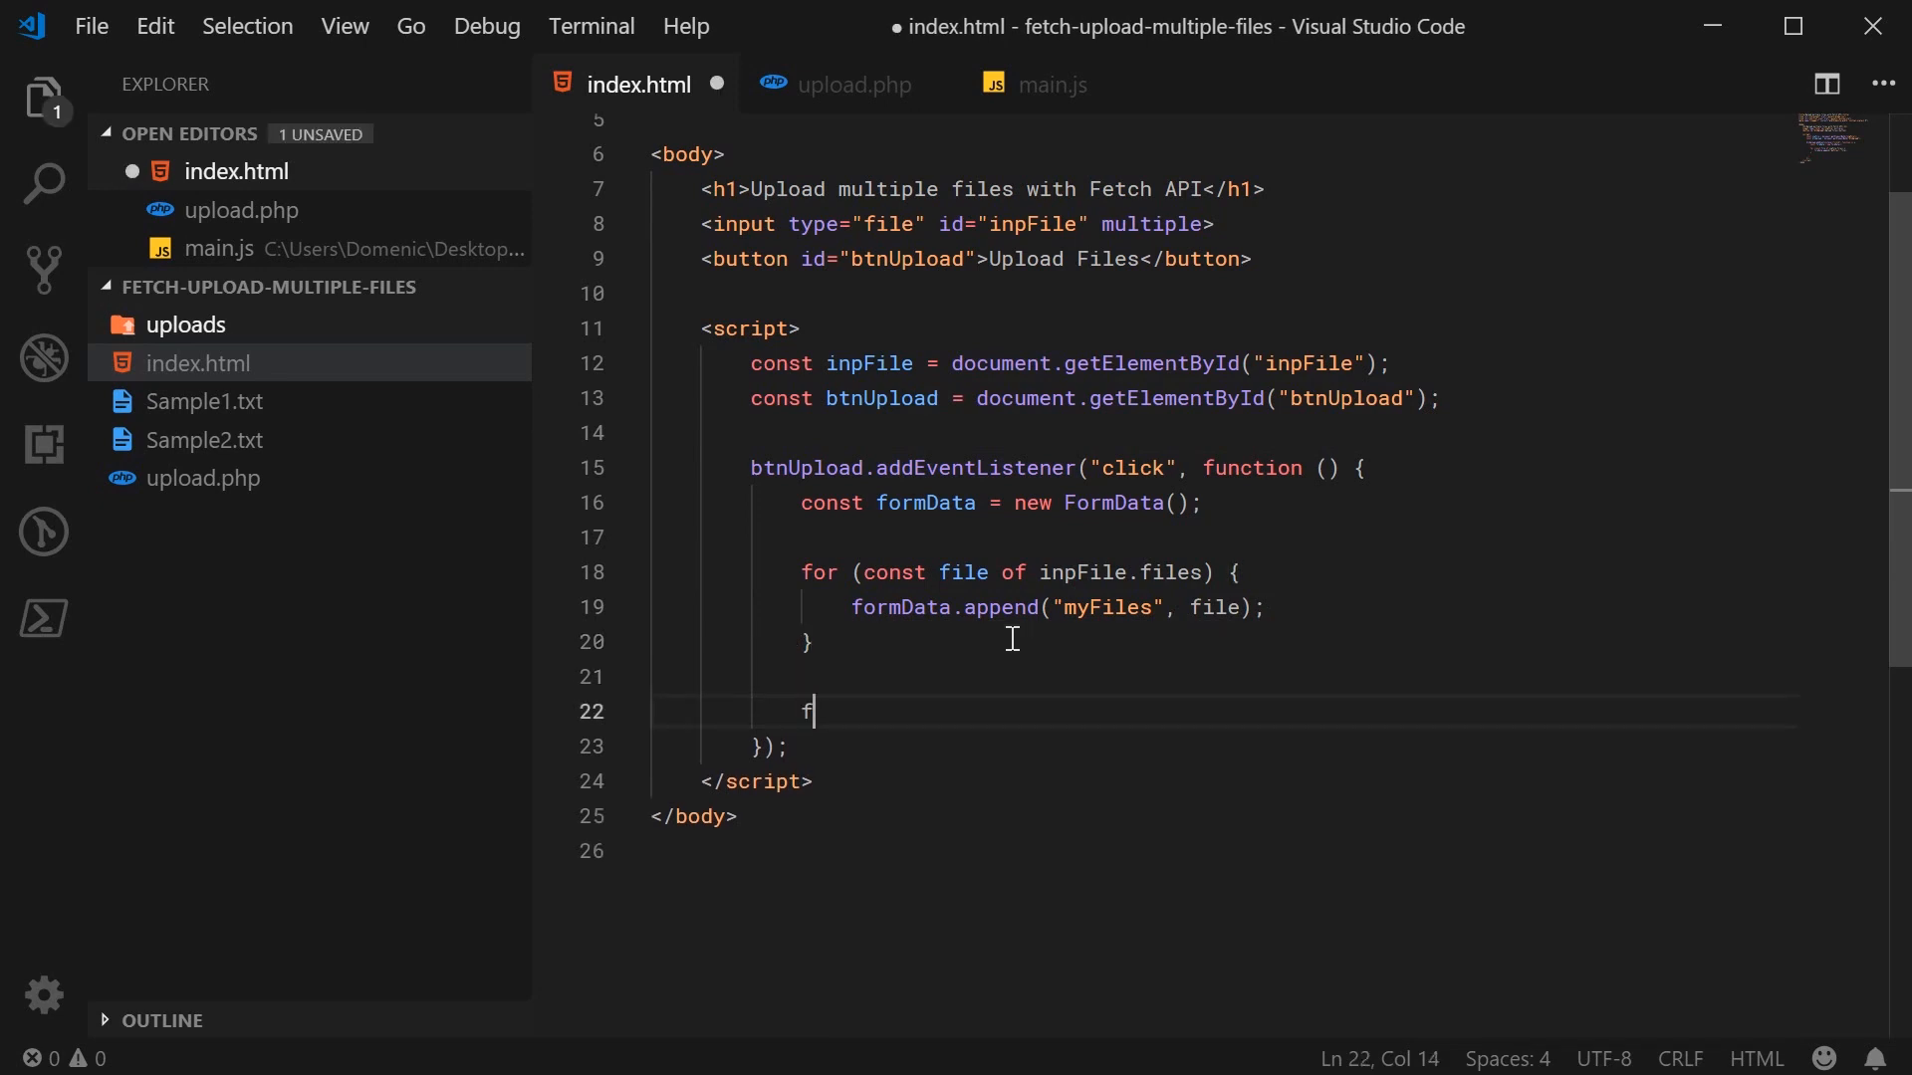
type("etch(\"\")")
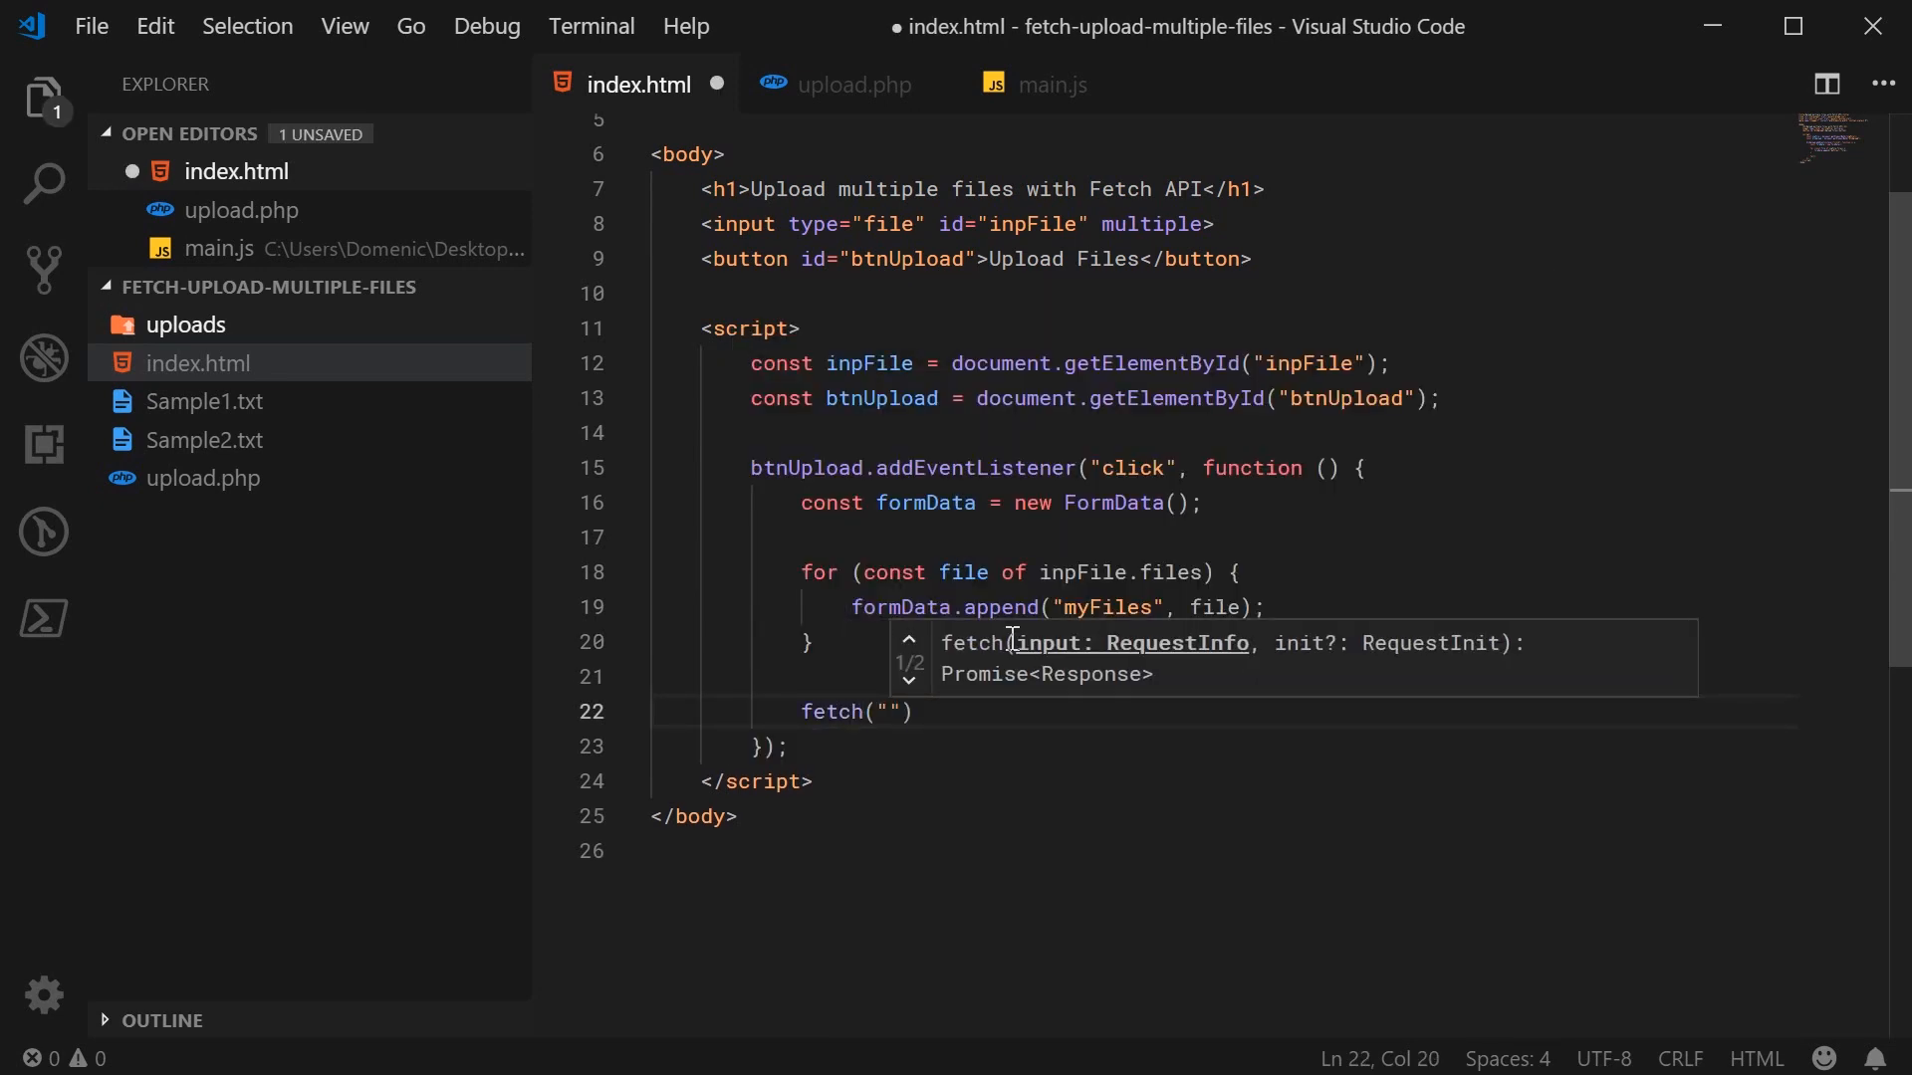
left_click(1046, 84)
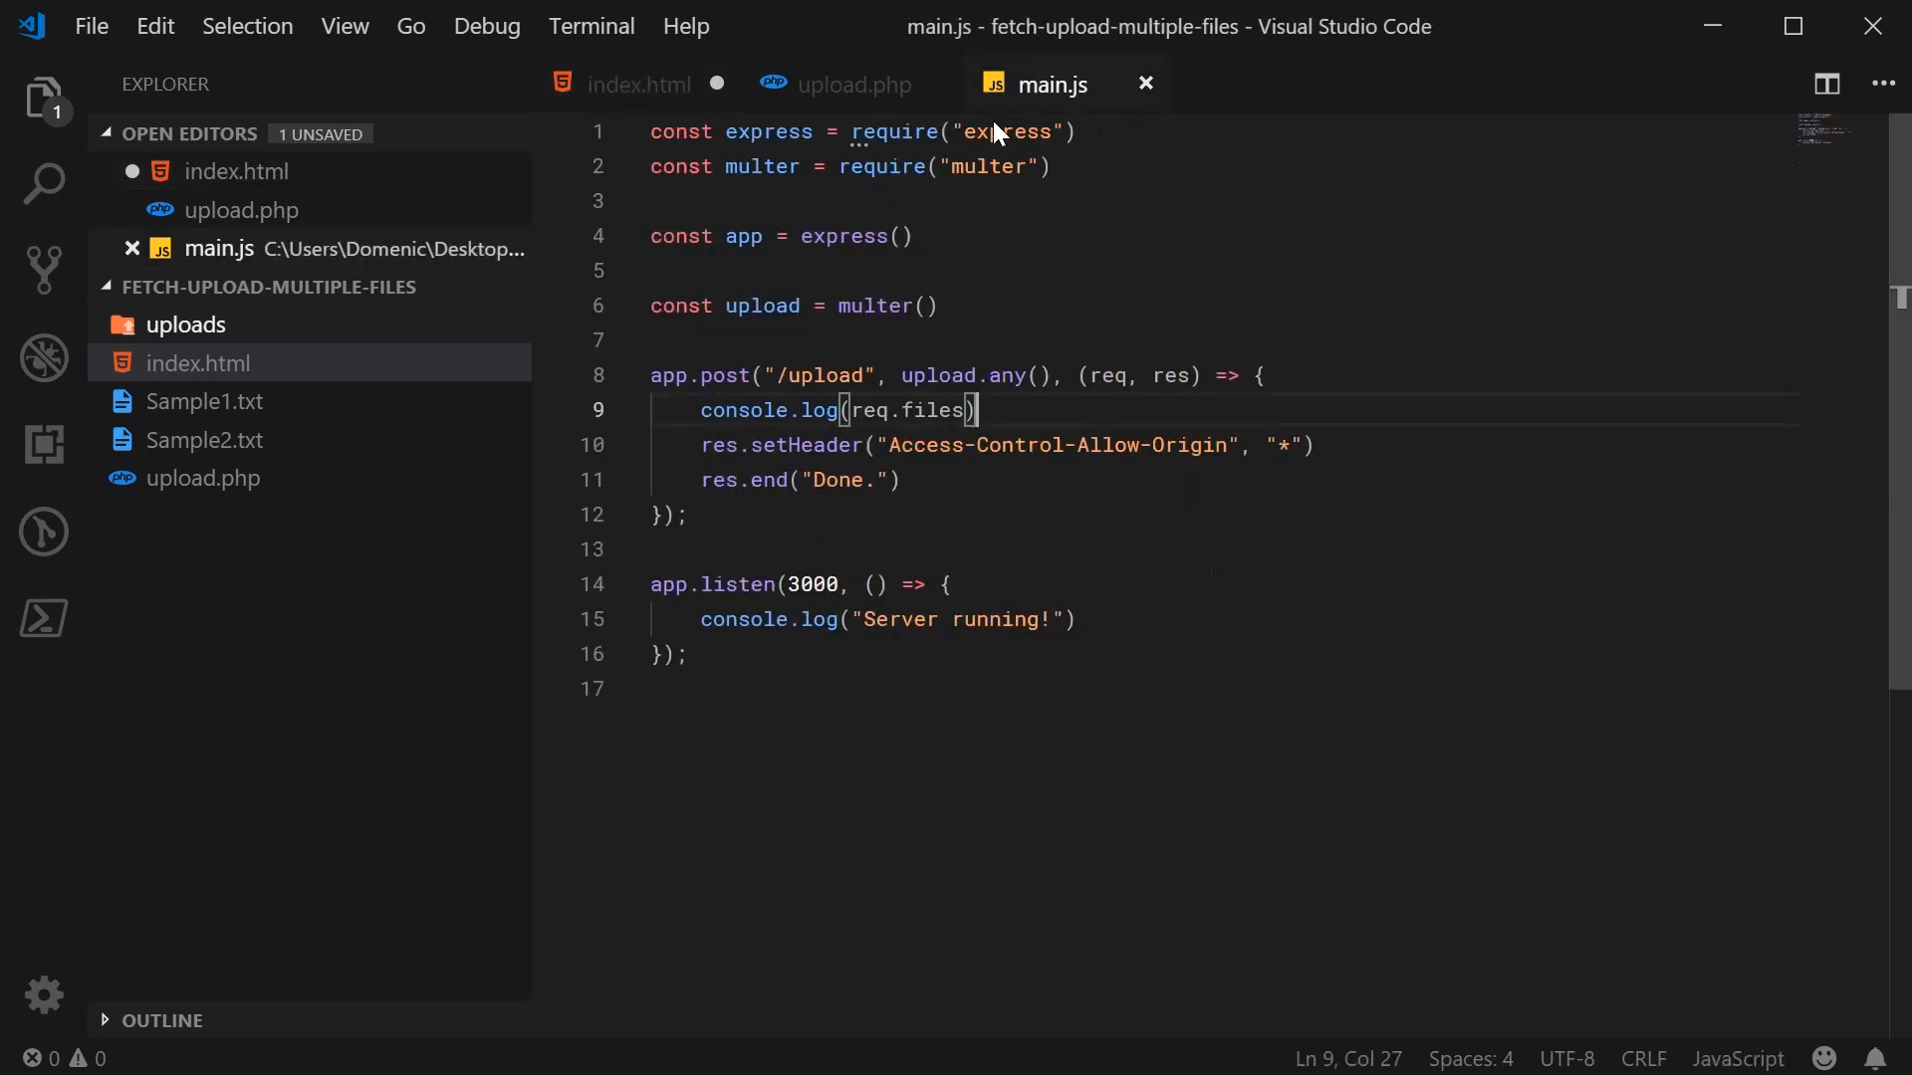
left_click(637, 83)
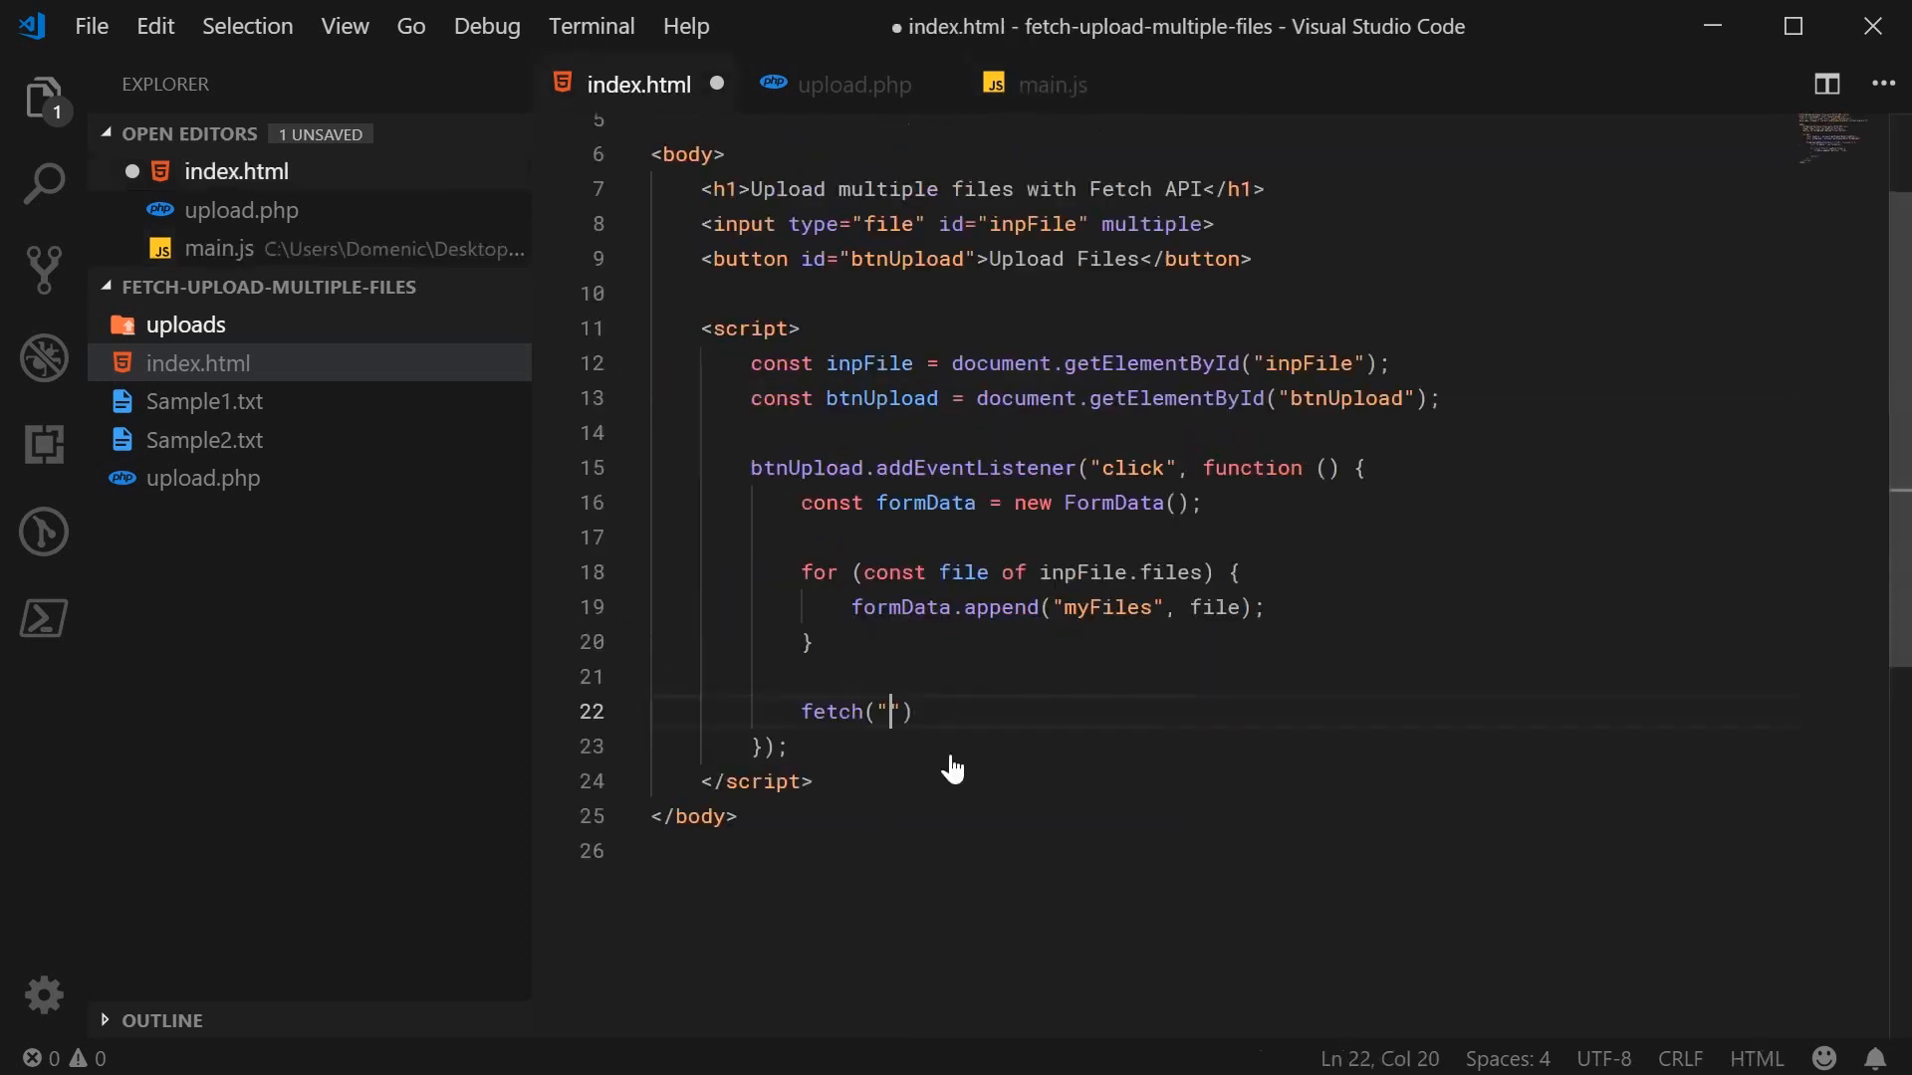
type("http://l")
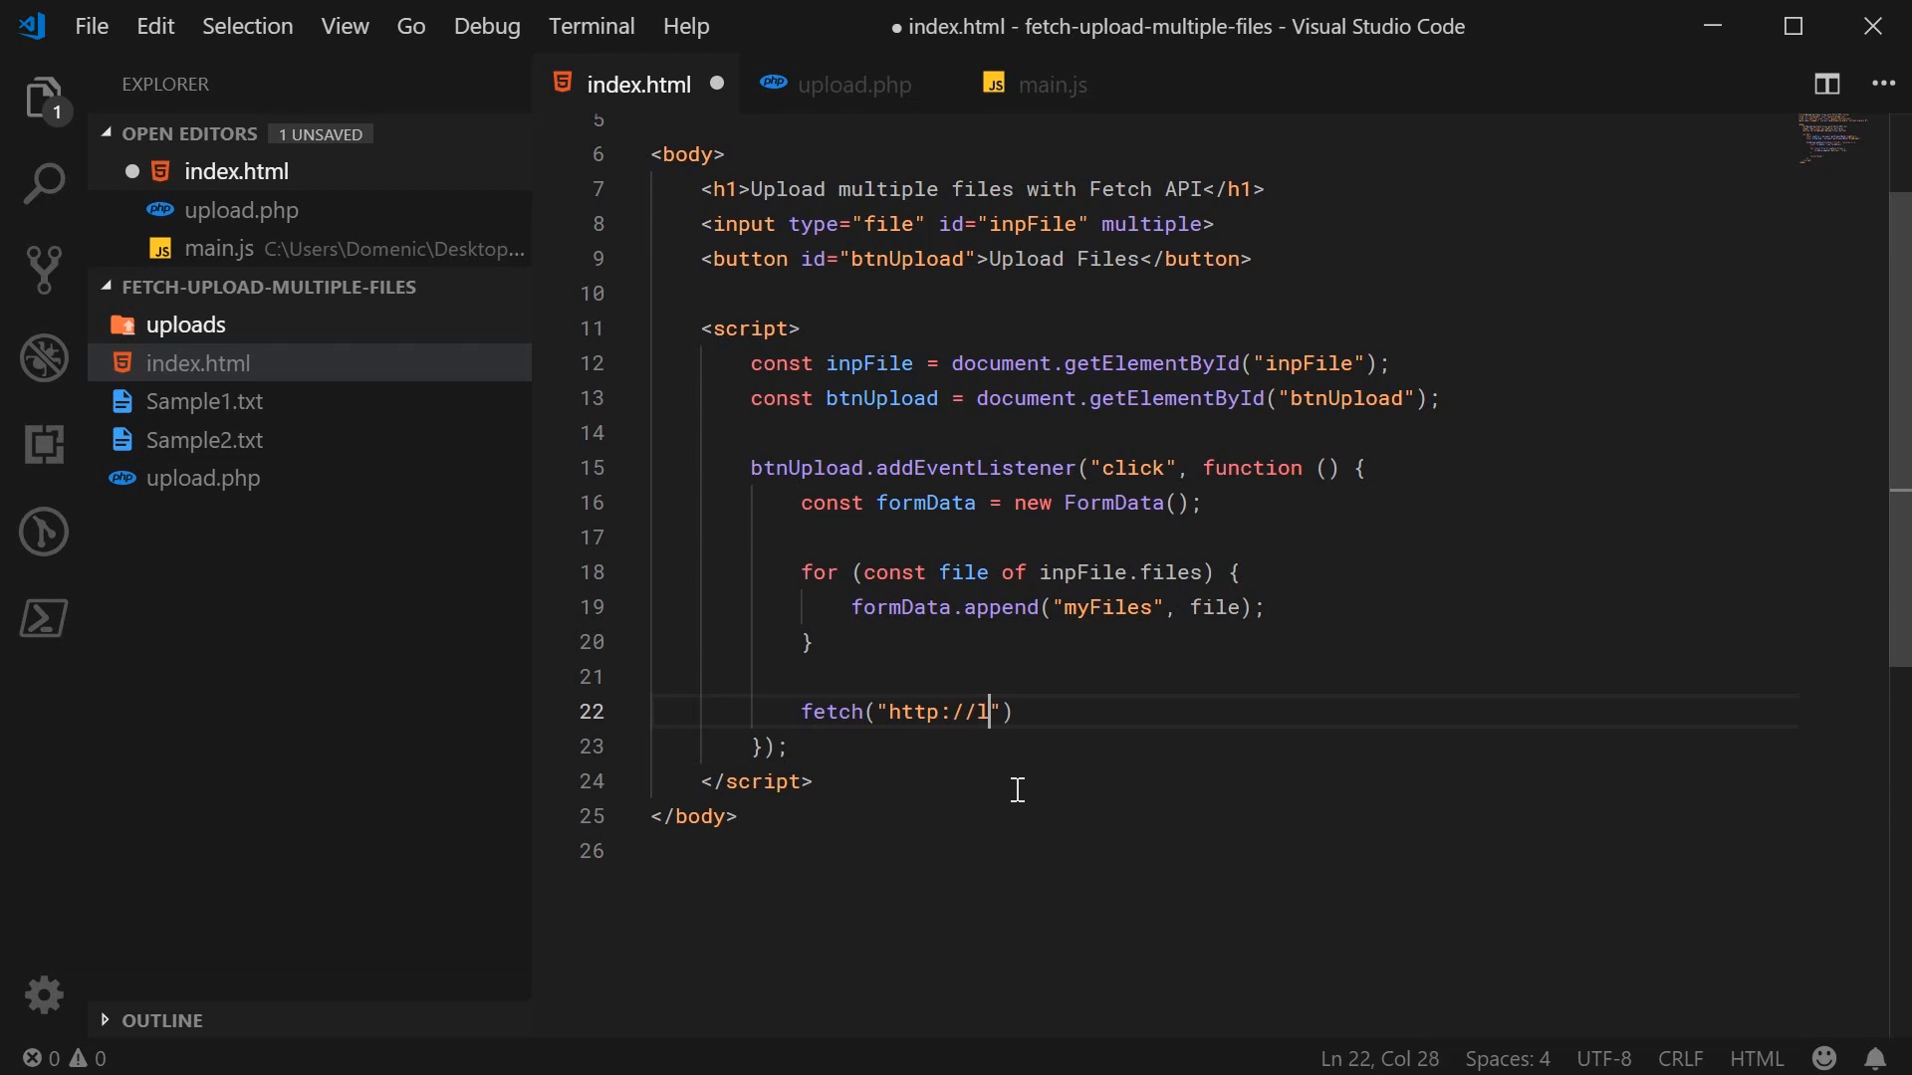
type("ocalhost:3000")
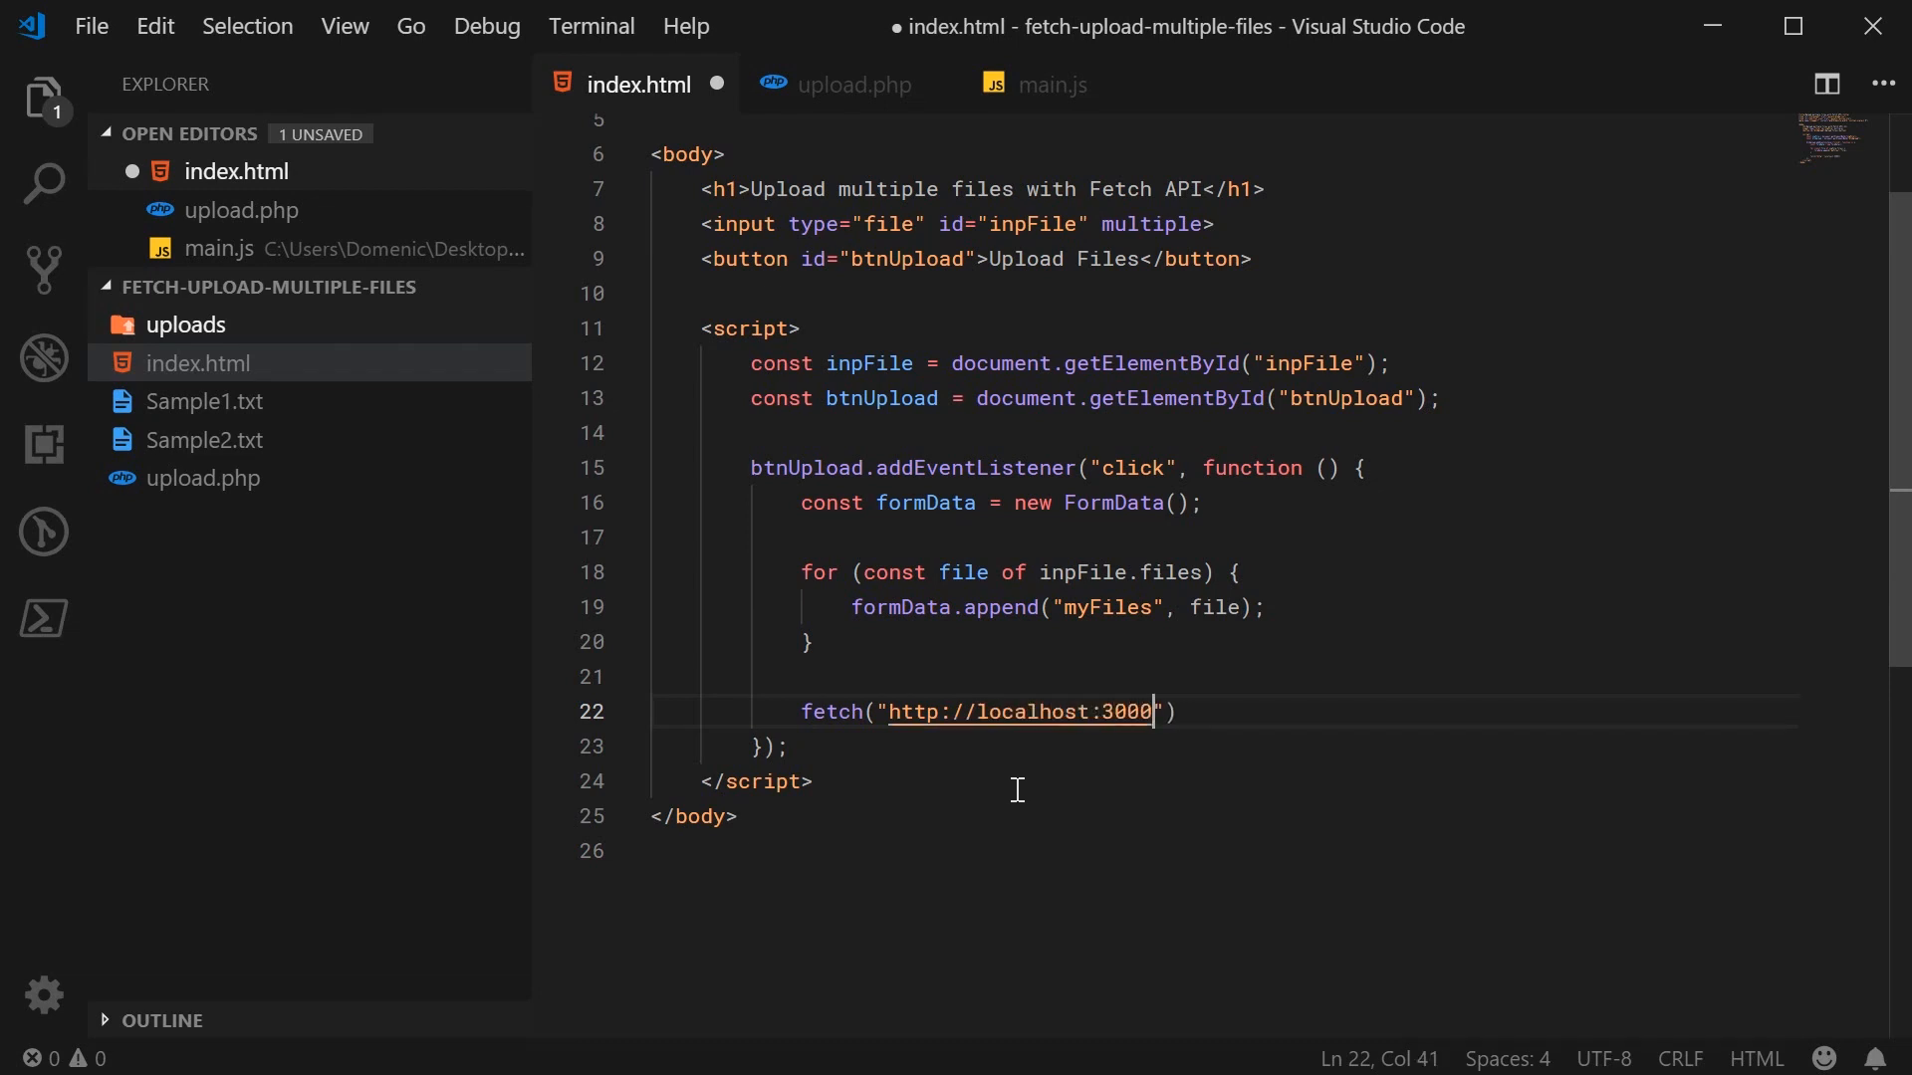
type("/upload")
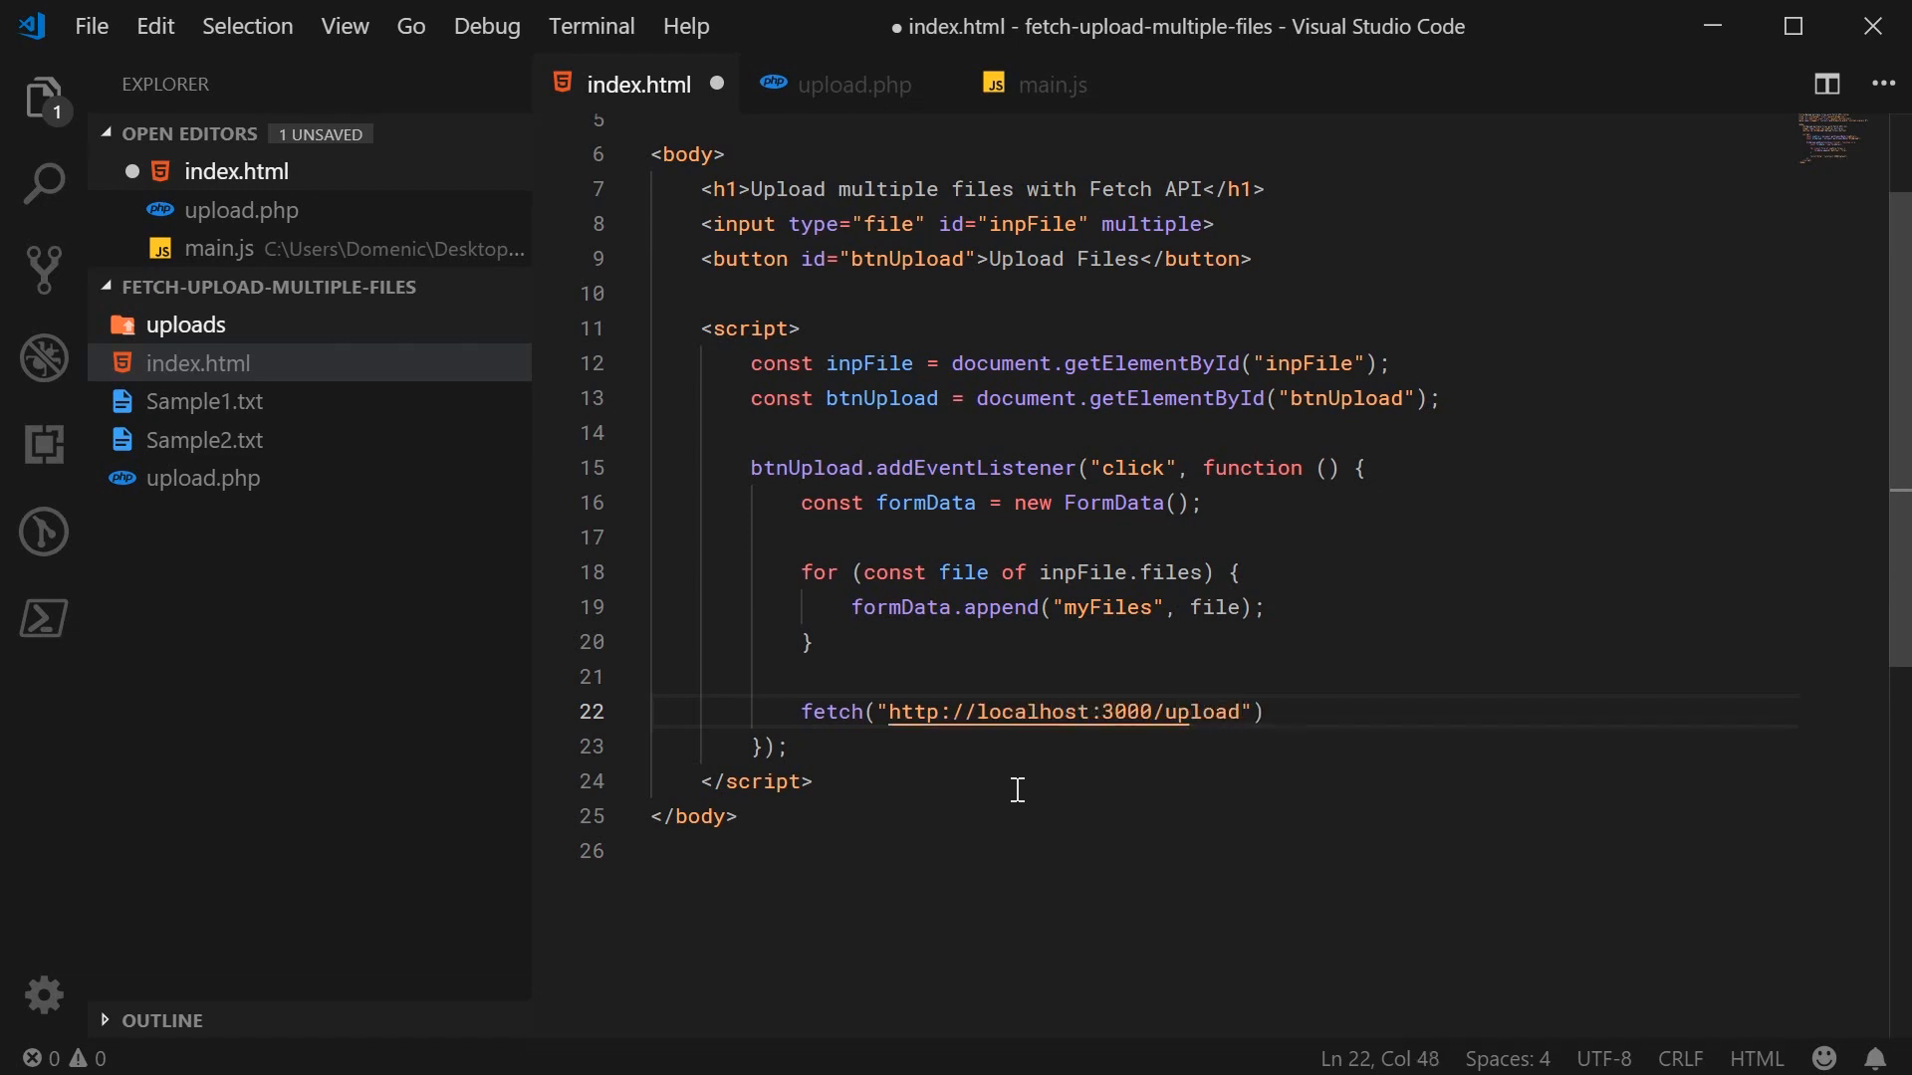
- Give the fetch method "post" and body formData, chain .catch(console.error), and save index.html
type(",")
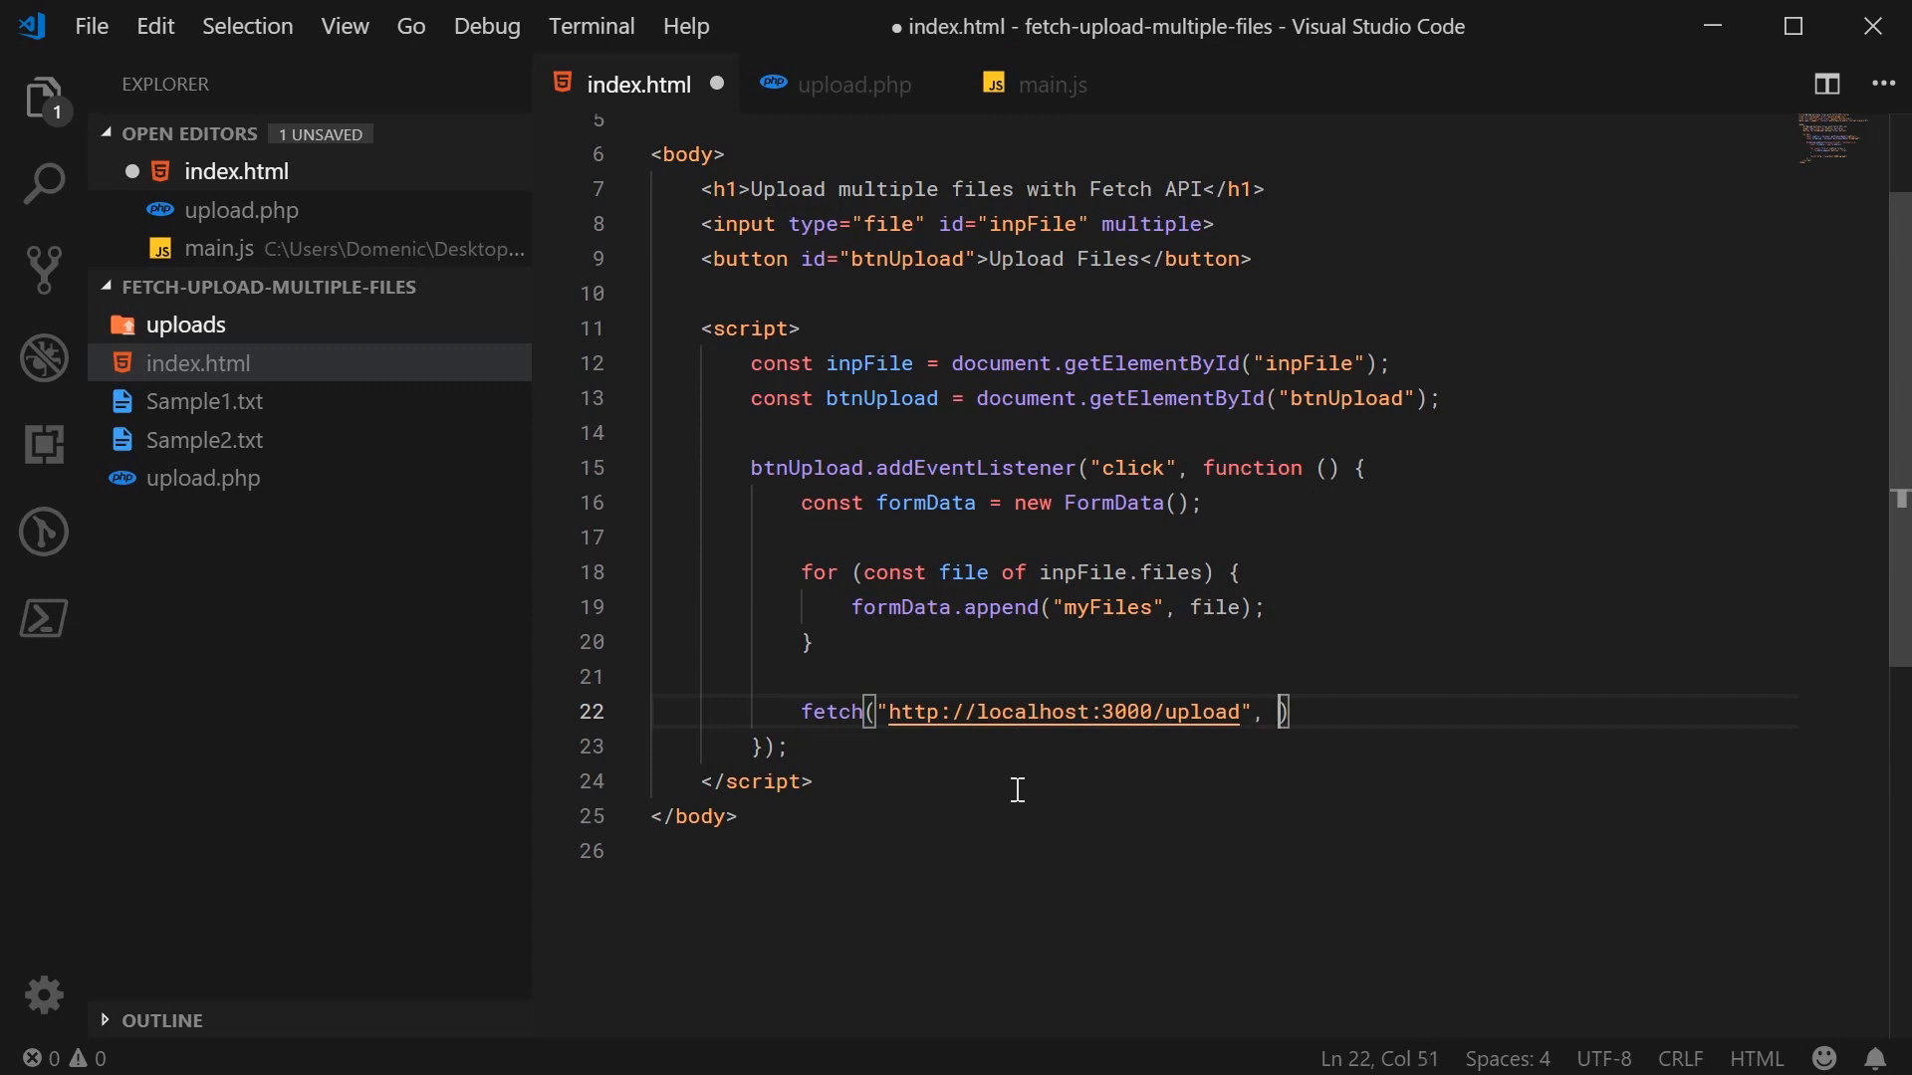
type("{")
type("method: \"post\",")
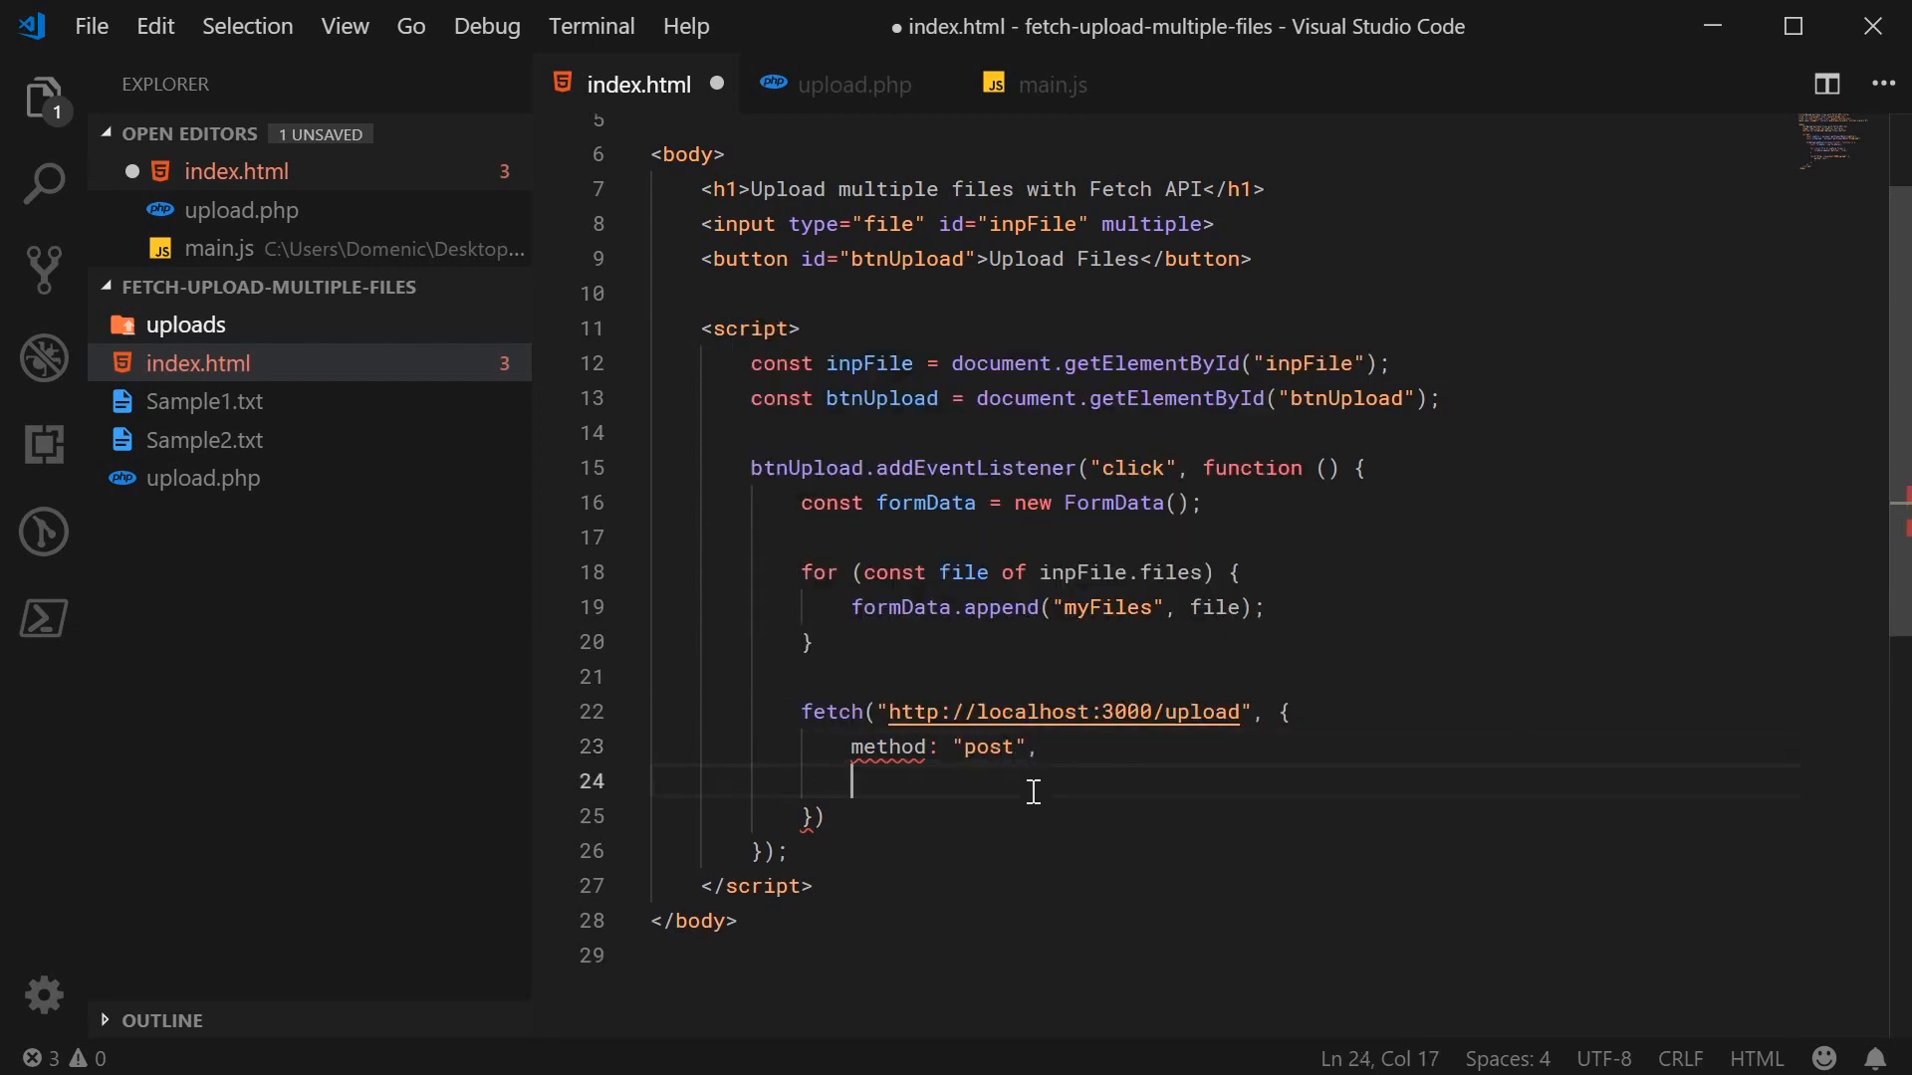
type("body: formData")
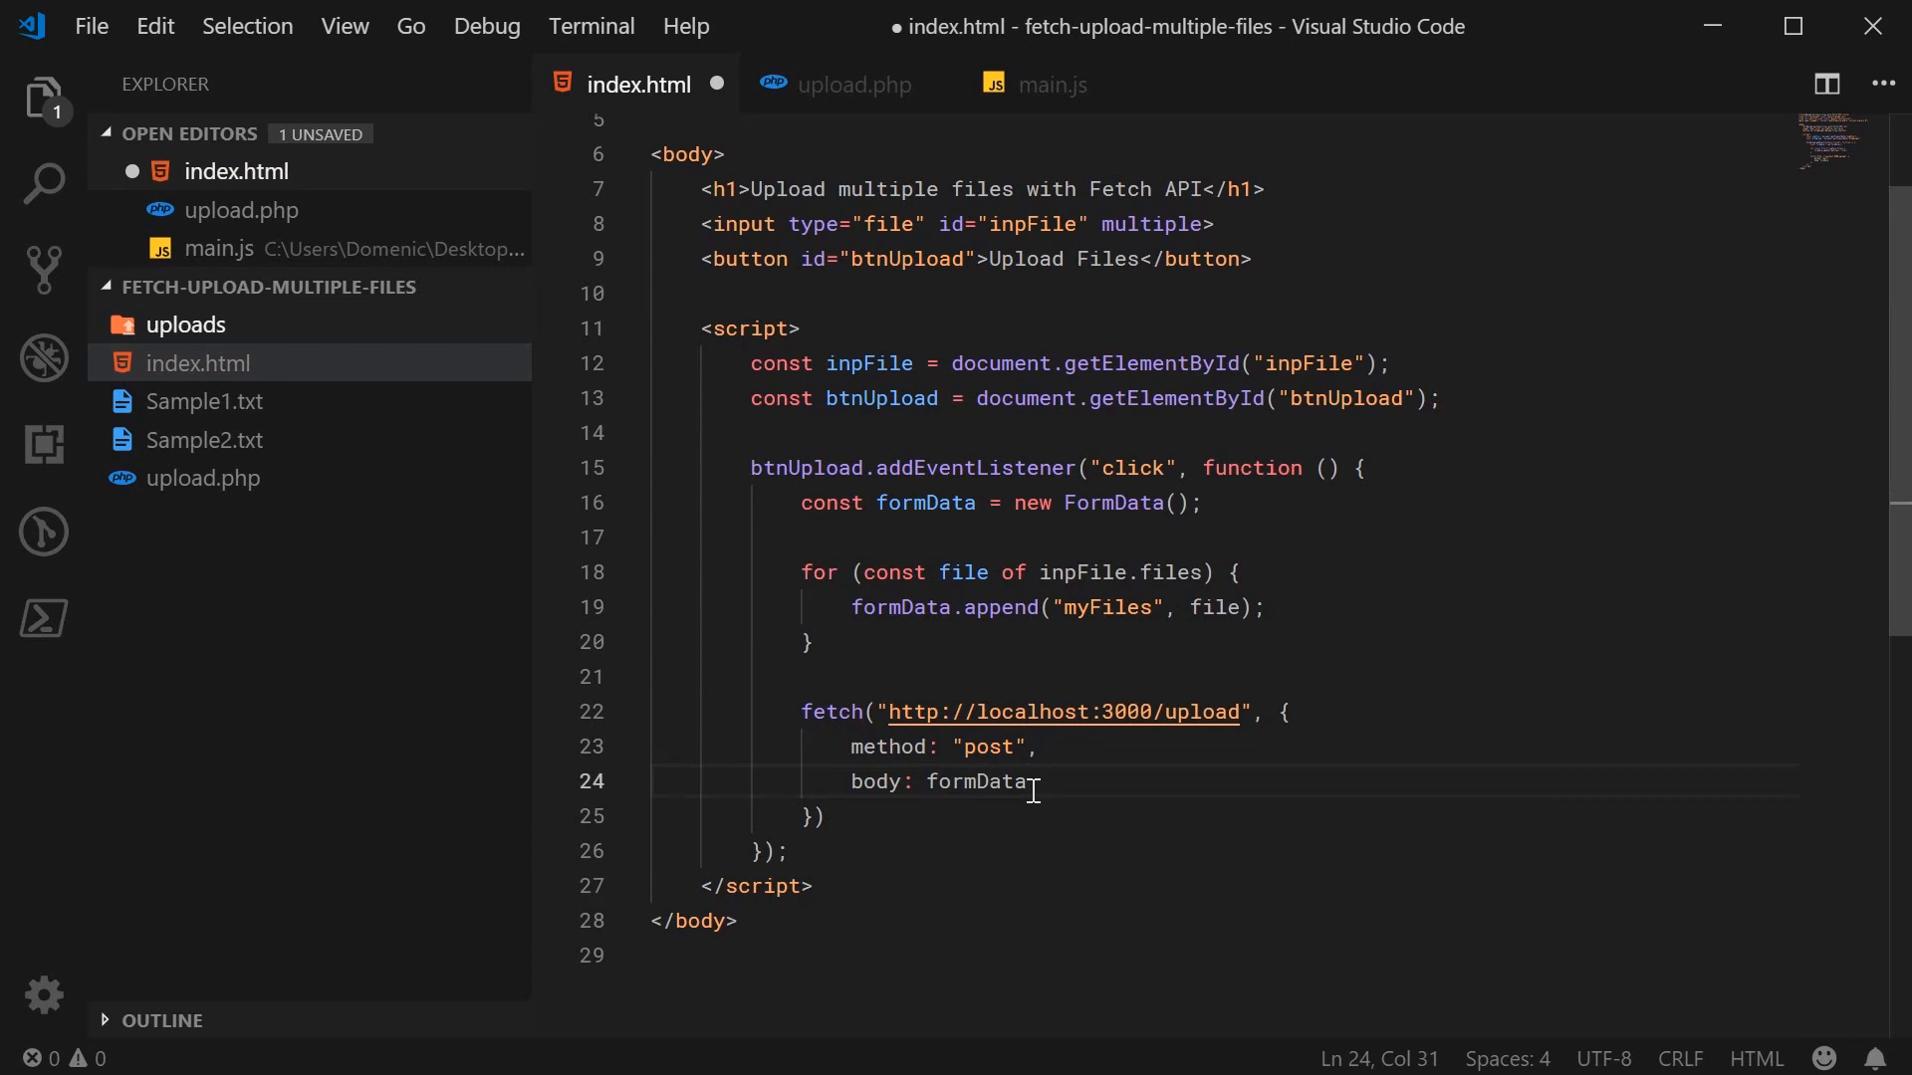
mouse_move(976, 780)
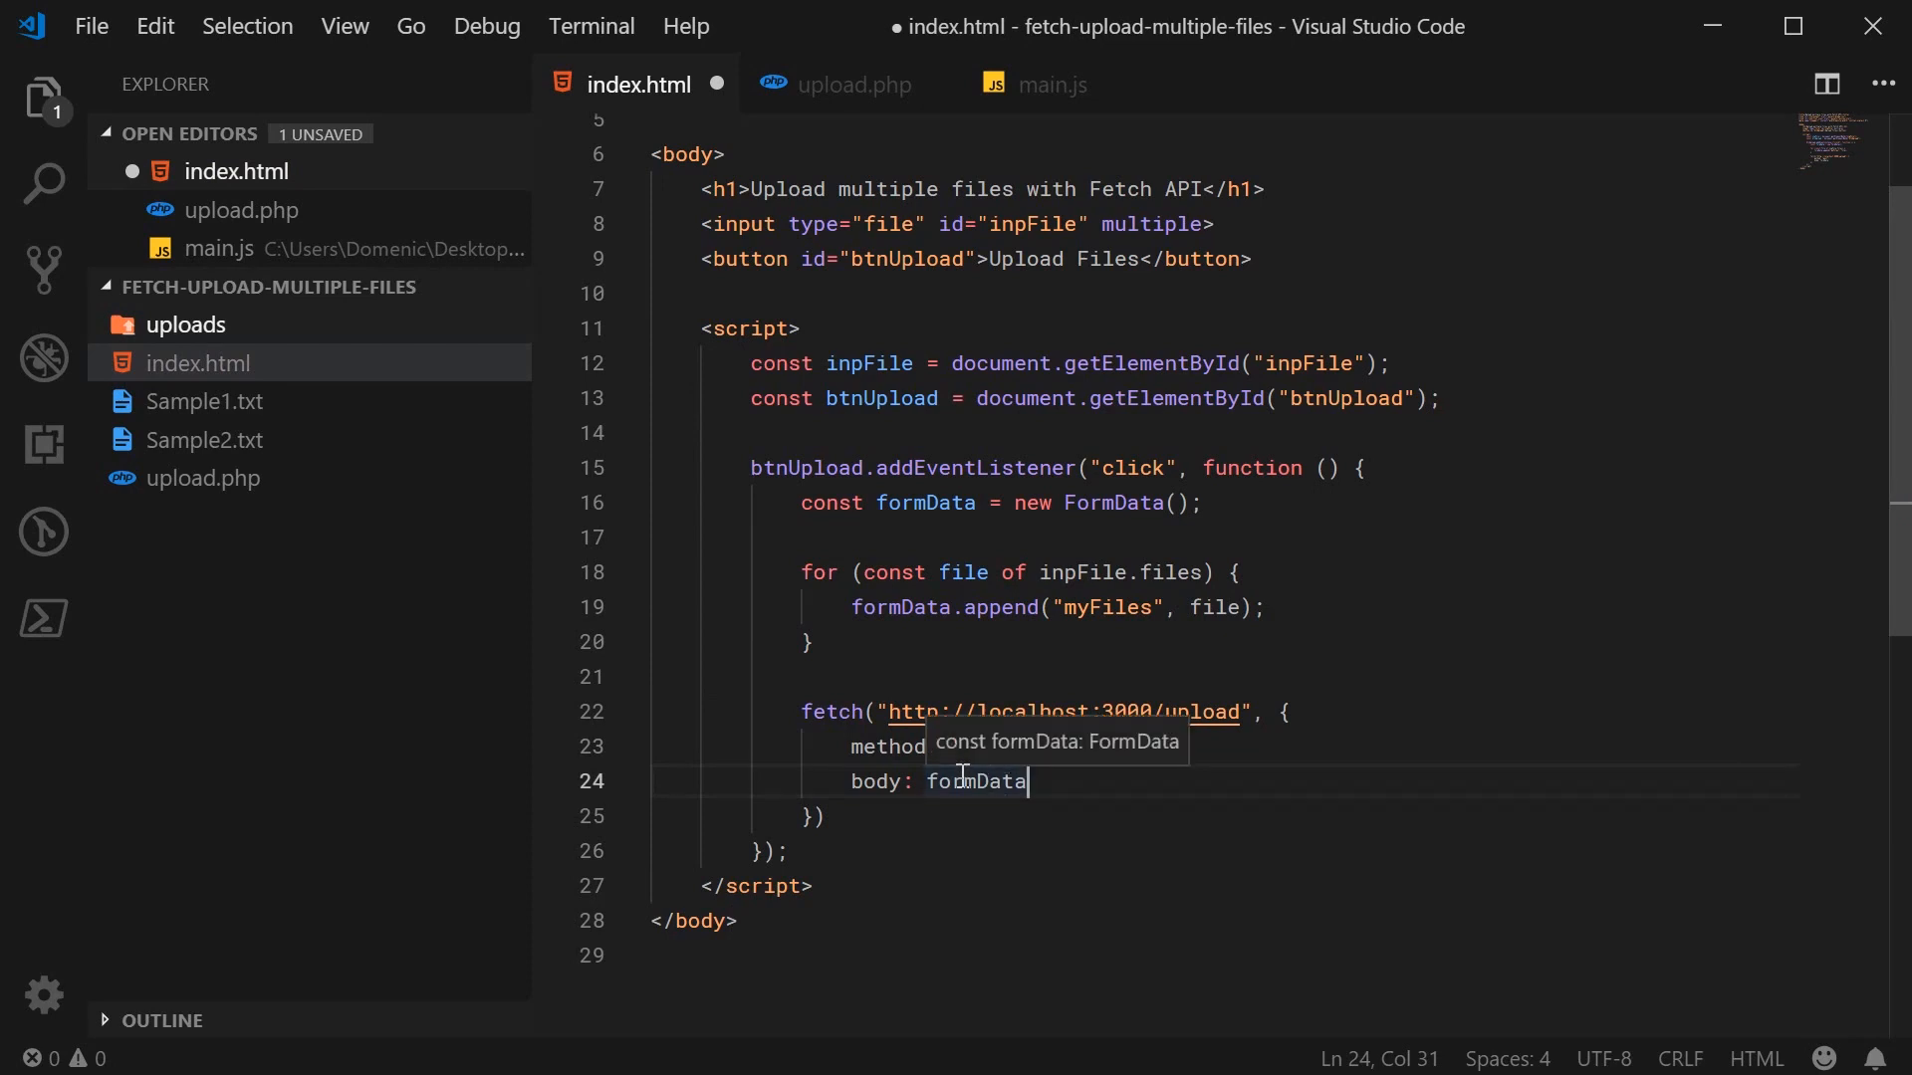
double_click(974, 781)
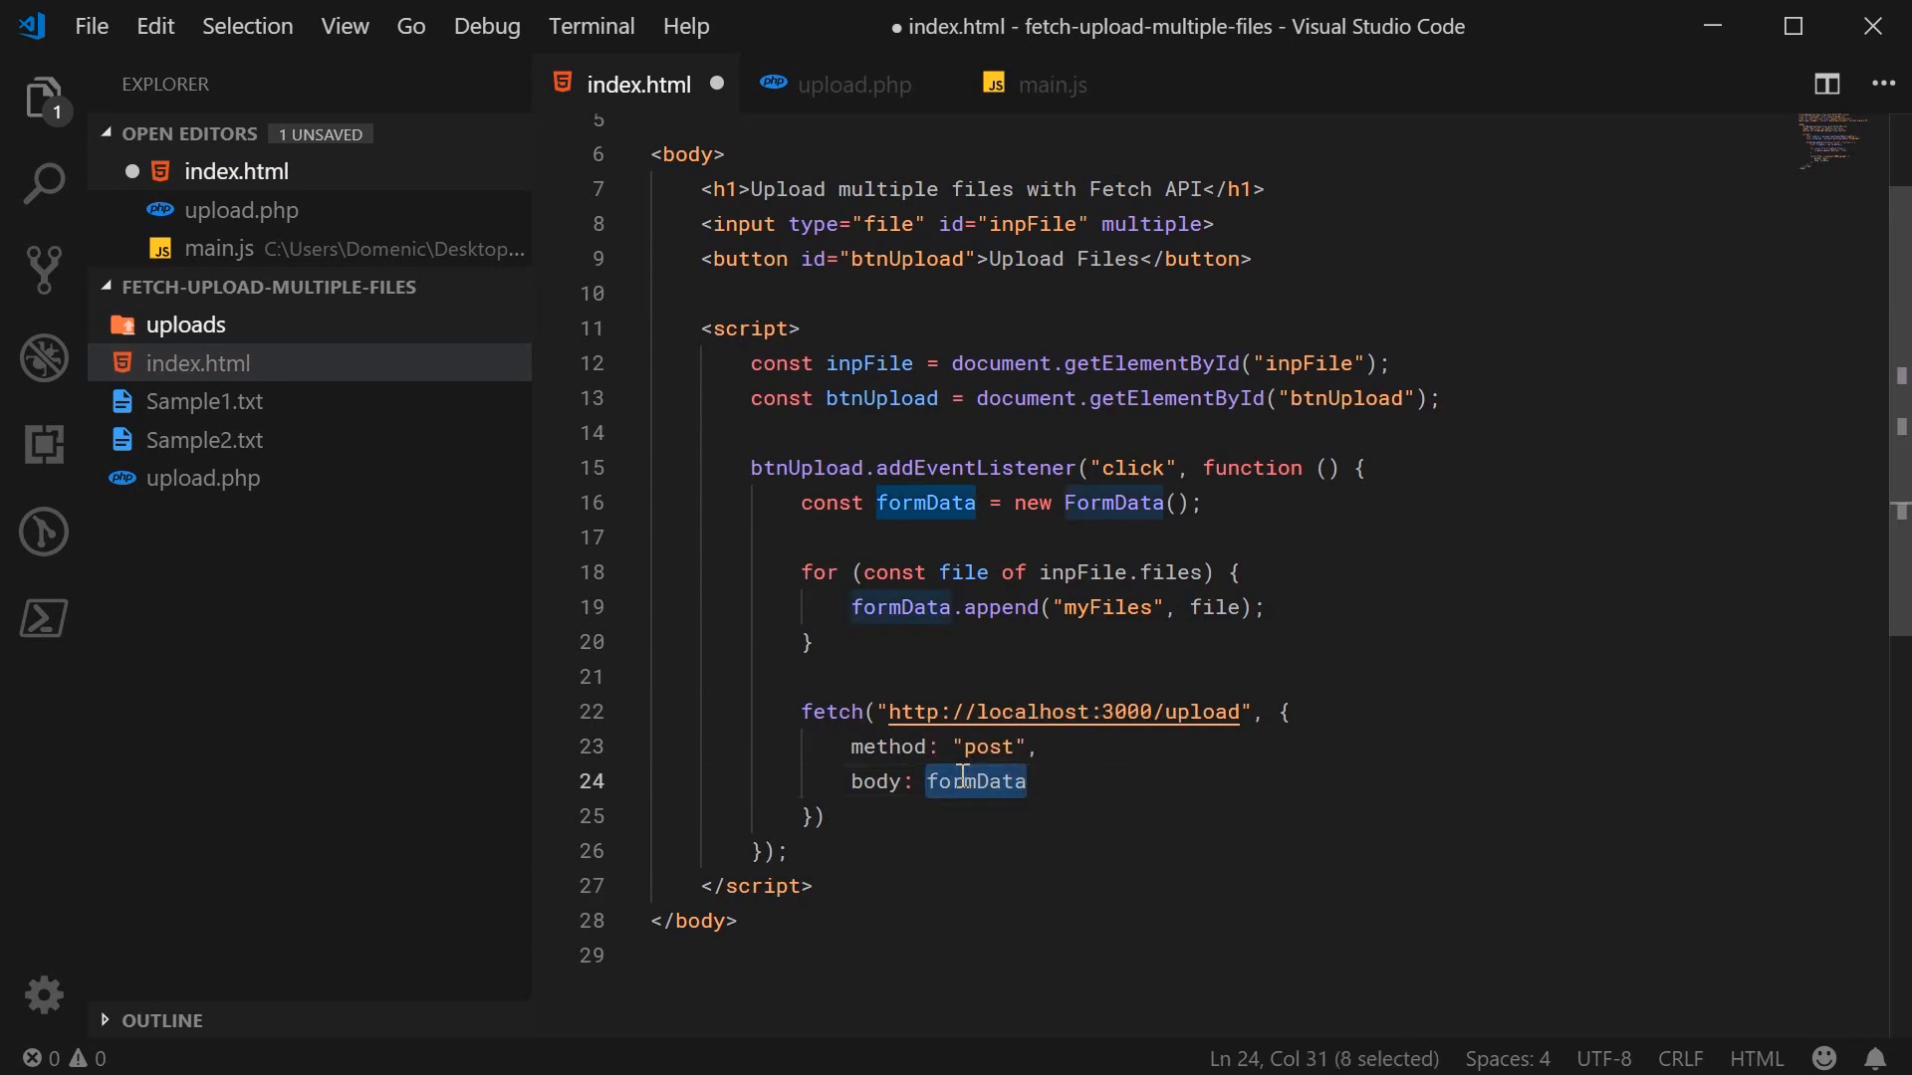
mouse_move(1109, 501)
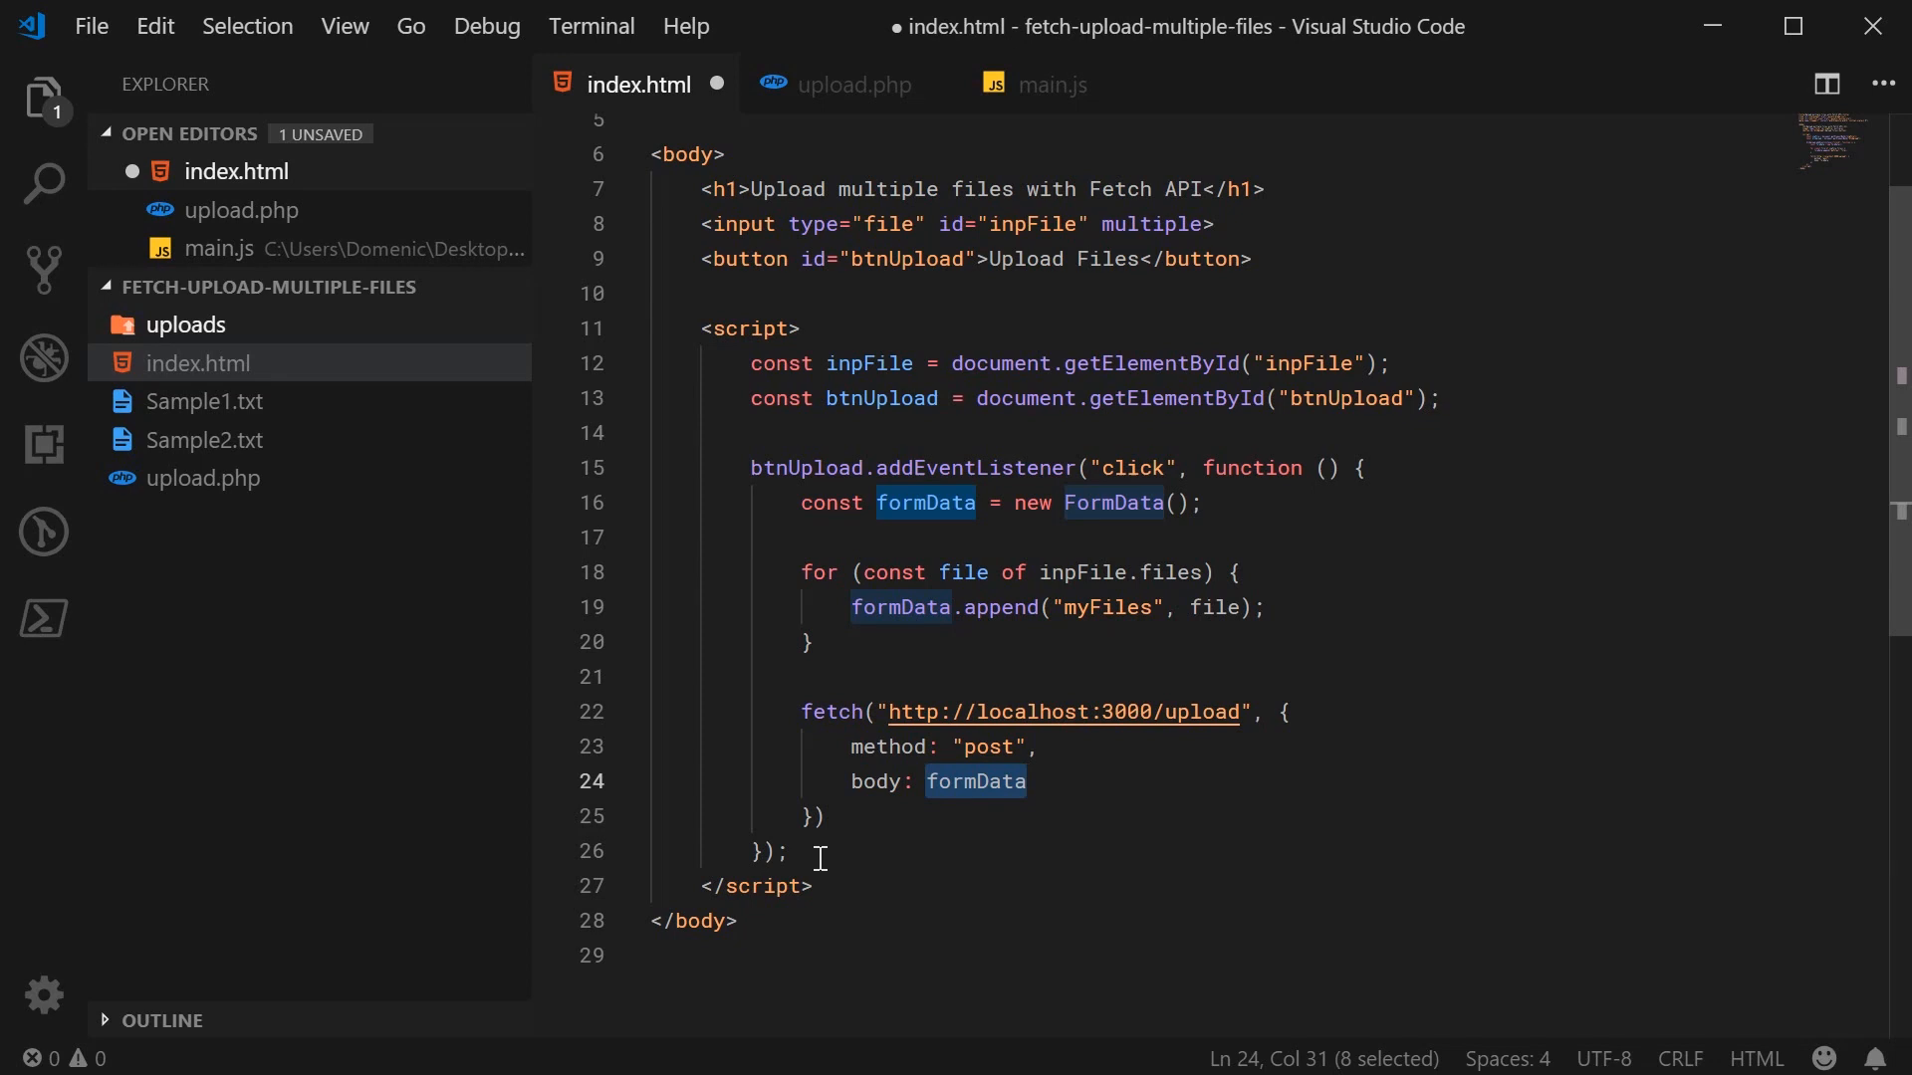
type(".catch()")
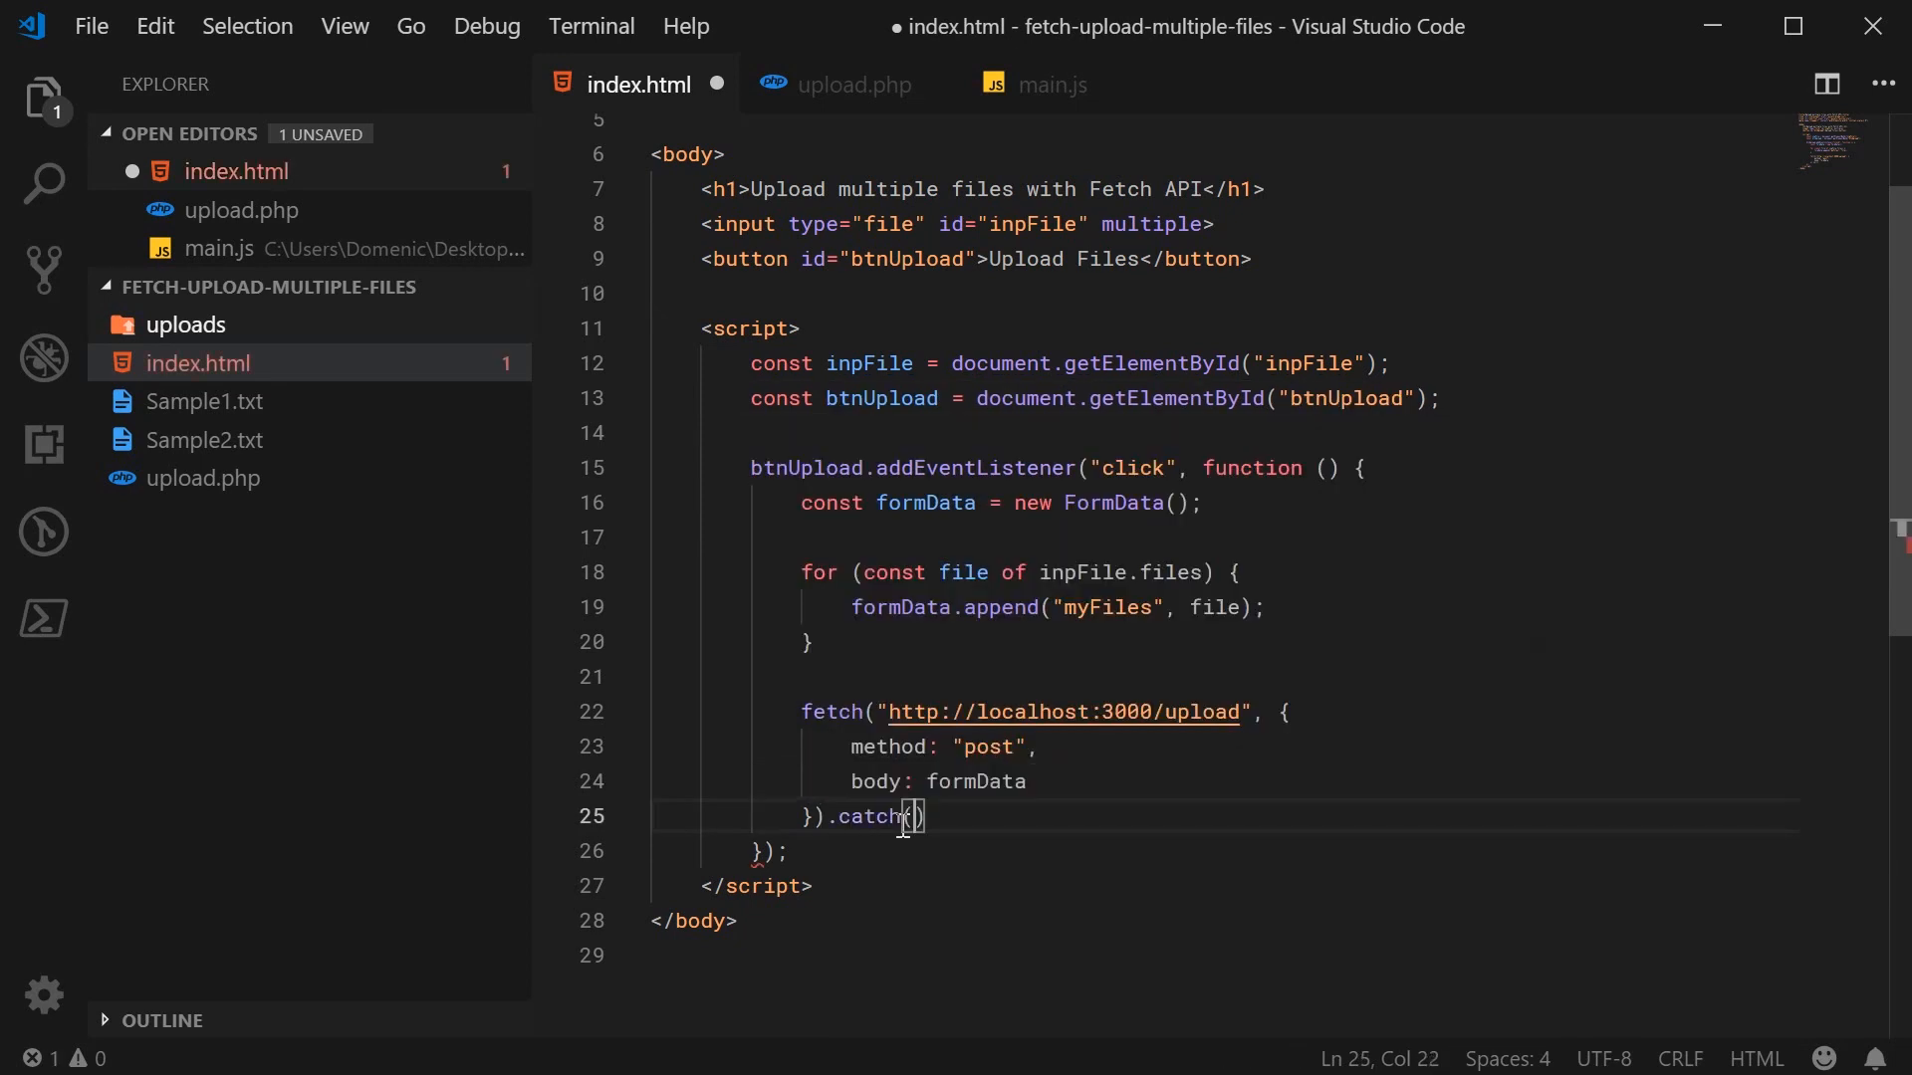
type("console.error")
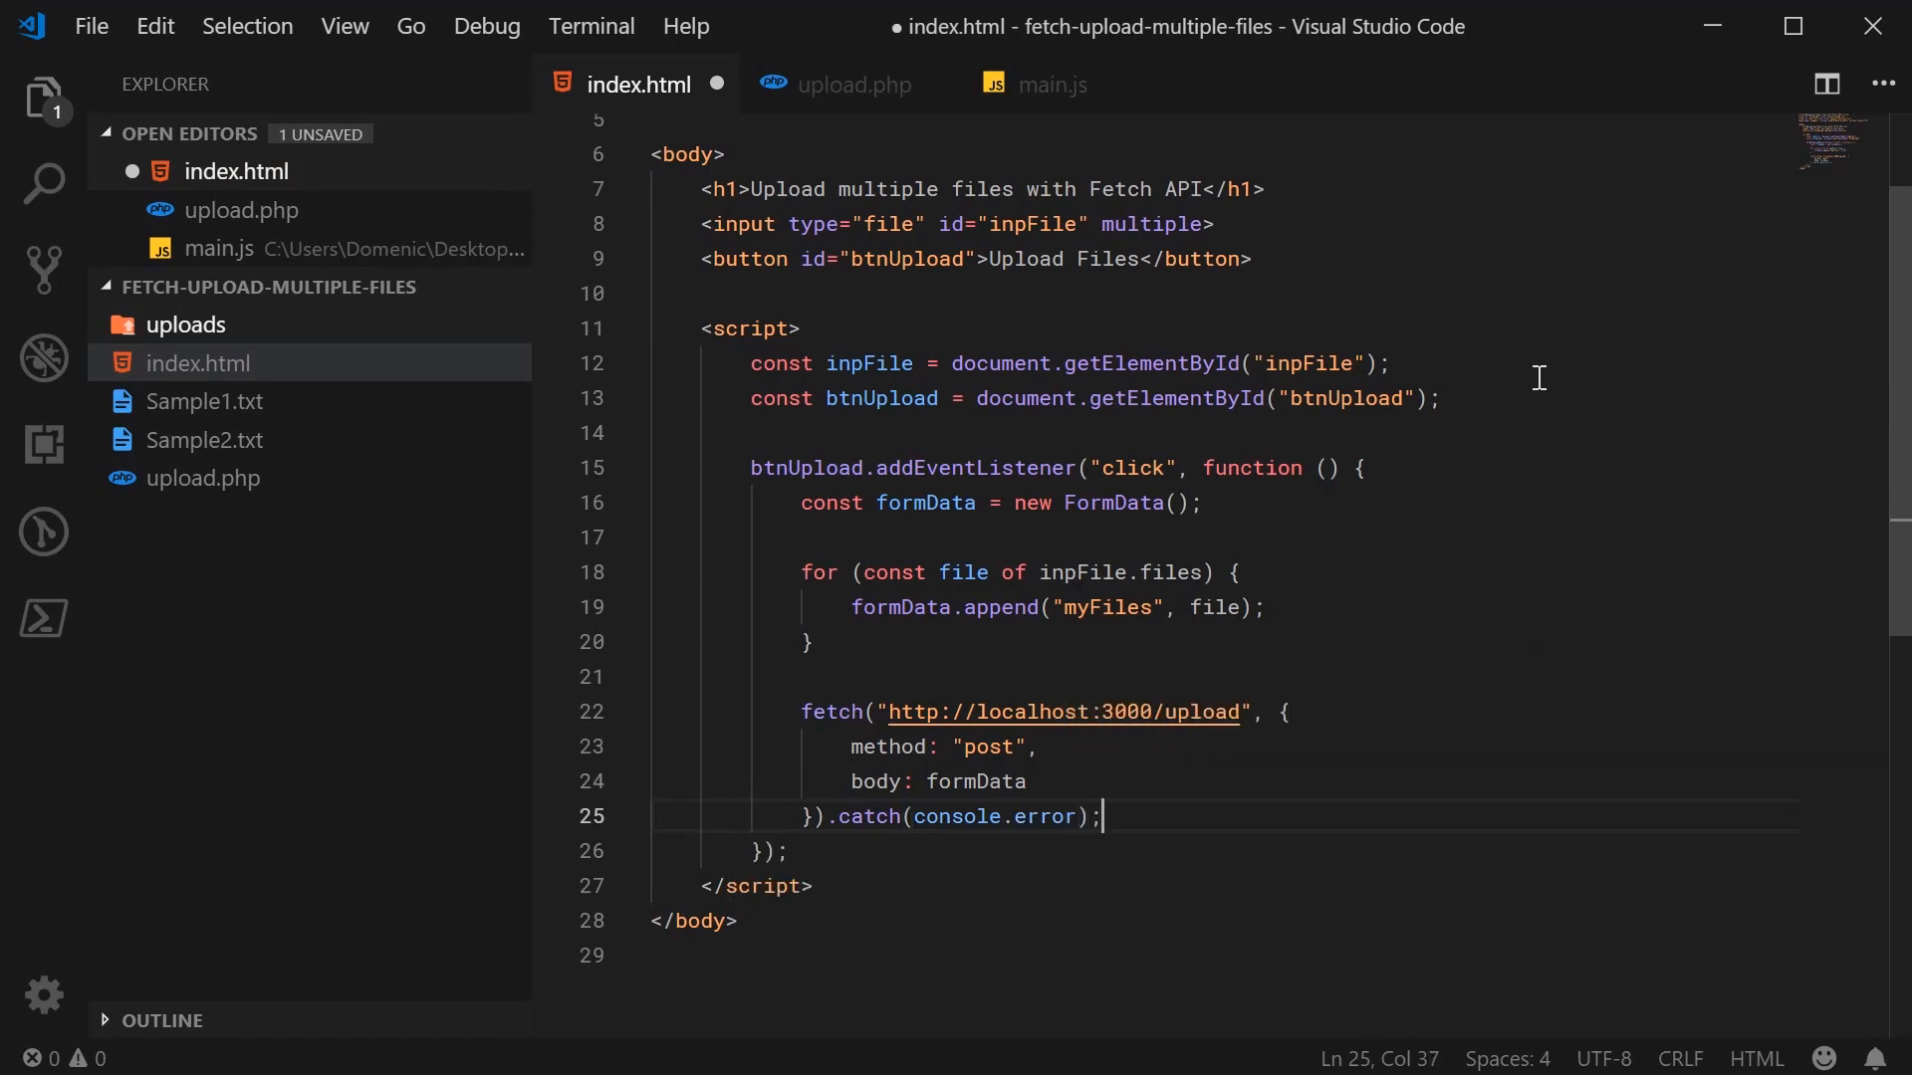
key("ctrl+s")
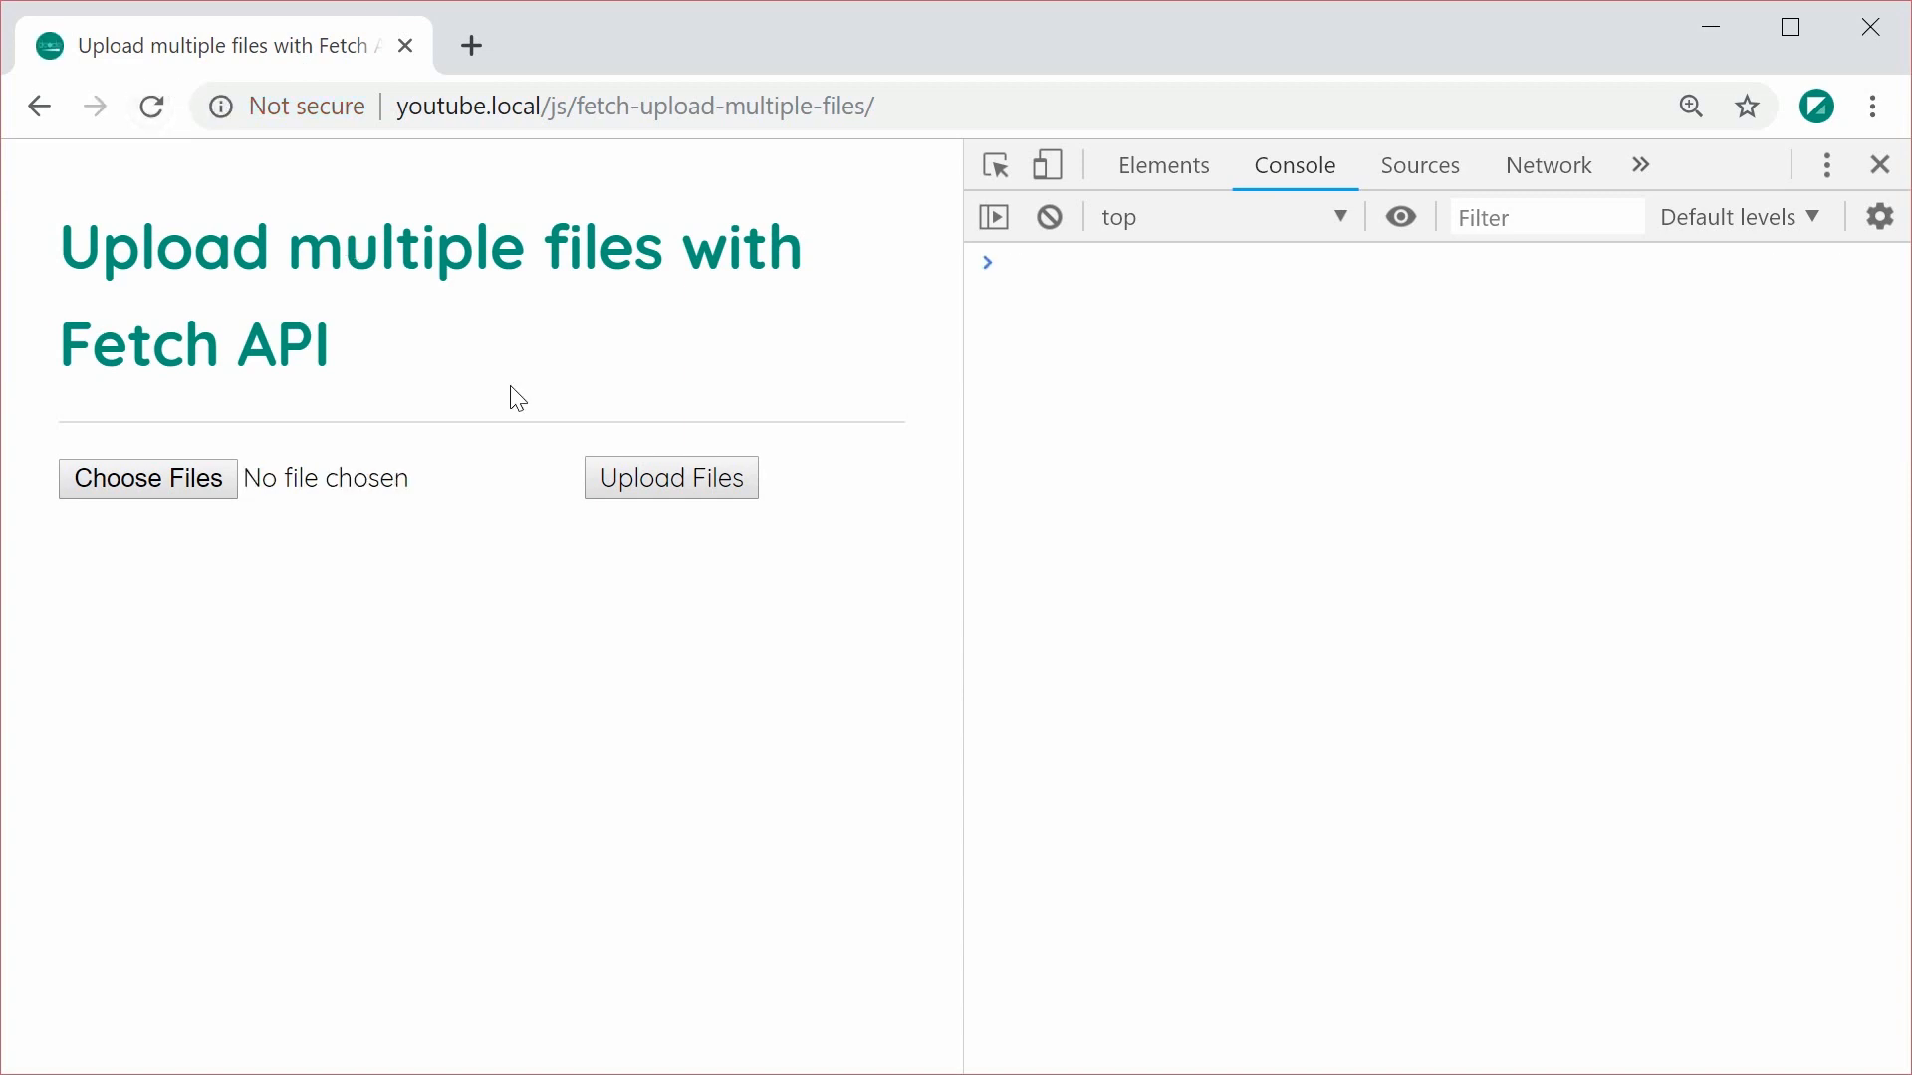
mouse_move(147, 476)
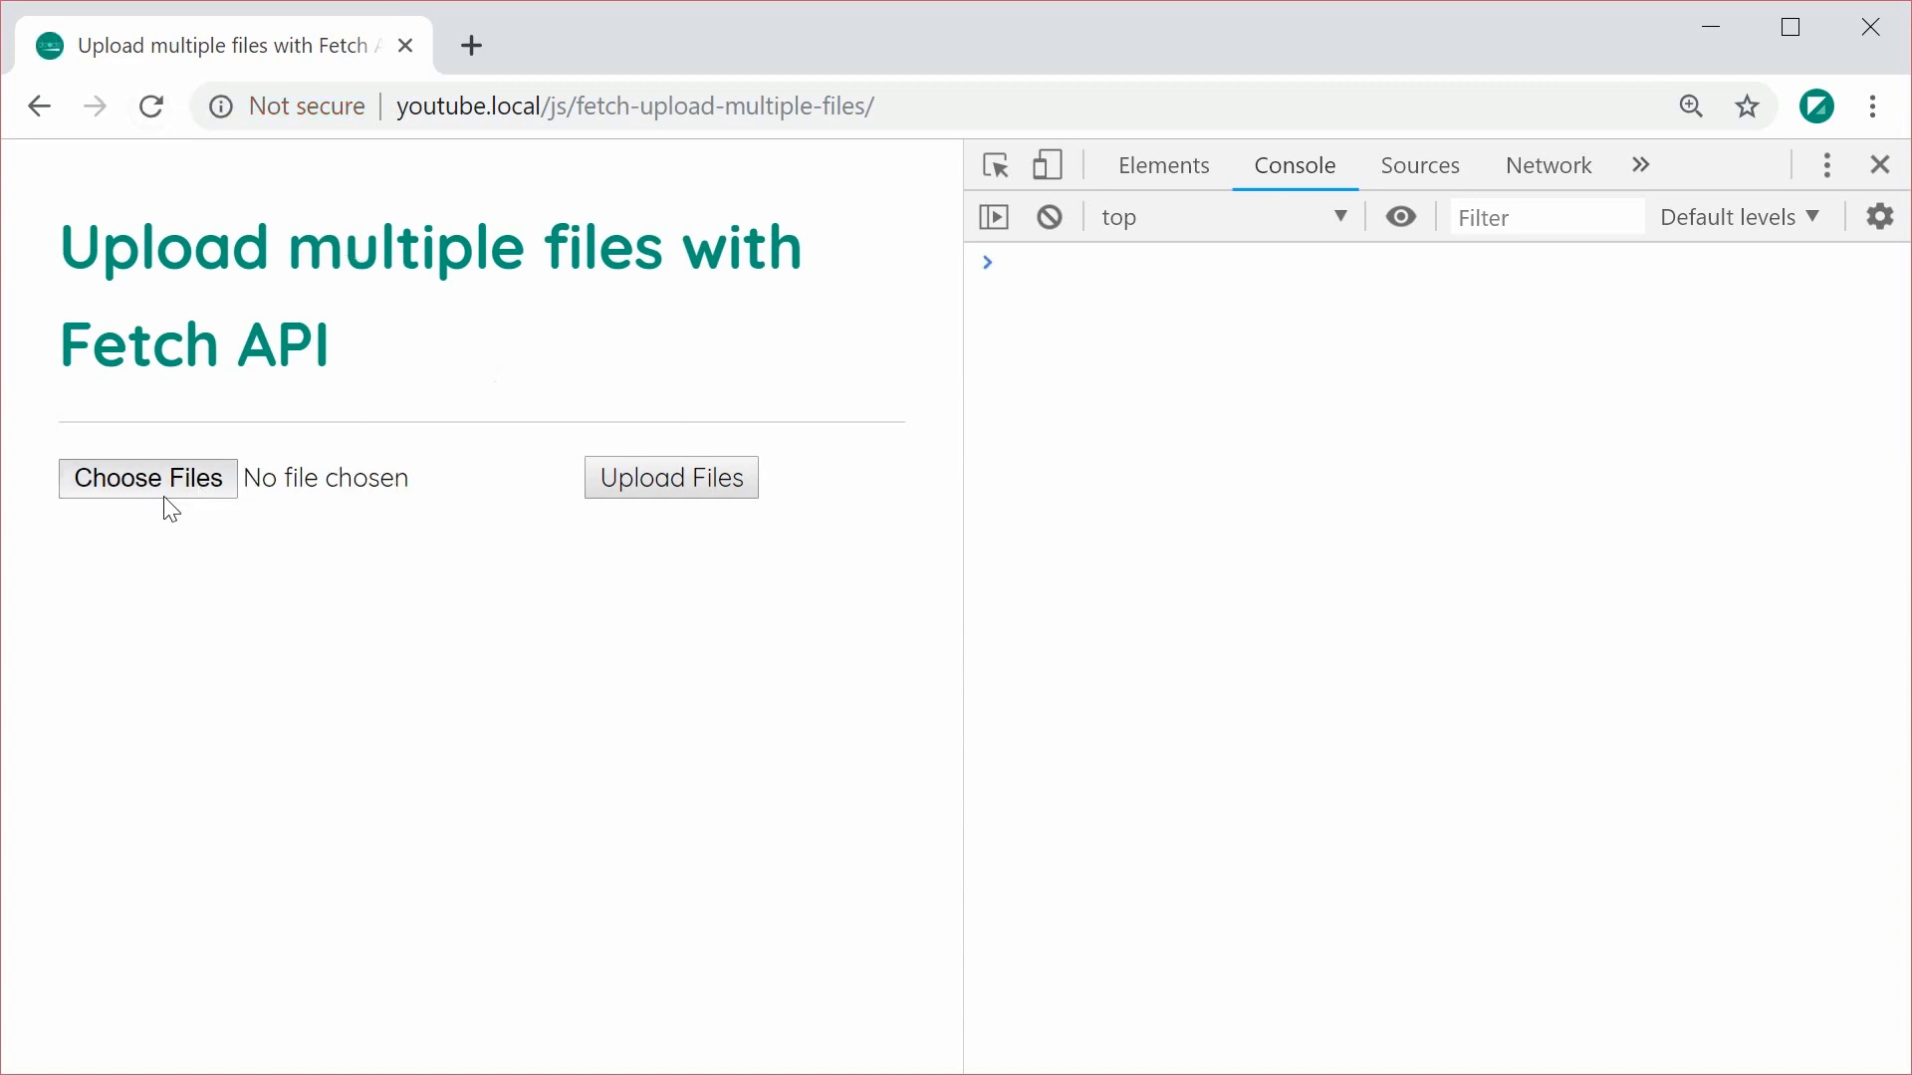
- Choose Sample1.txt and Sample2.txt and submit them with Upload Files
left_click(147, 476)
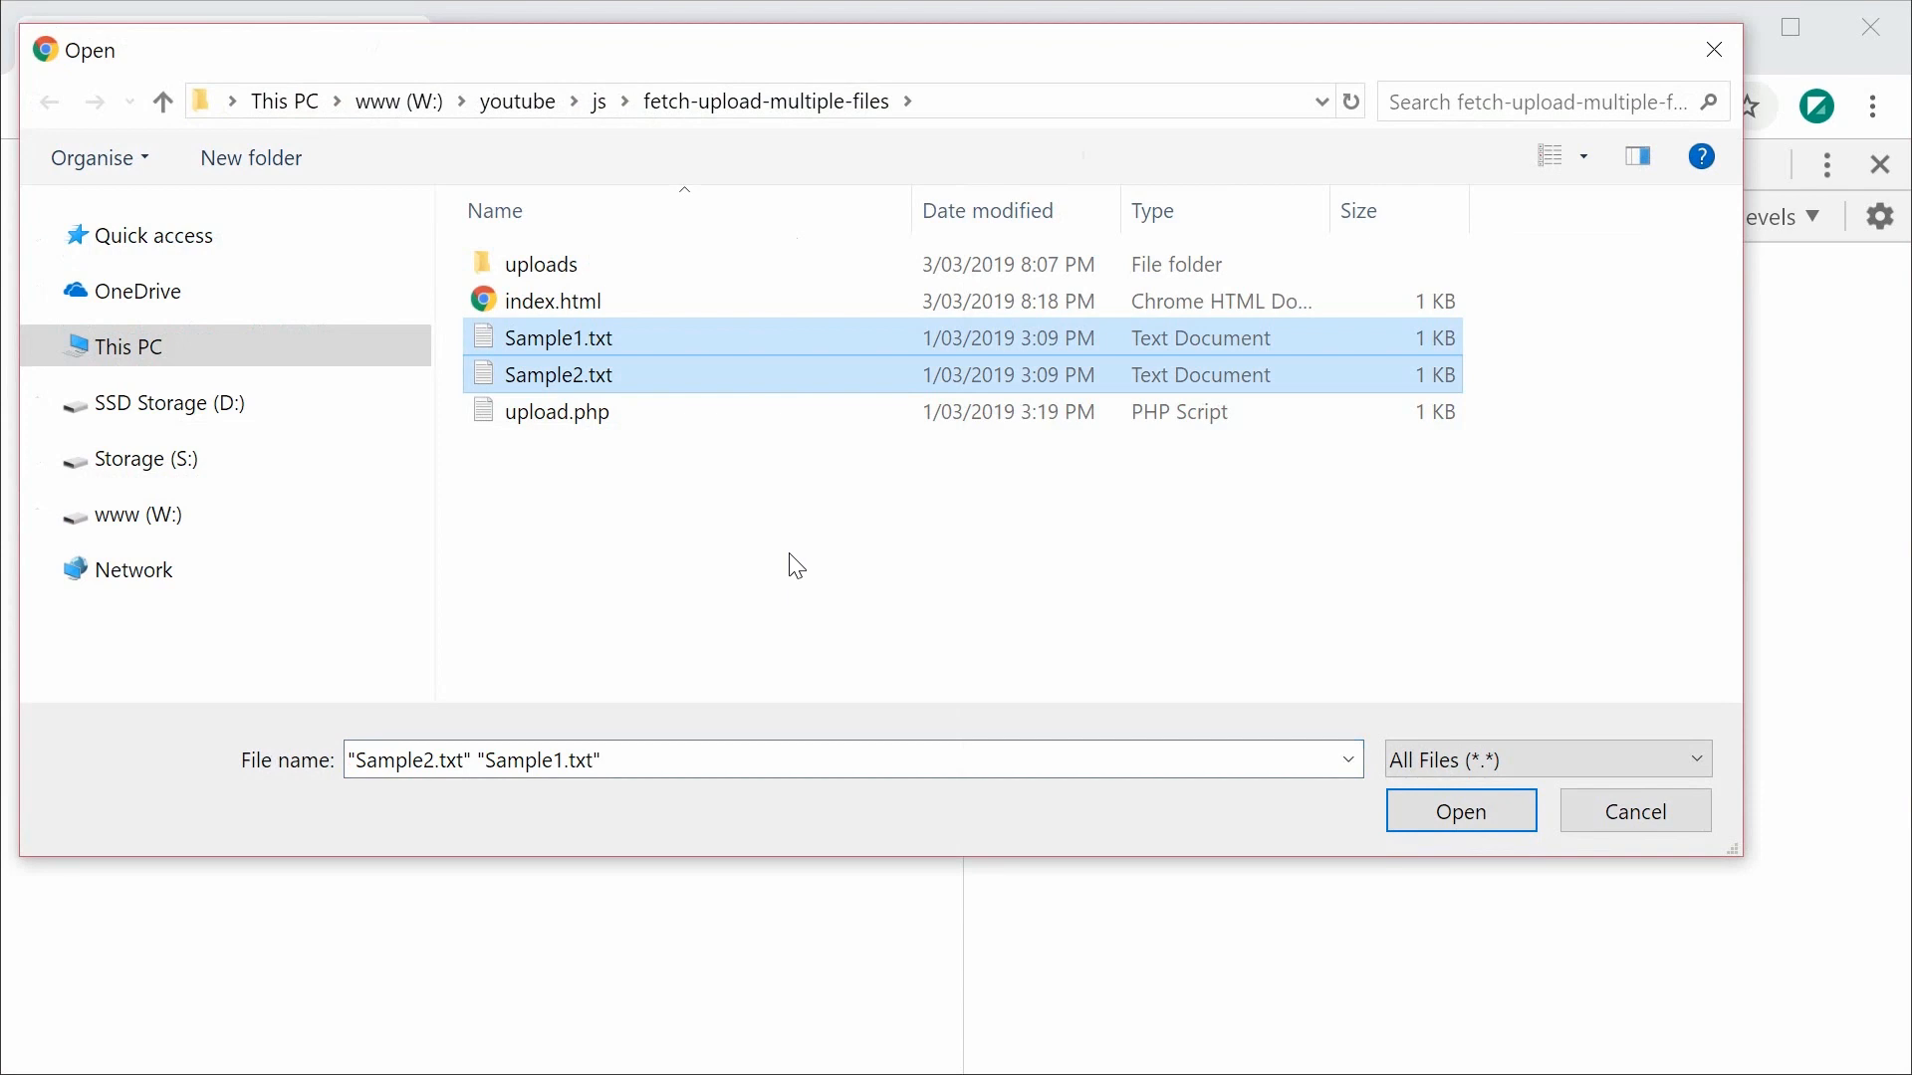
left_click(1459, 811)
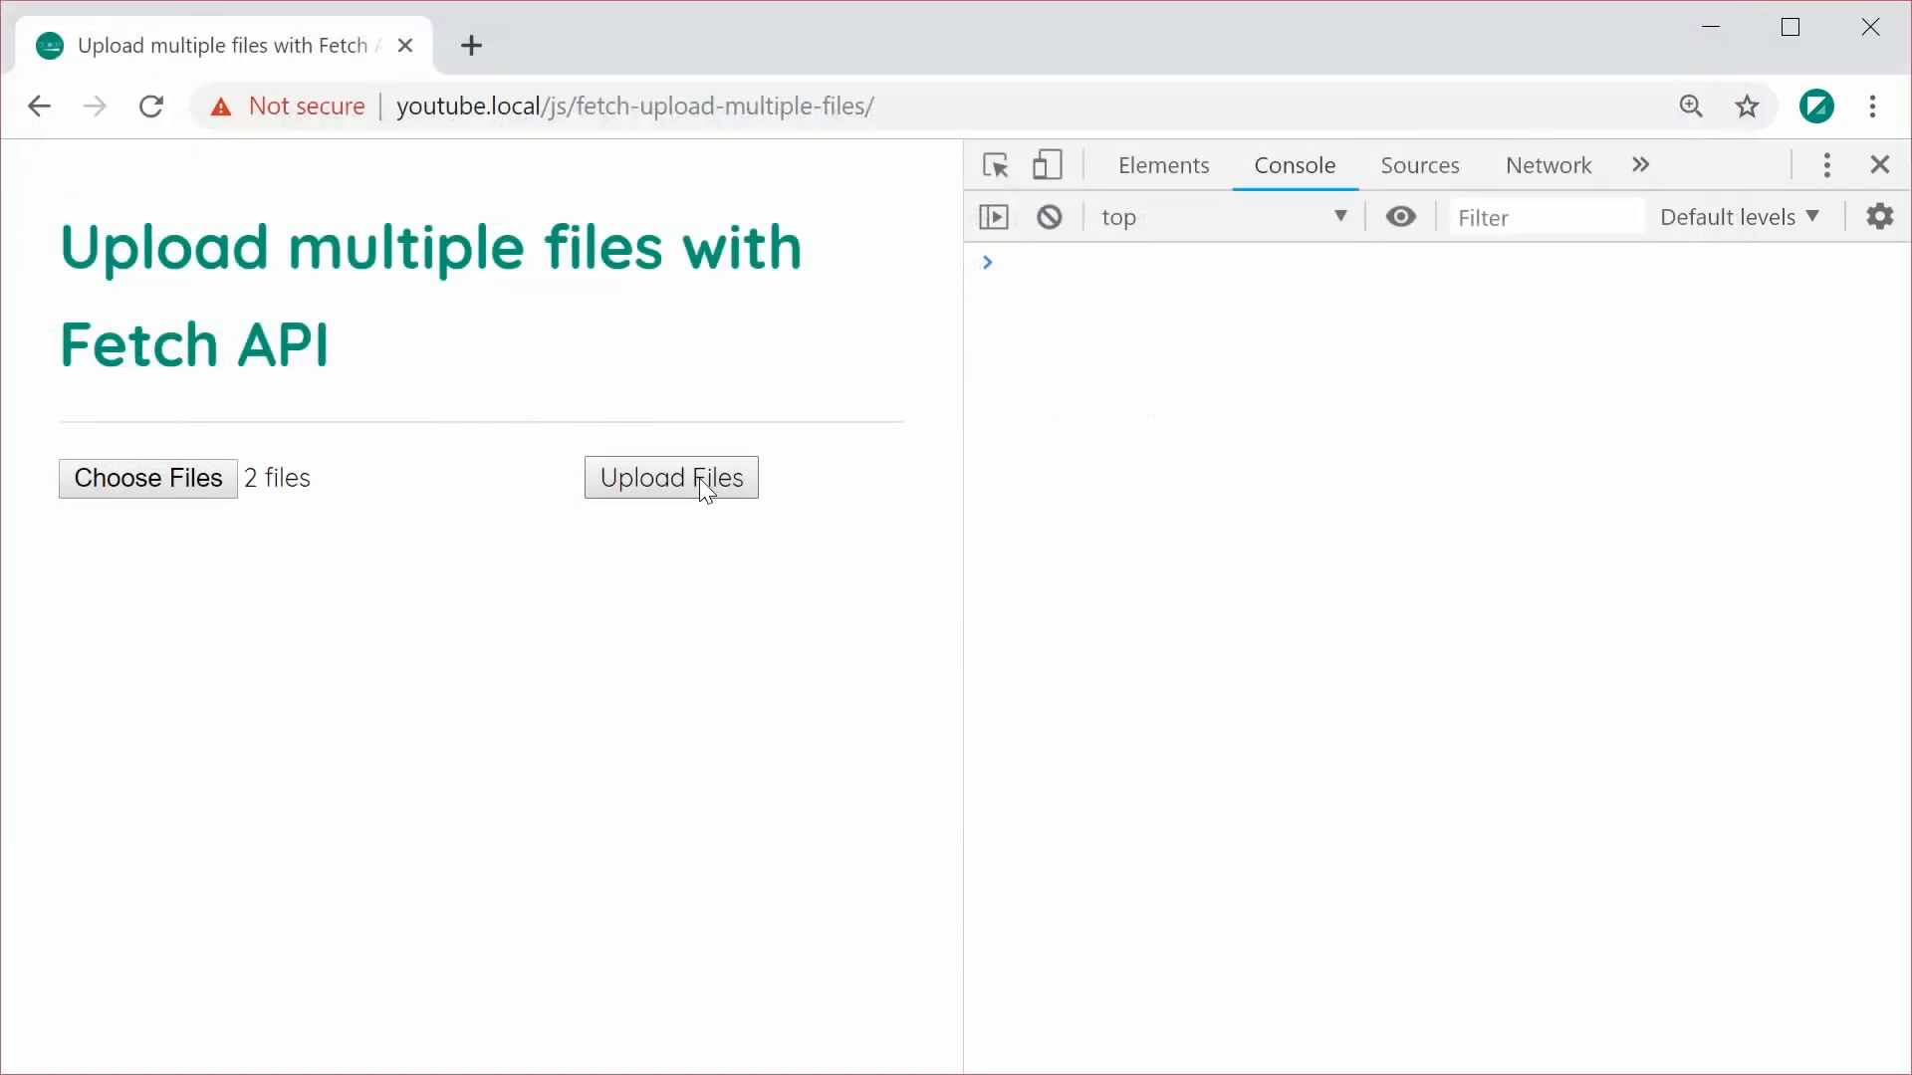
left_click(1547, 165)
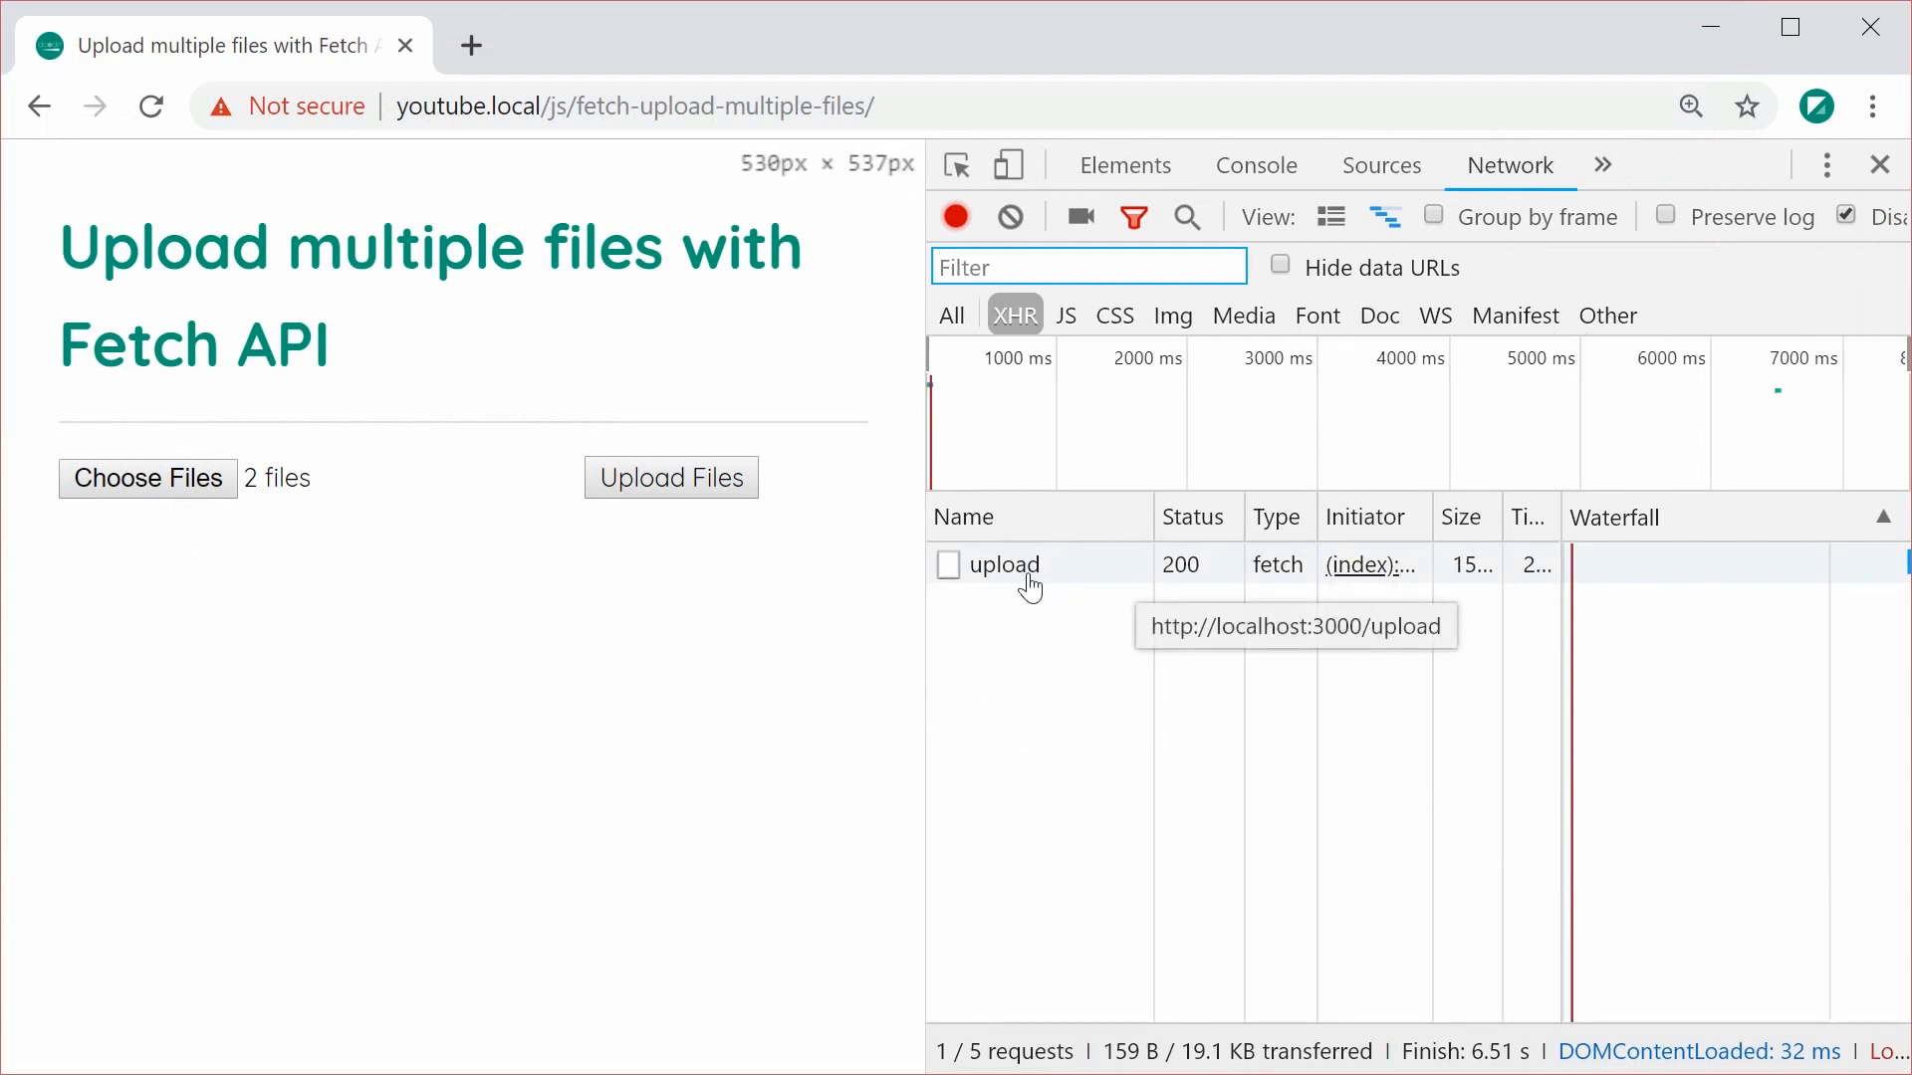
- Inspect the upload request's headers down to the multipart form data with two myFiles entries
left_click(1003, 563)
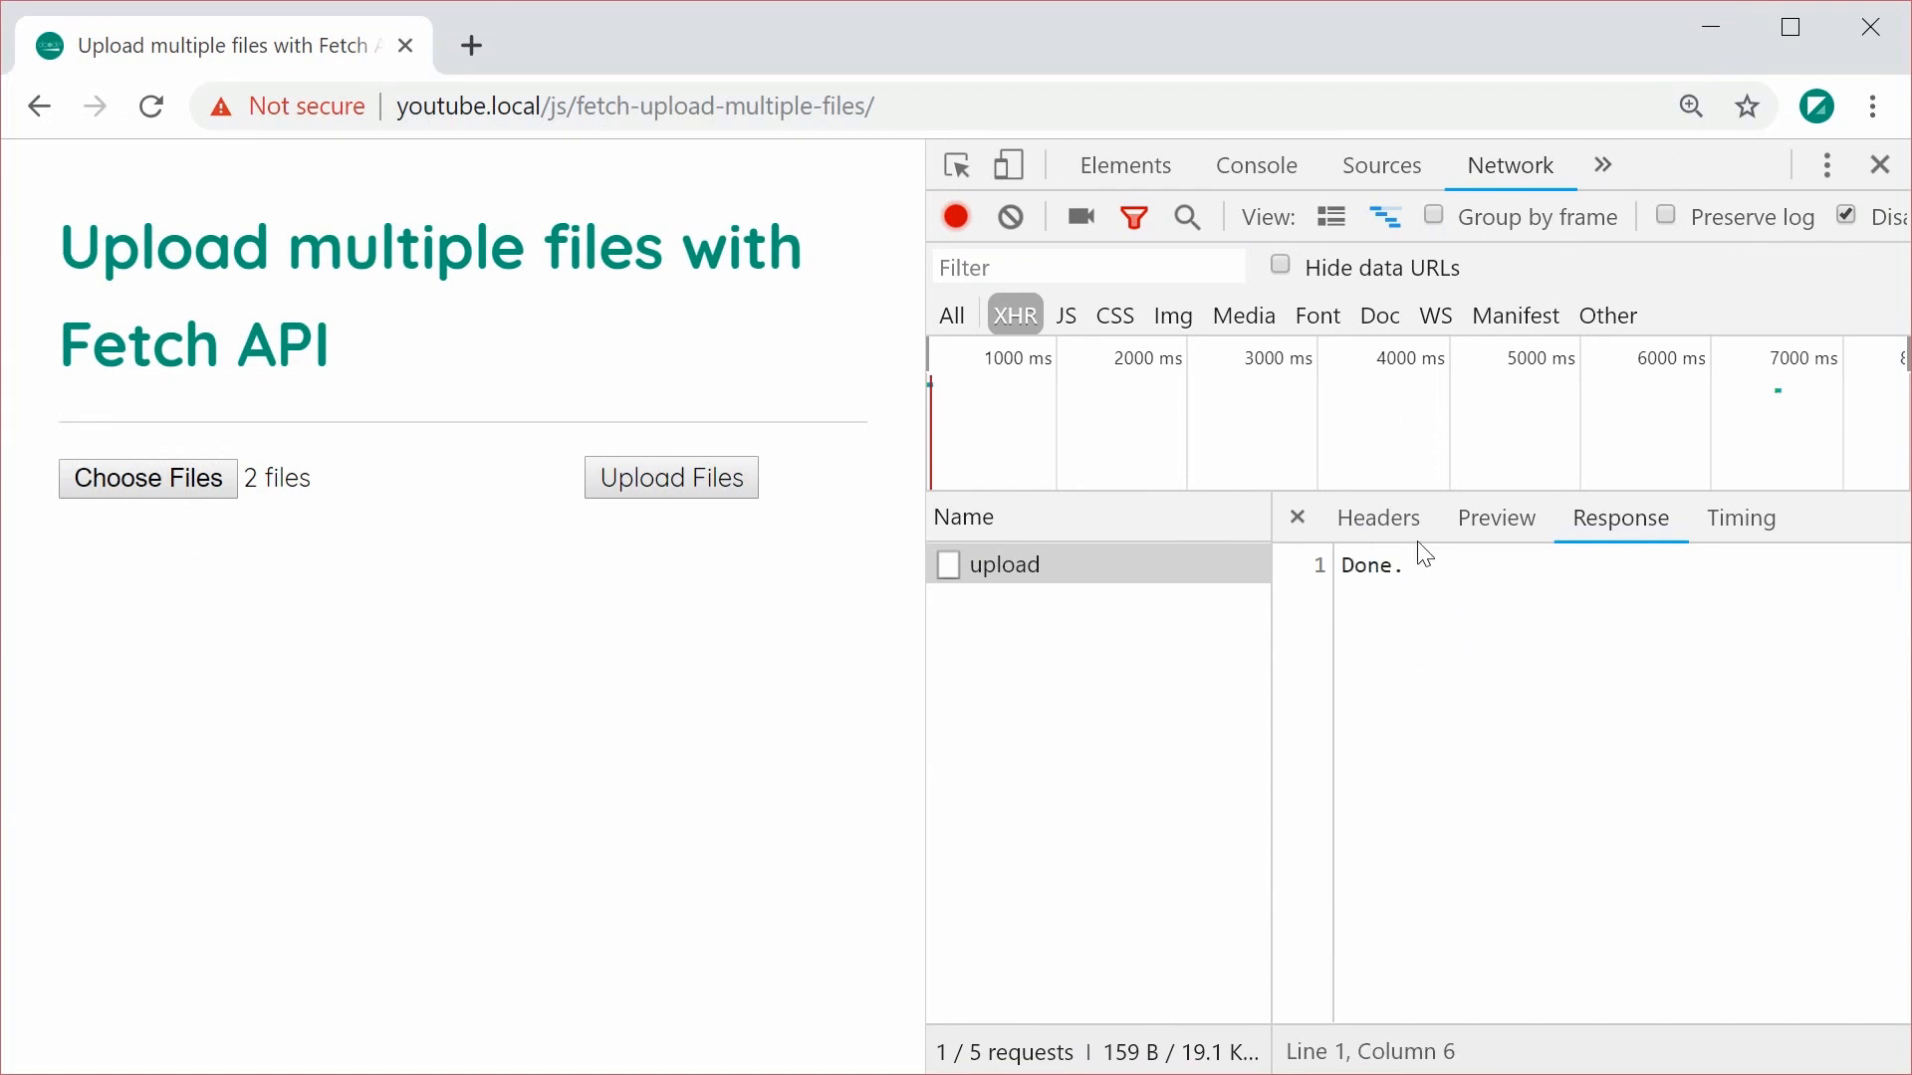
left_click(1378, 518)
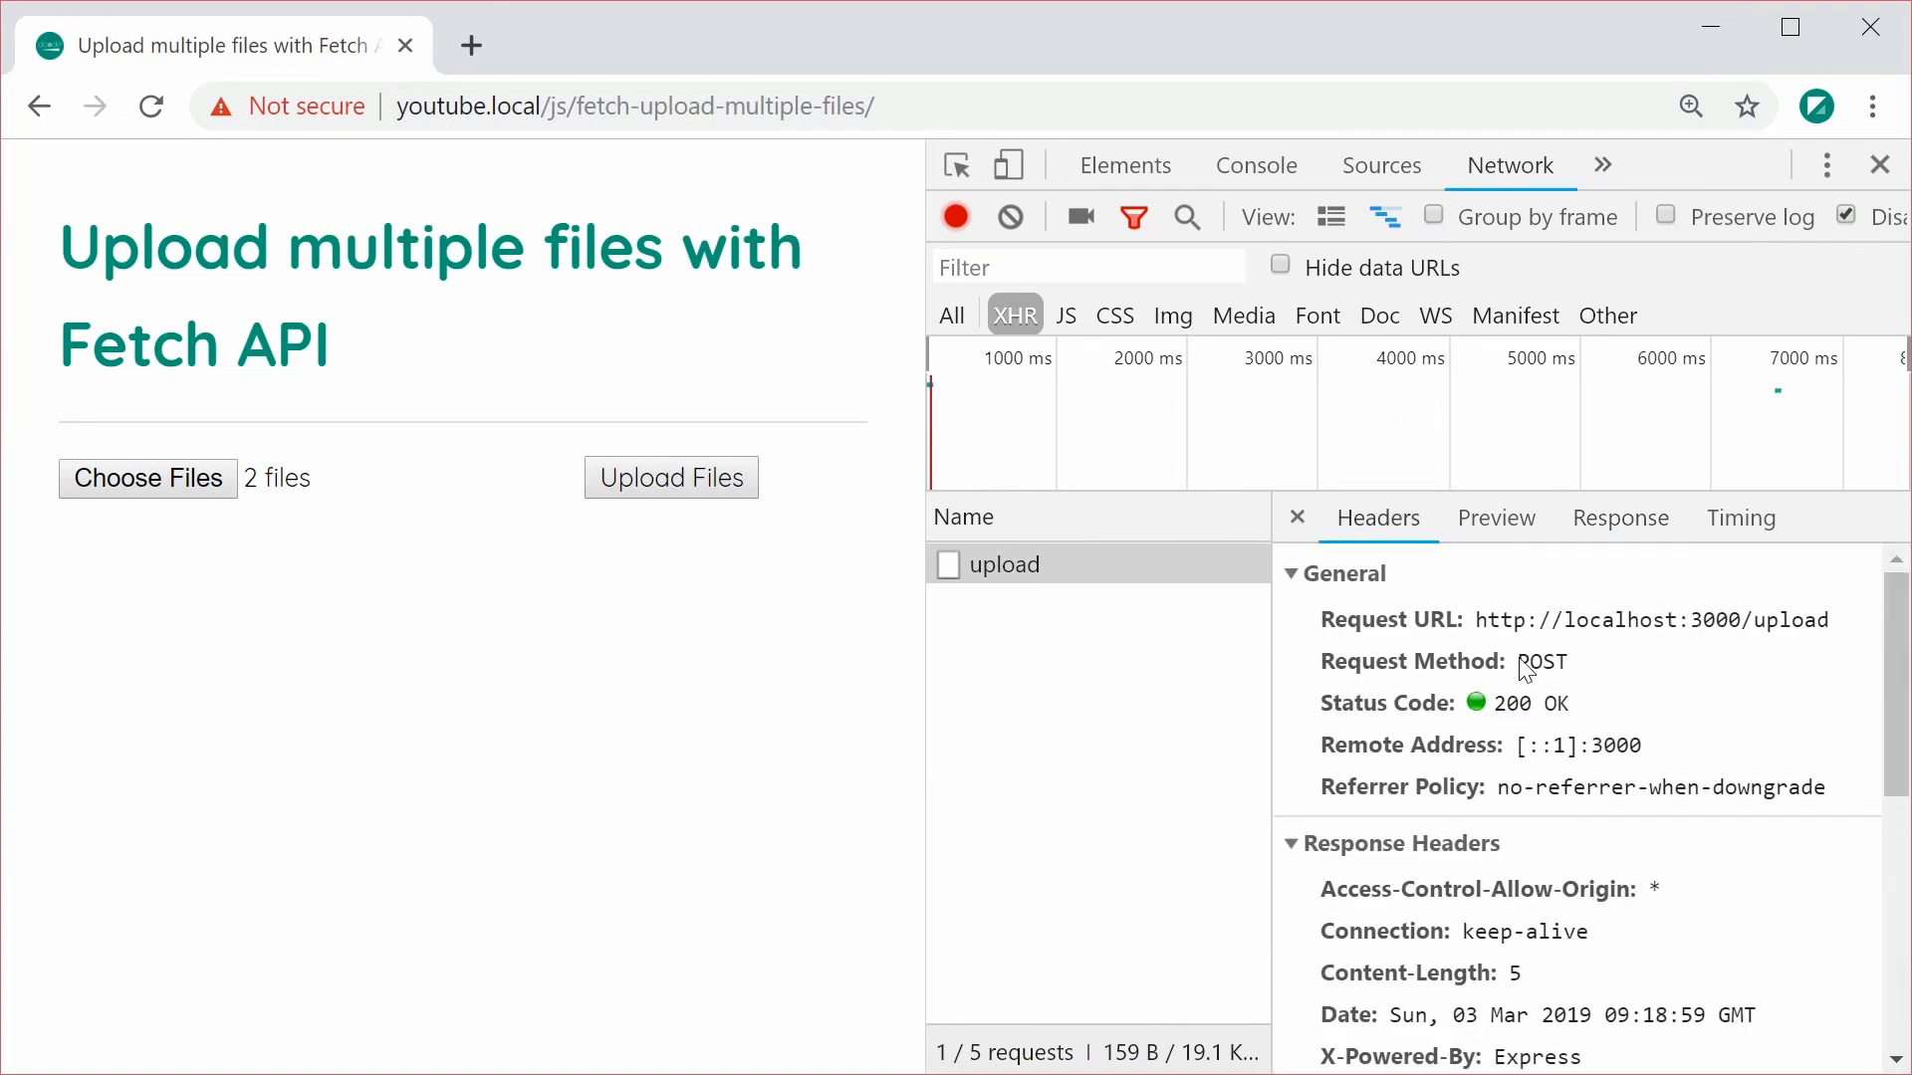
scroll("down", 3)
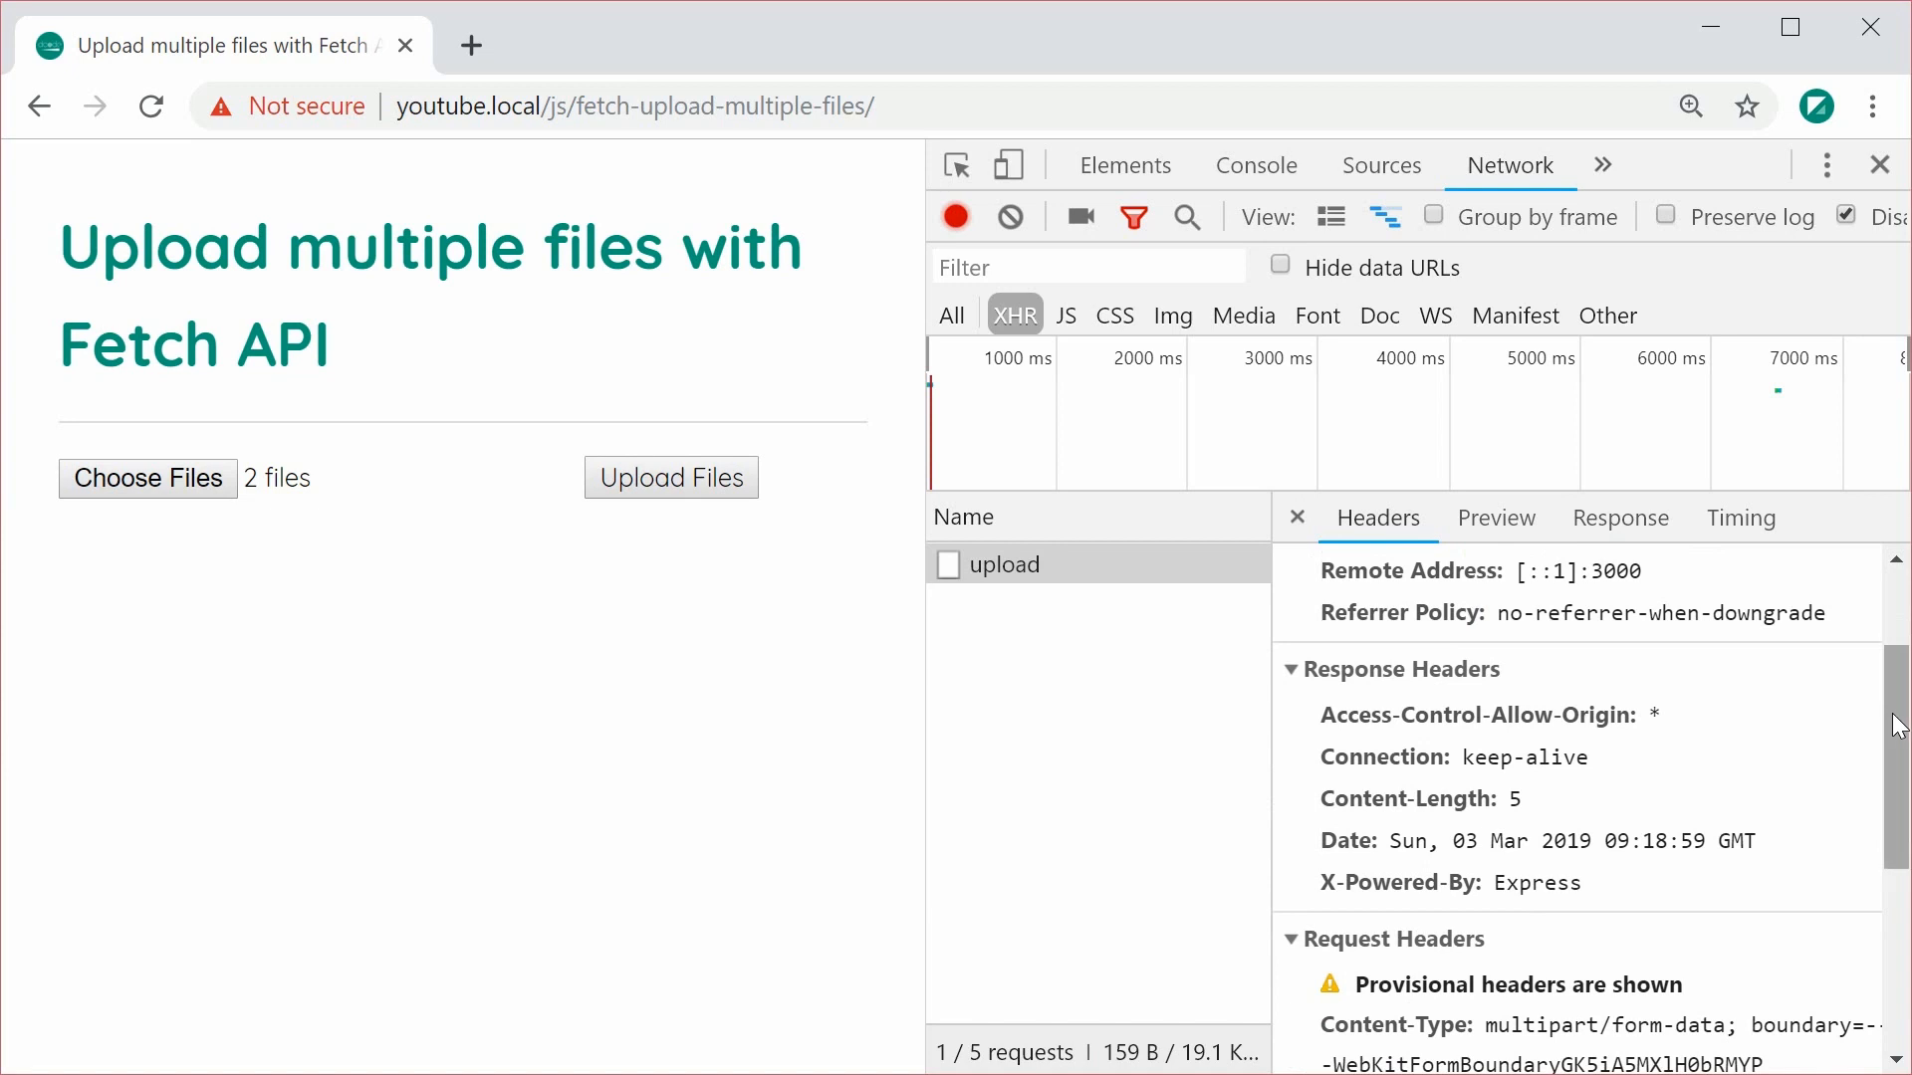
scroll("down", 3)
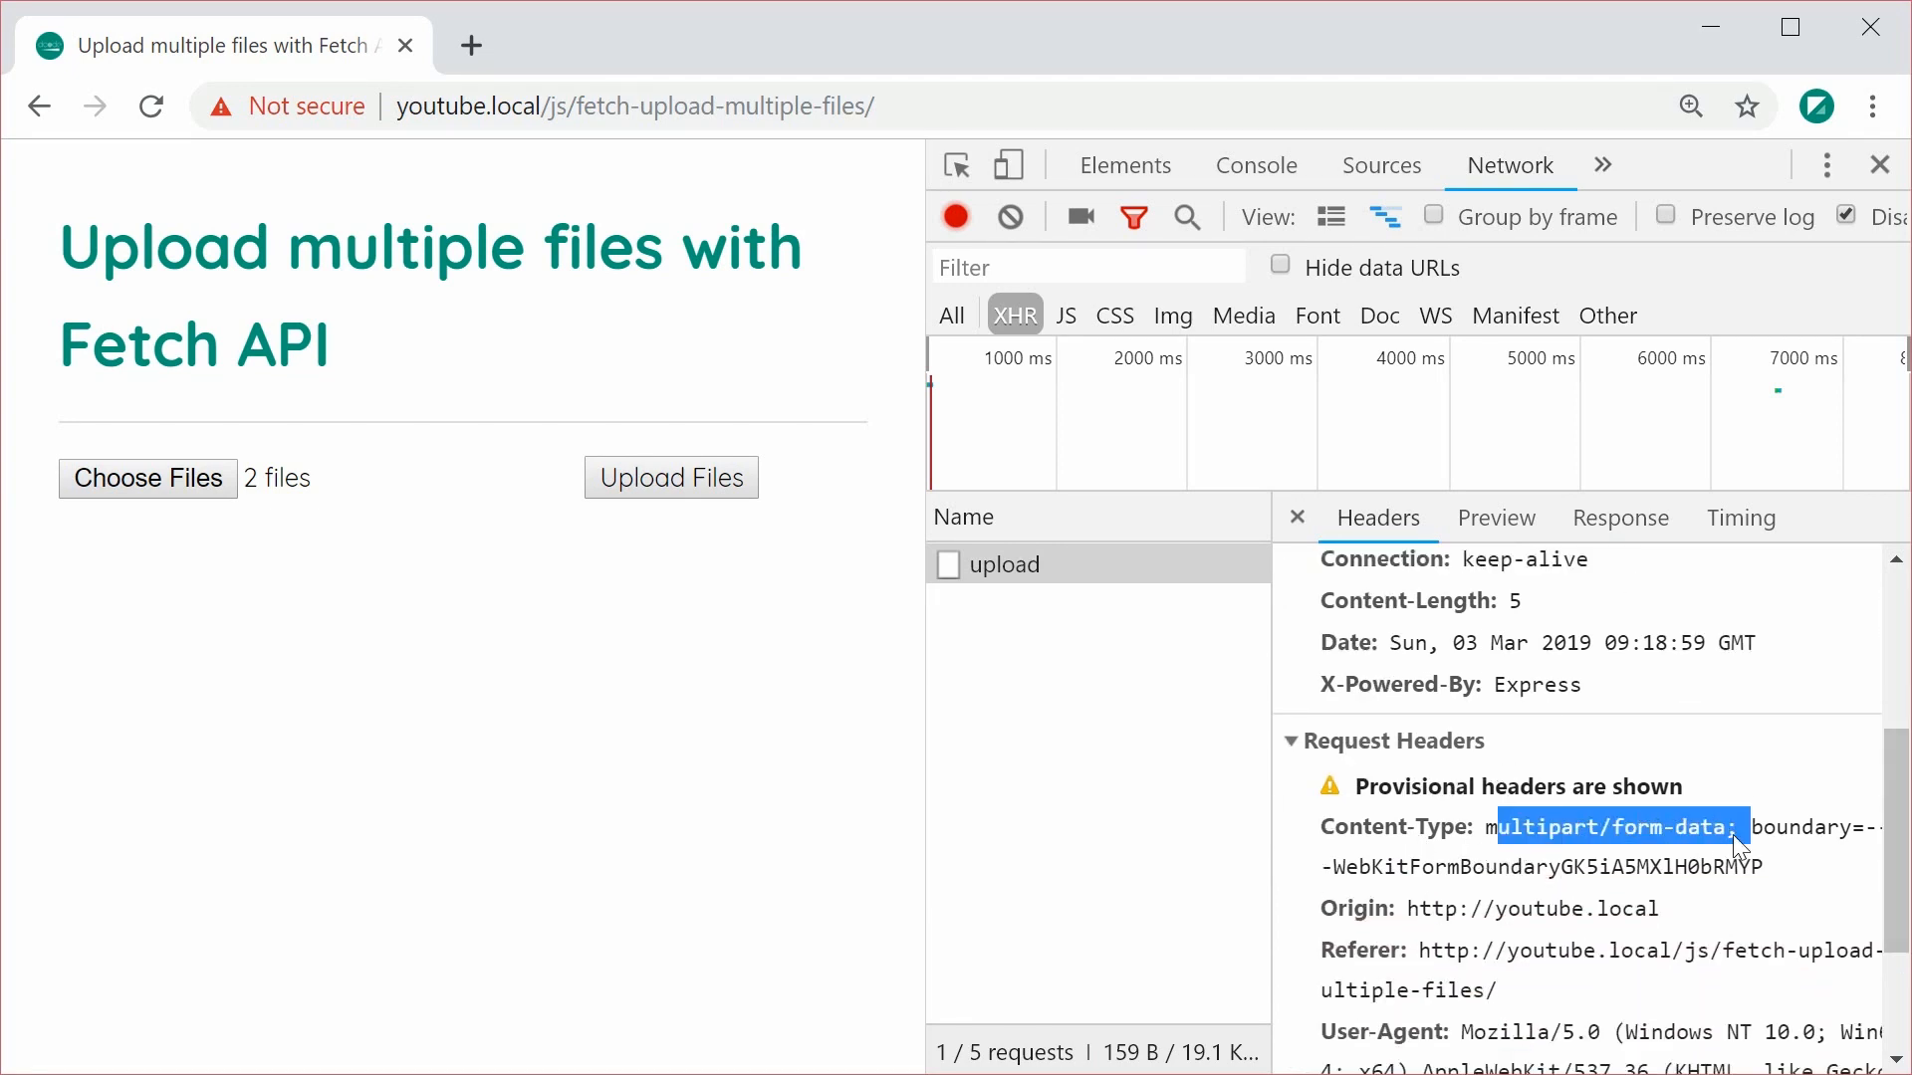
scroll("down", 3)
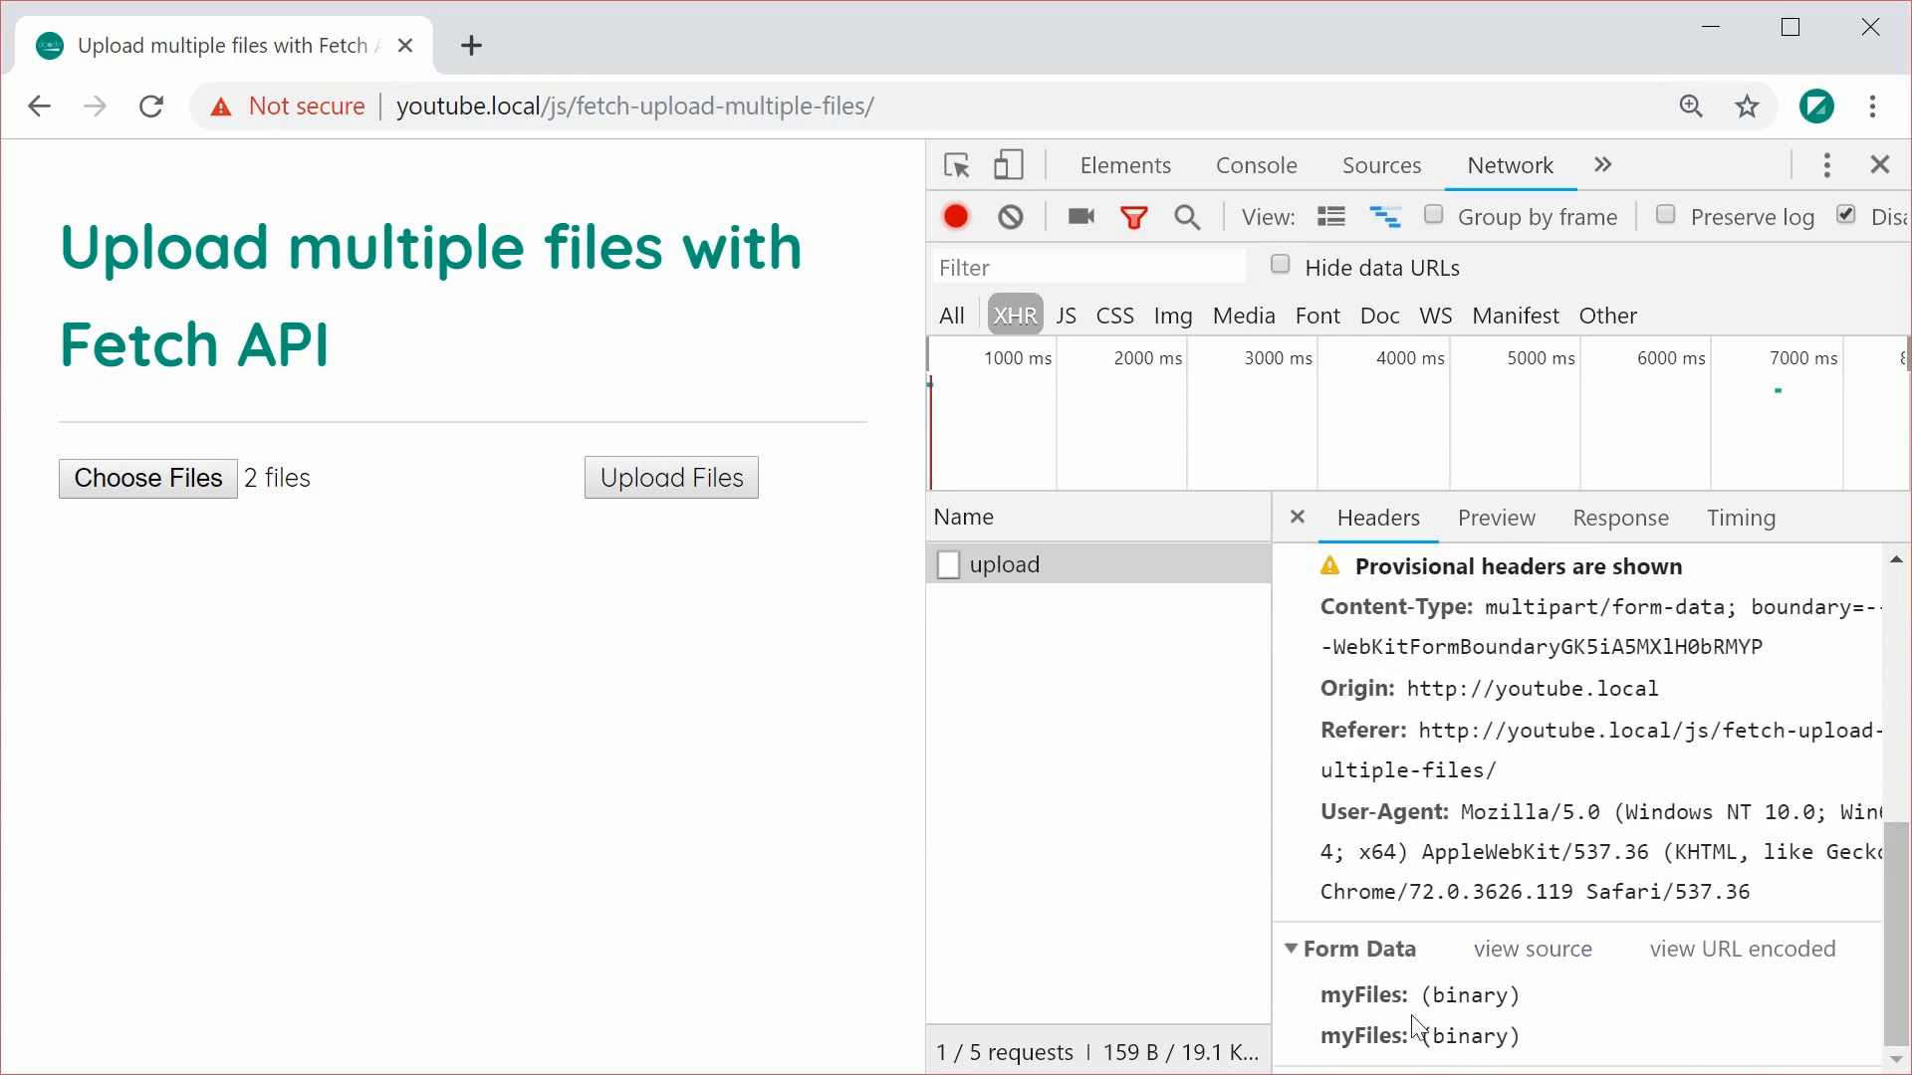
mouse_move(1485, 999)
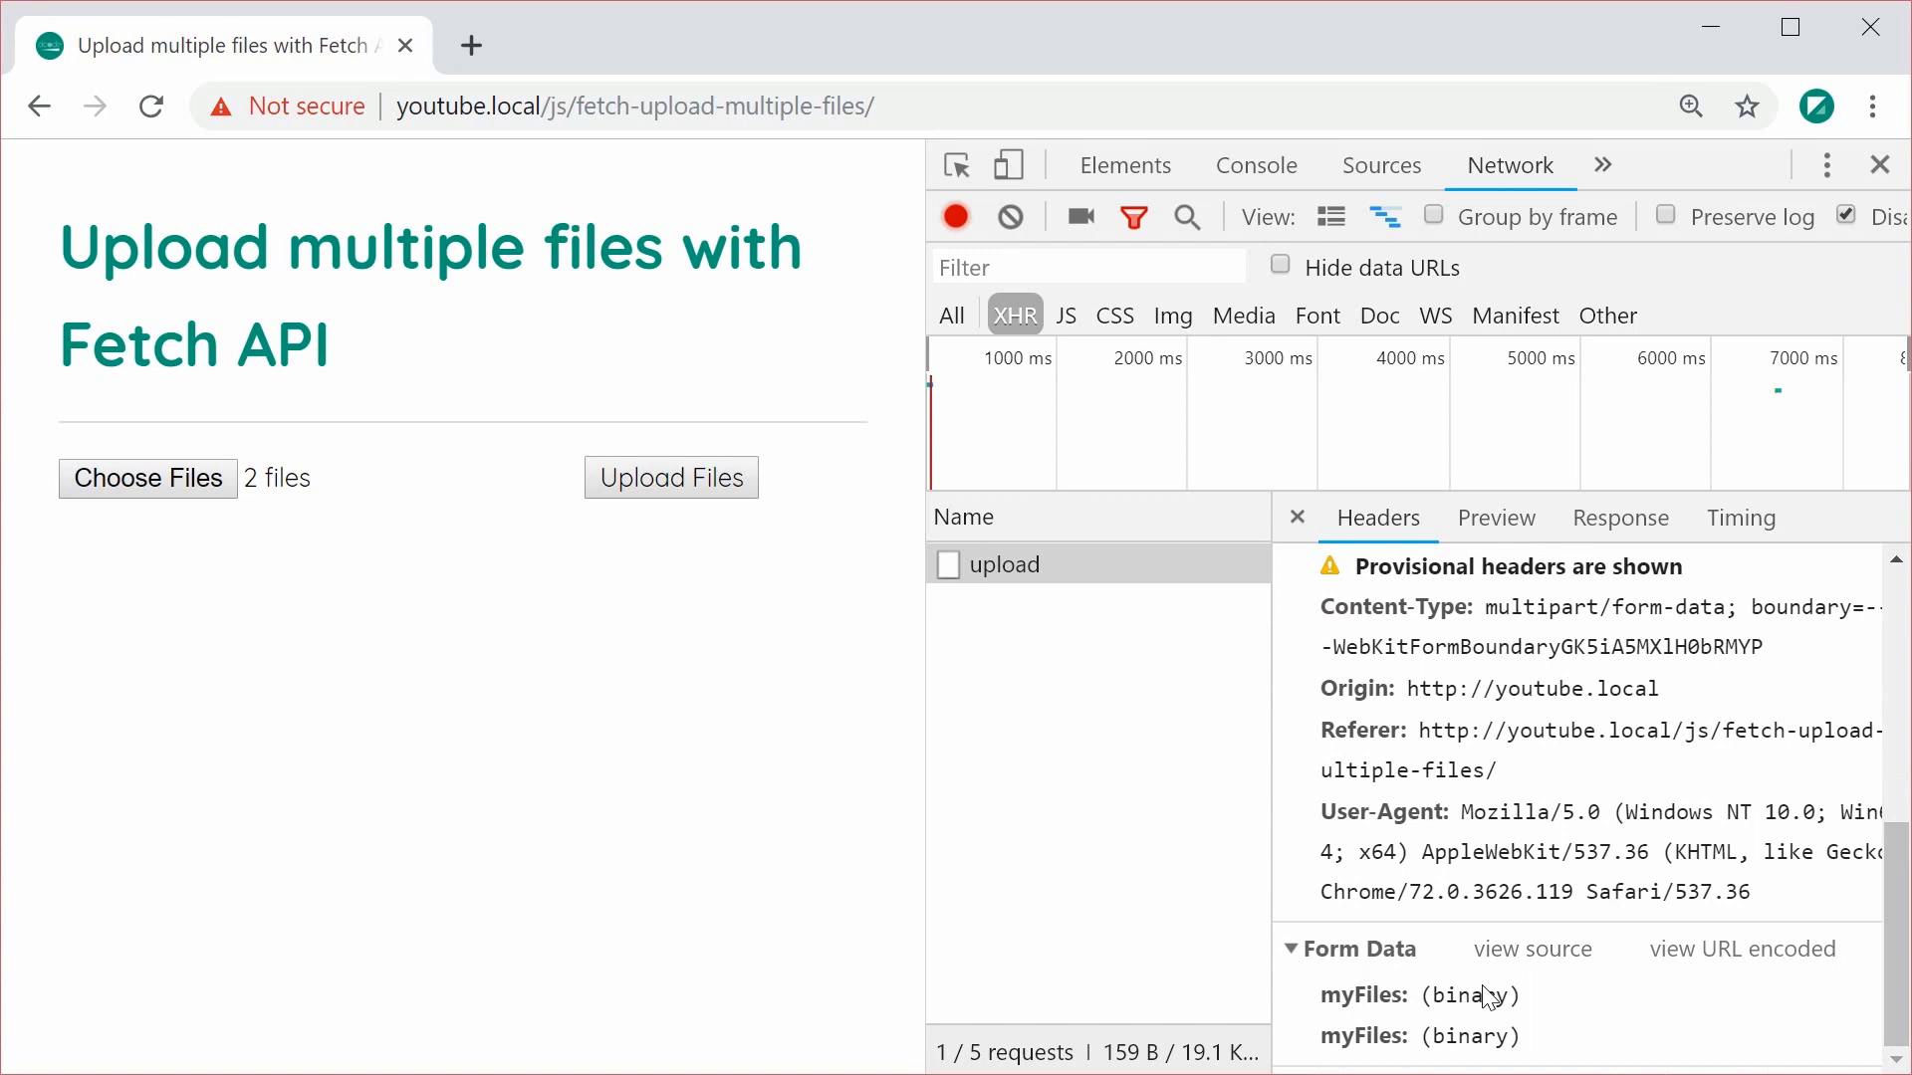
mouse_move(201, 862)
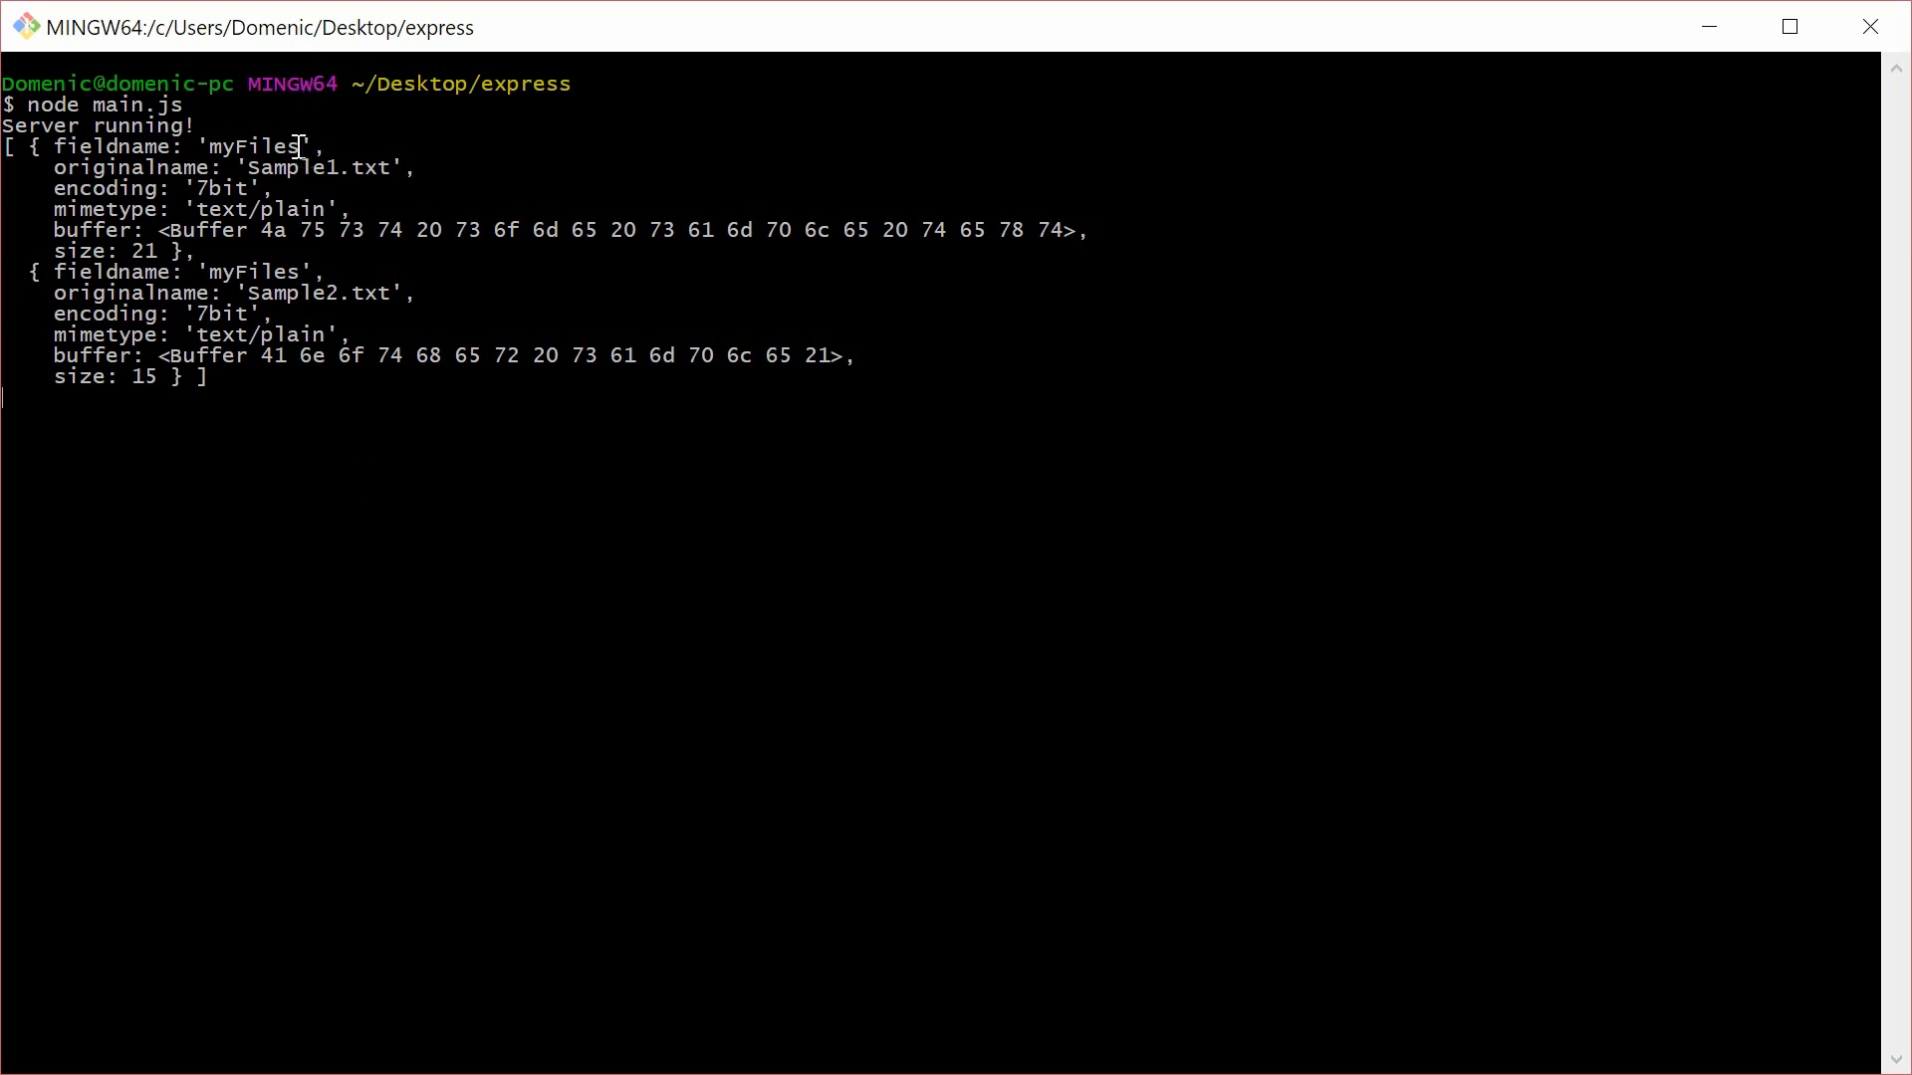
mouse_move(301, 146)
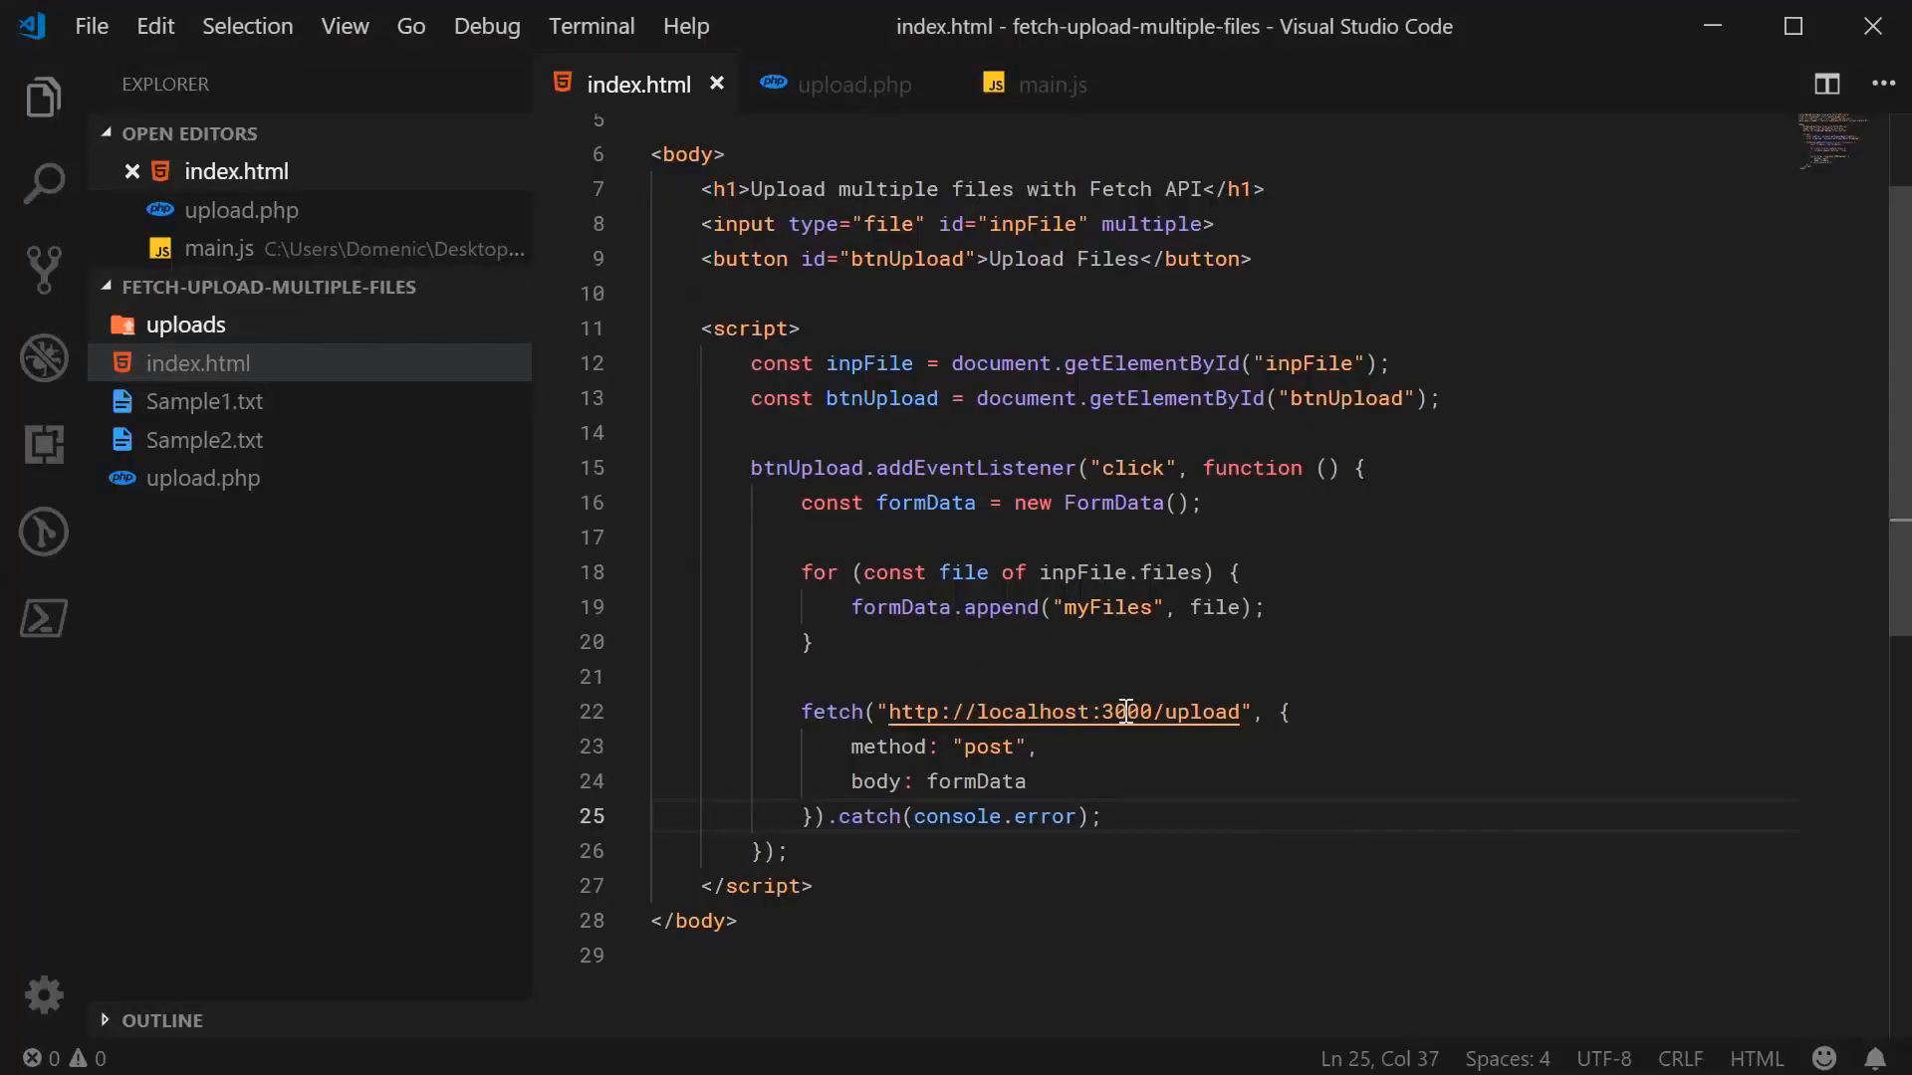
- Change the append key to "myFiles[]" and the fetch URL to "upload.php"
type("[]")
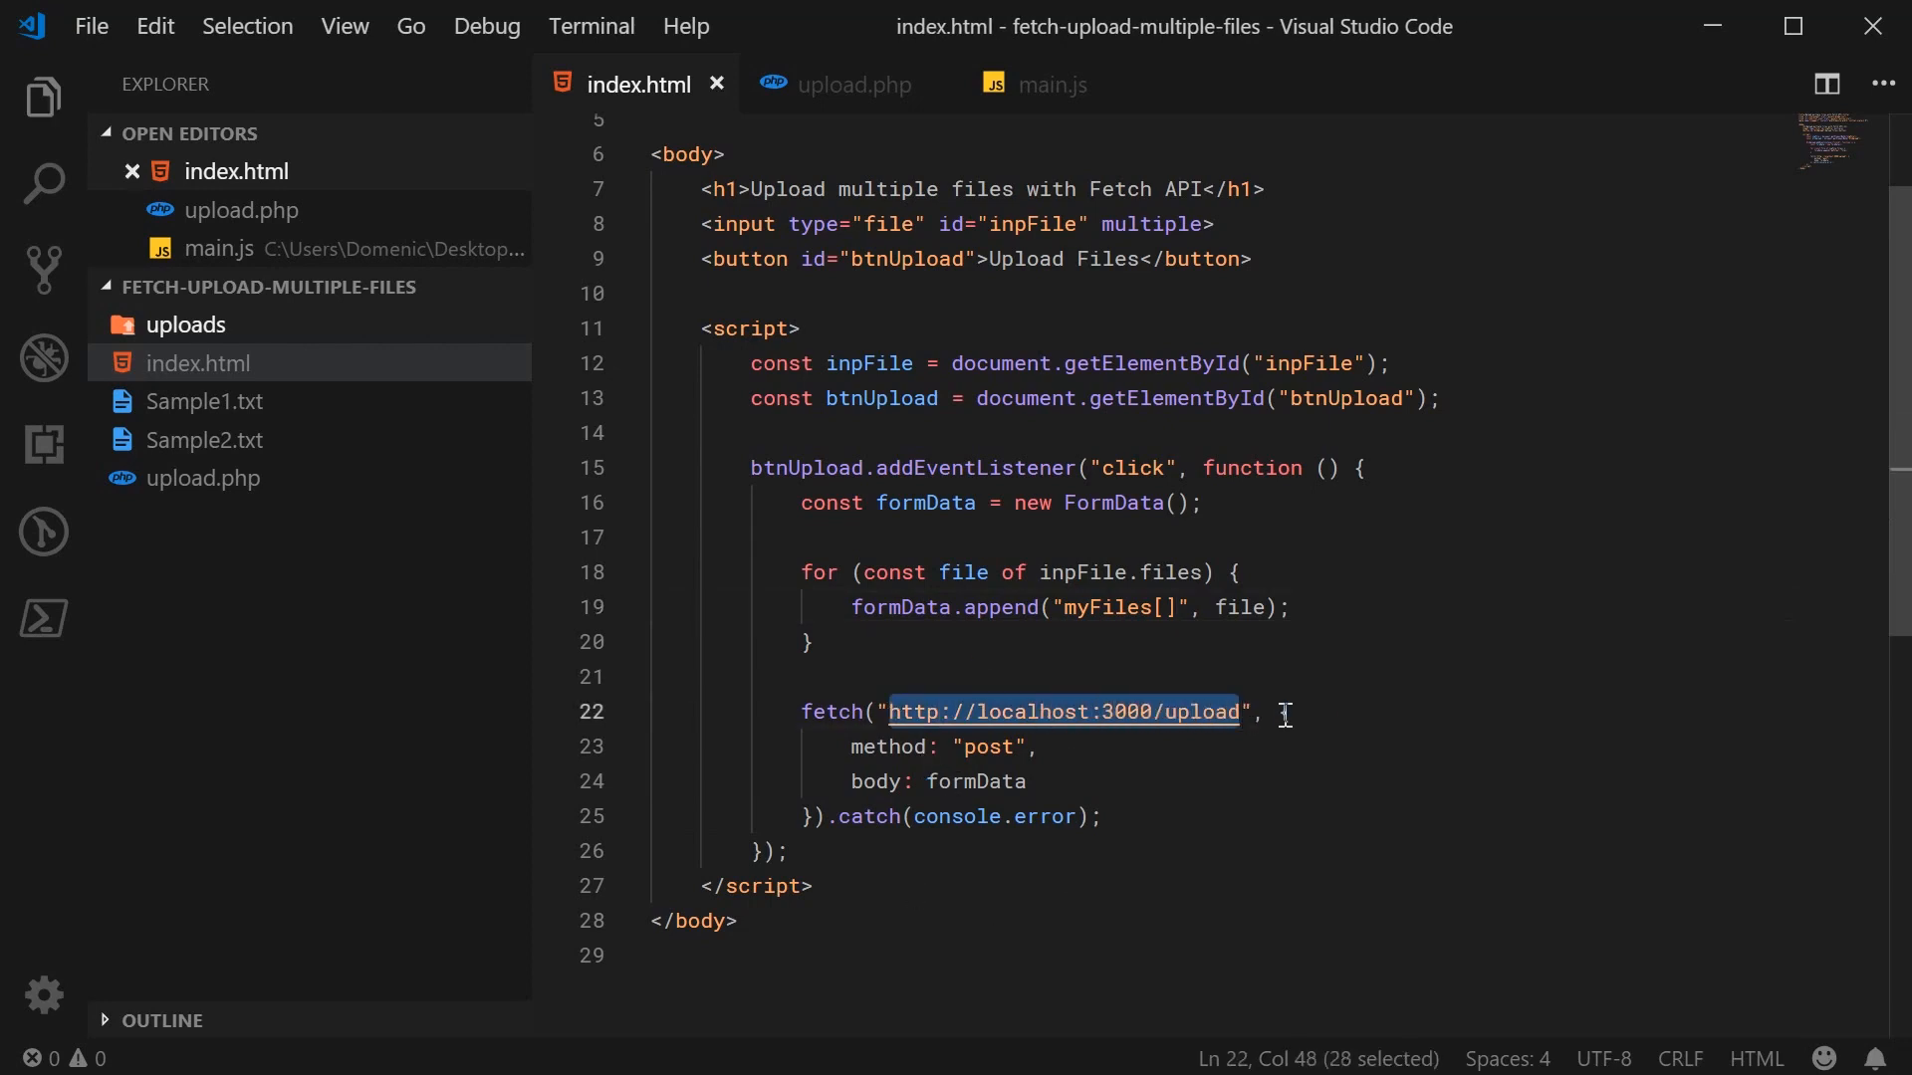
type("upload.php")
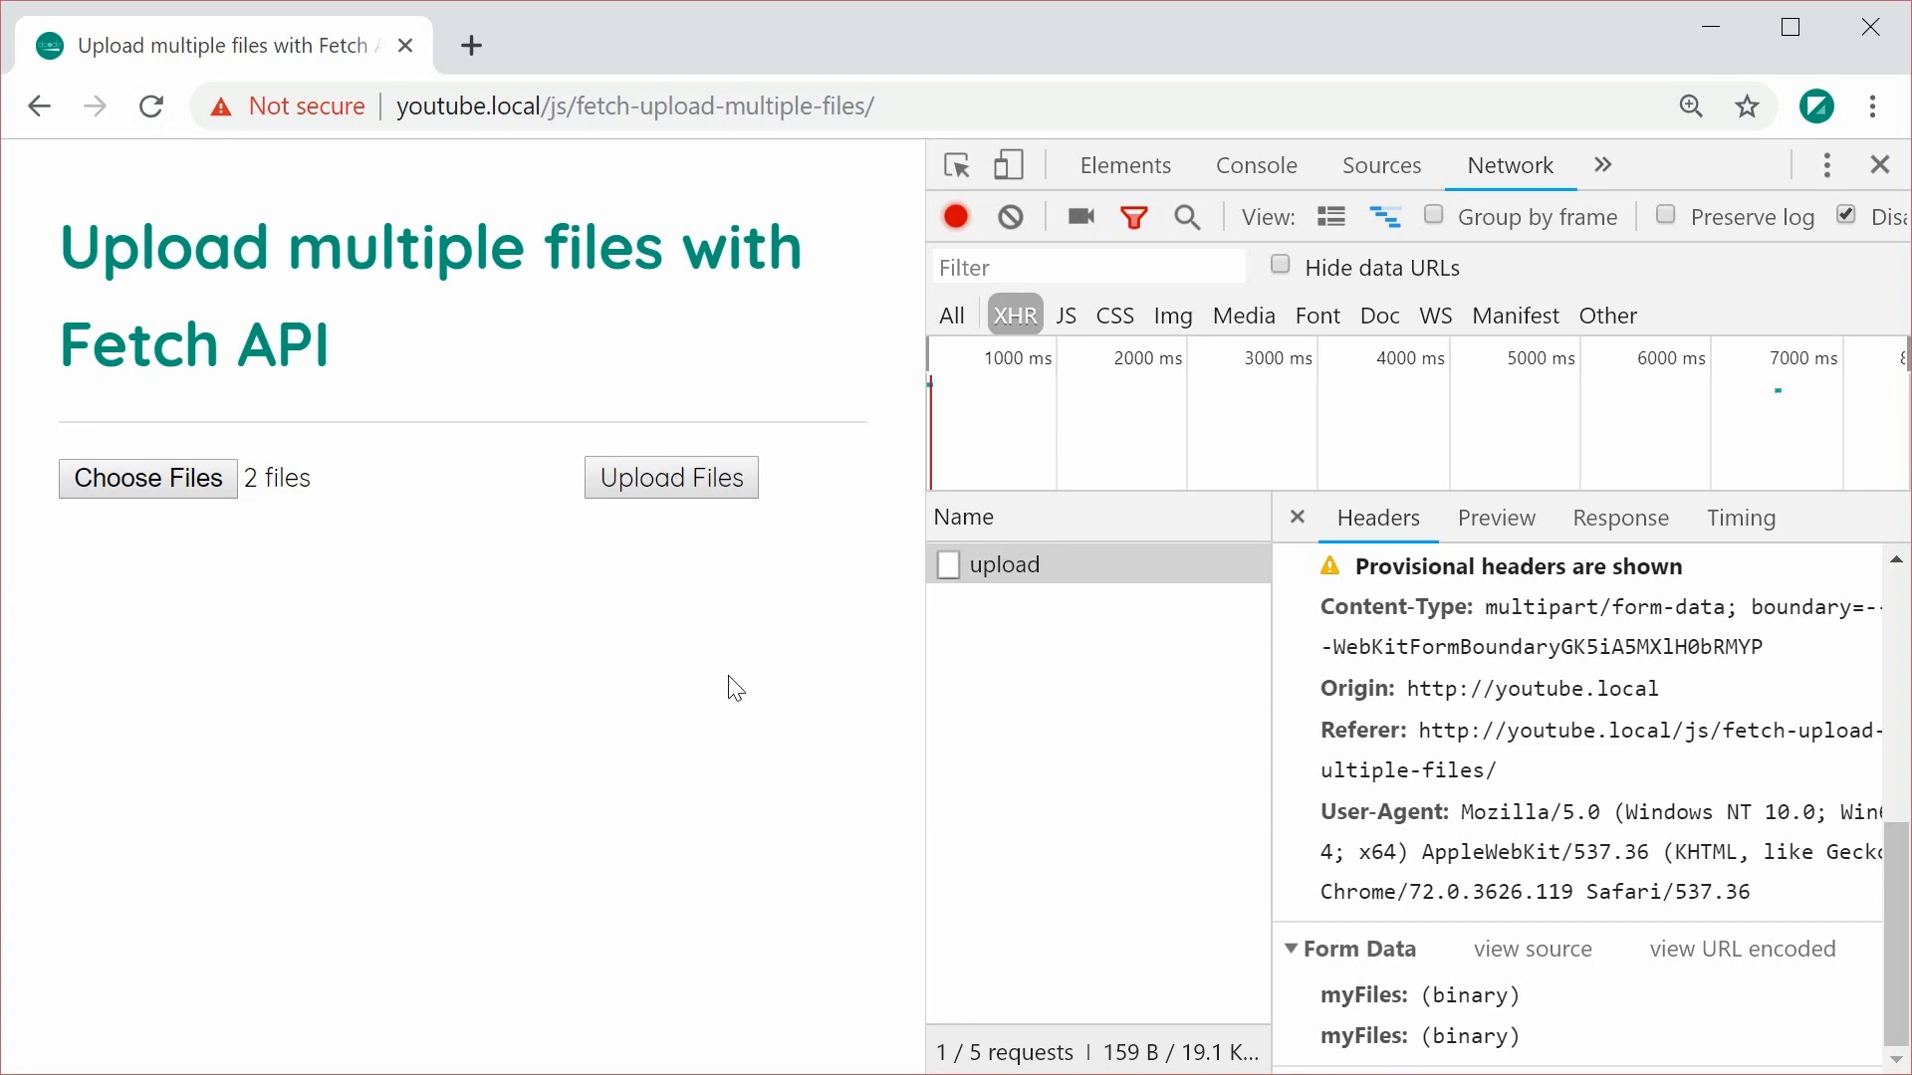
- Upload both sample files to upload.php and select its 200 OK POST in the Network tab
left_click(147, 476)
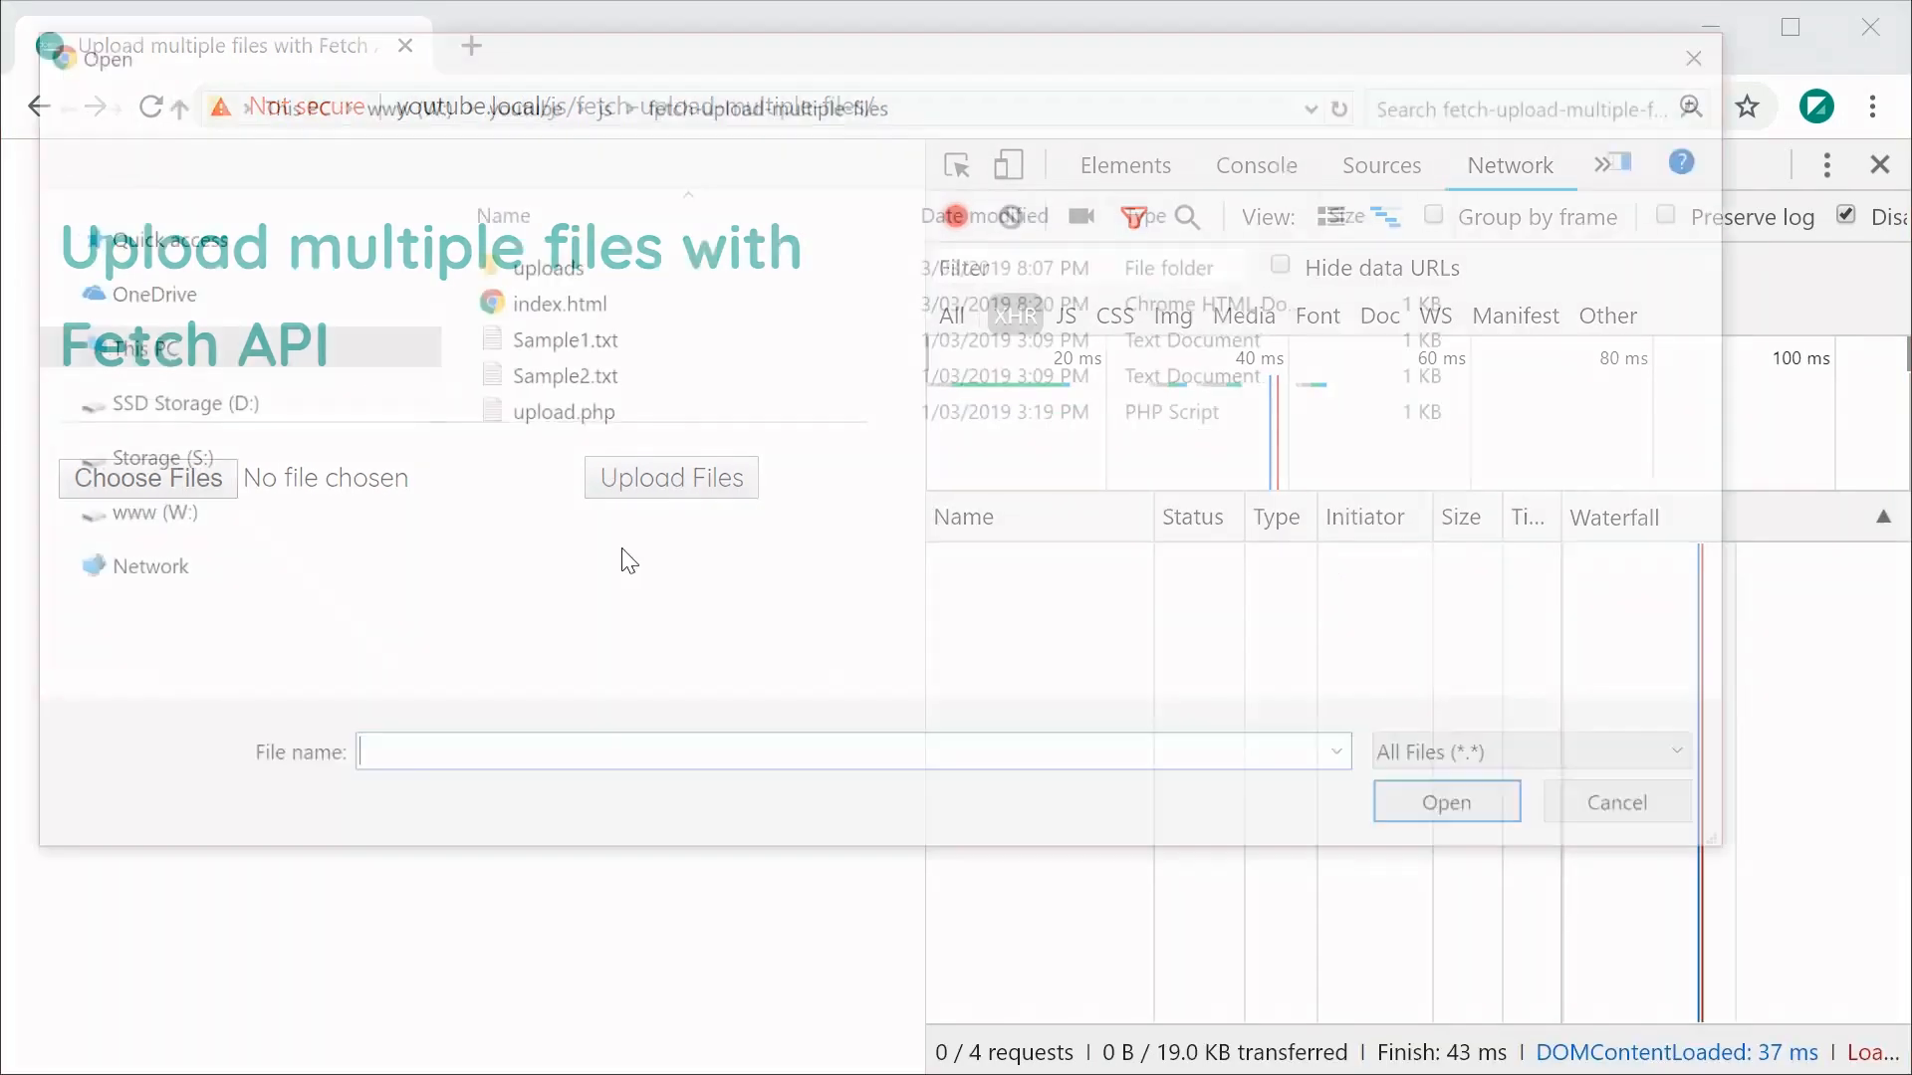
left_click(1446, 803)
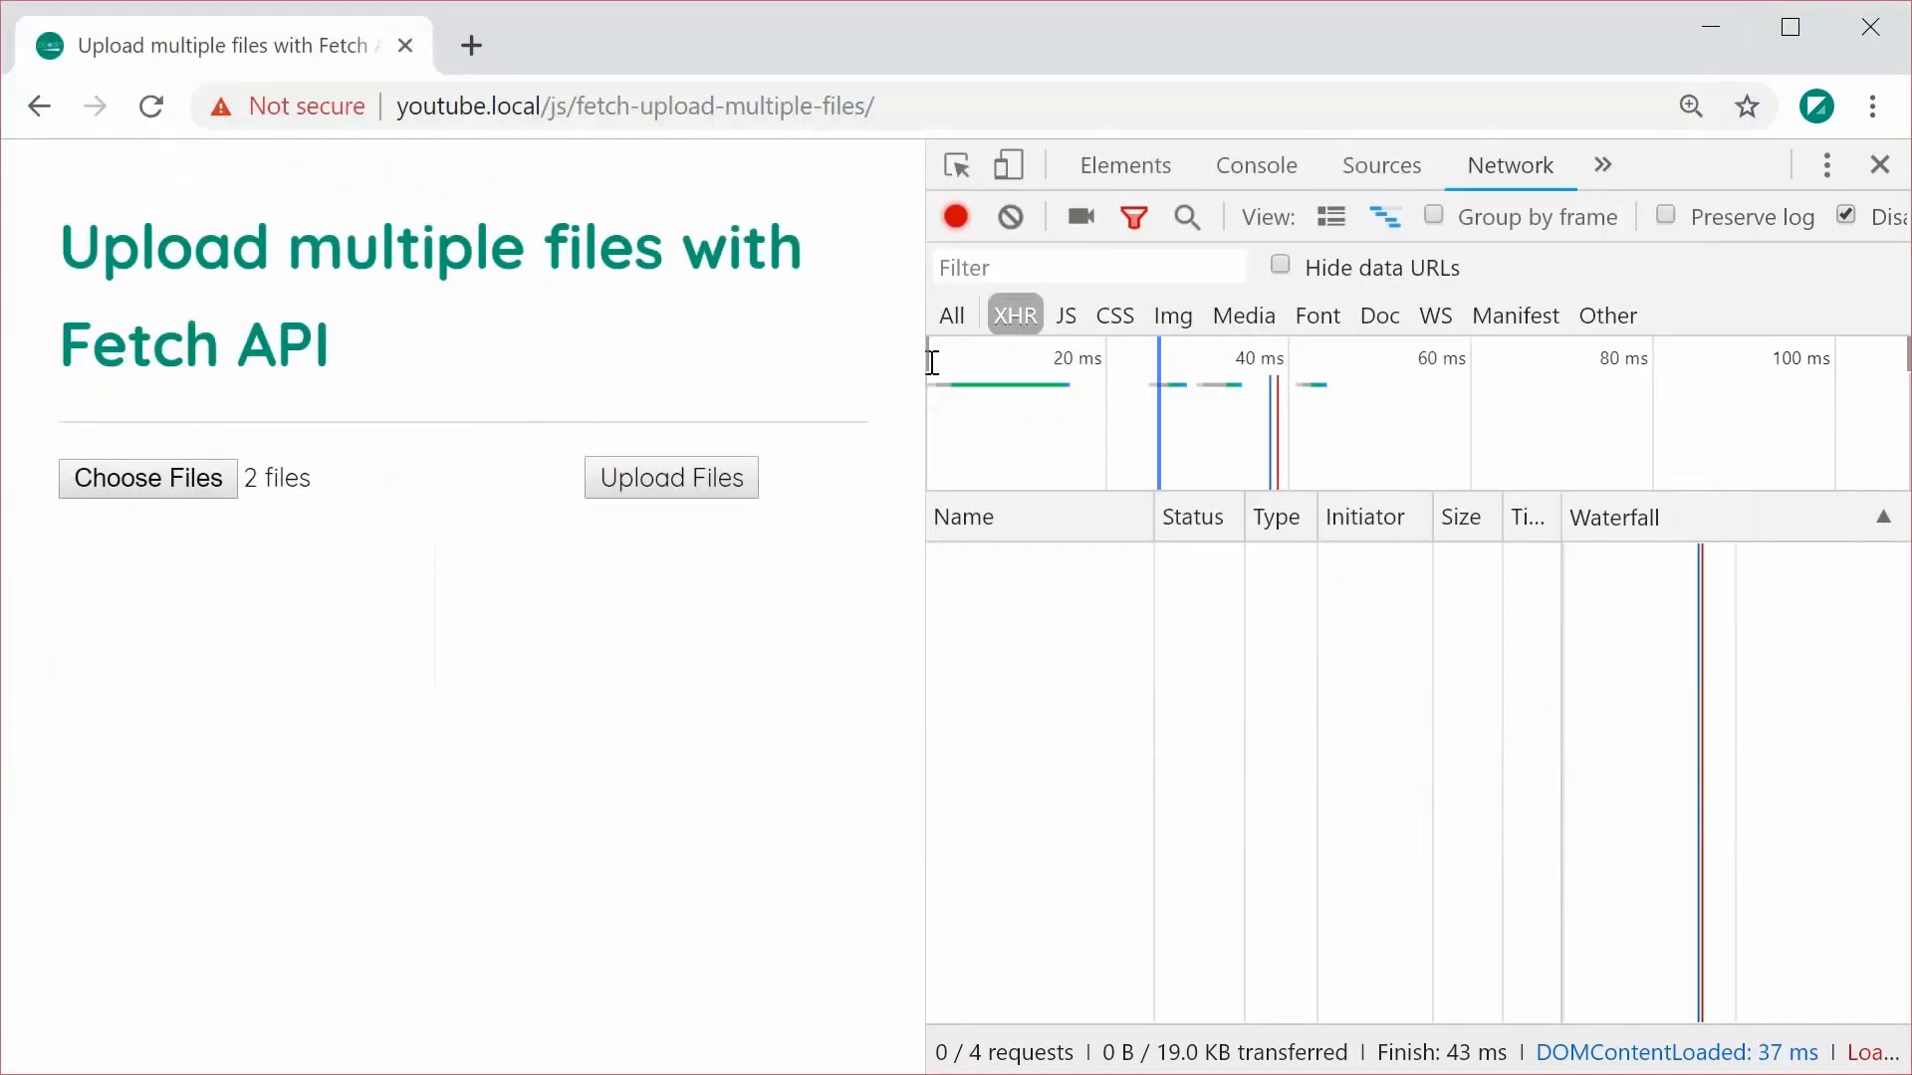
left_click(671, 475)
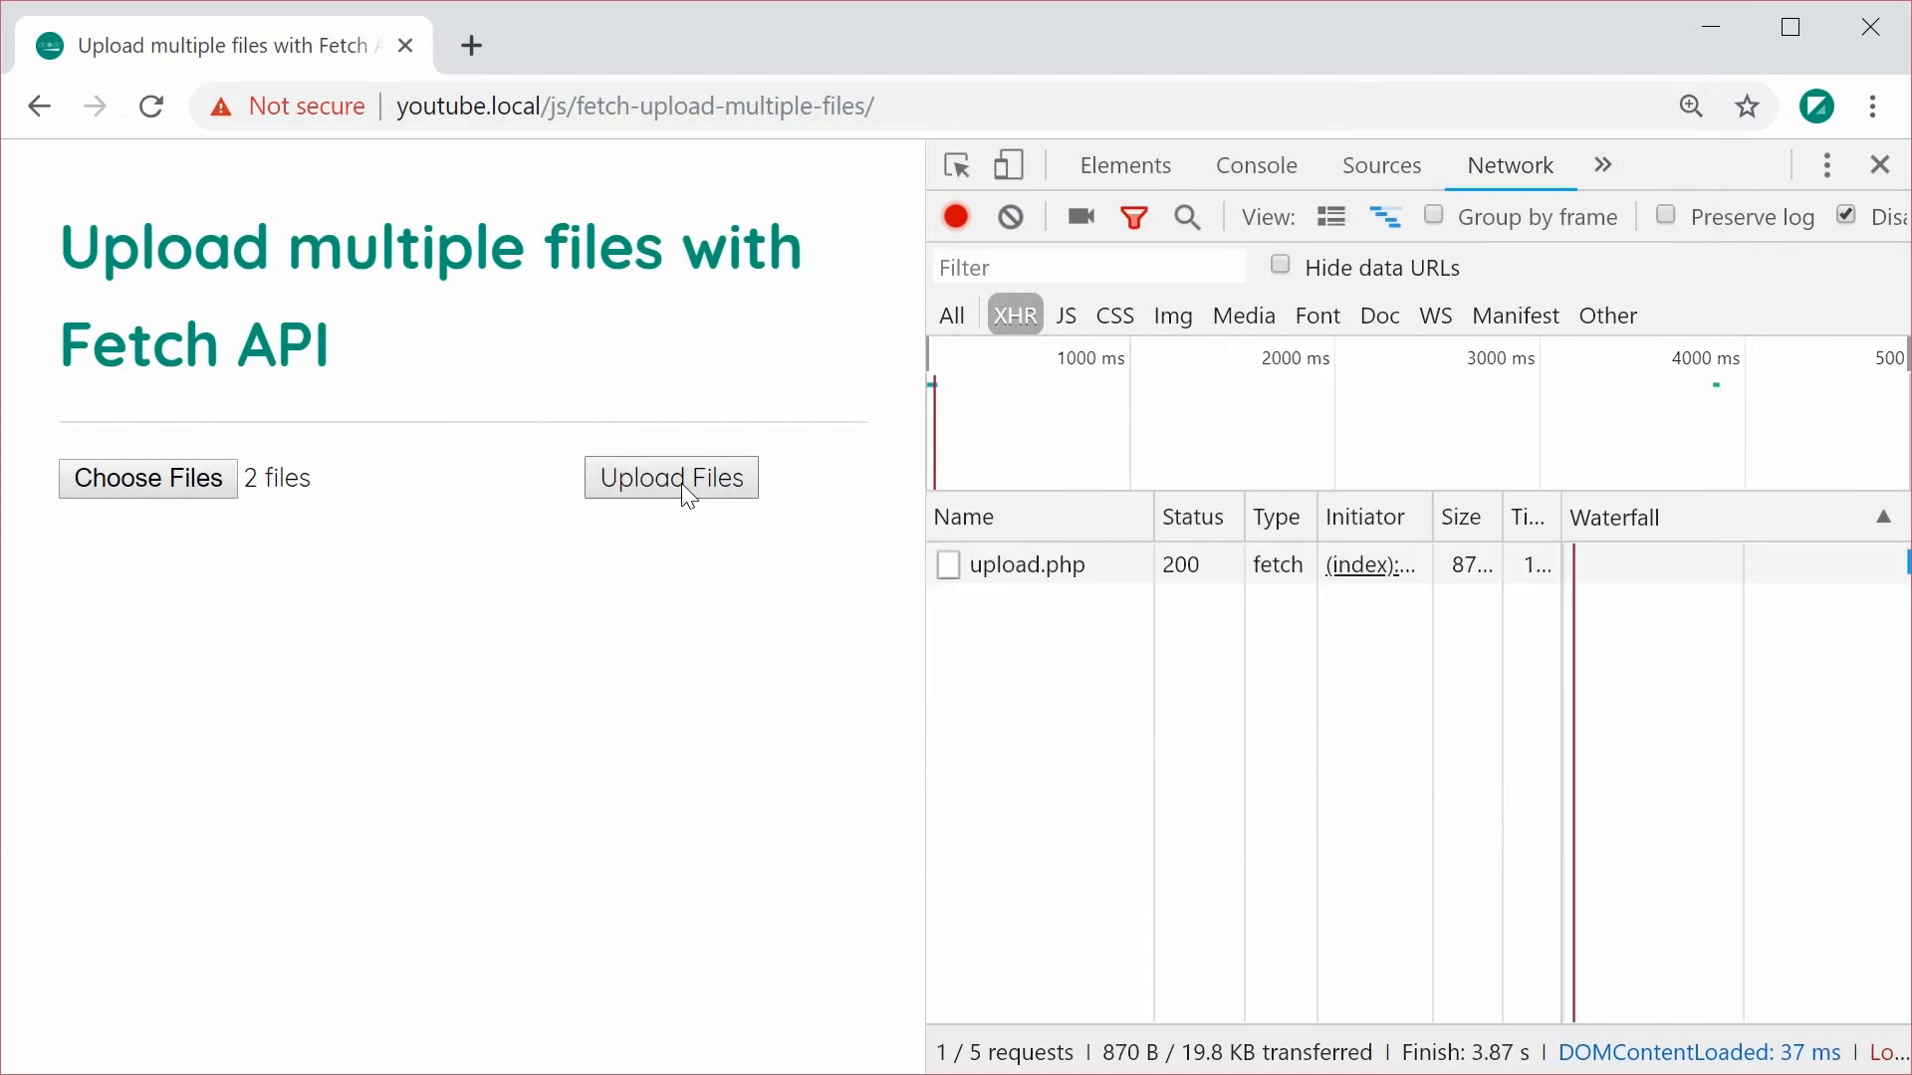
mouse_move(1032, 564)
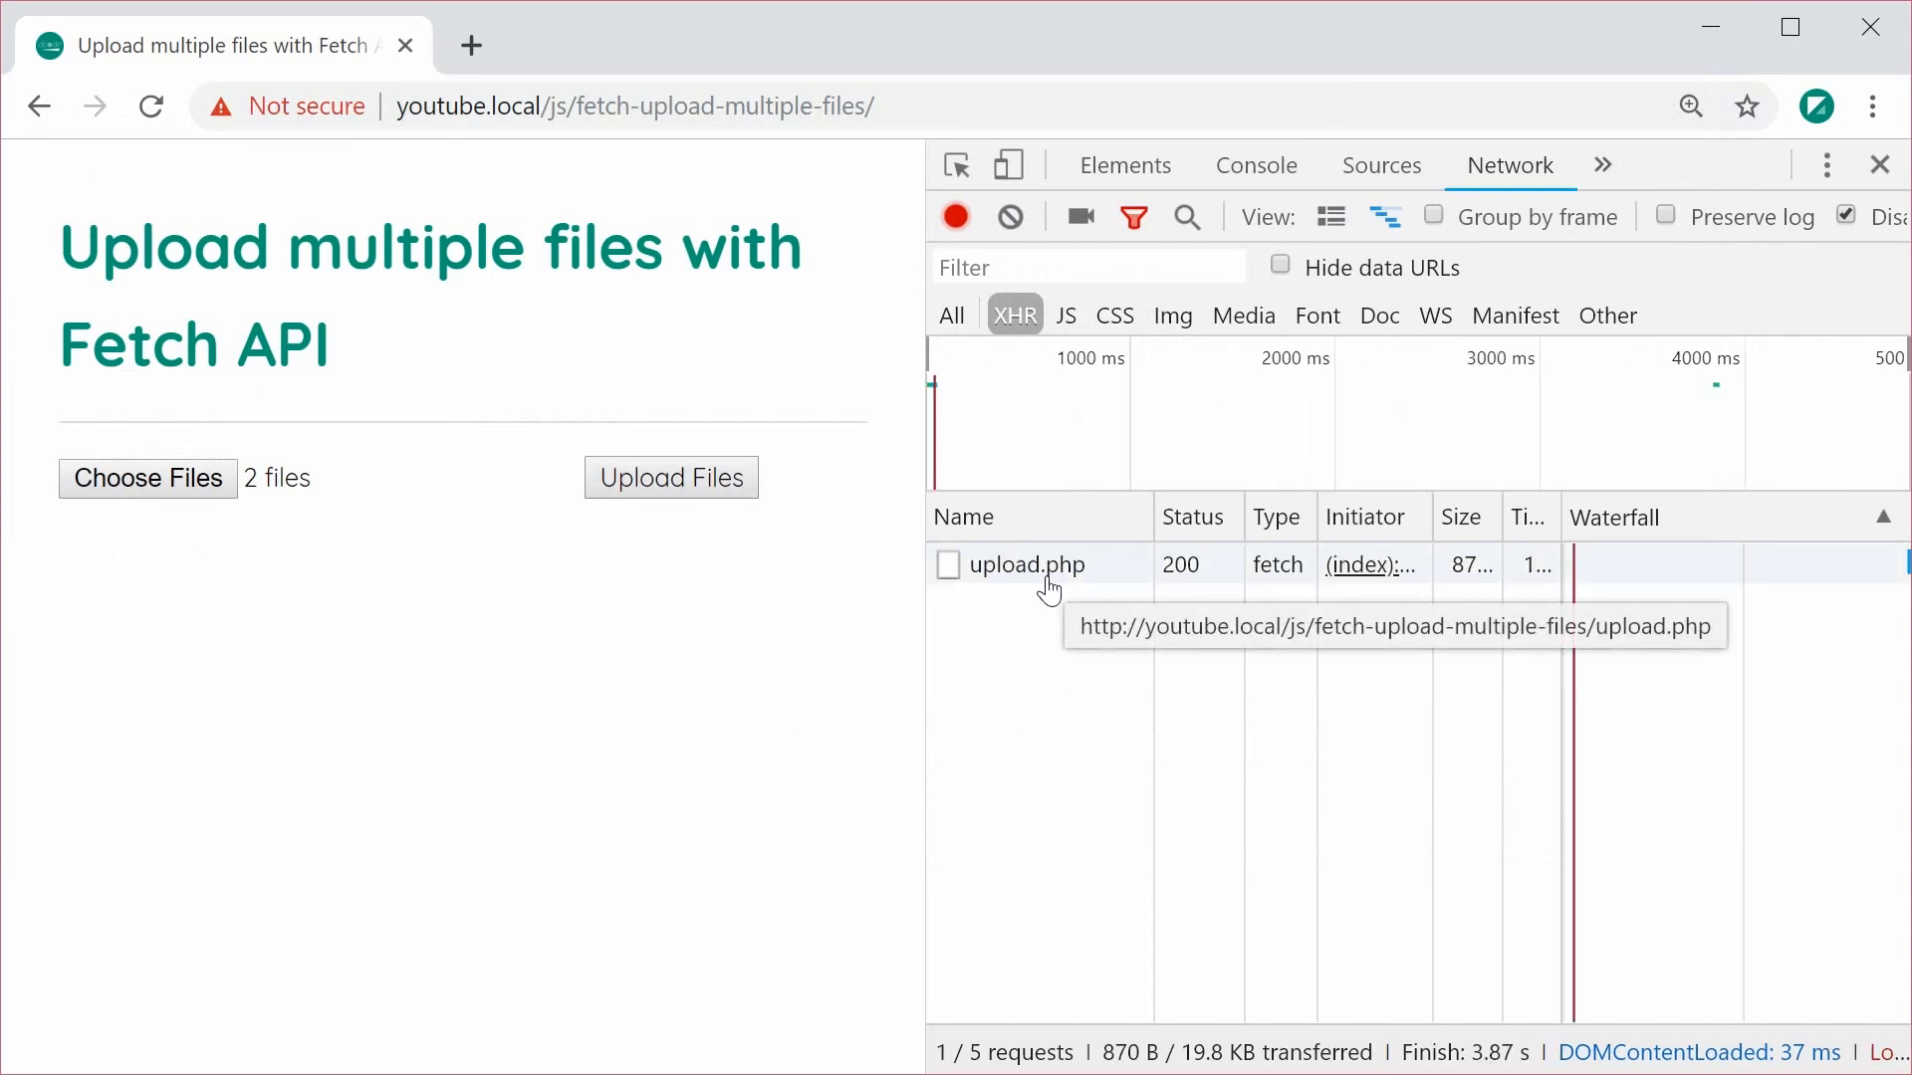
left_click(1027, 564)
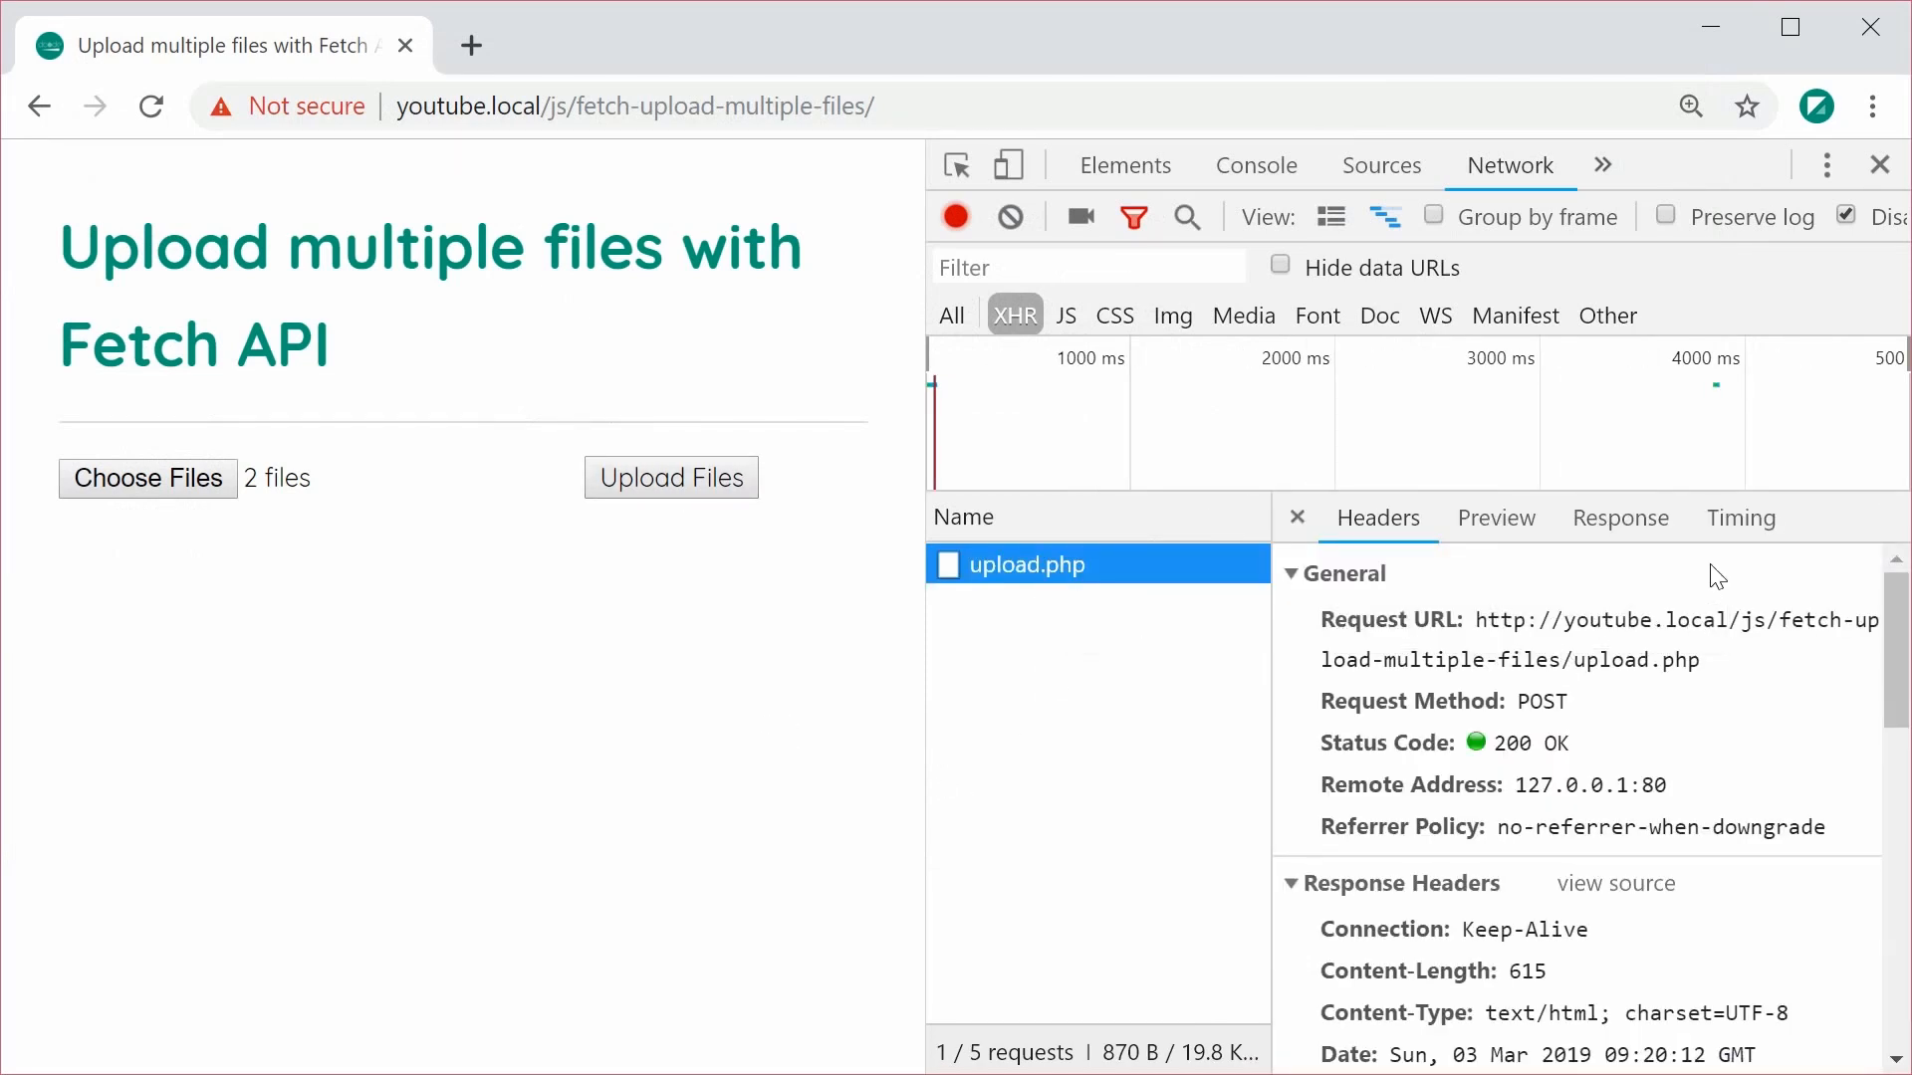
- View upload.php's var_dump response listing Sample1.txt and Sample2.txt with text/plain types and temp paths
left_click(1619, 518)
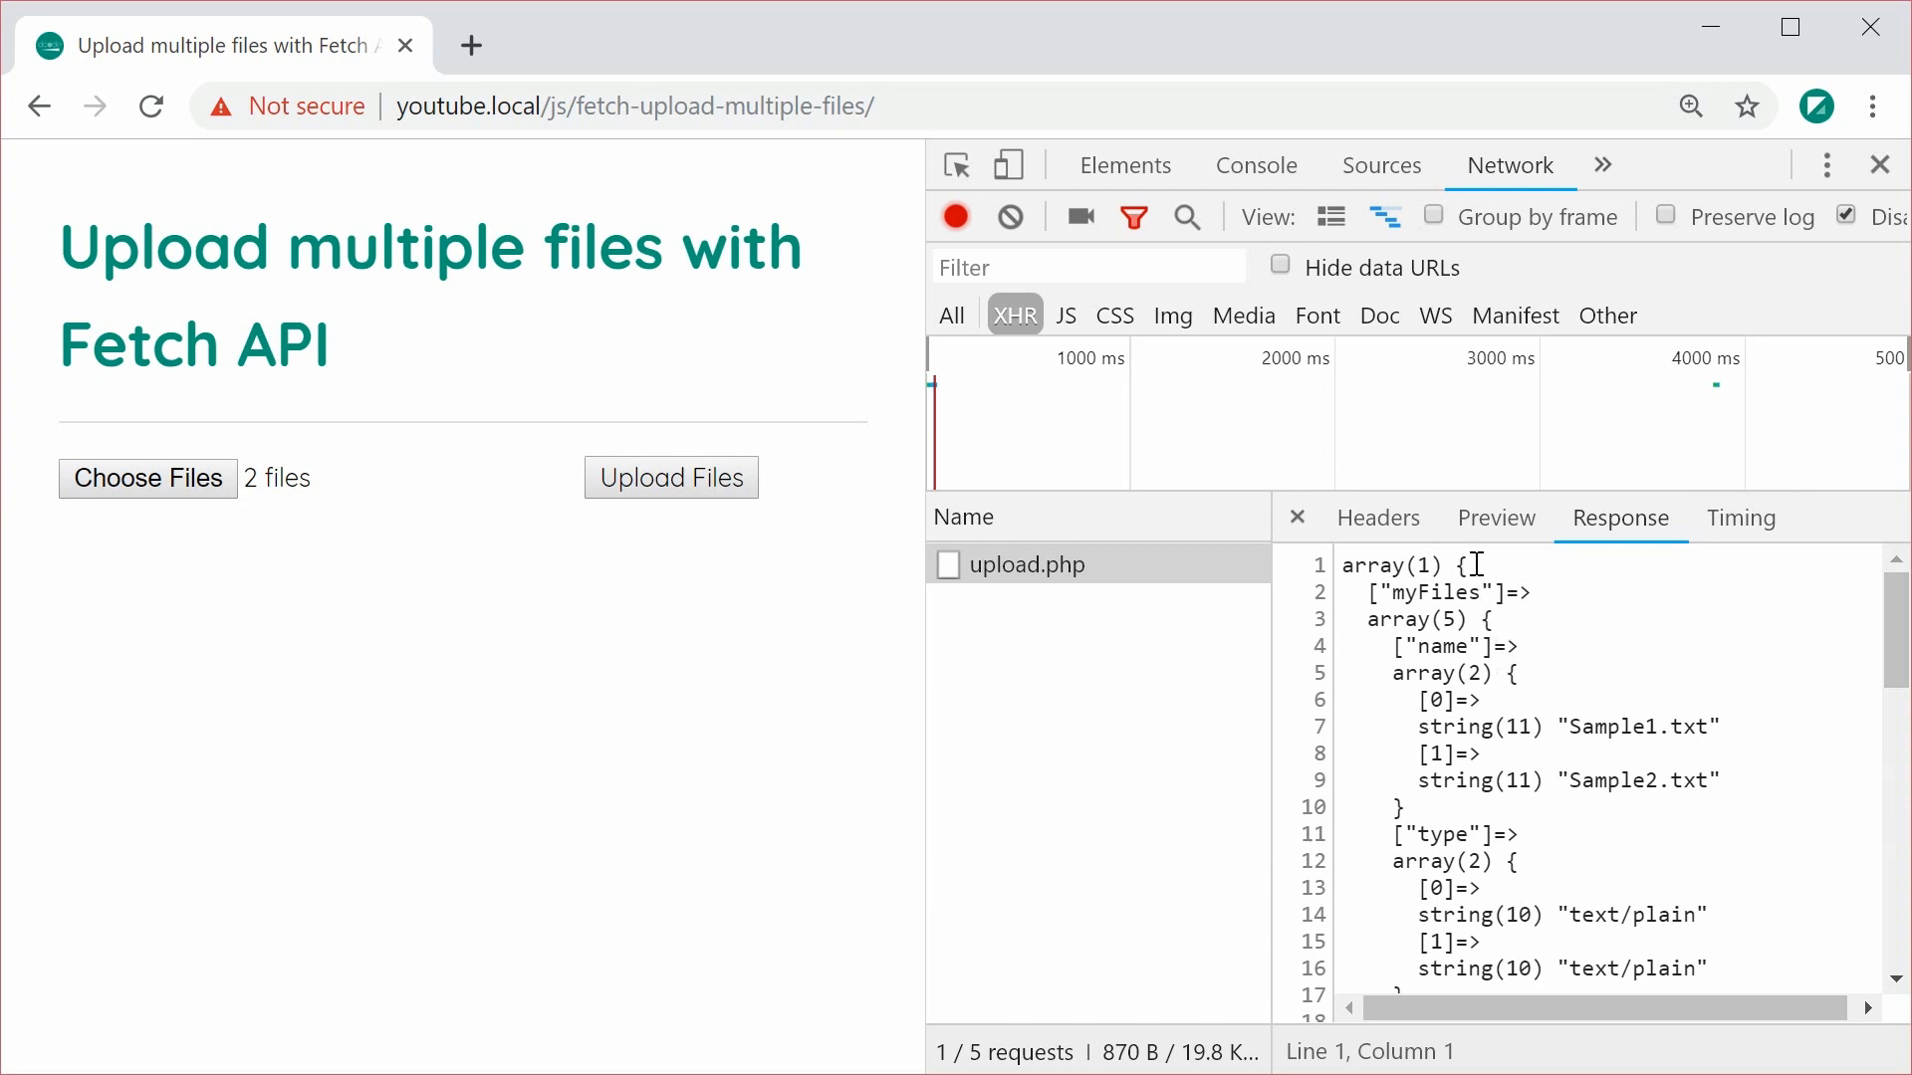
scroll("down", 3)
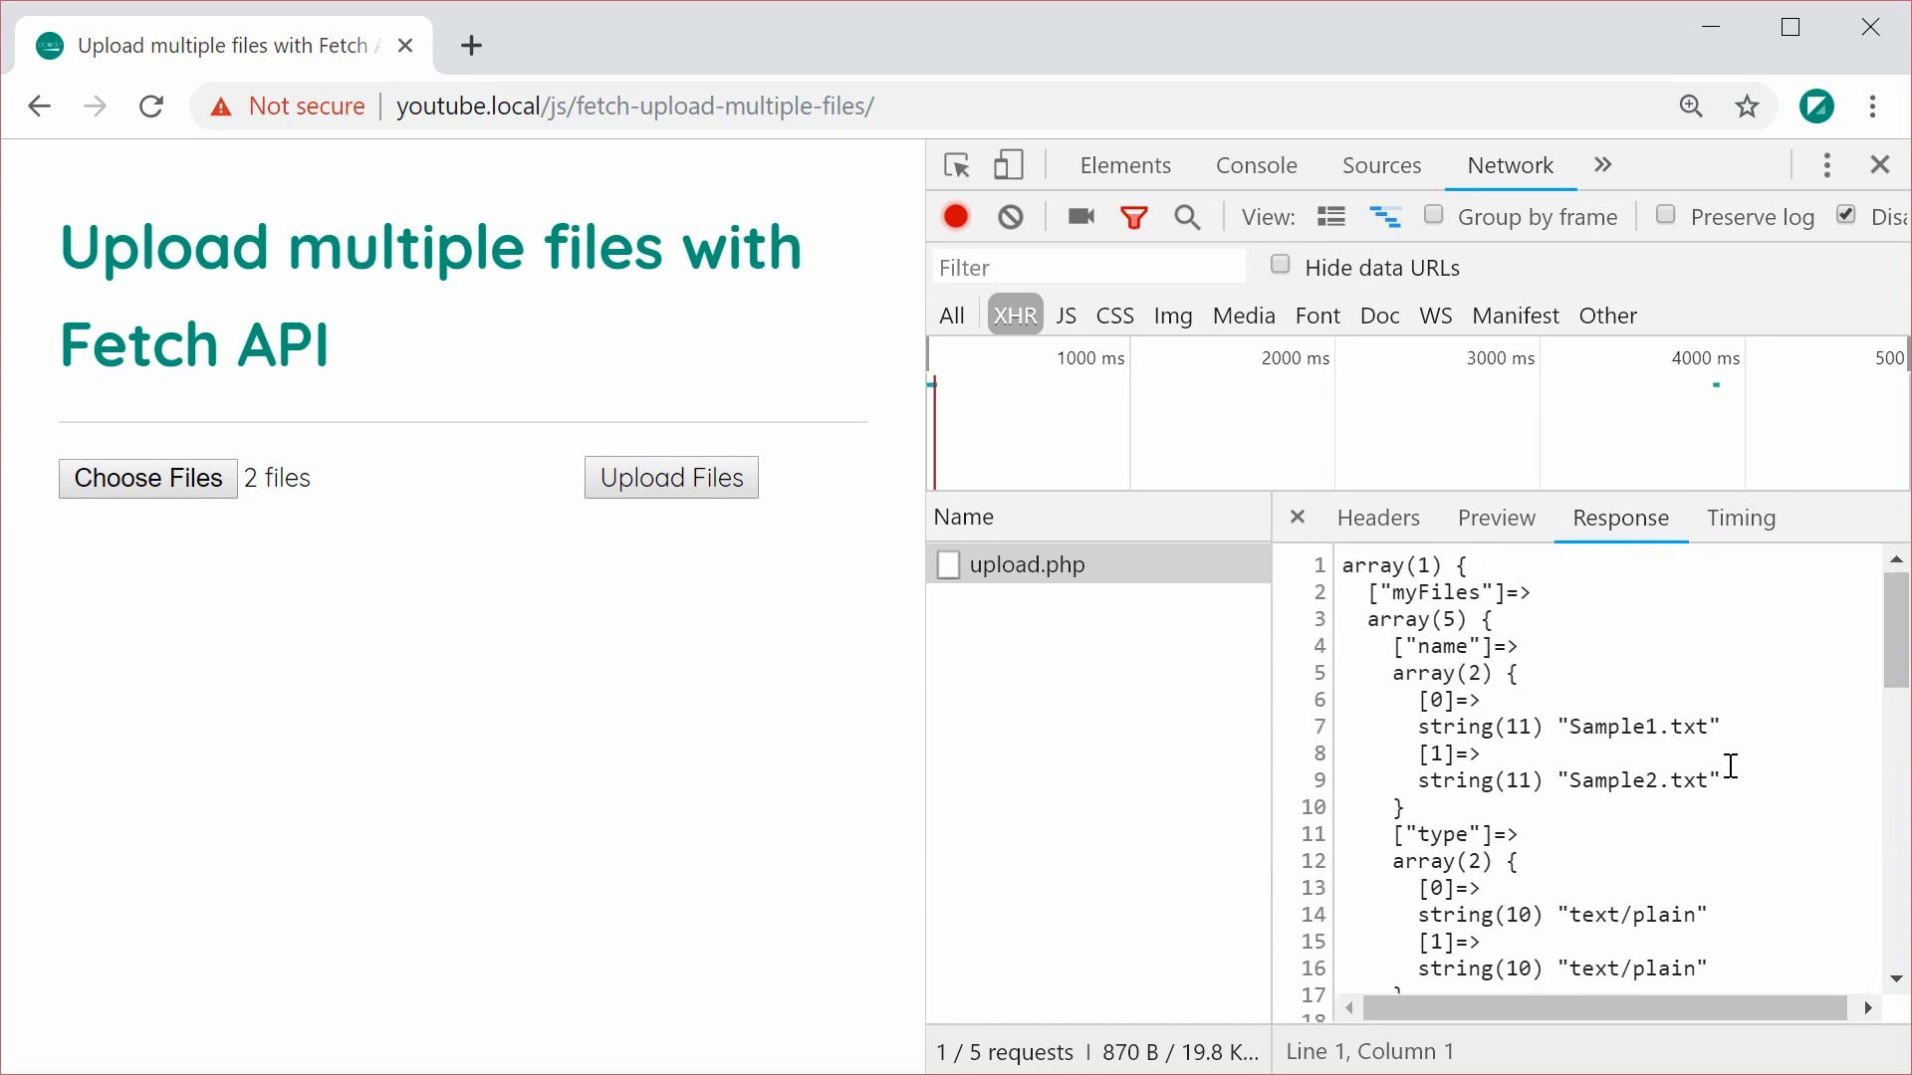
scroll("down", 3)
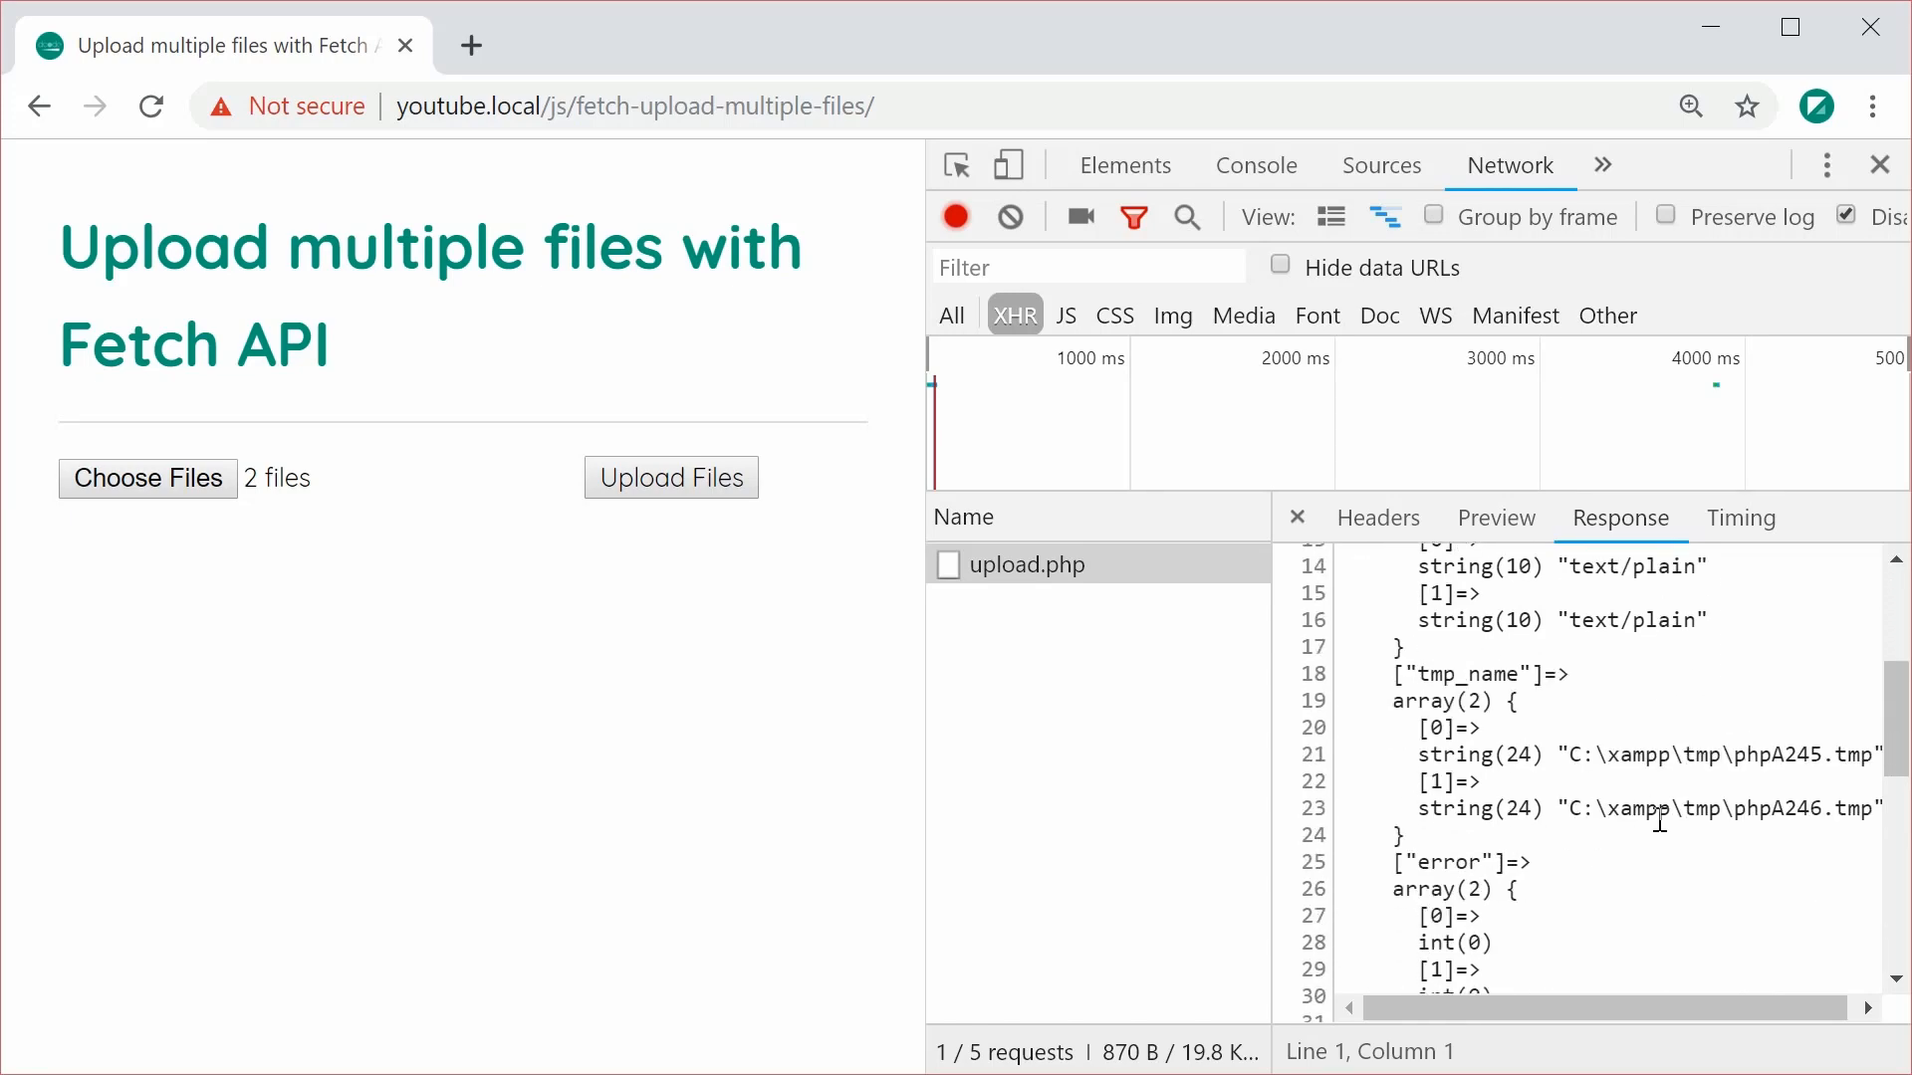